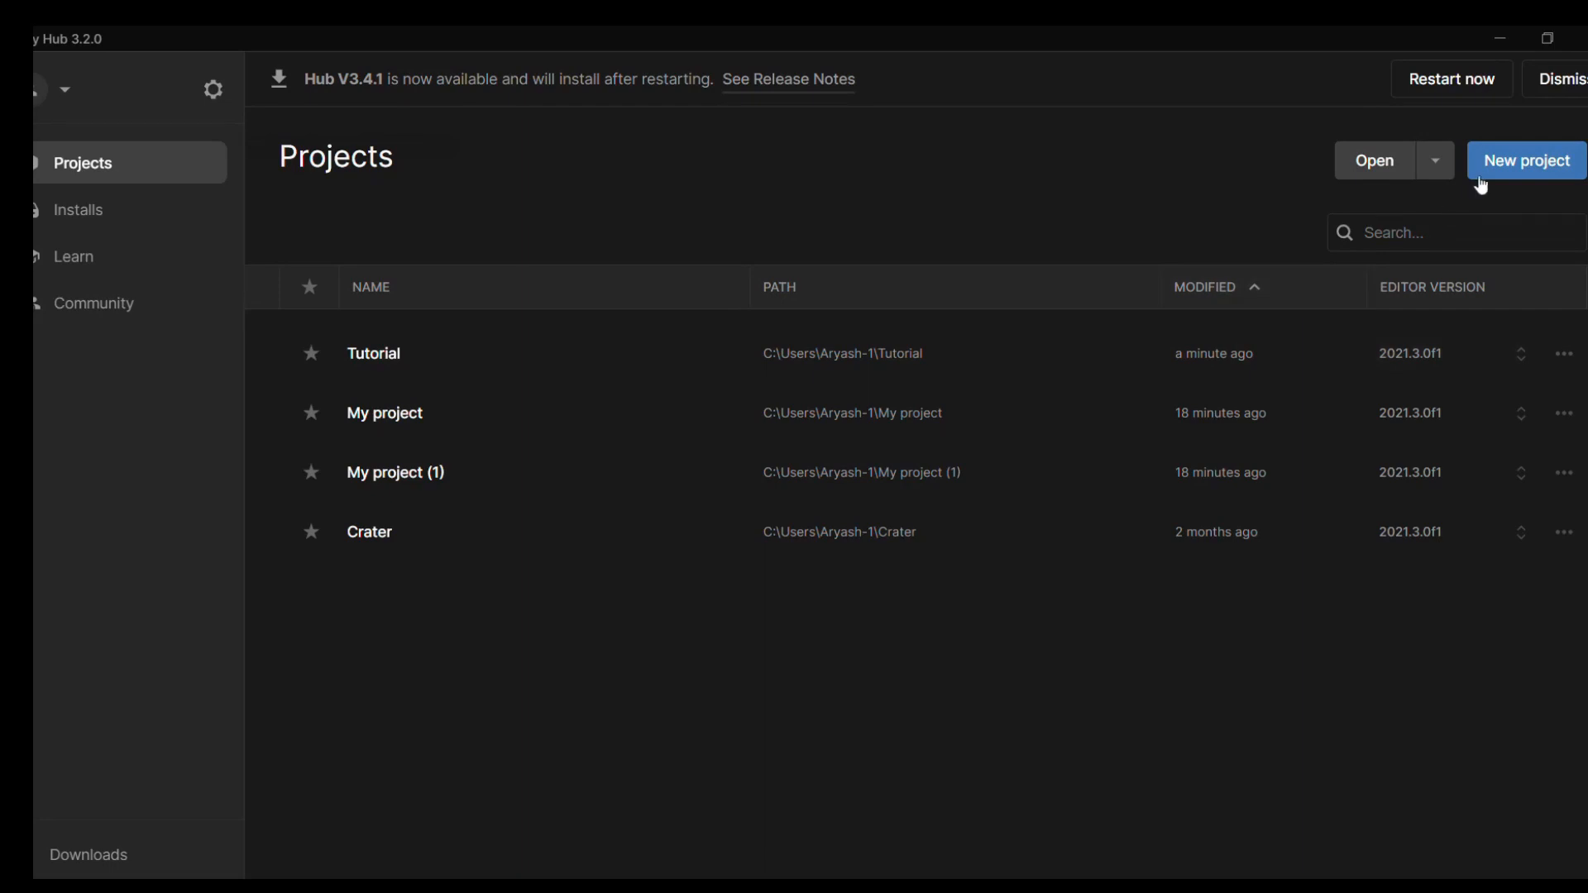
Create a new 3D (Core) project named Tutorial so its empty SampleScene opens in the editor.
click(1526, 161)
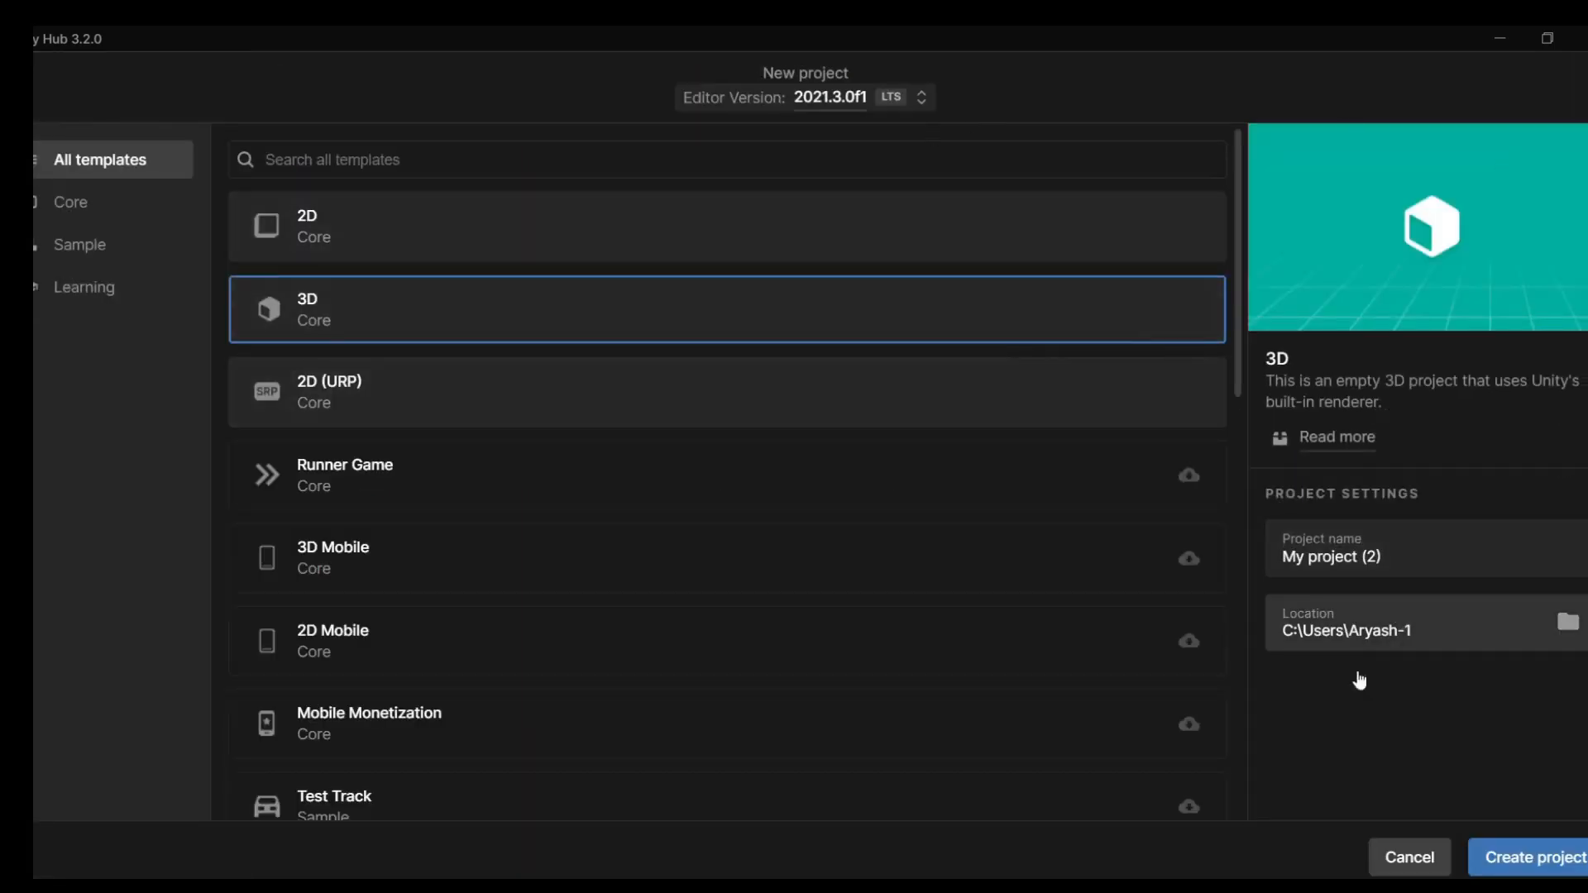
click(1531, 857)
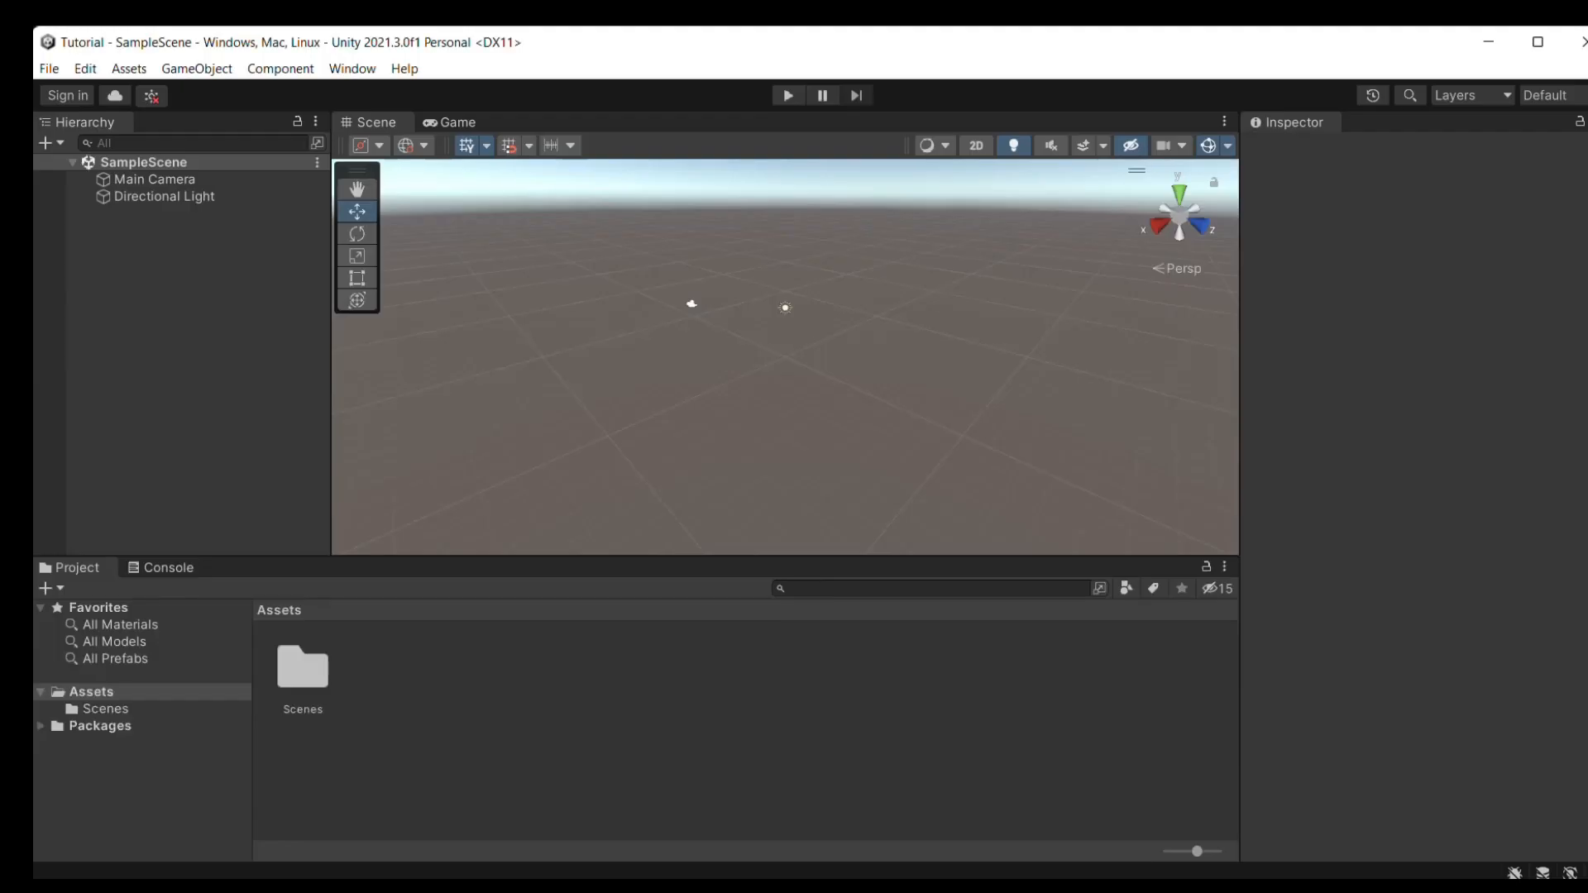
mouse_move(959, 95)
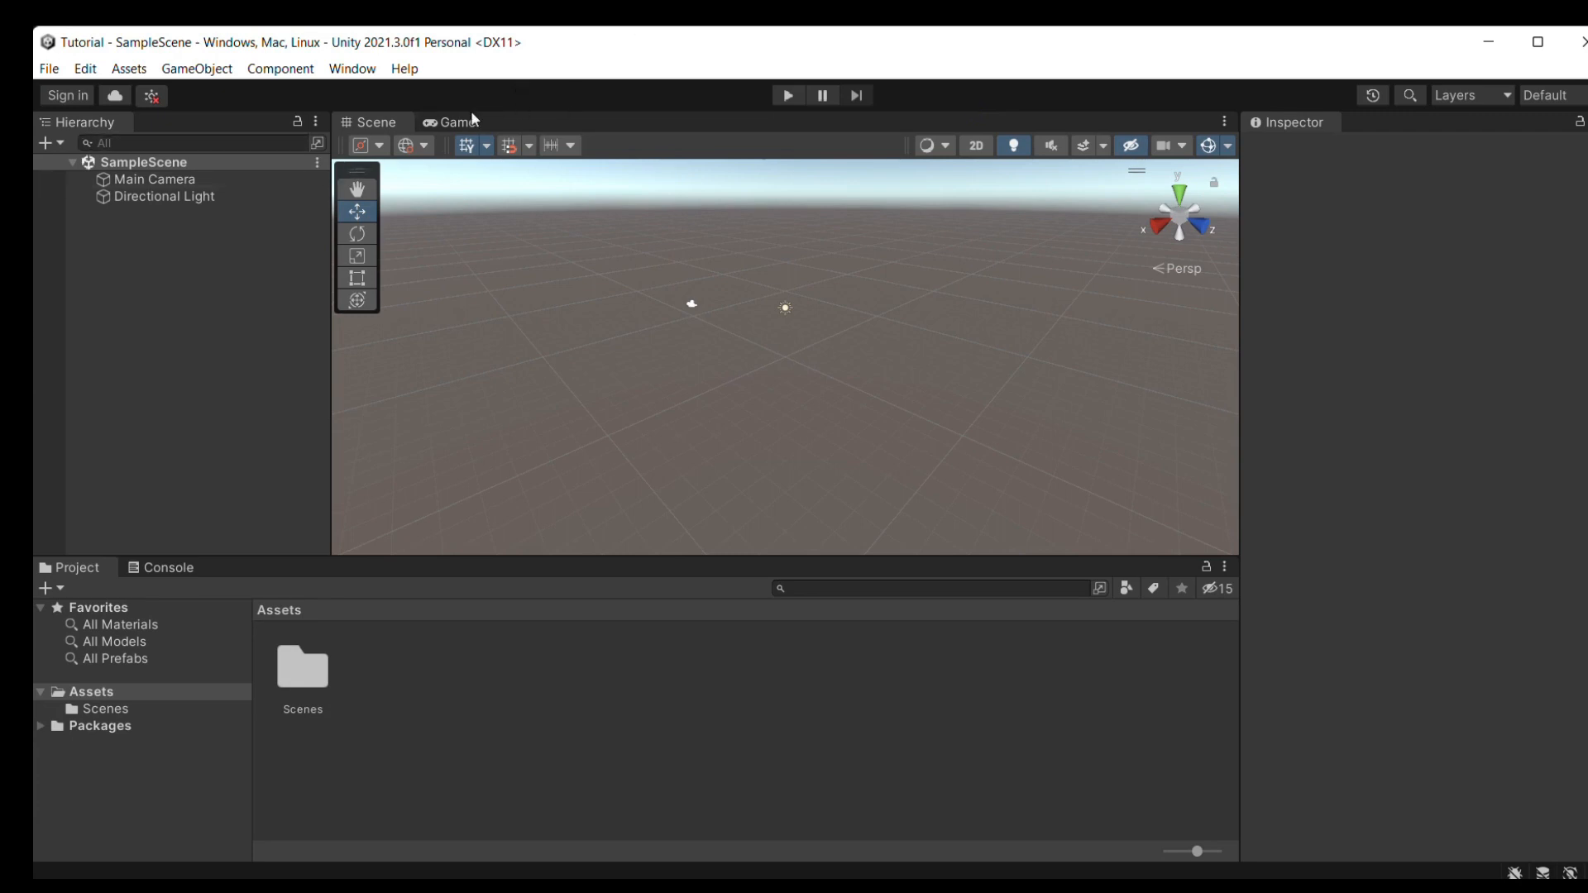
Preview the Main Camera's empty view in the Game tab, then bring up the GameObject 3D Object list.
click(158, 179)
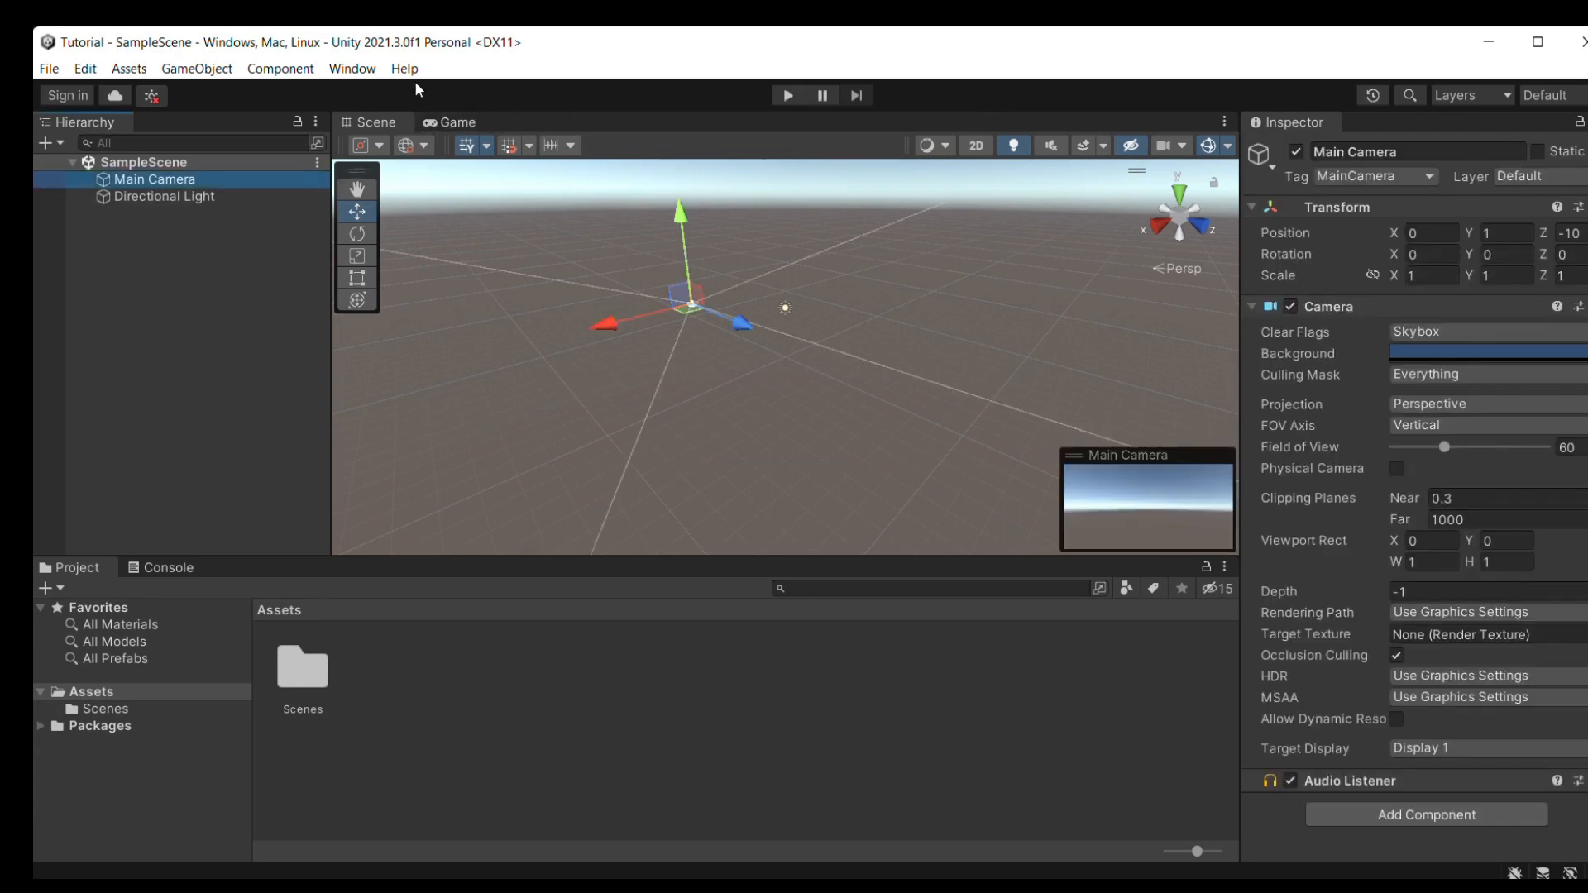
click(450, 121)
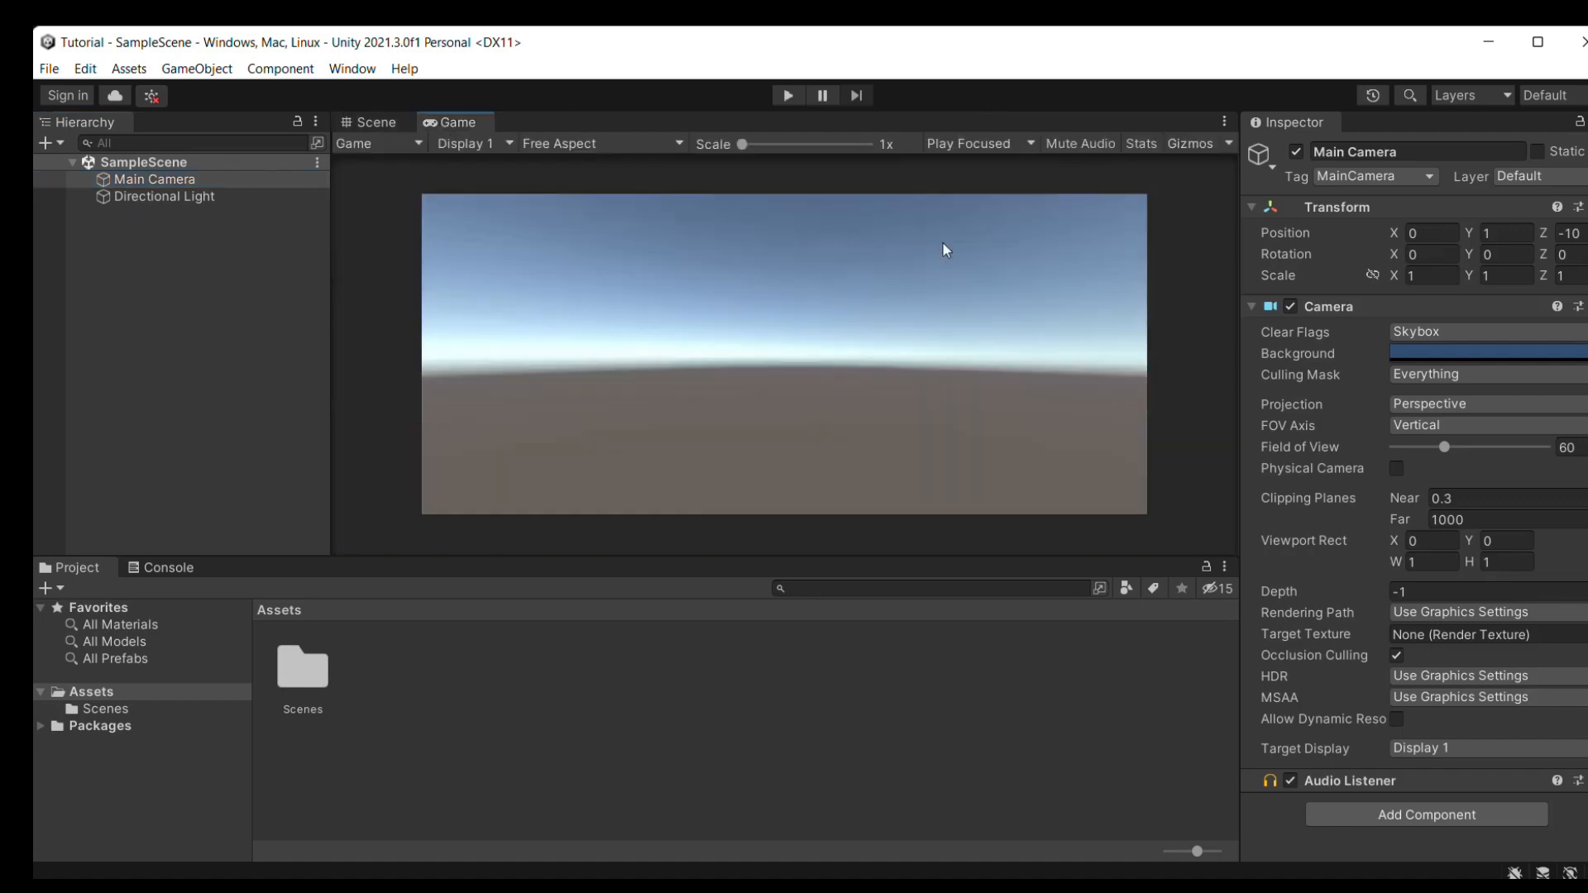
mouse_move(48, 68)
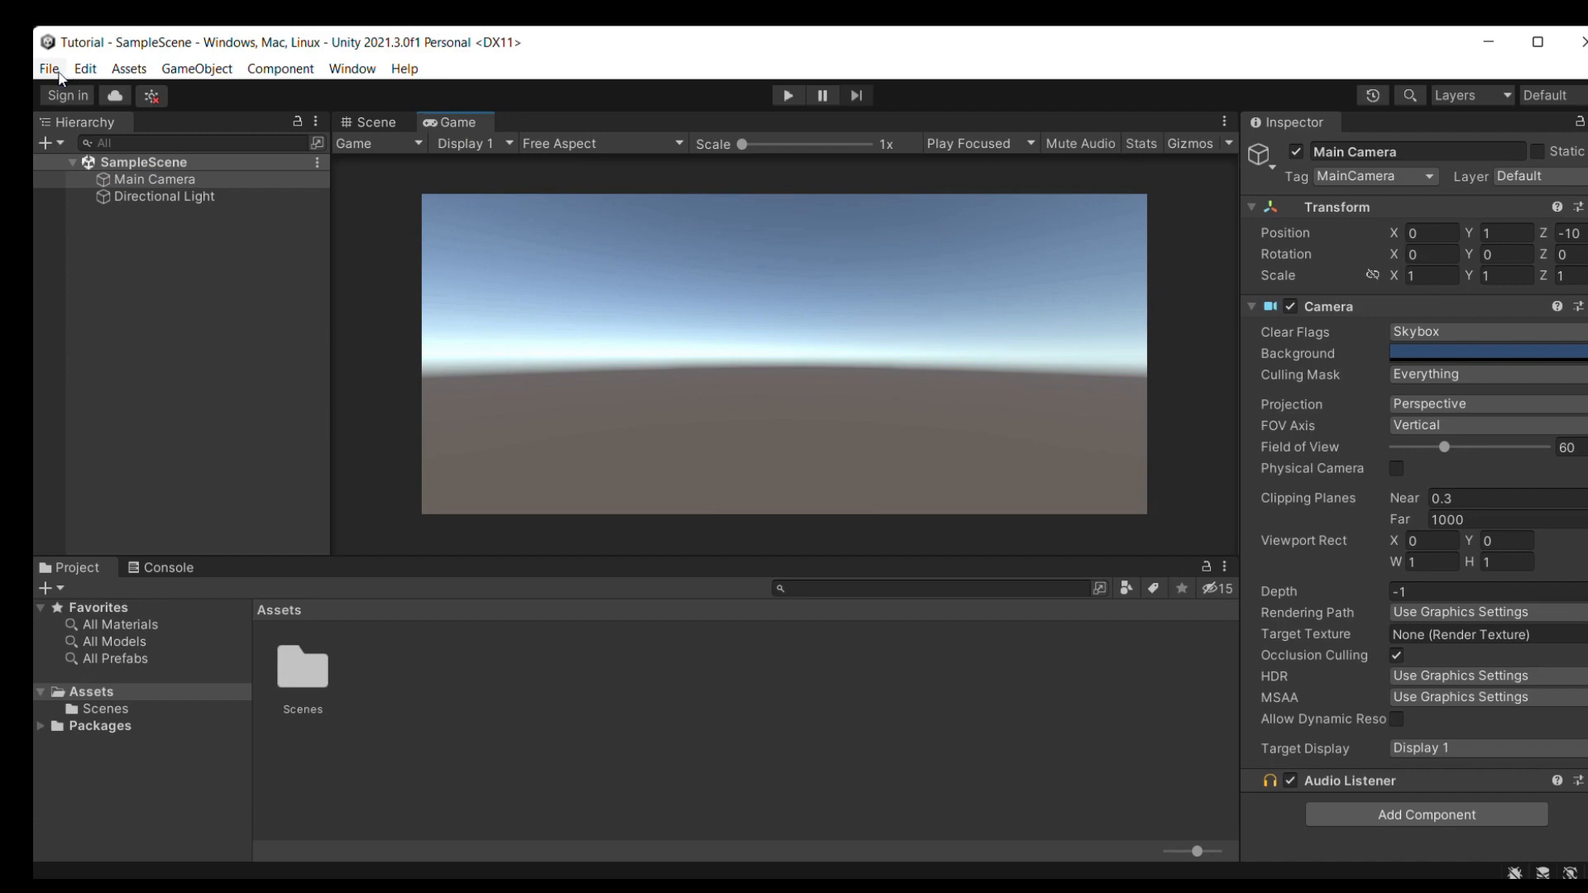
click(197, 68)
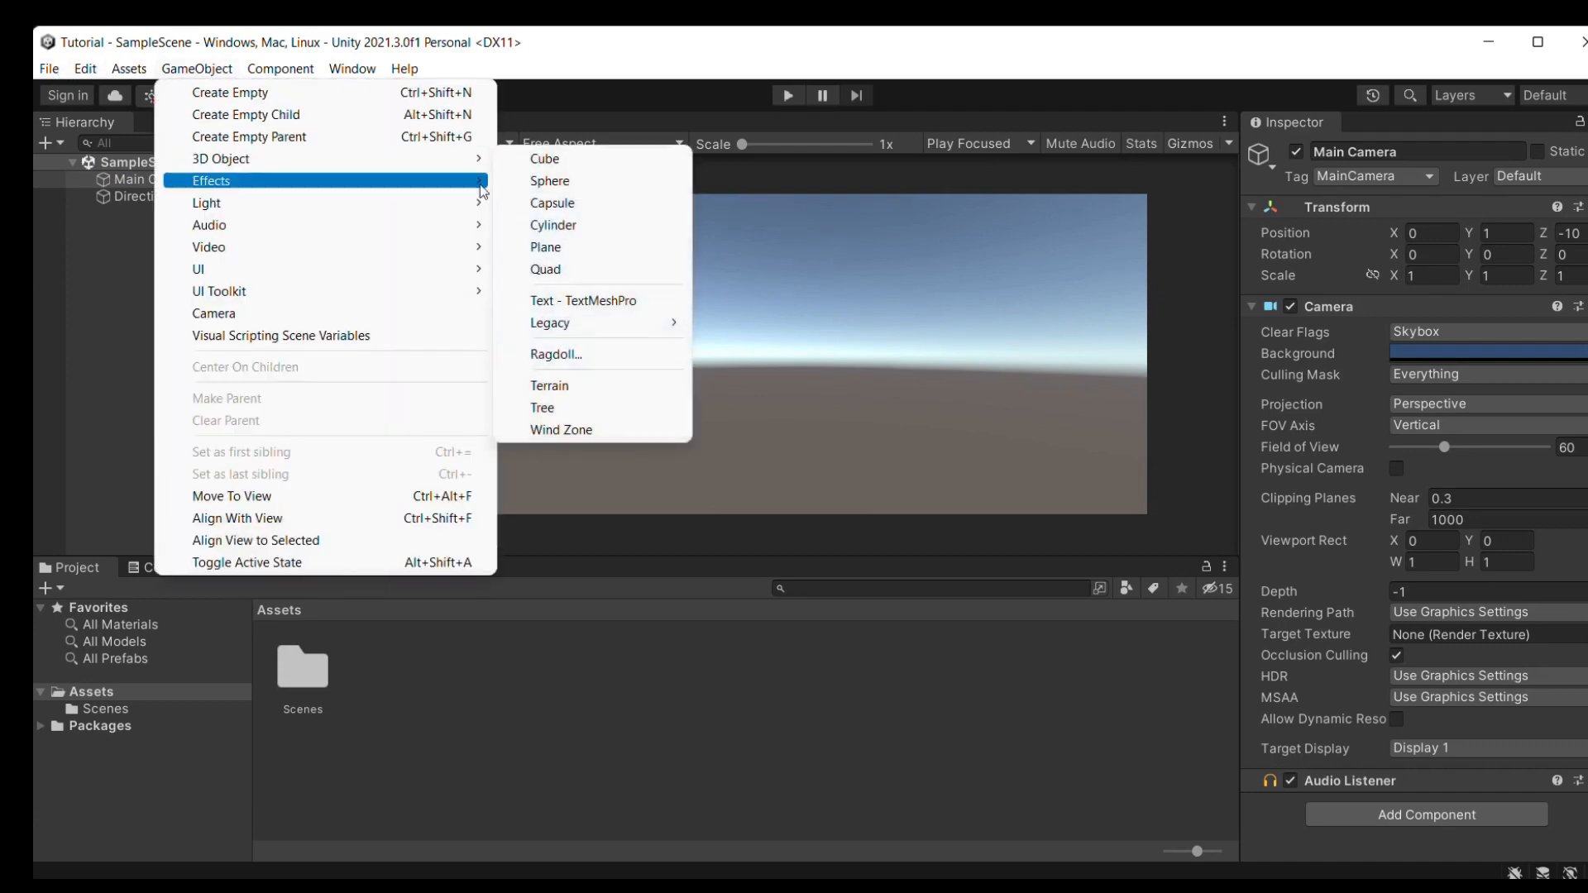
Add a capsule named Player and raise it slightly above the ground along Y.
click(552, 202)
text(Player)
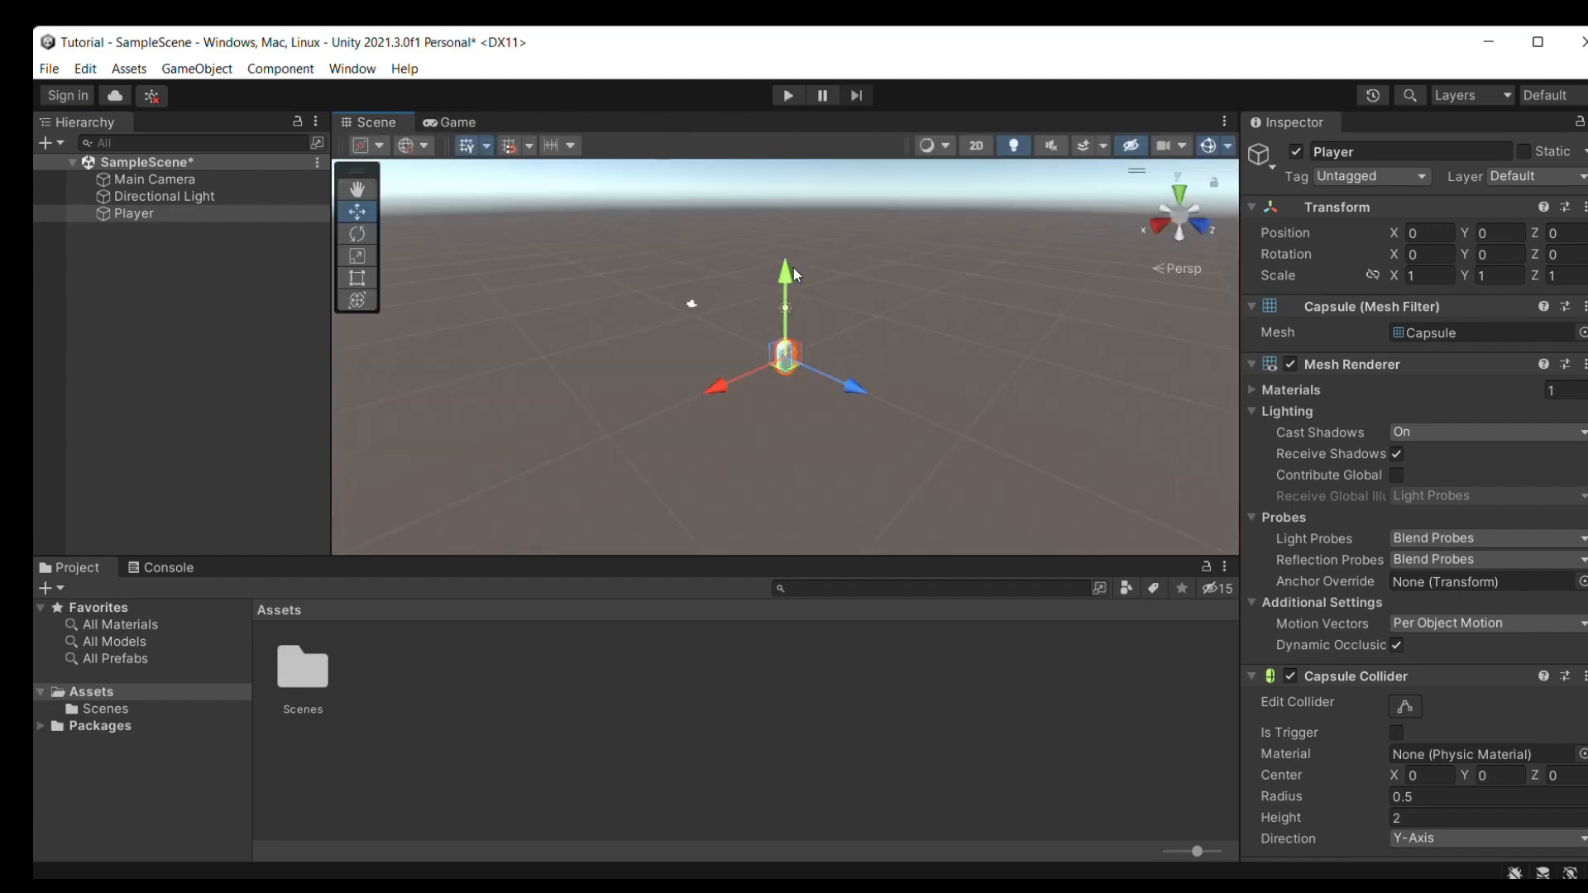
drag(786, 273, 786, 246)
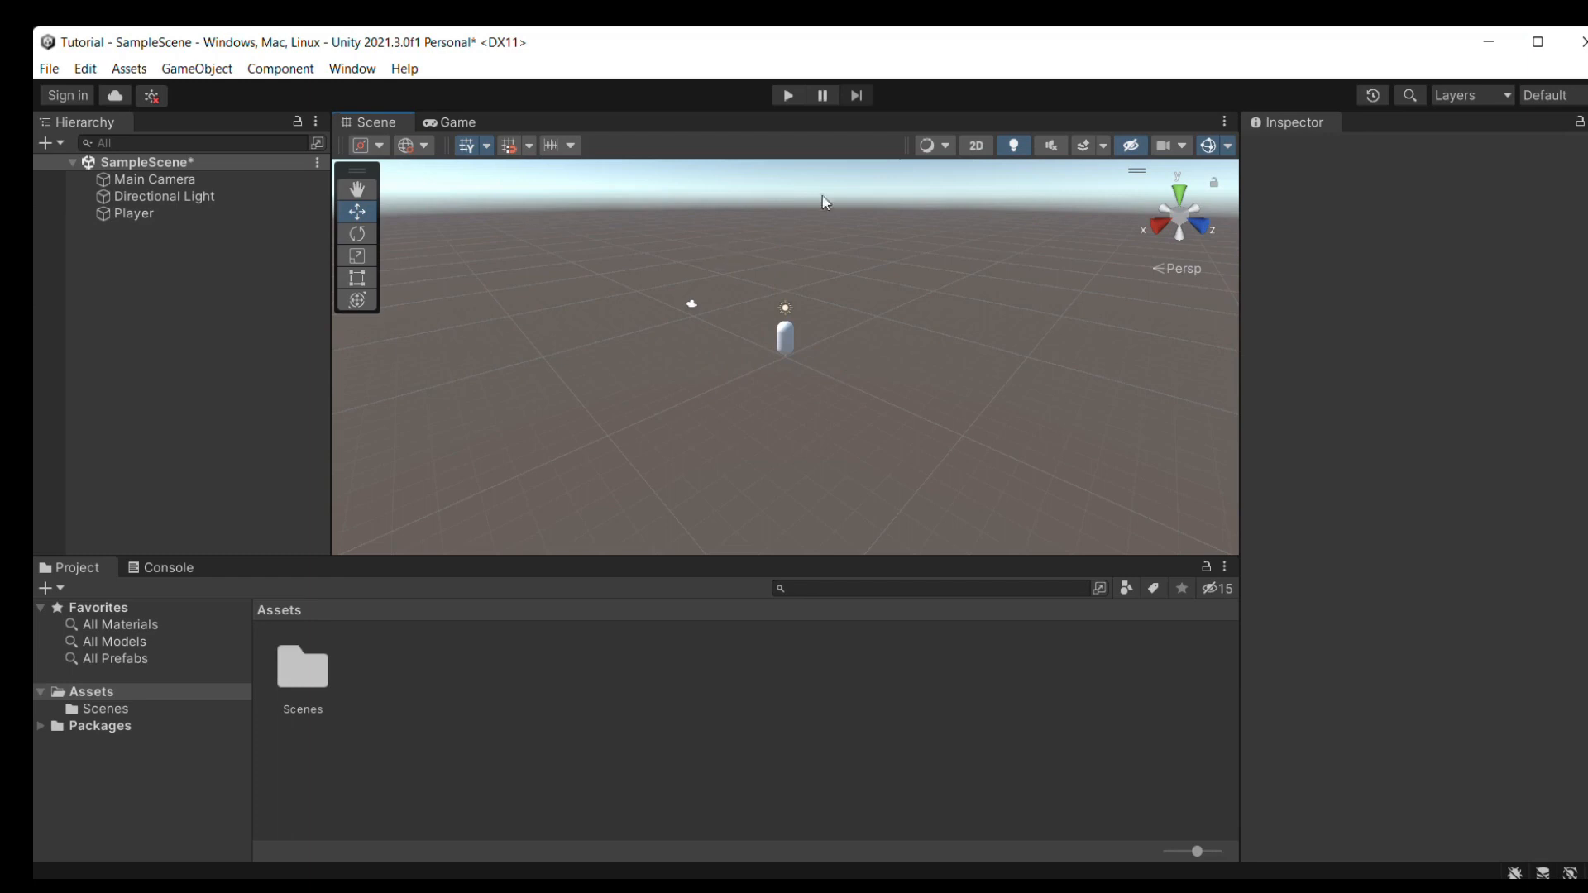
click(133, 213)
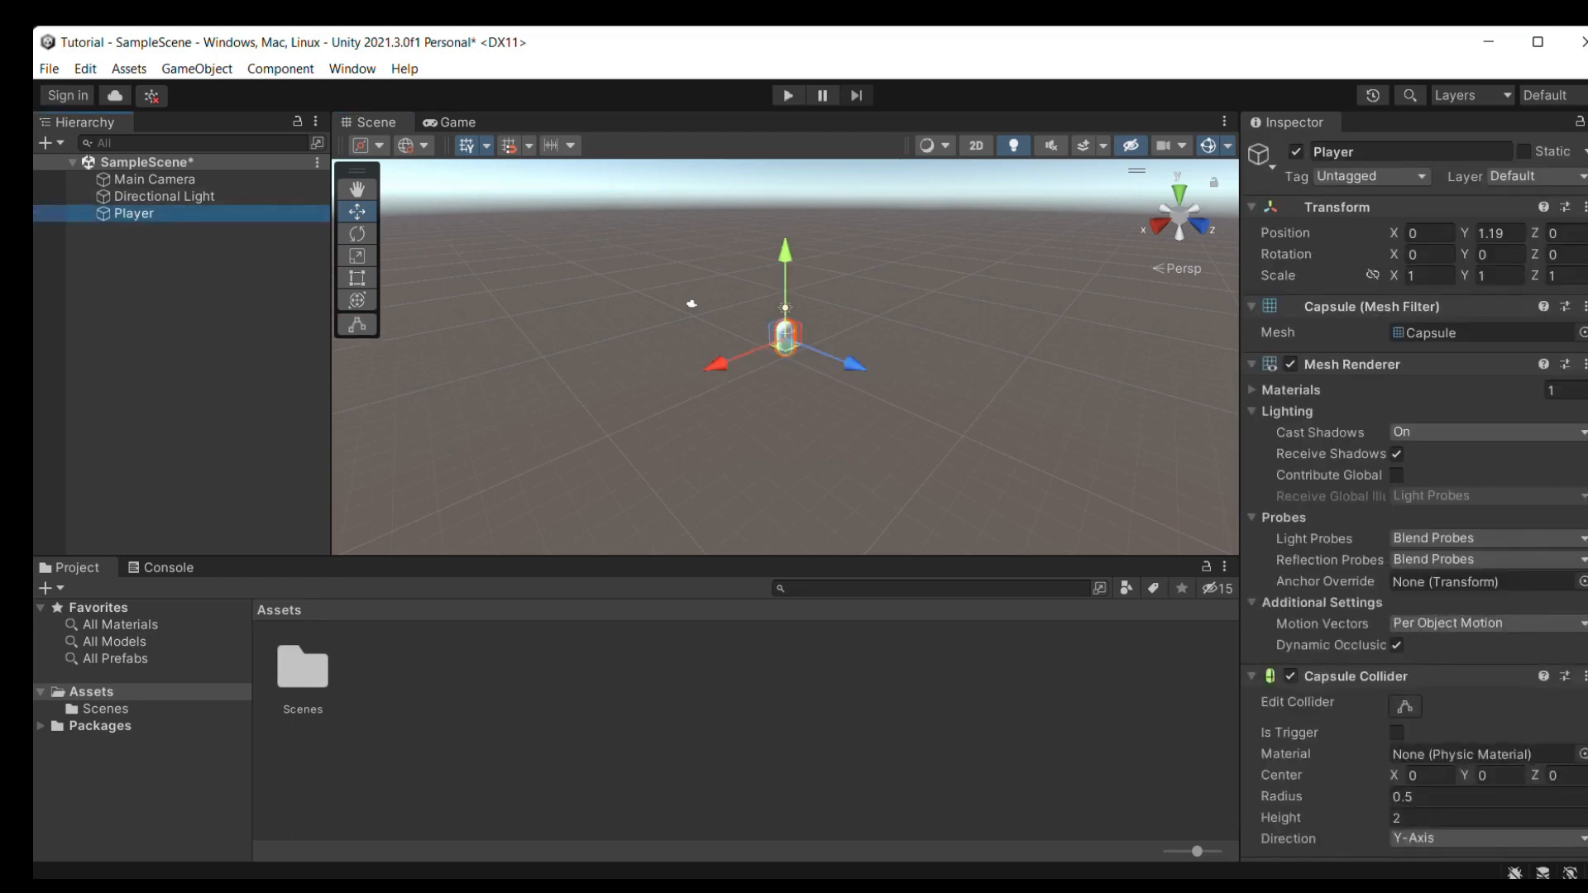
scroll(down, 3)
text(rig)
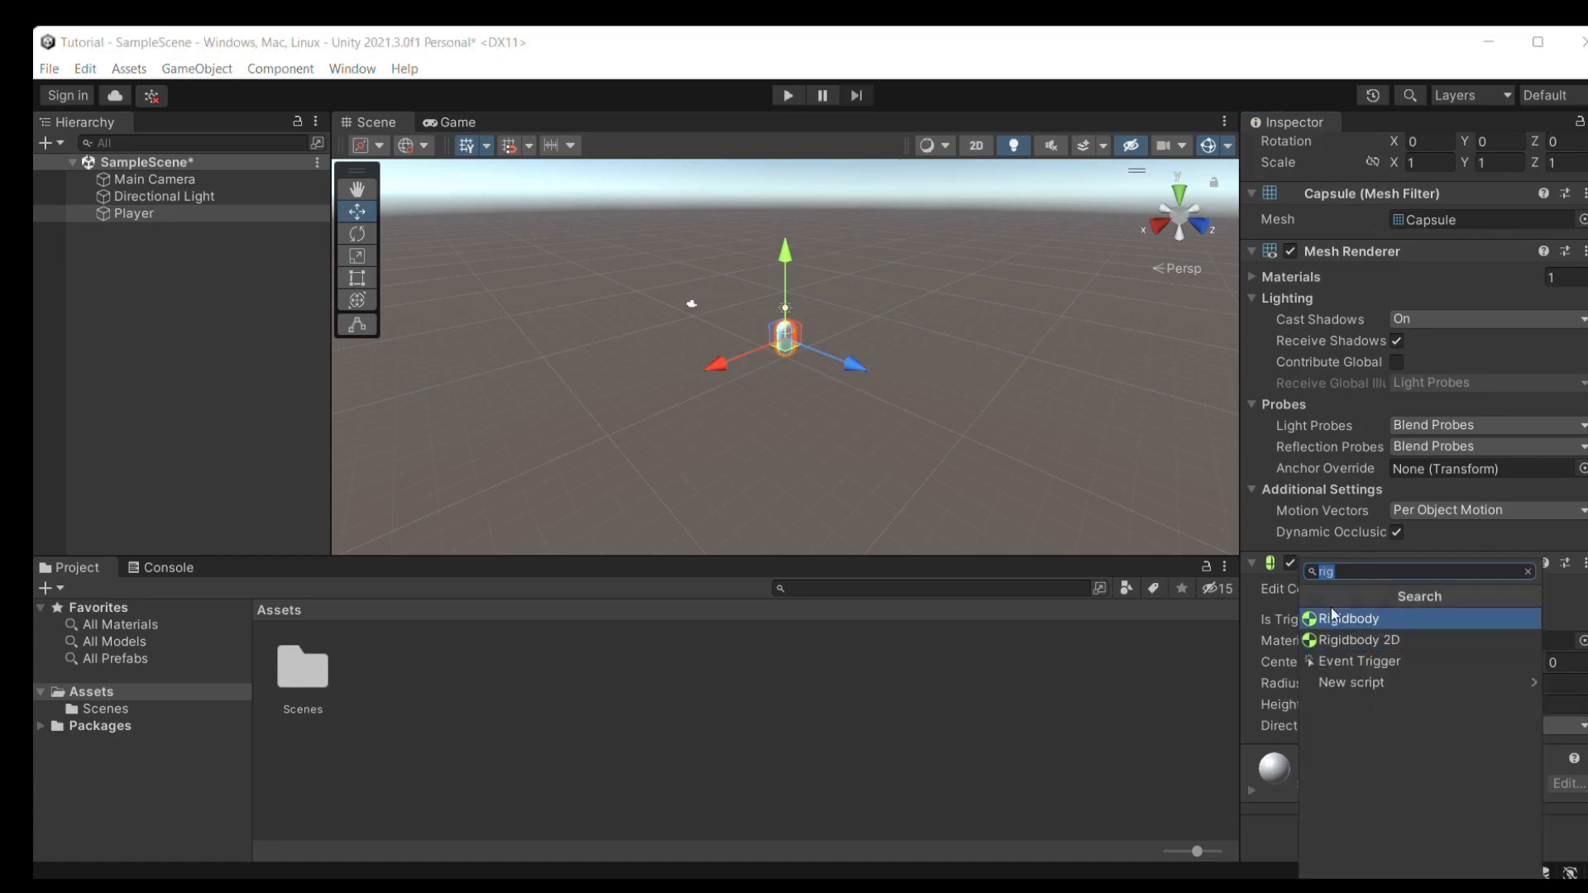
mouse_move(1362, 638)
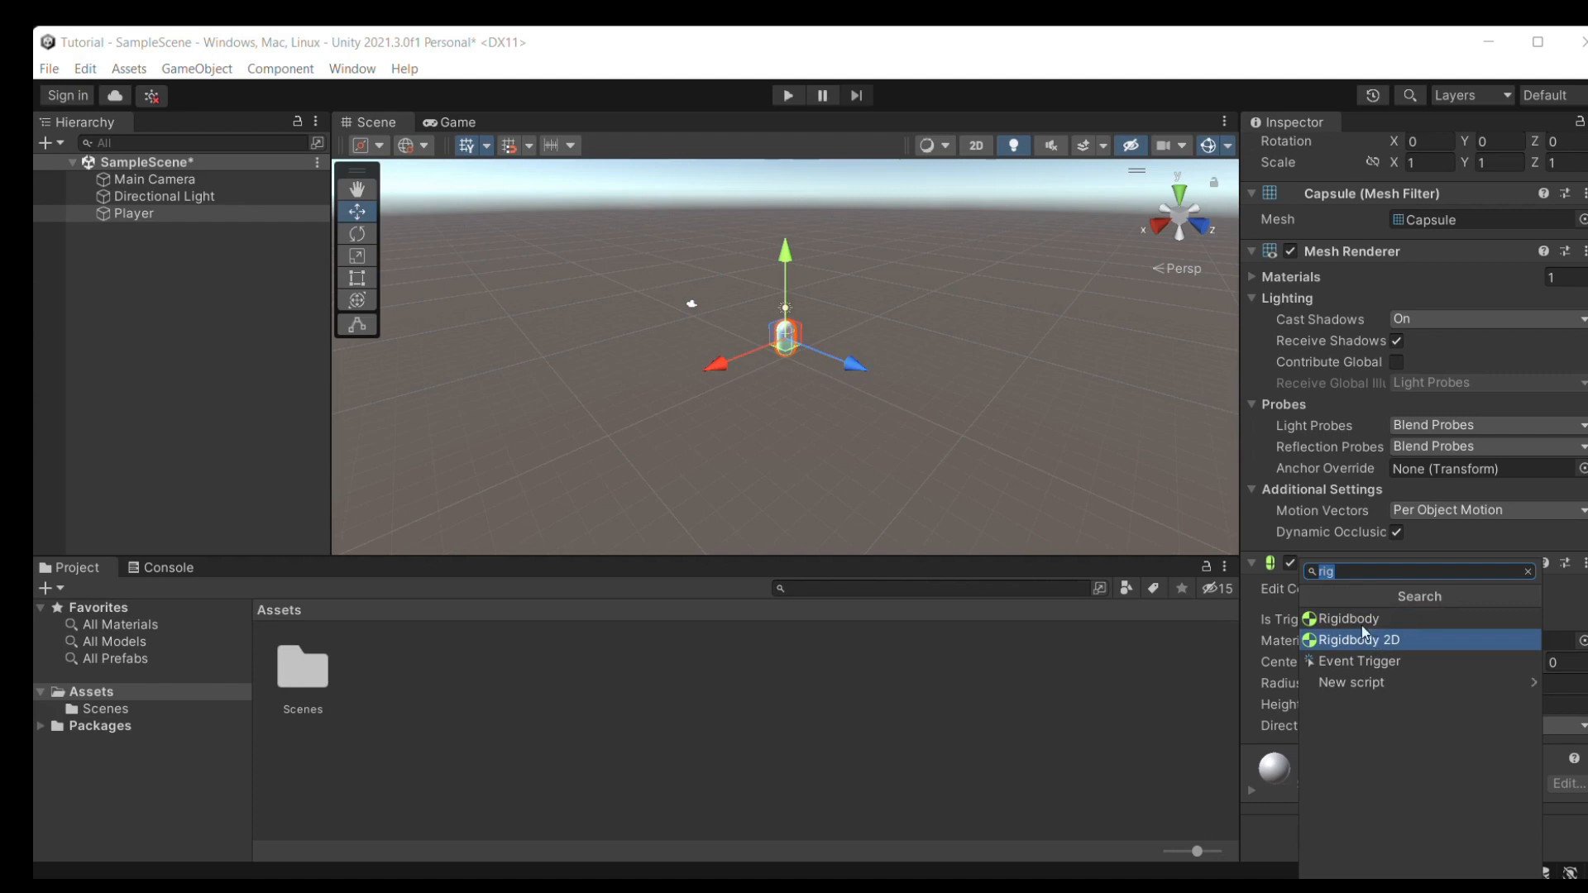
mouse_move(1361, 619)
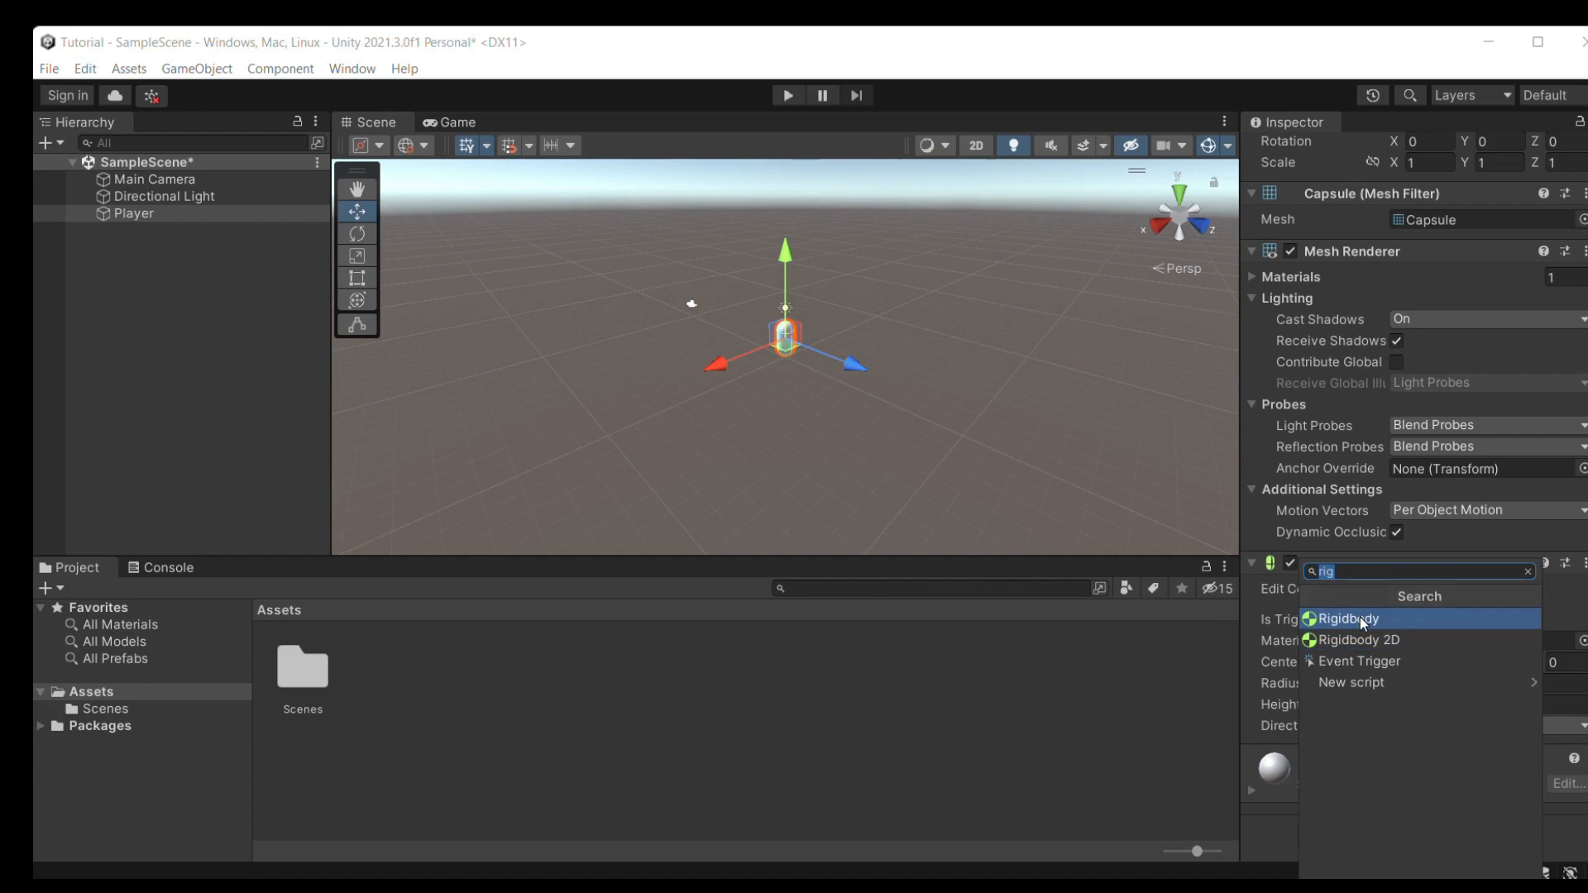
Add a Rigidbody to Player so gravity acts on it and test it once in play mode.
click(1346, 618)
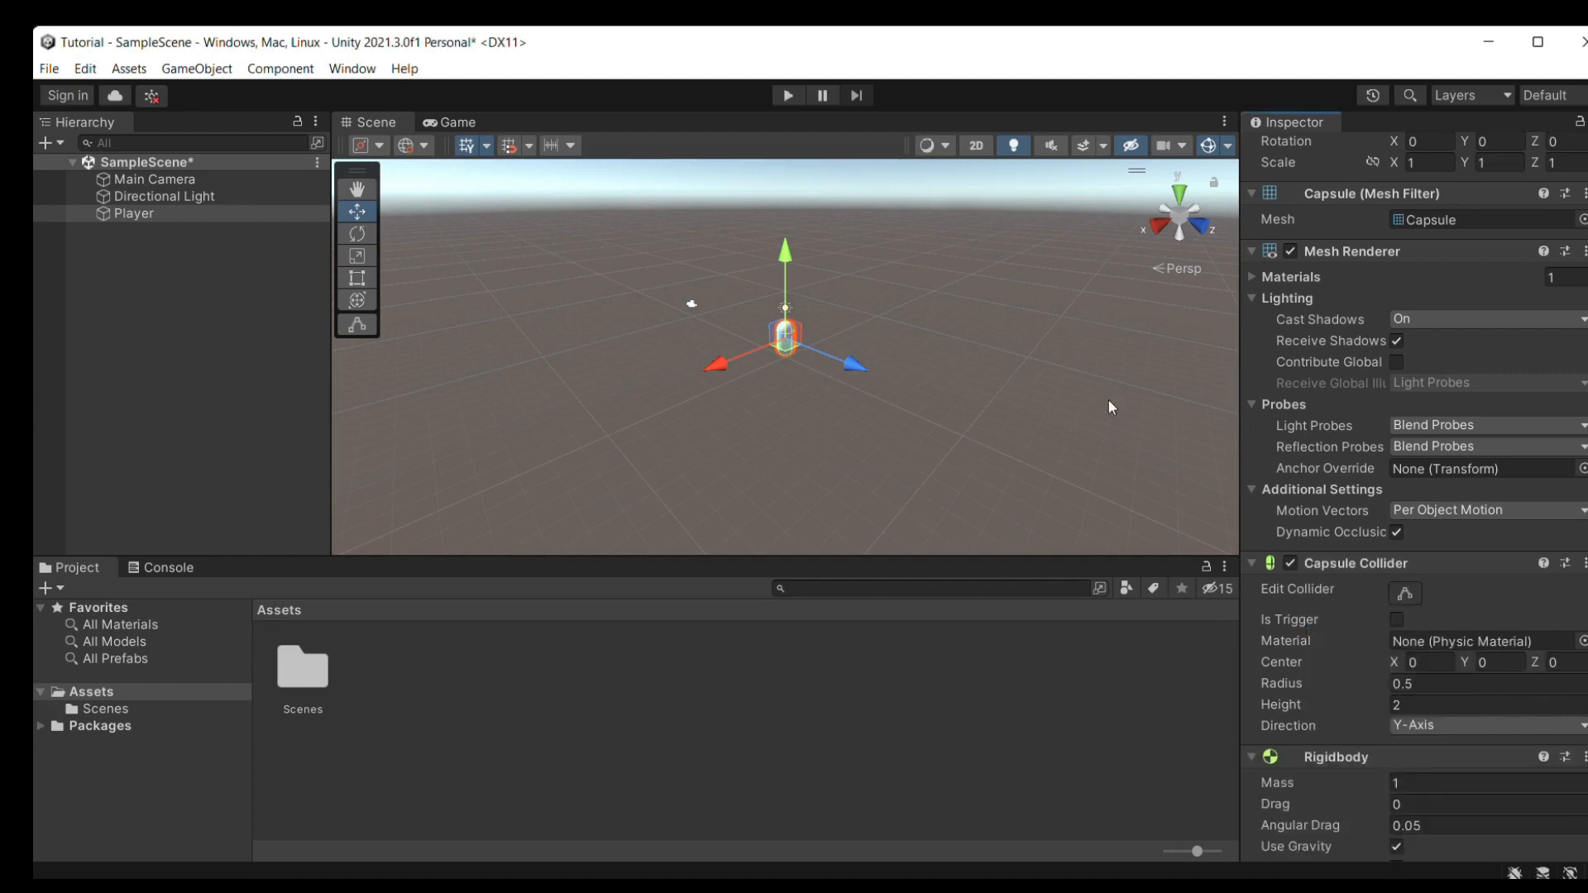
mouse_move(800, 200)
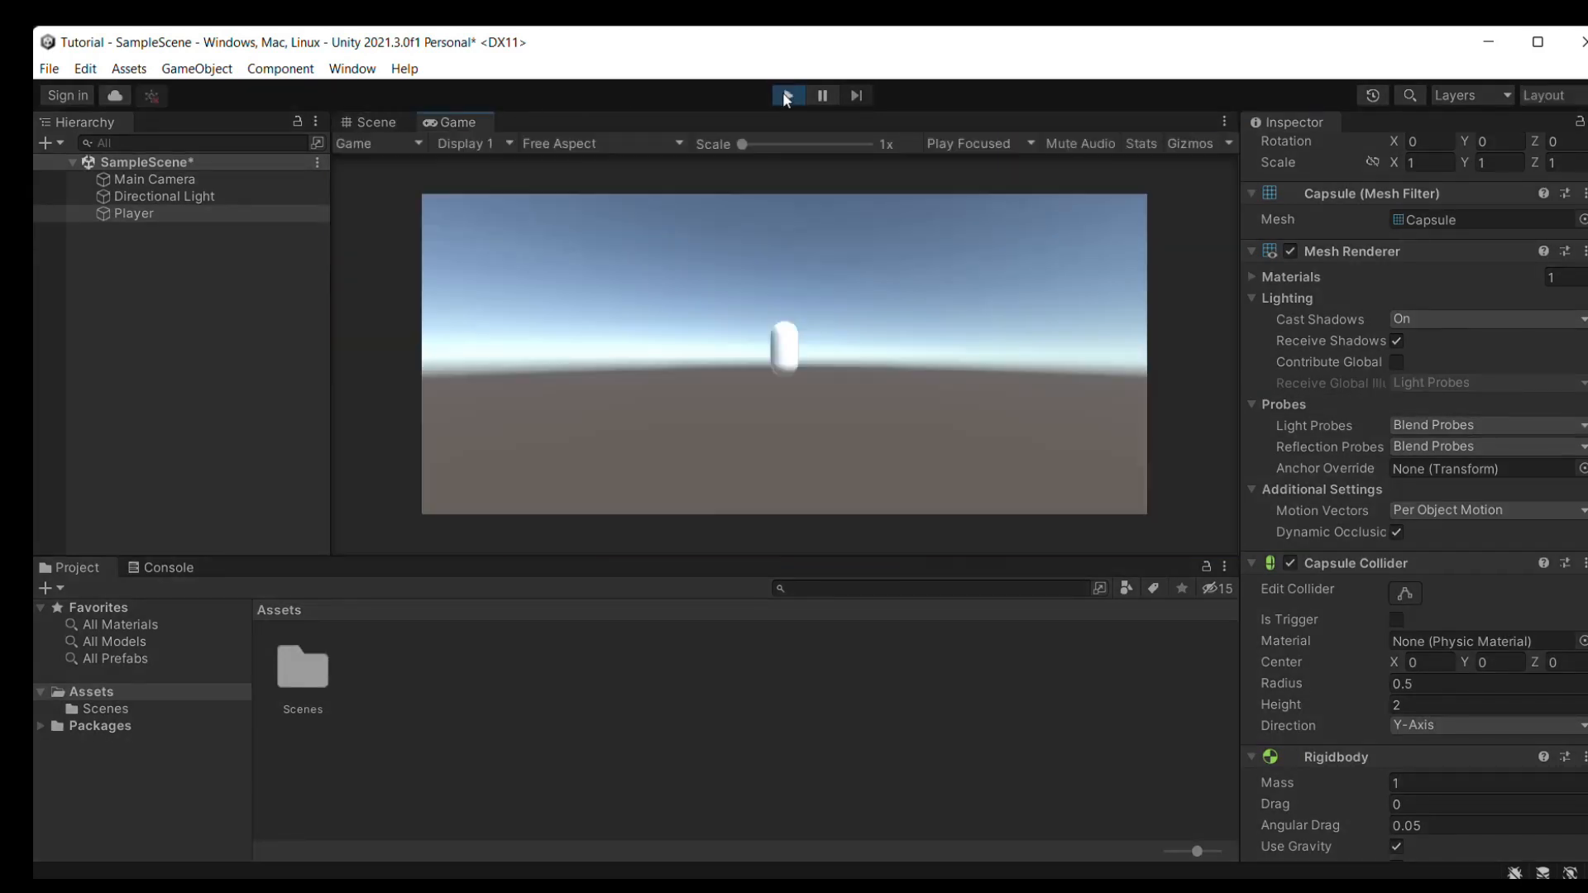
click(788, 95)
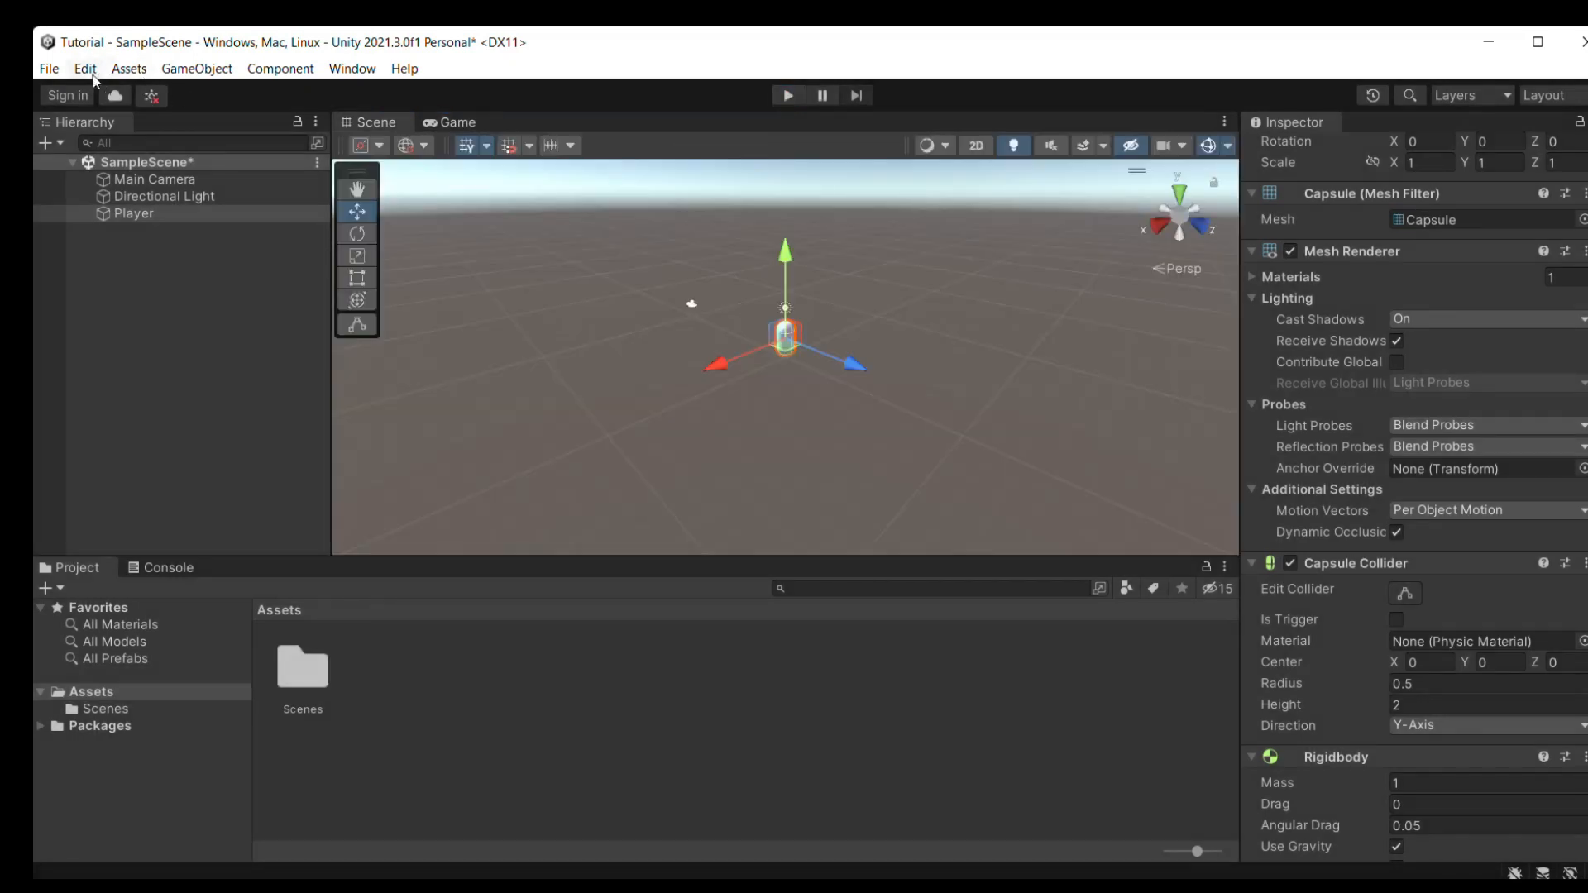
click(282, 67)
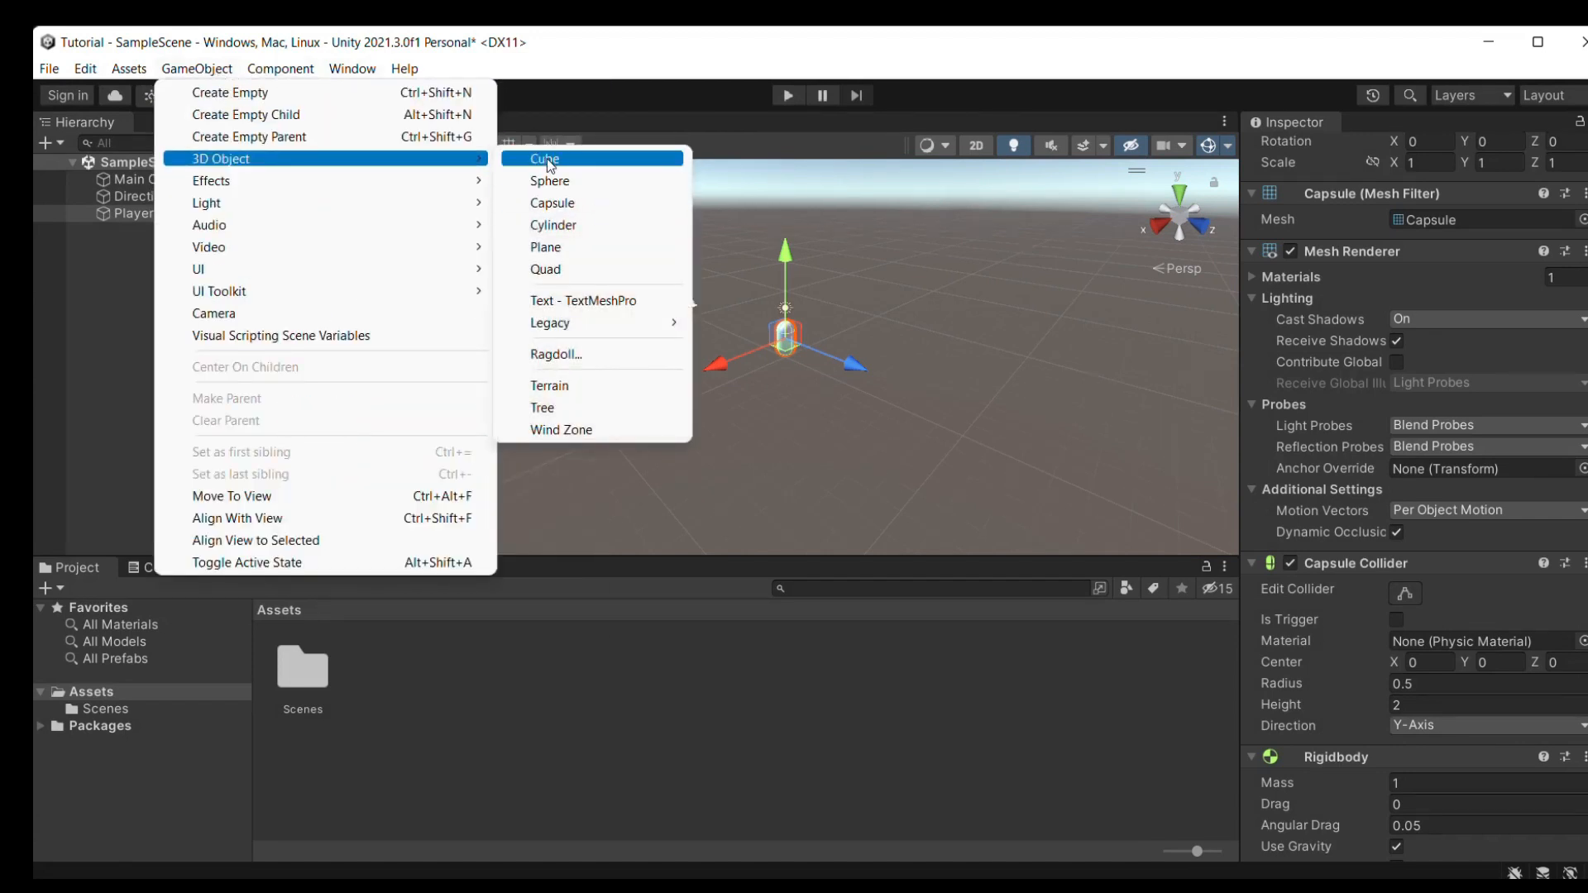
Add a cube and lower it just beneath the Player capsule, checking the camera's view of both.
click(545, 159)
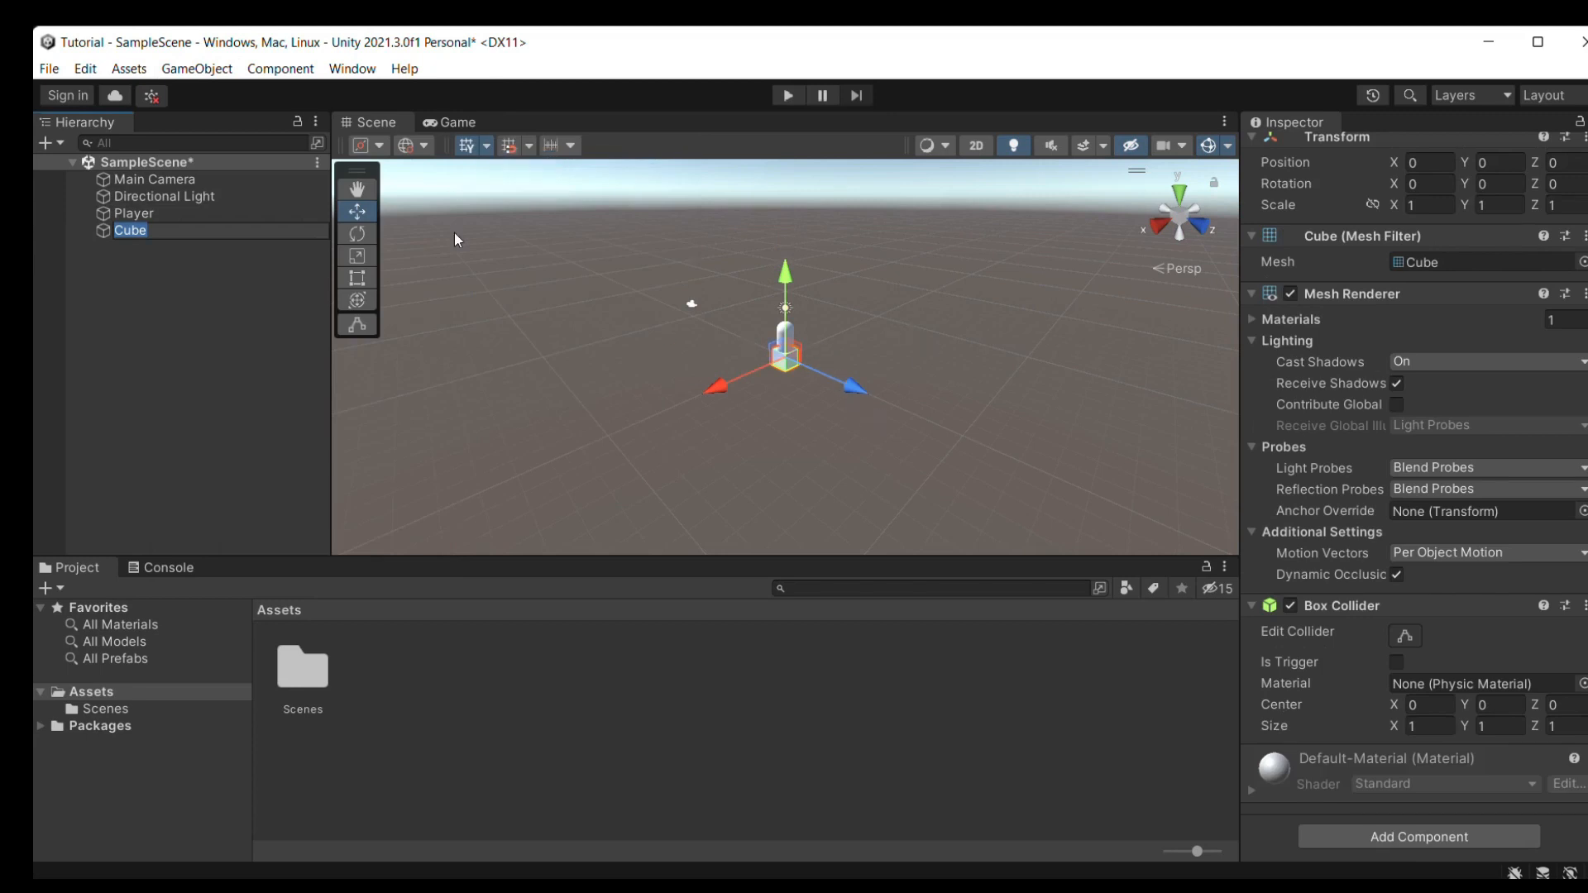
drag(786, 265, 785, 278)
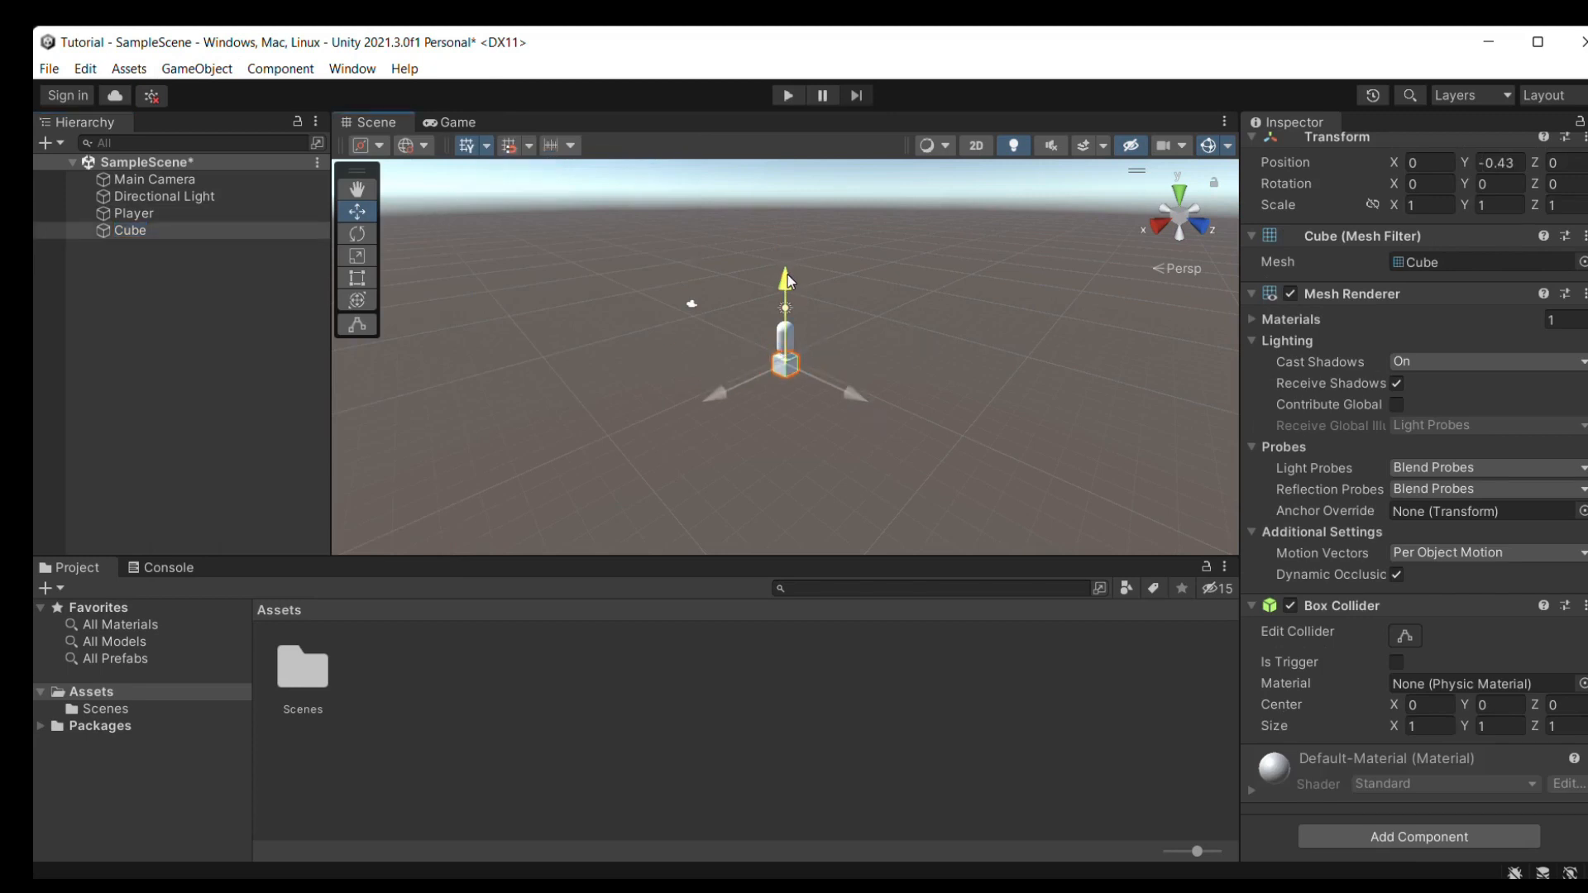
drag(784, 278, 784, 299)
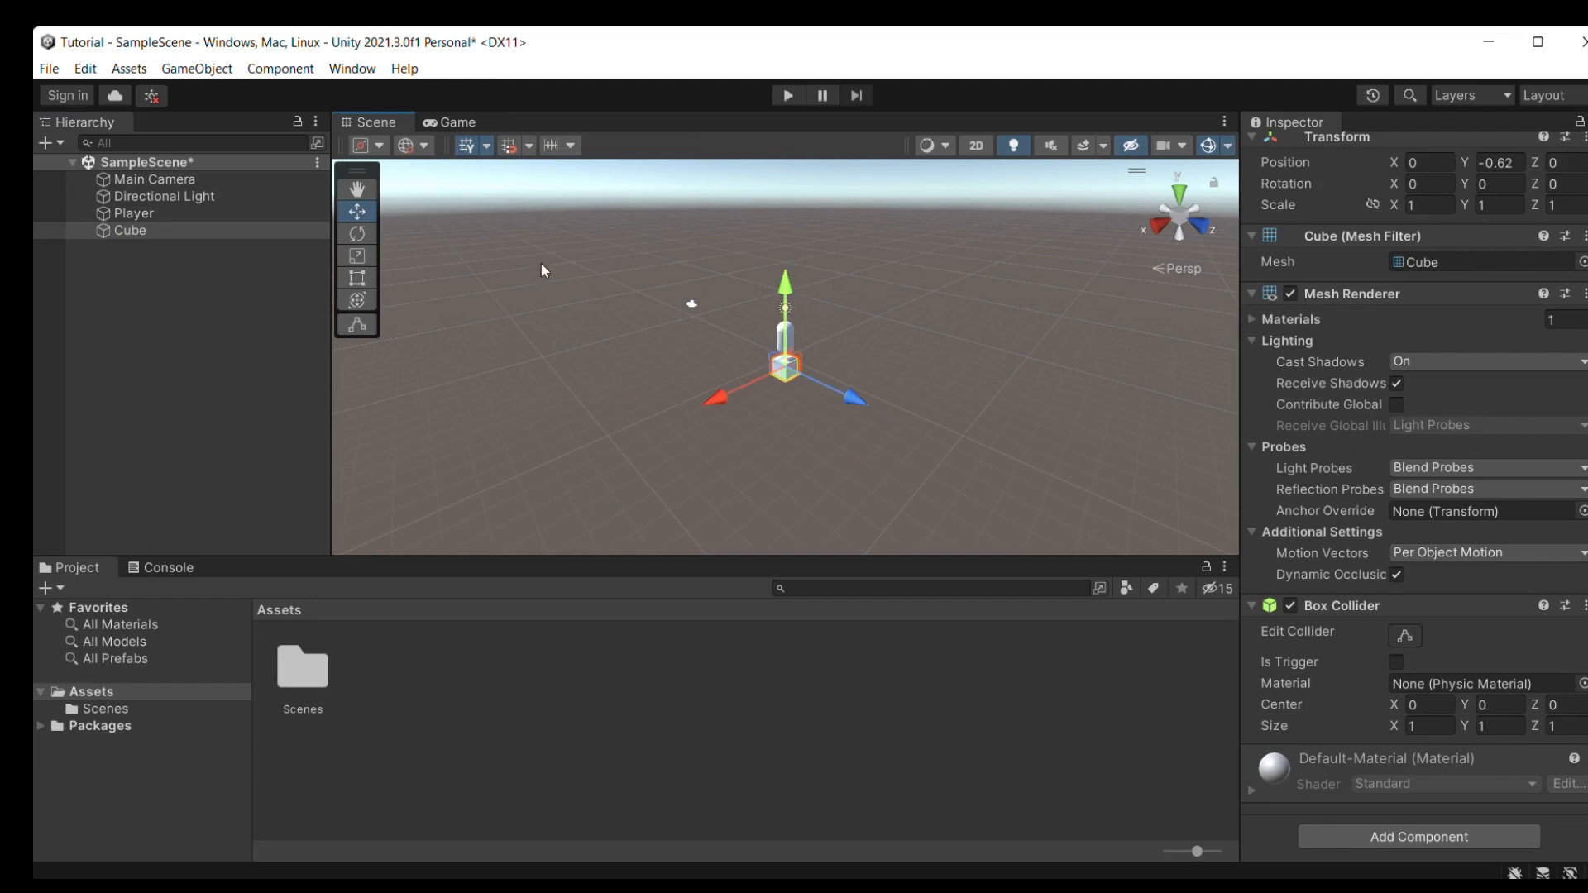
click(453, 120)
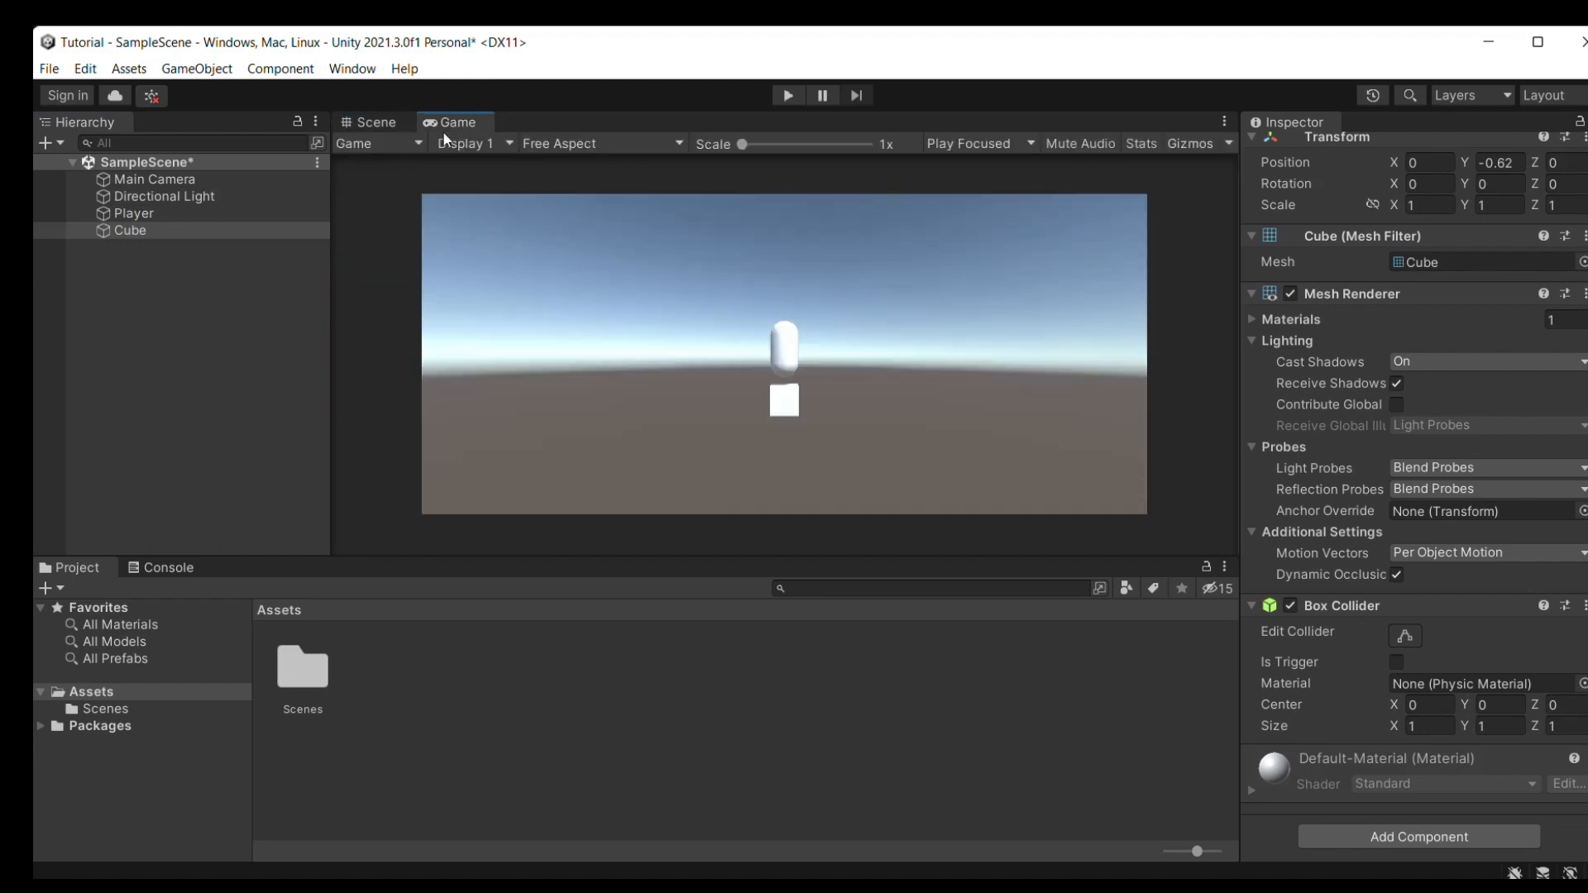
click(375, 121)
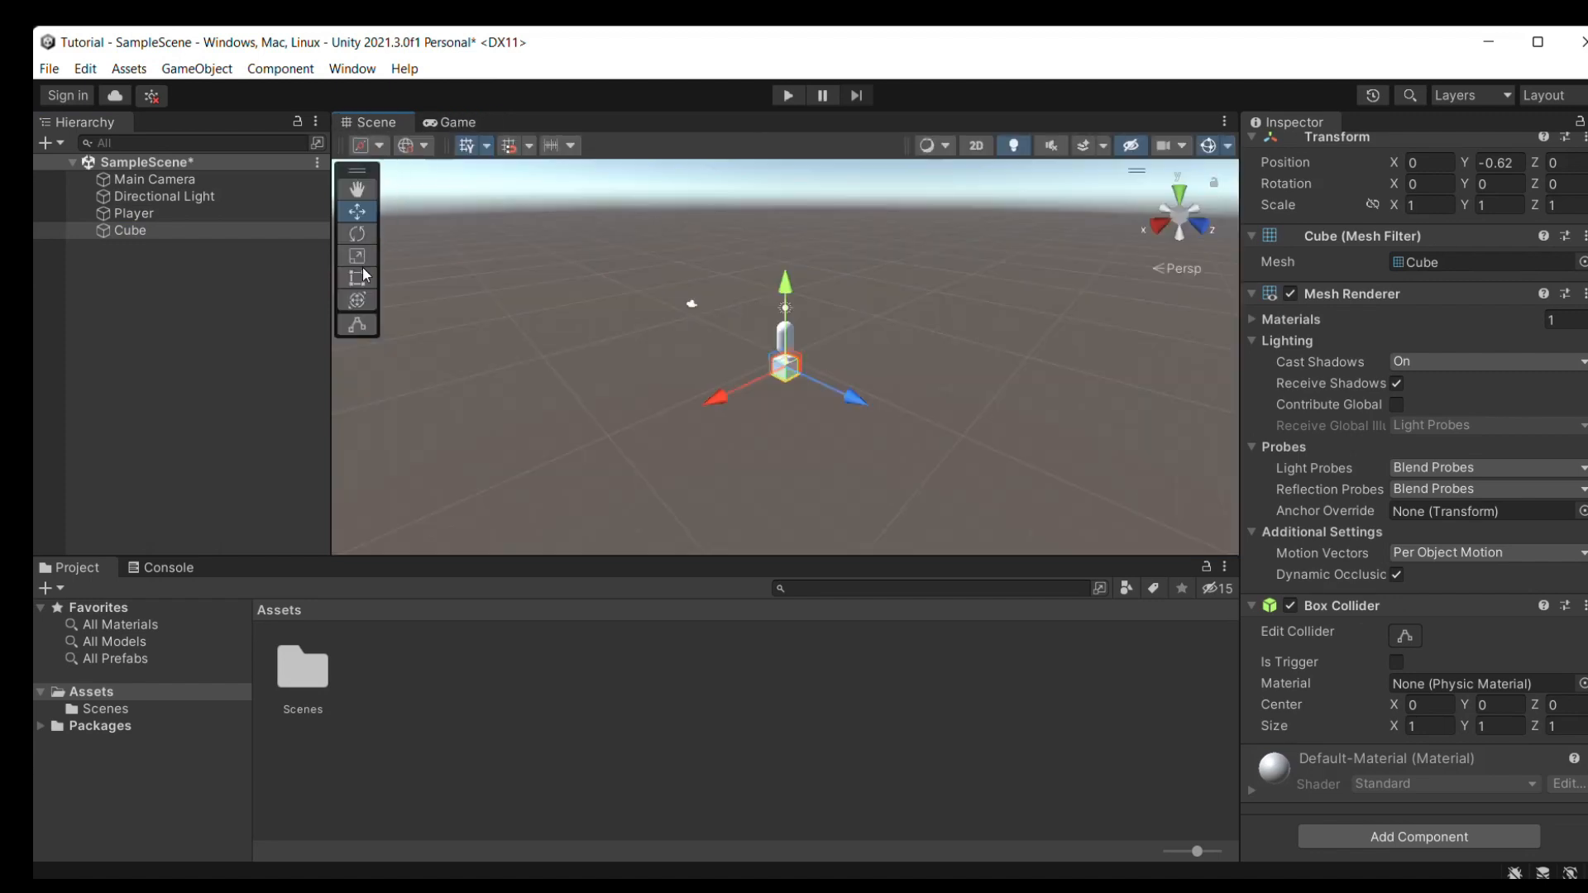
click(355, 255)
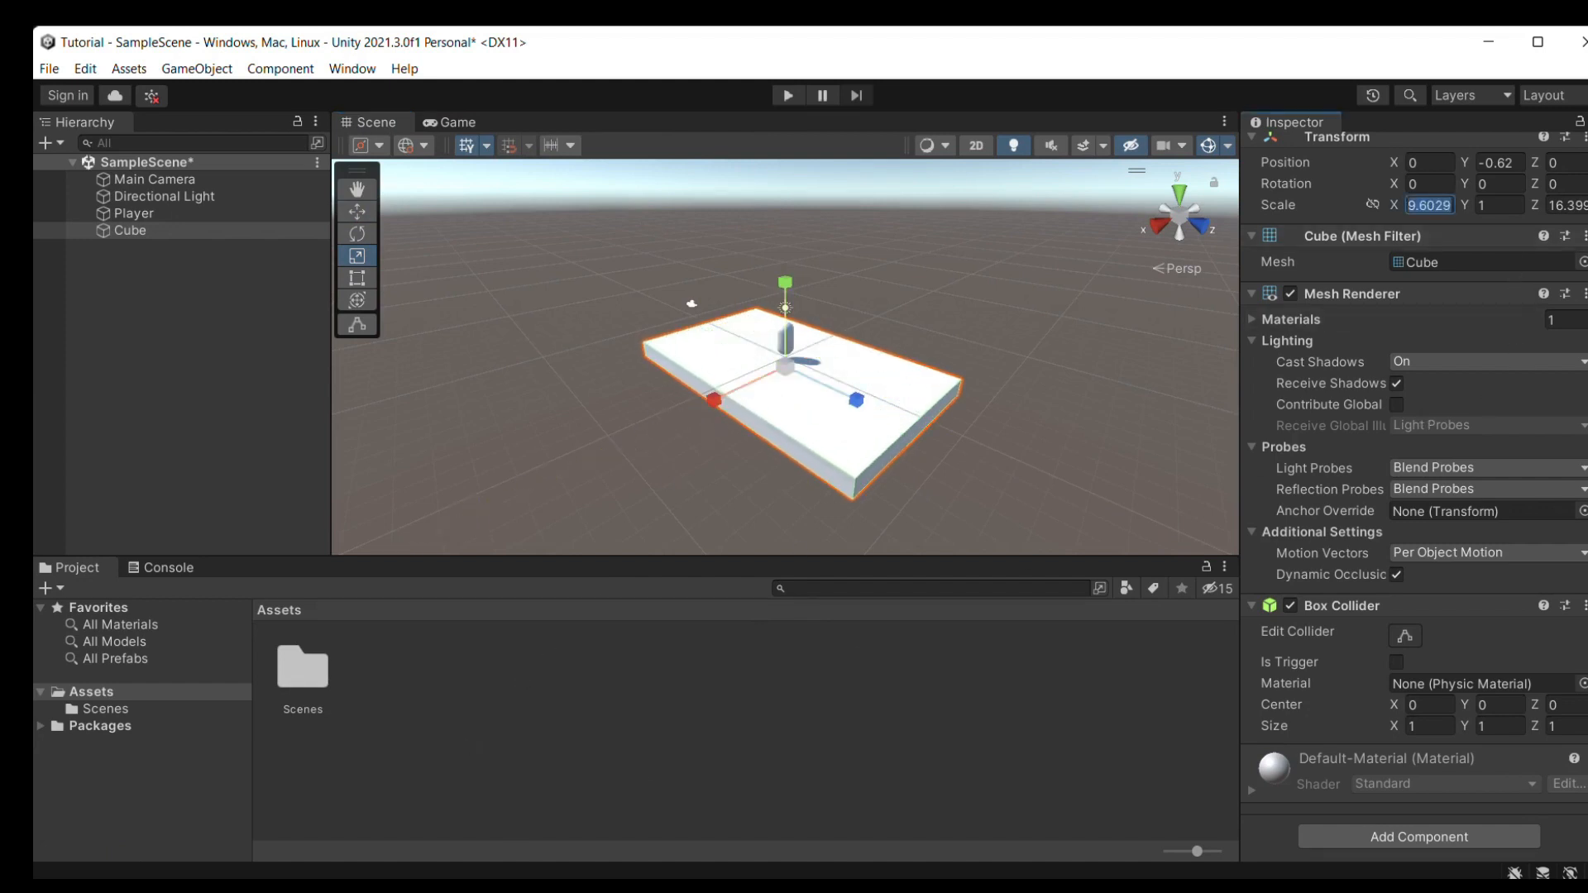
text(100)
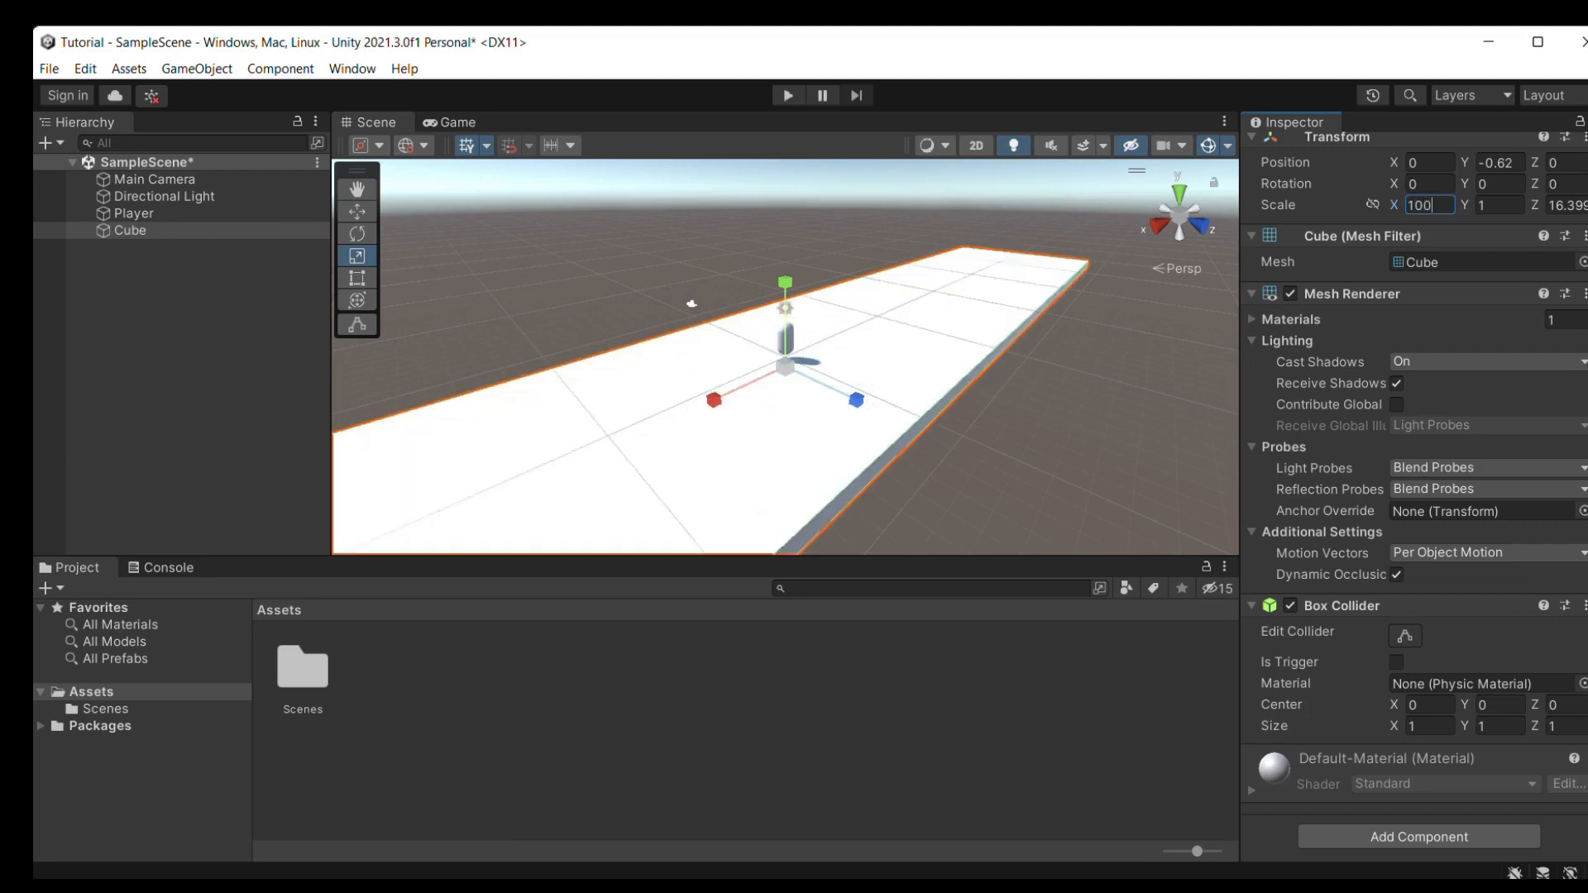
click(1500, 205)
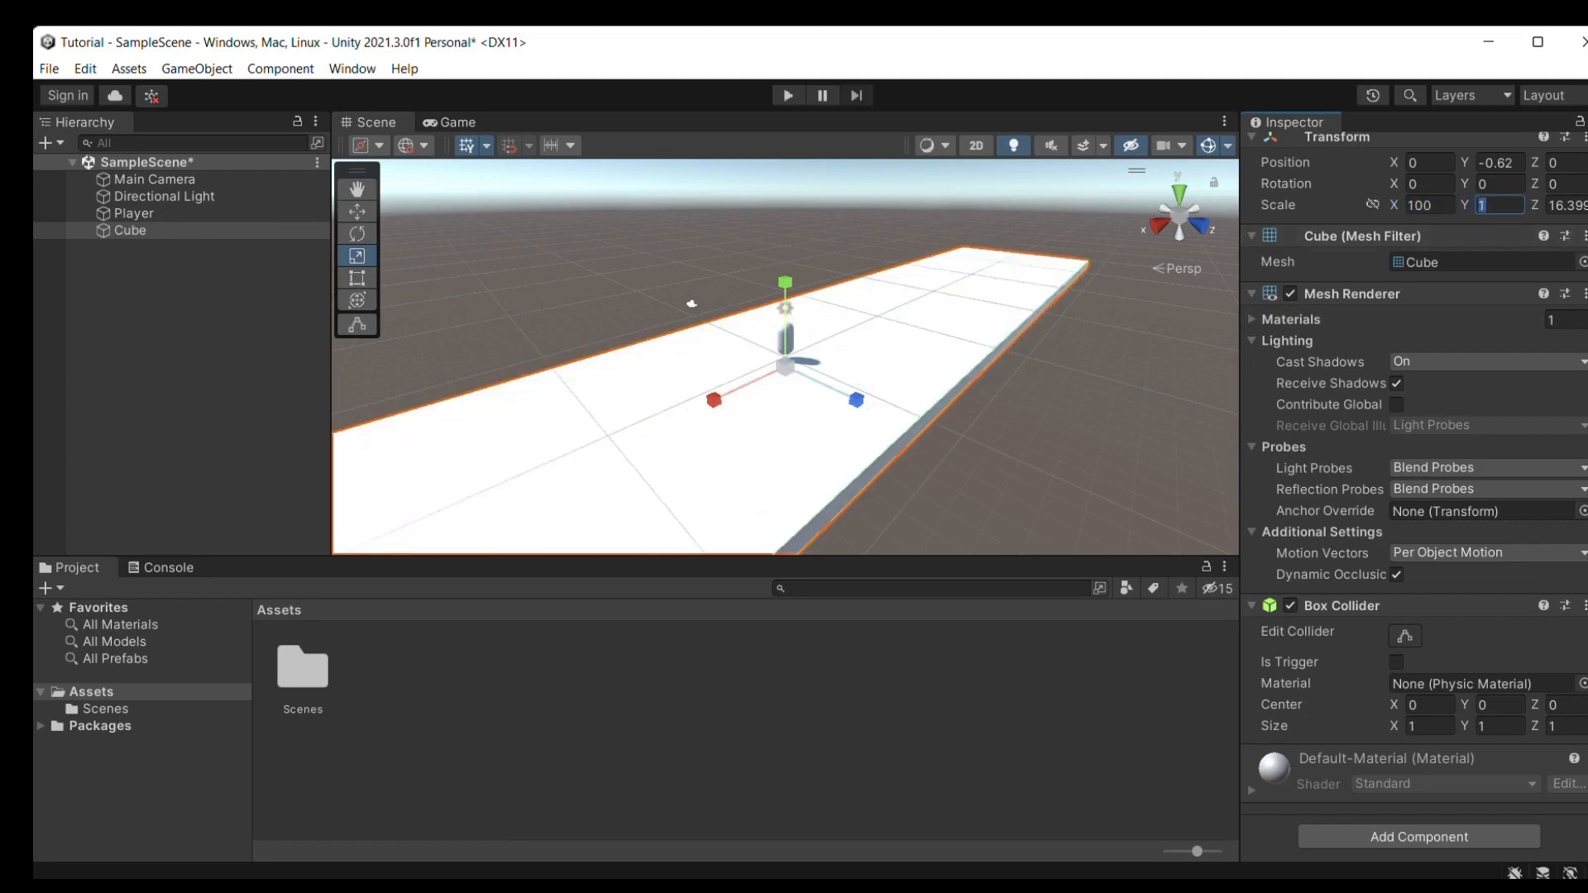
text(100)
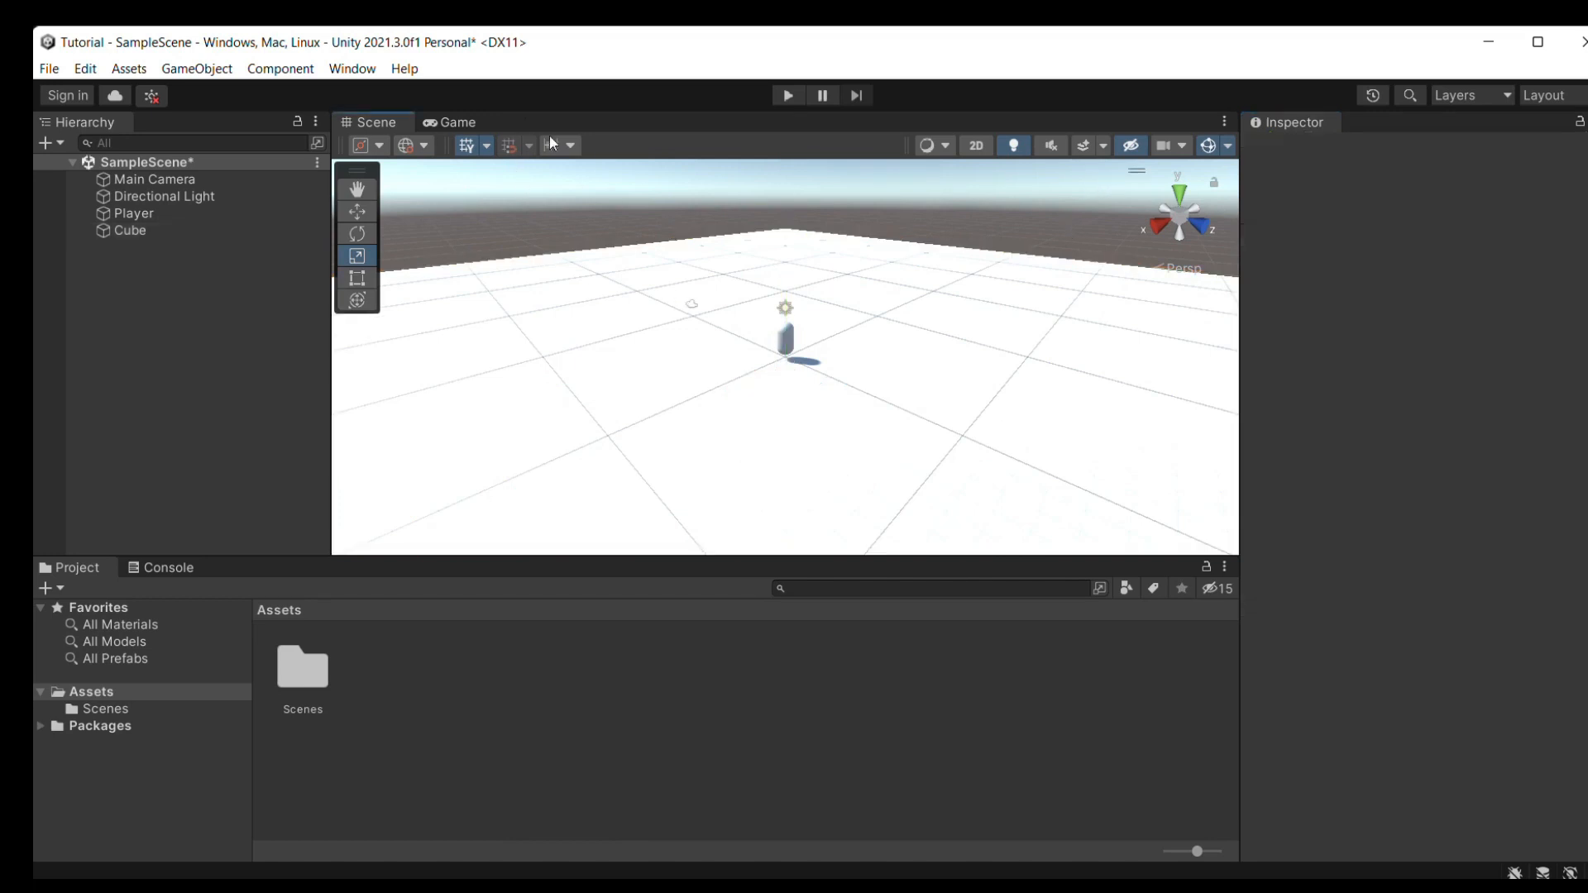
click(787, 94)
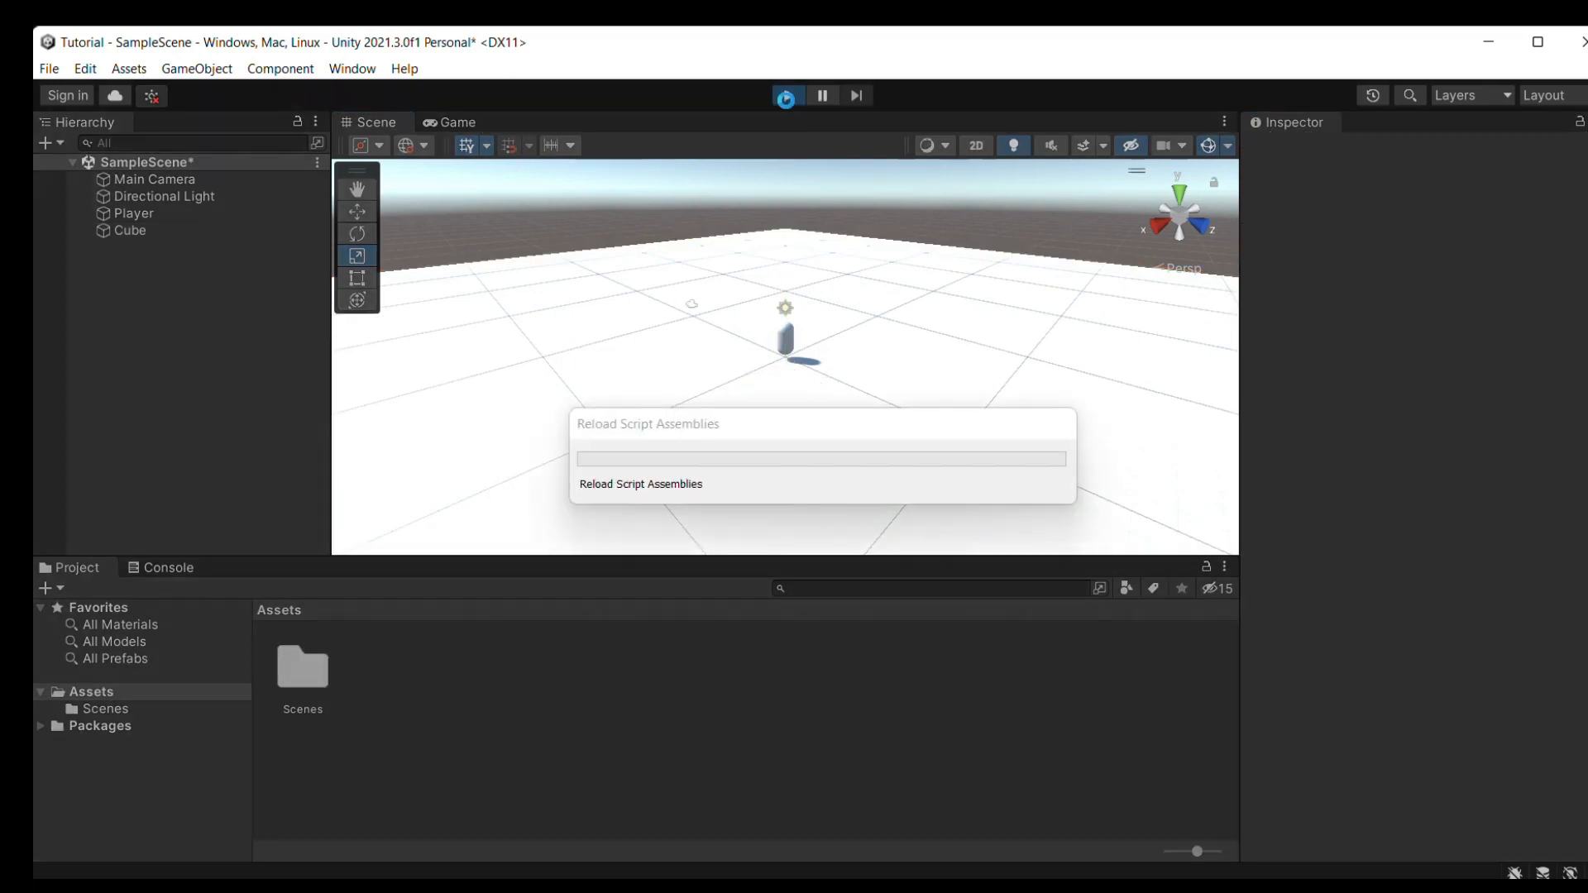
click(787, 96)
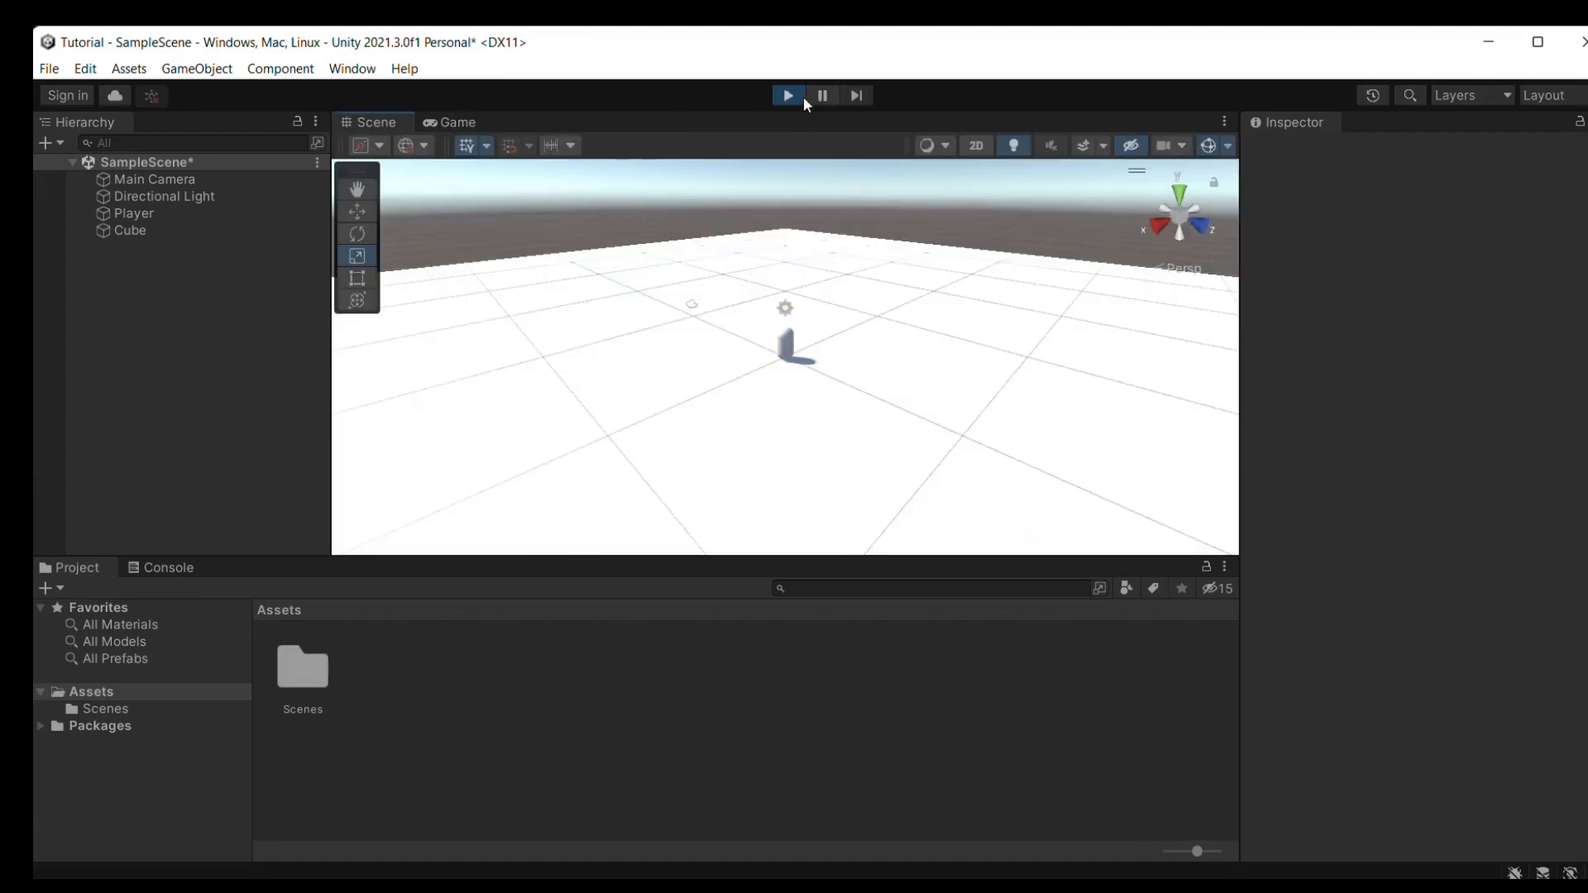
click(788, 94)
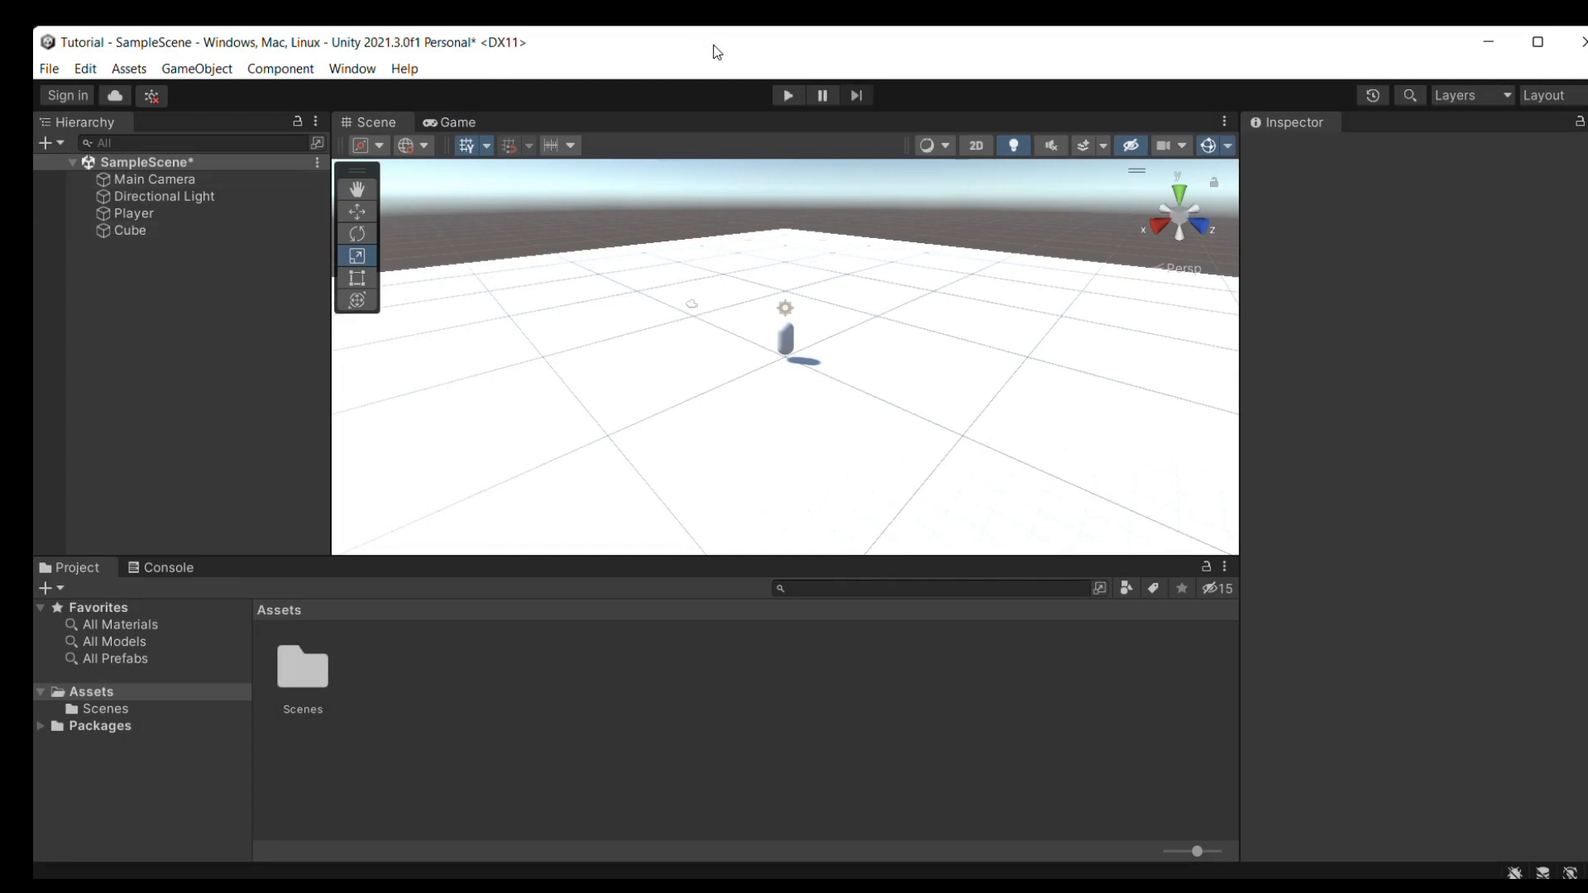
mouse_move(891, 321)
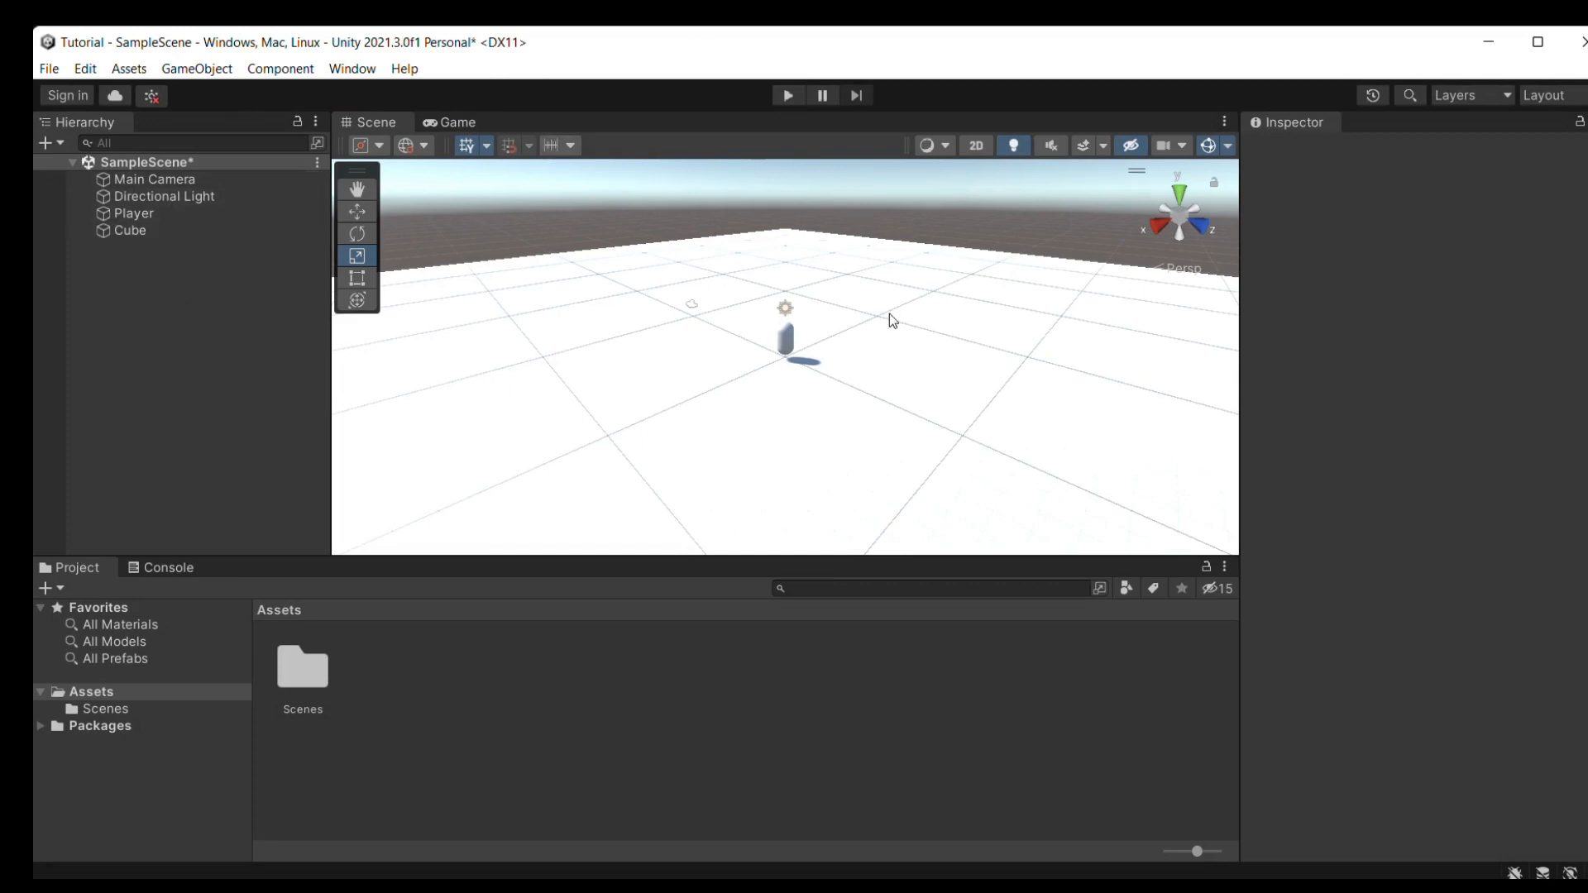
mouse_move(562, 751)
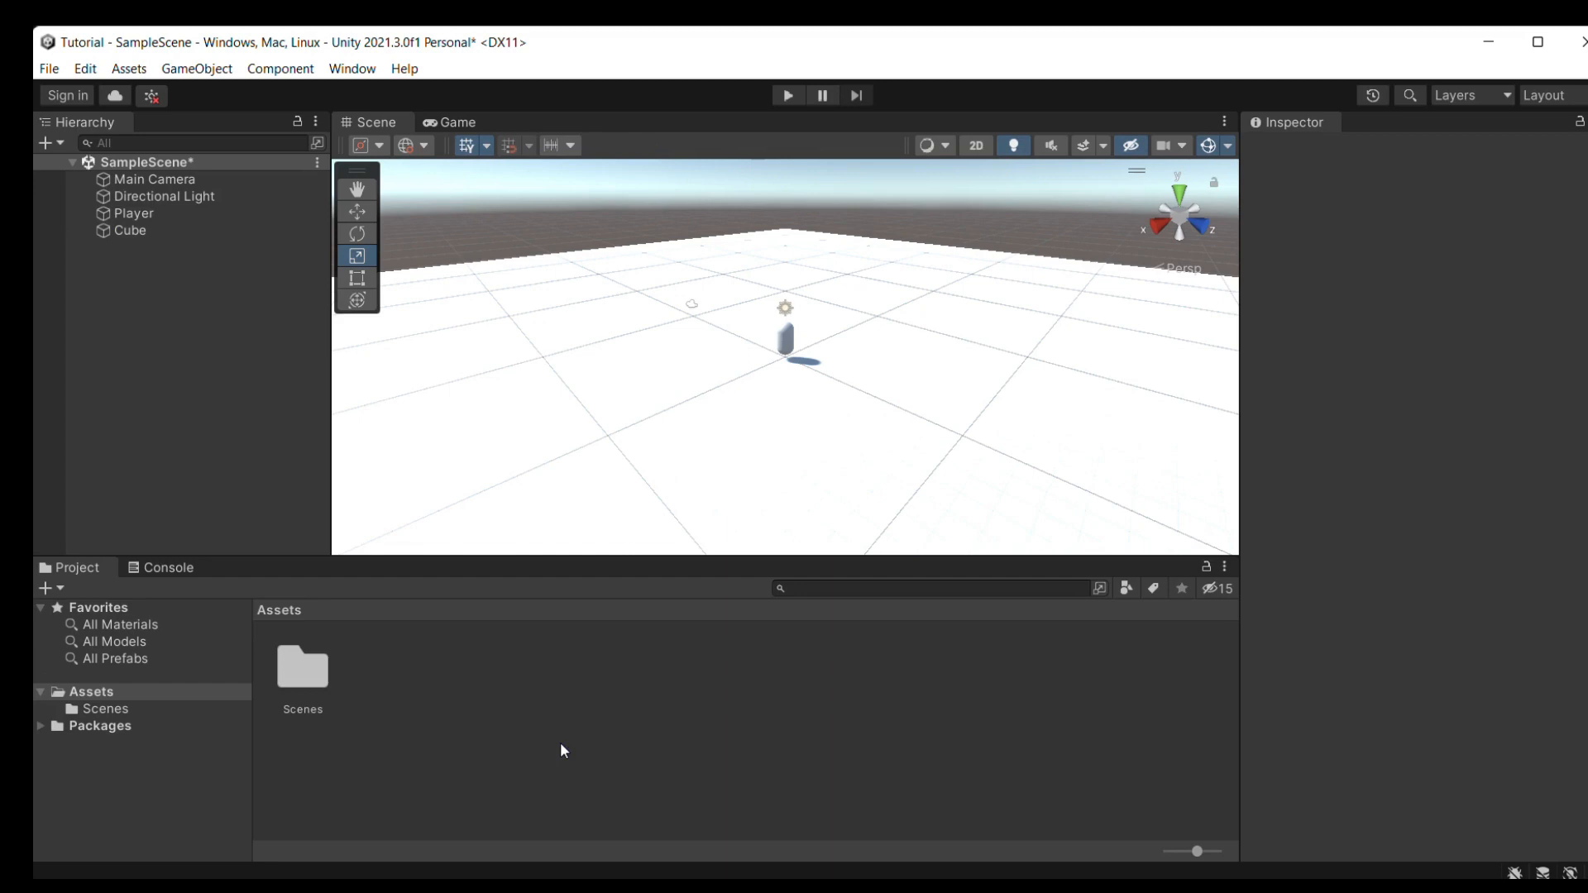
Create a new material asset, colour its Albedo red and apply it to the Player capsule.
right_click(562, 750)
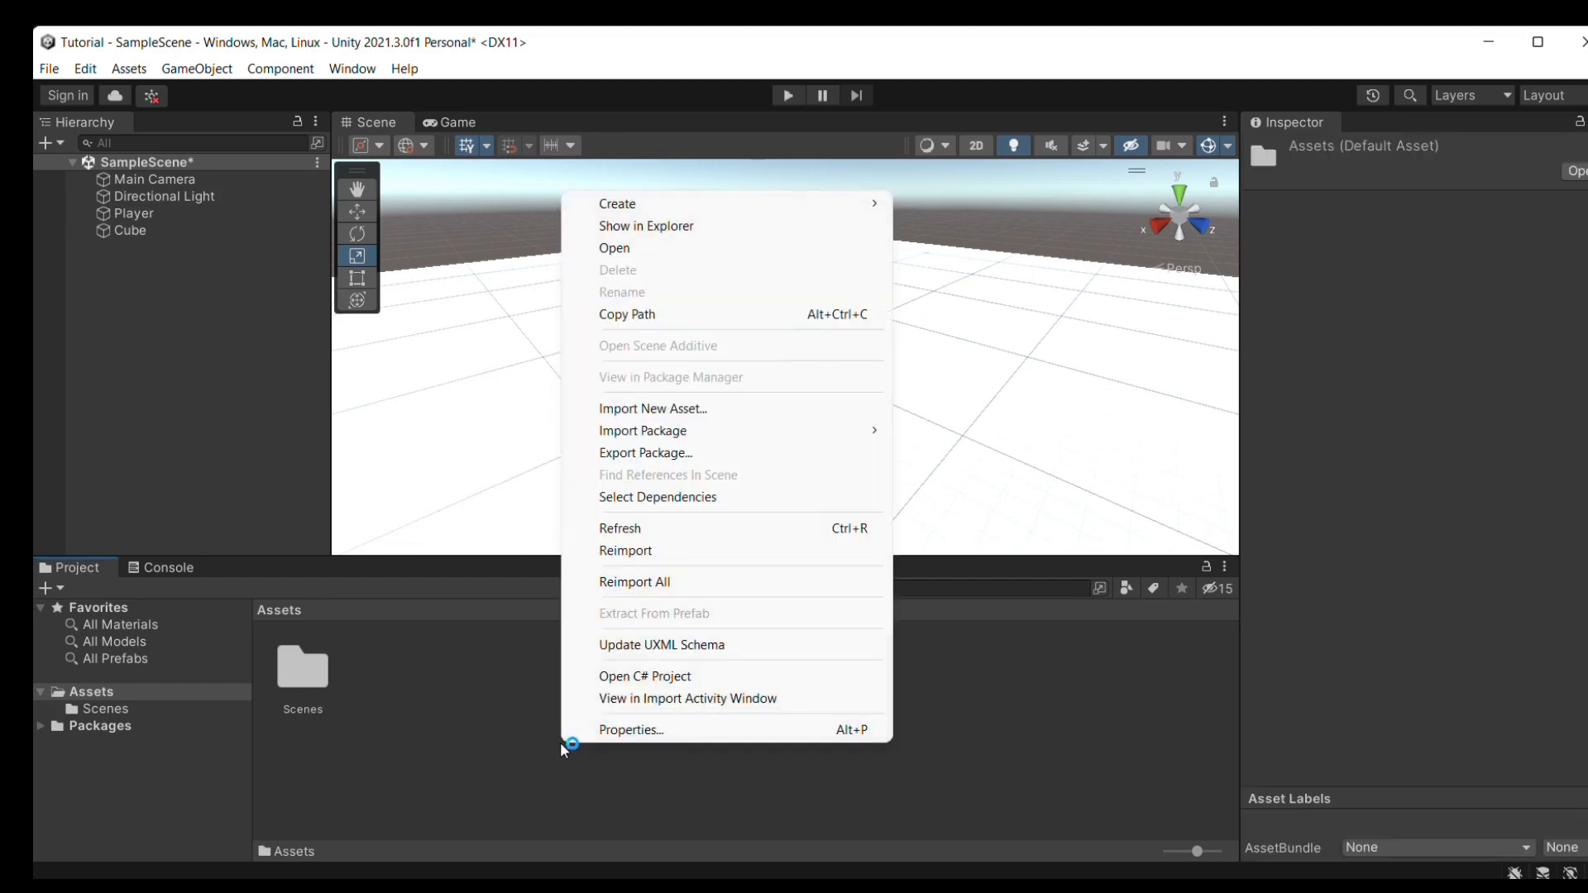
mouse_move(683, 513)
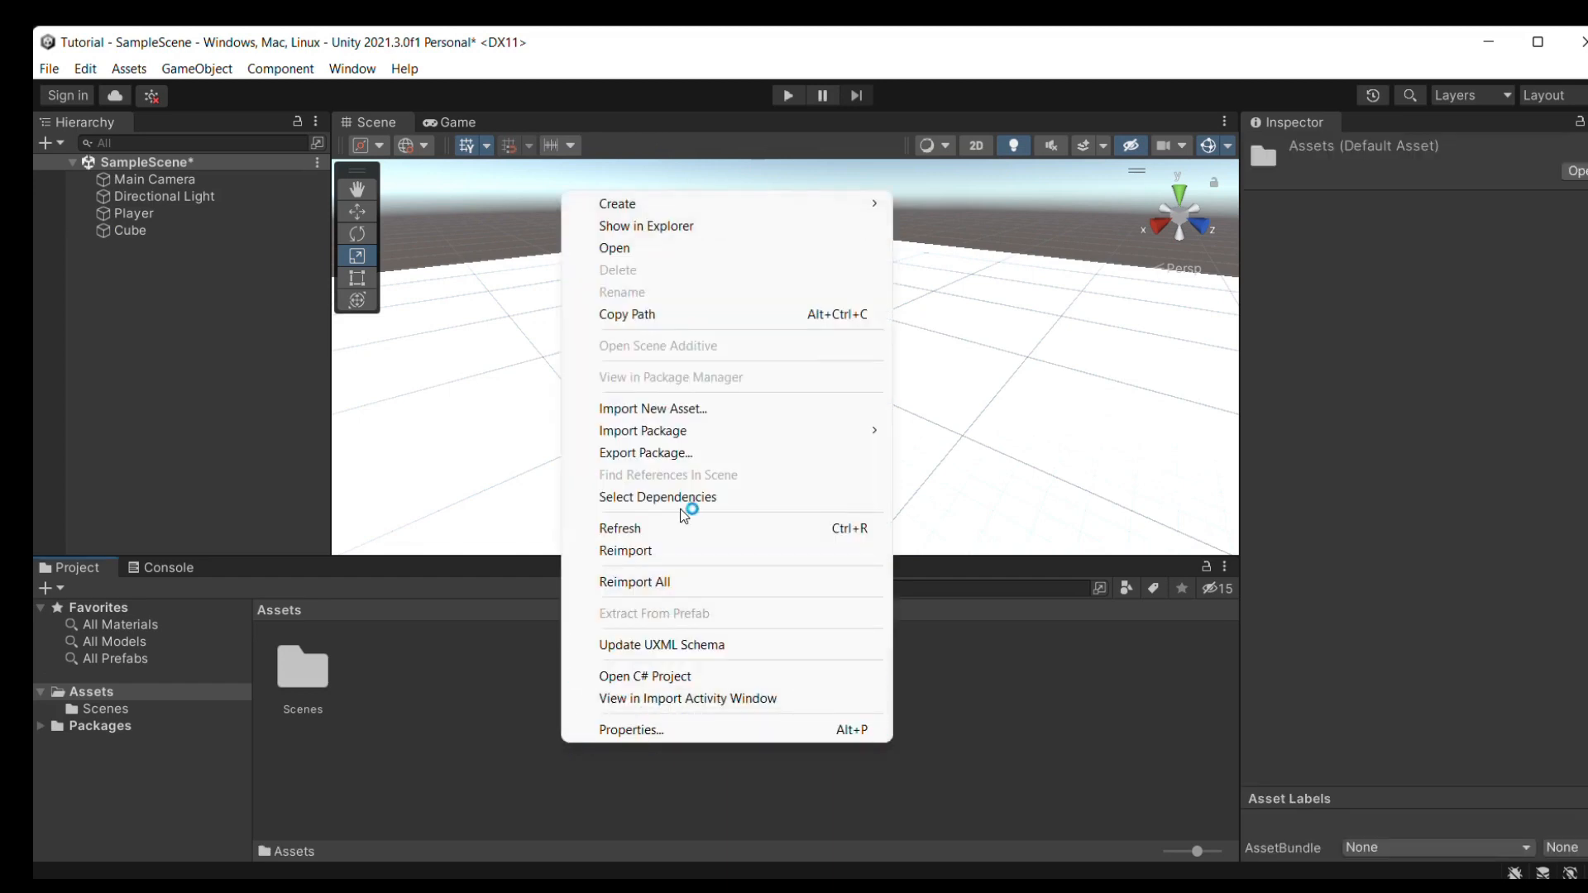
mouse_move(740, 490)
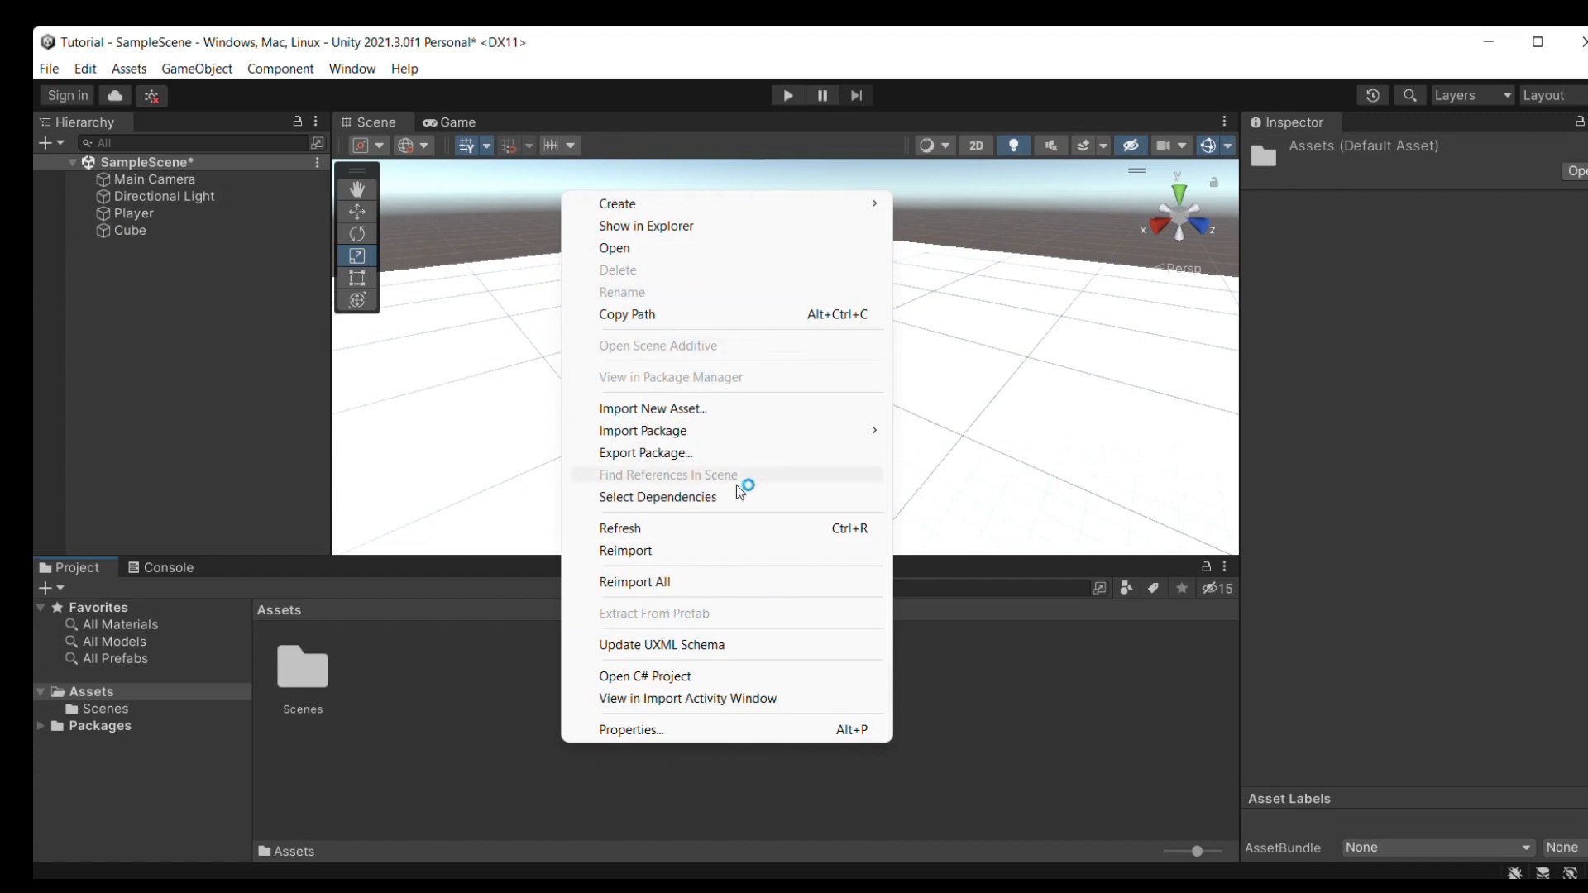
click(617, 204)
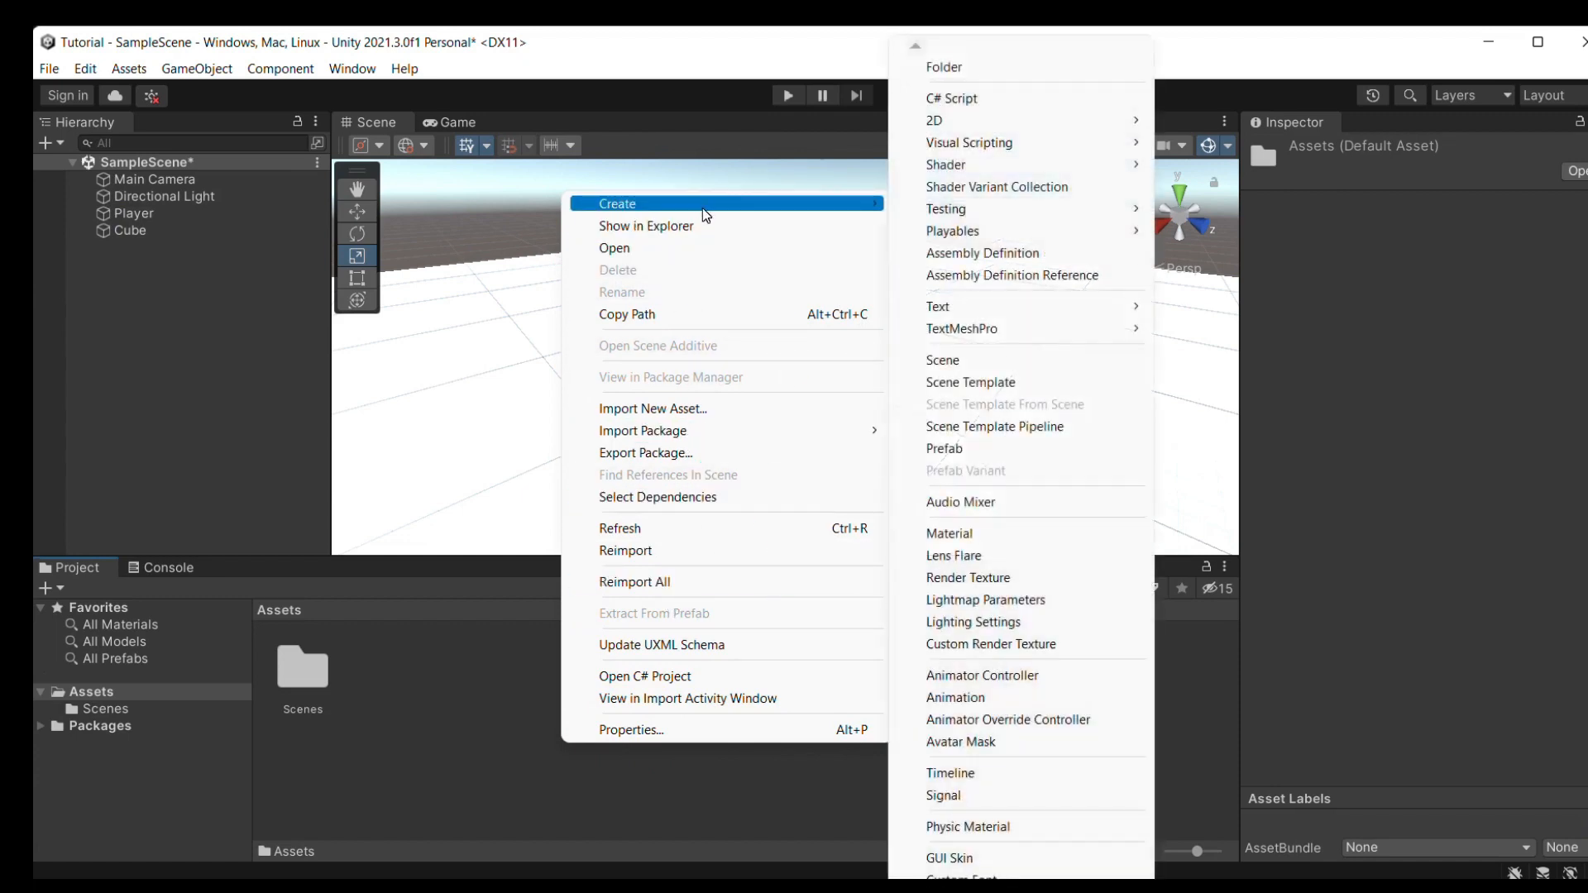
click(947, 535)
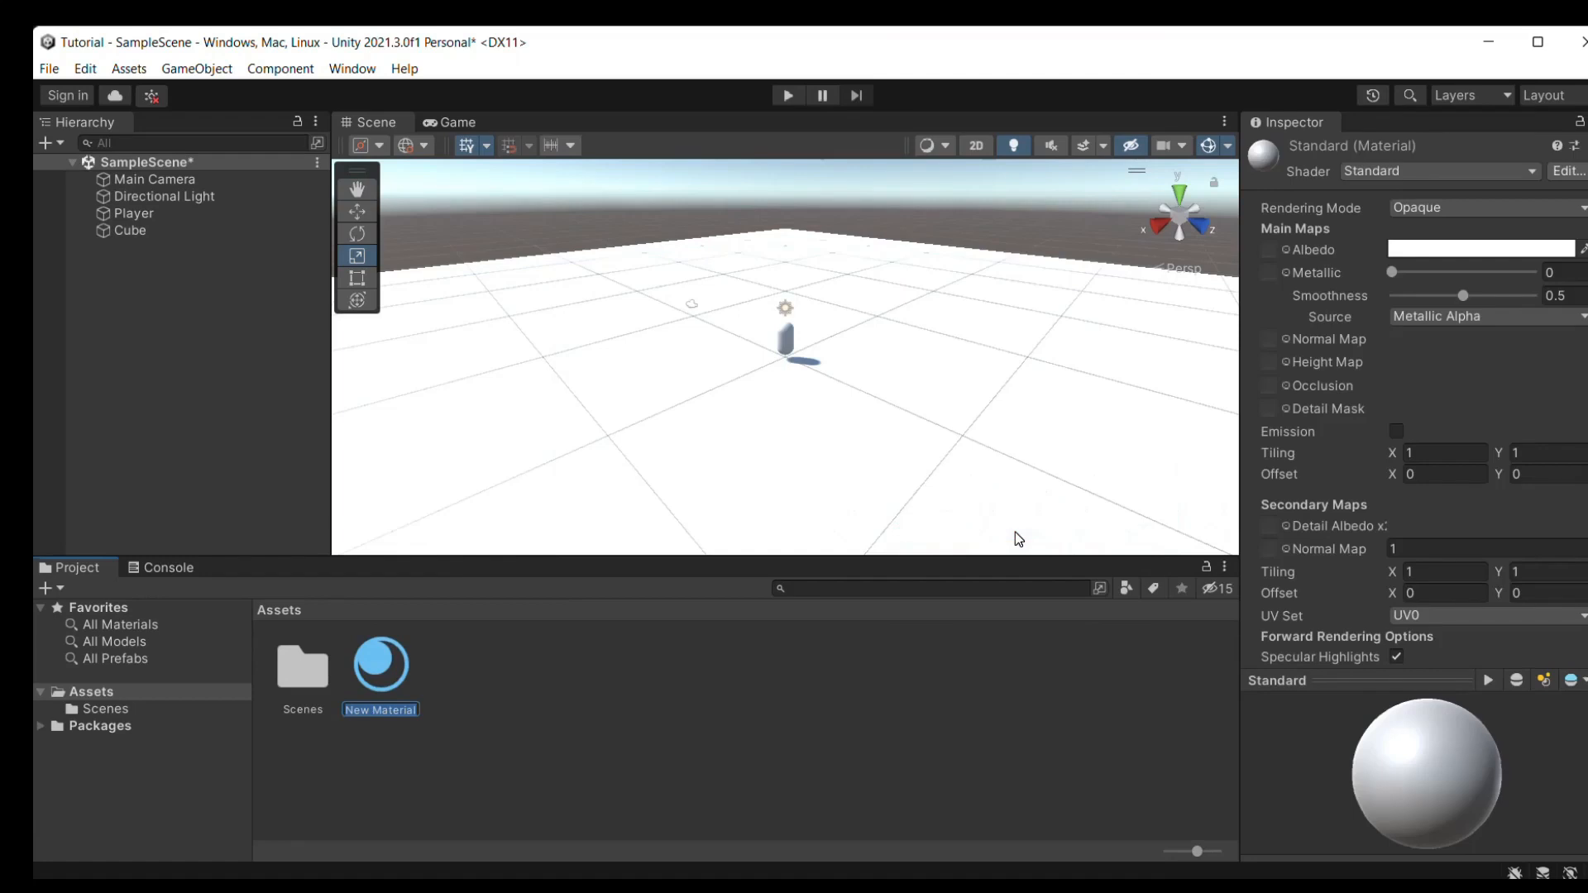
mouse_move(647, 305)
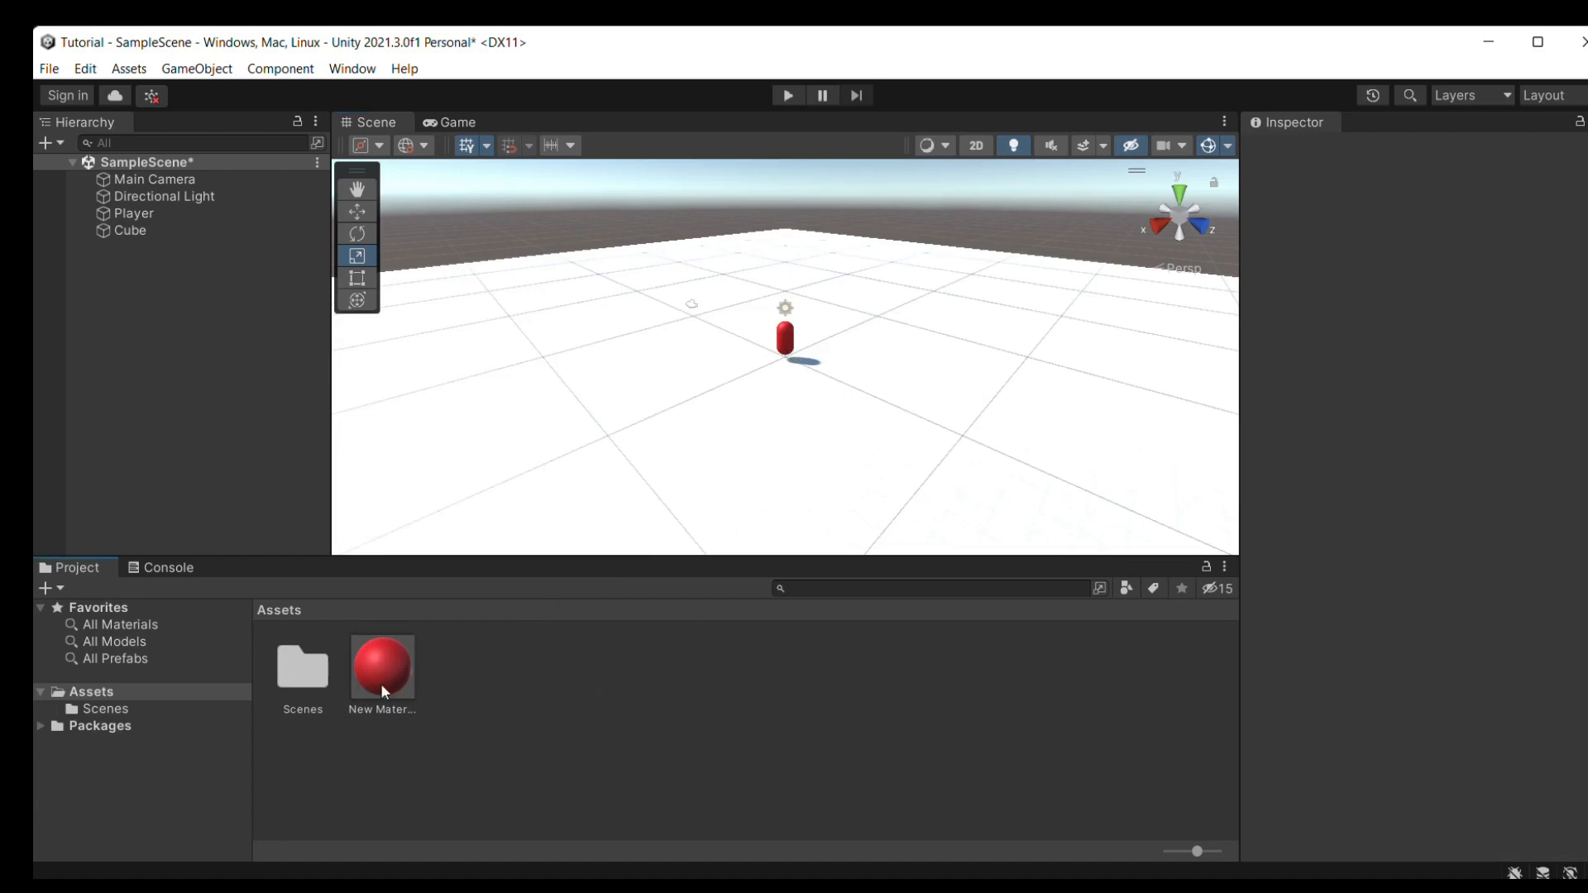
right_click(382, 667)
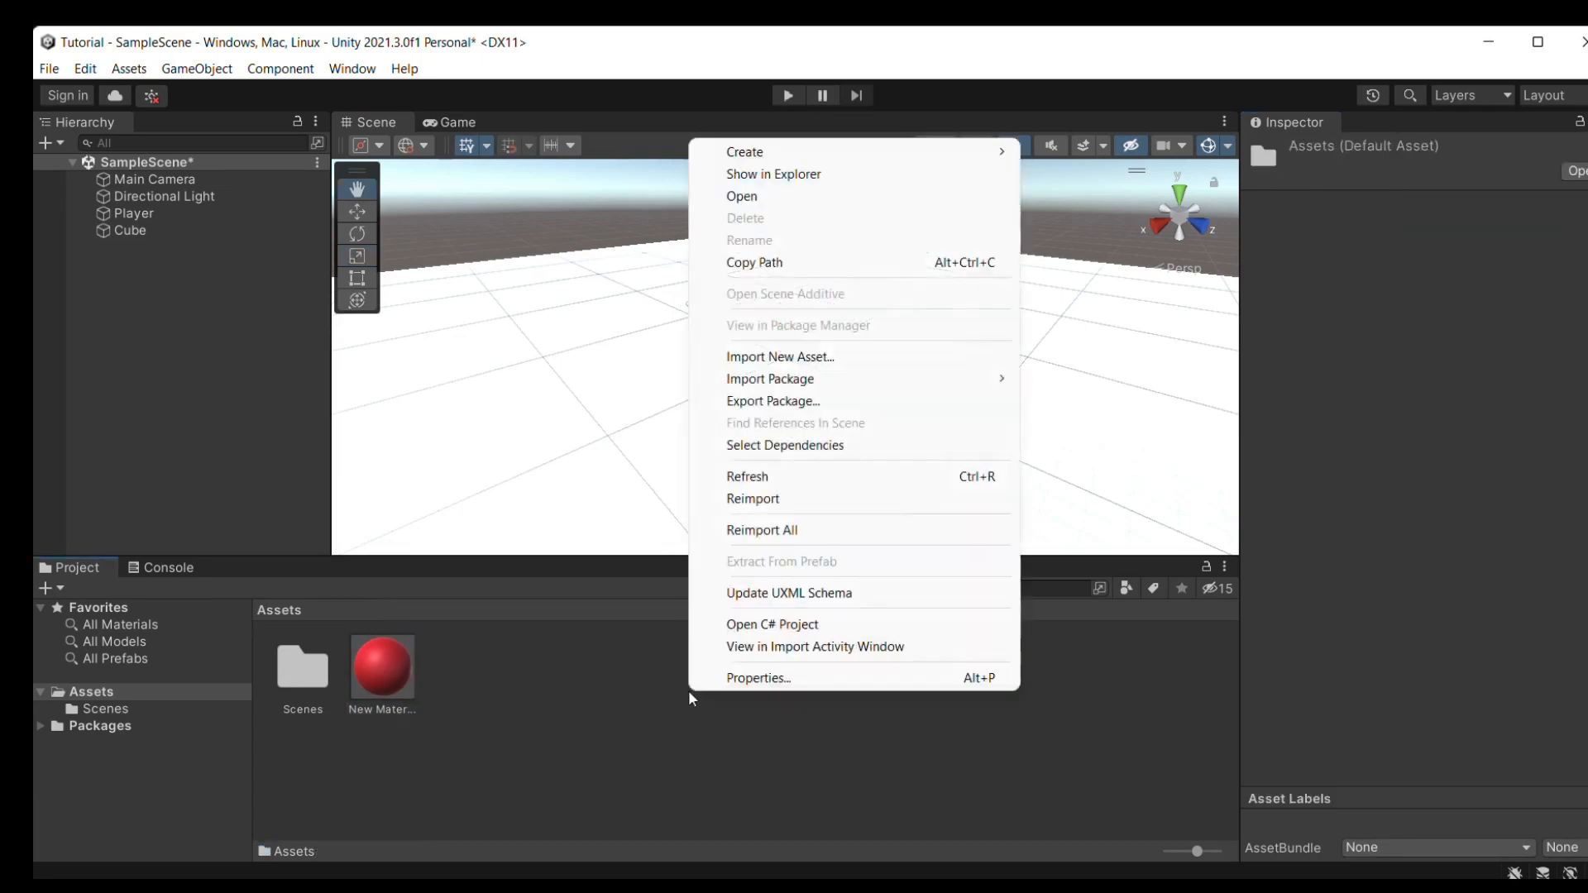
mouse_move(784, 153)
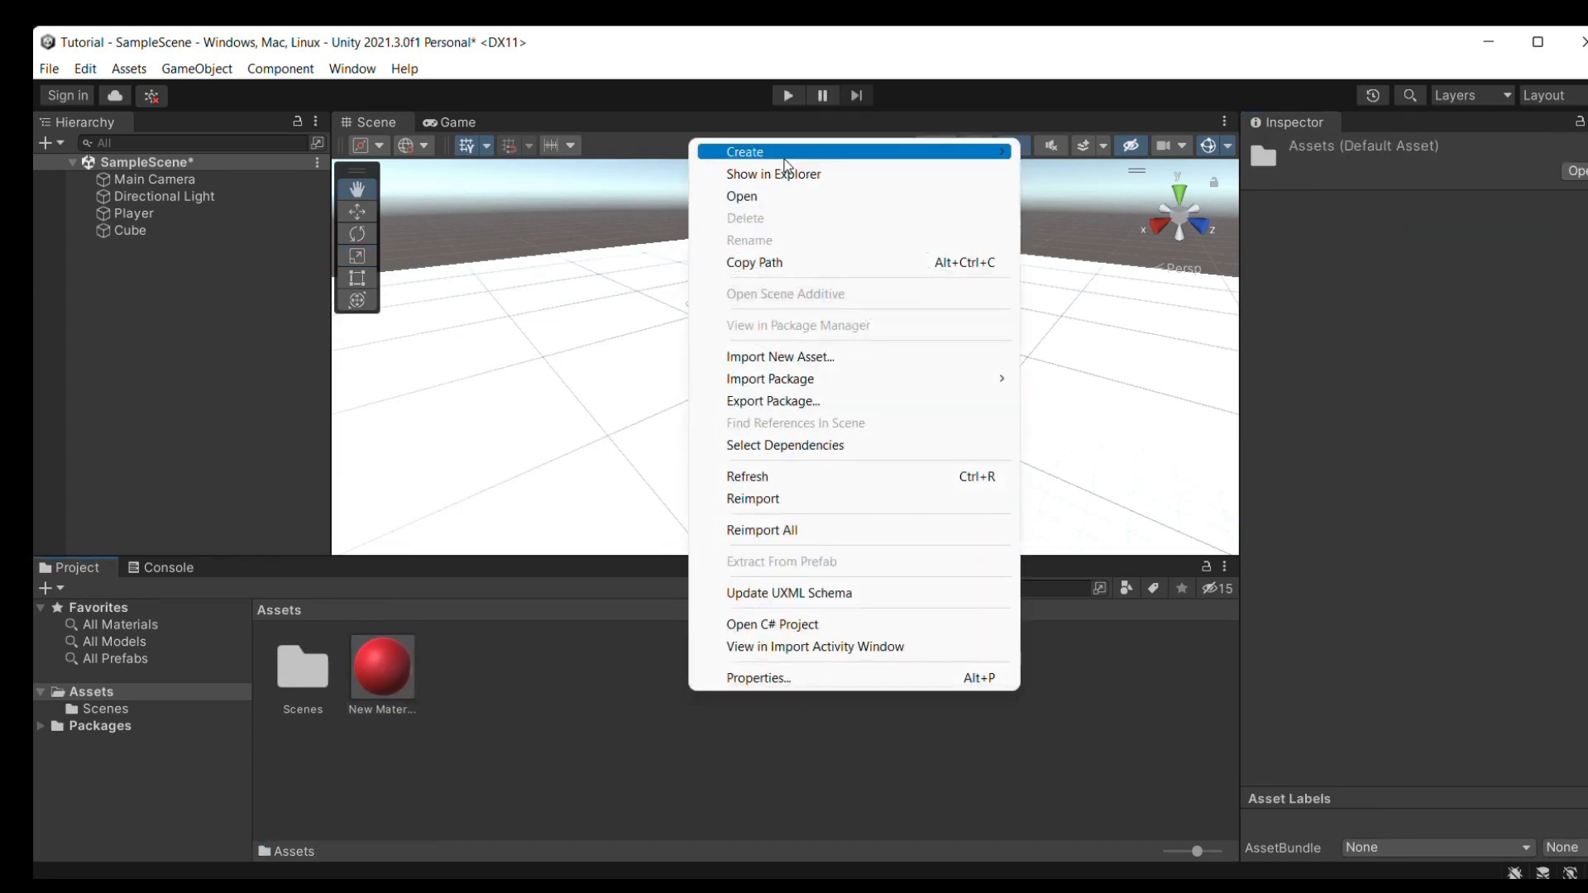
Create a second material, set its Albedo to green and apply it to the cube floor.
click(746, 152)
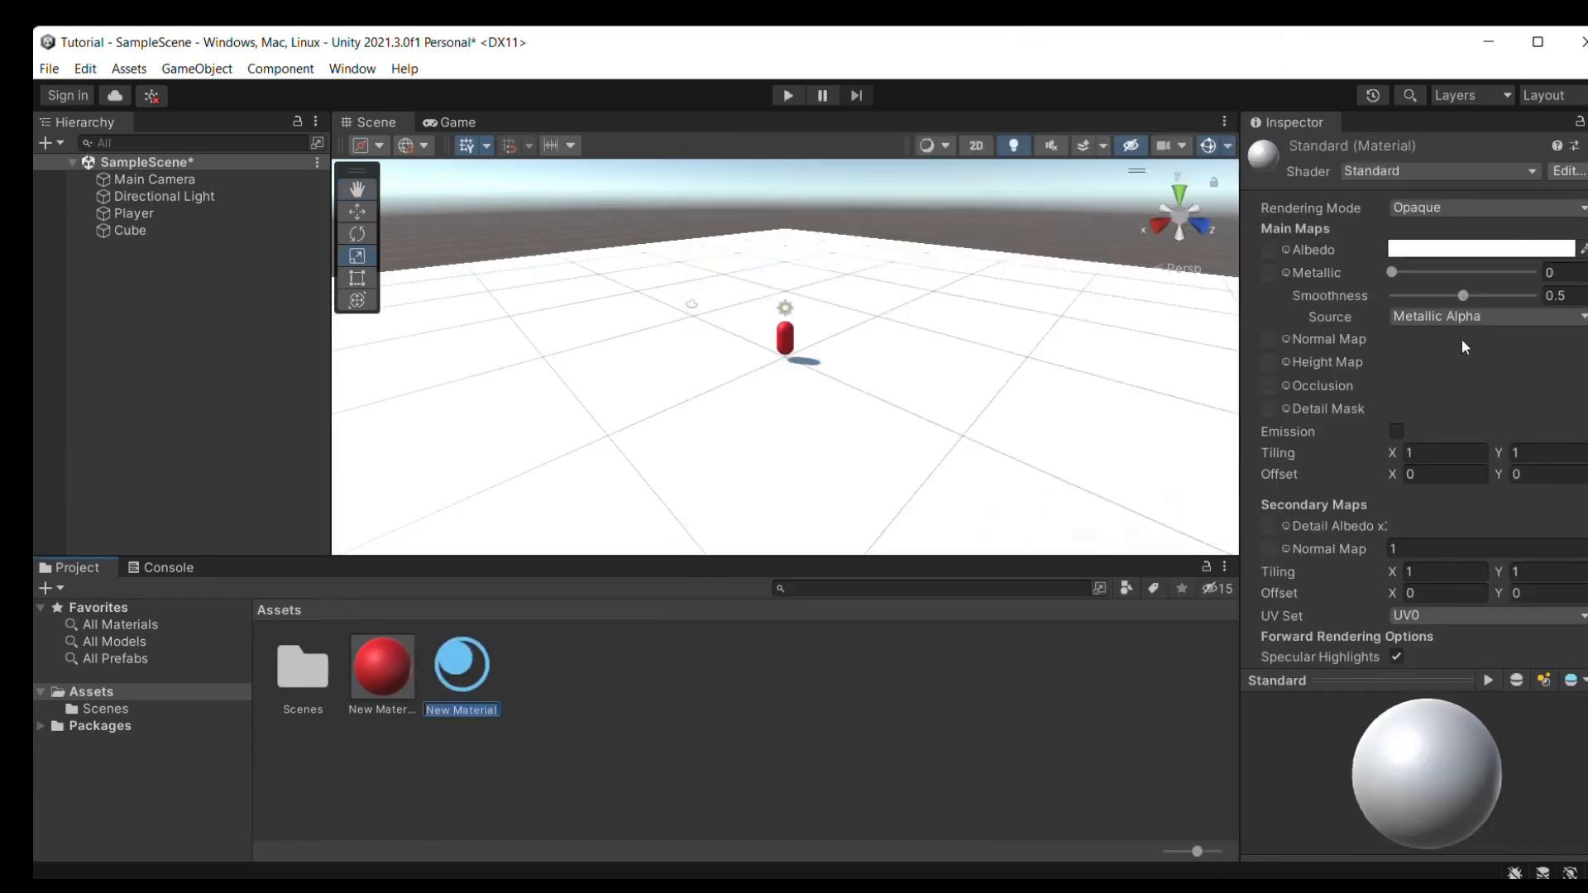
click(1479, 250)
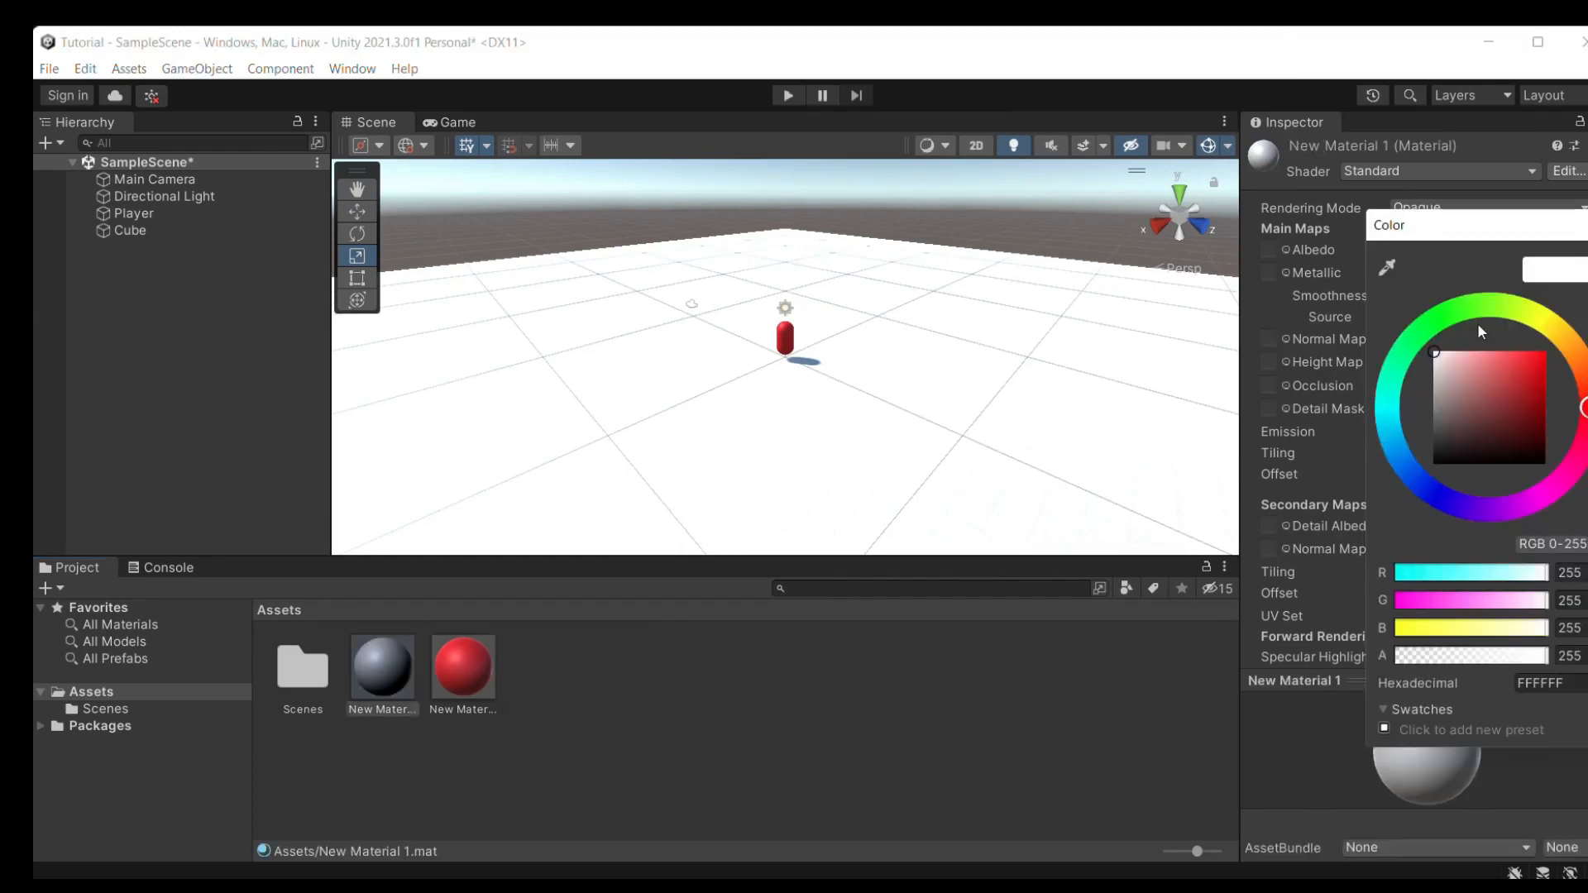
click(1451, 315)
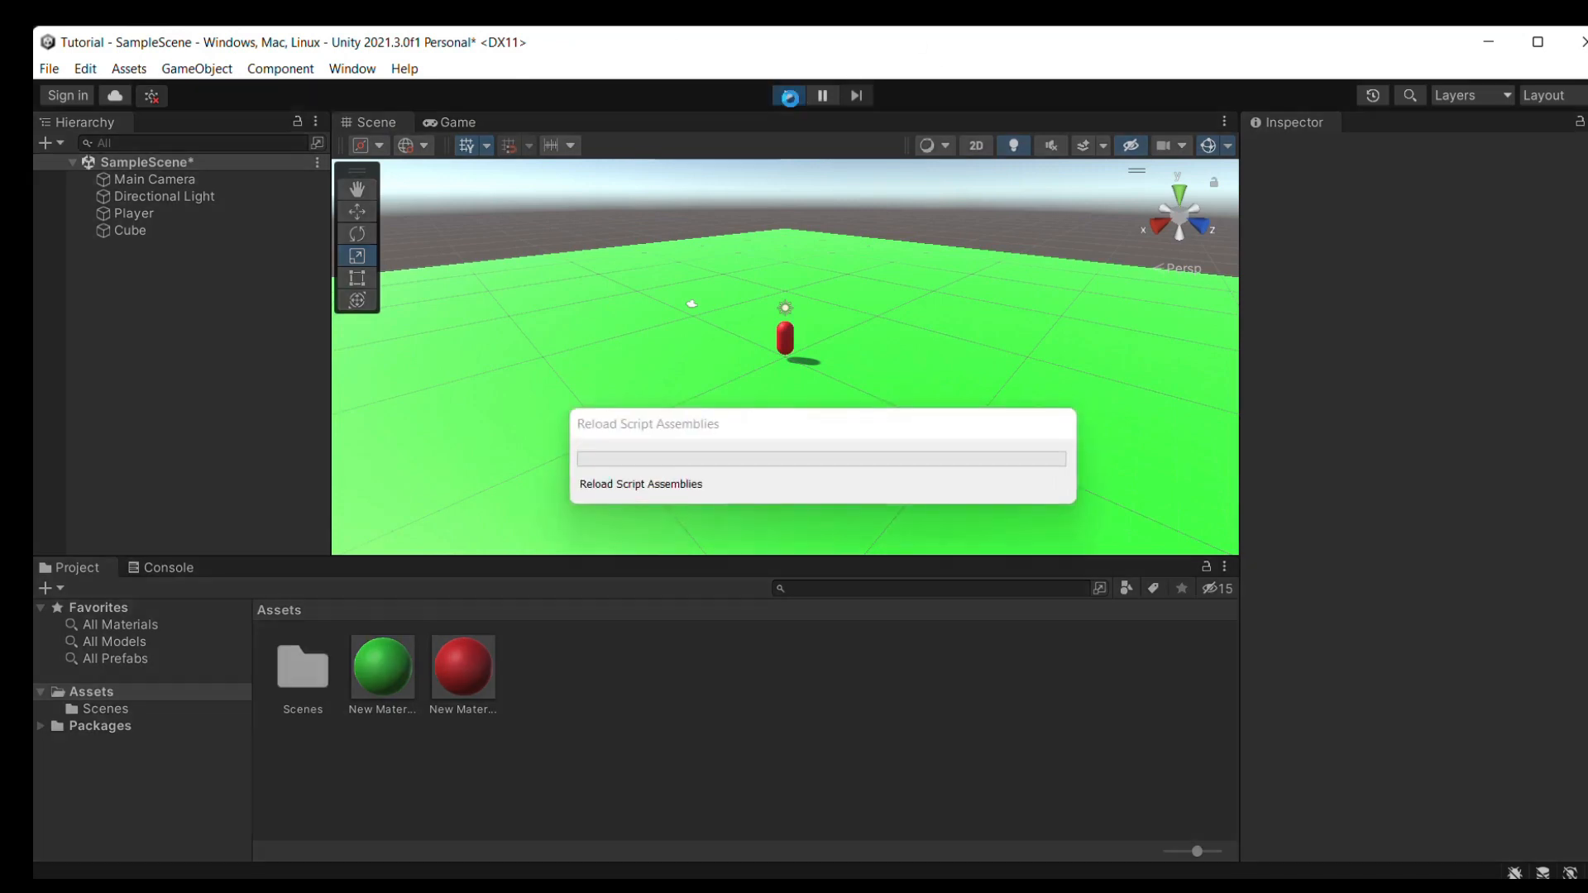
click(787, 94)
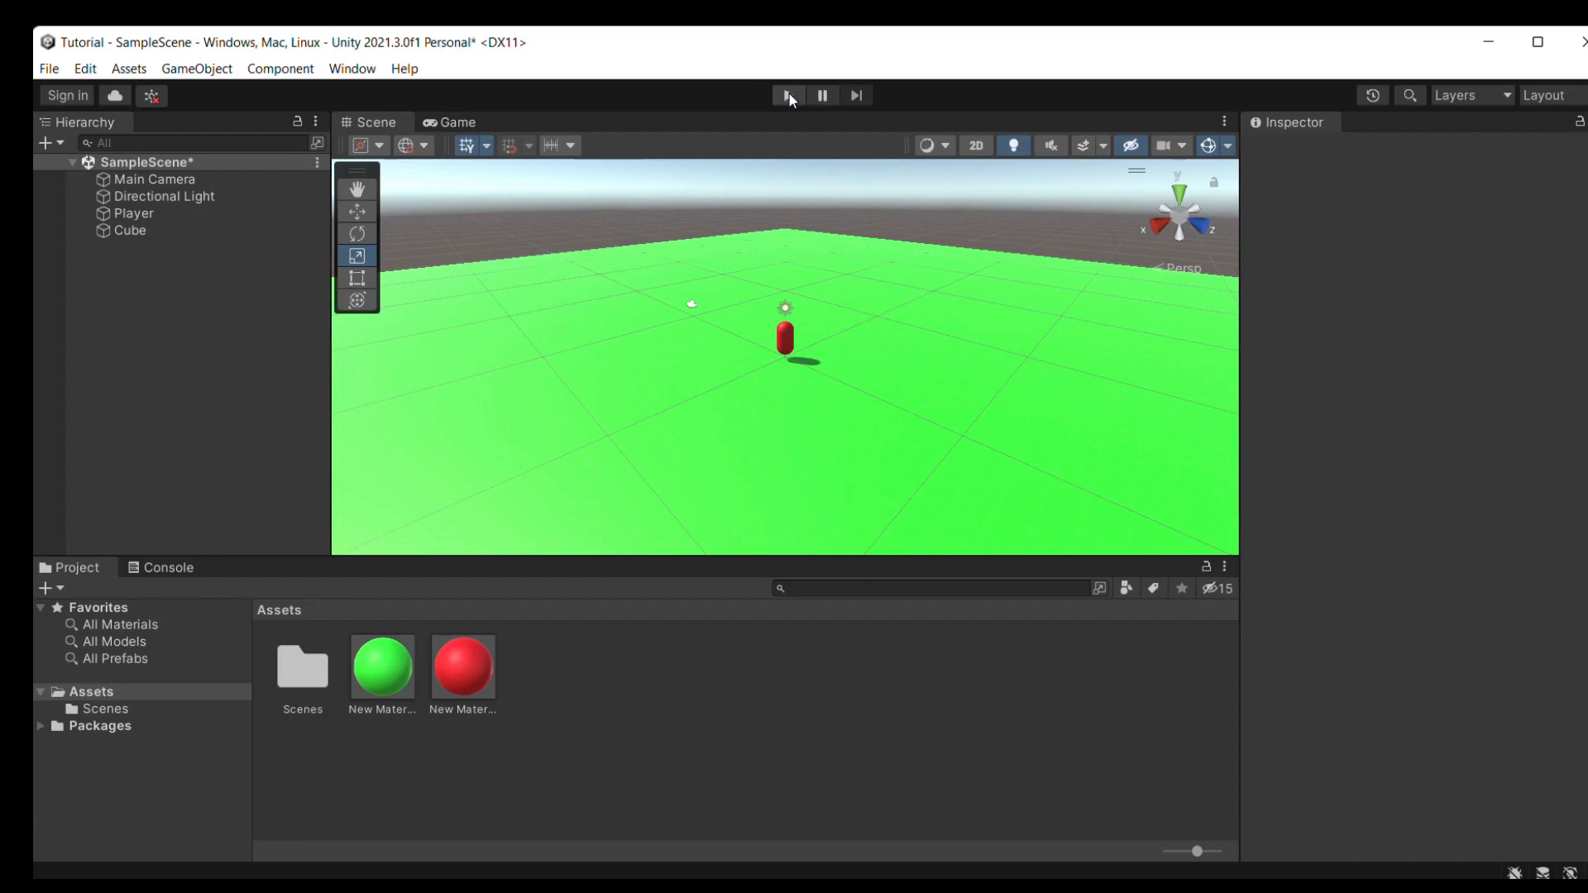
Rename the large ground cube to 'Floor' in the Inspector.
click(788, 94)
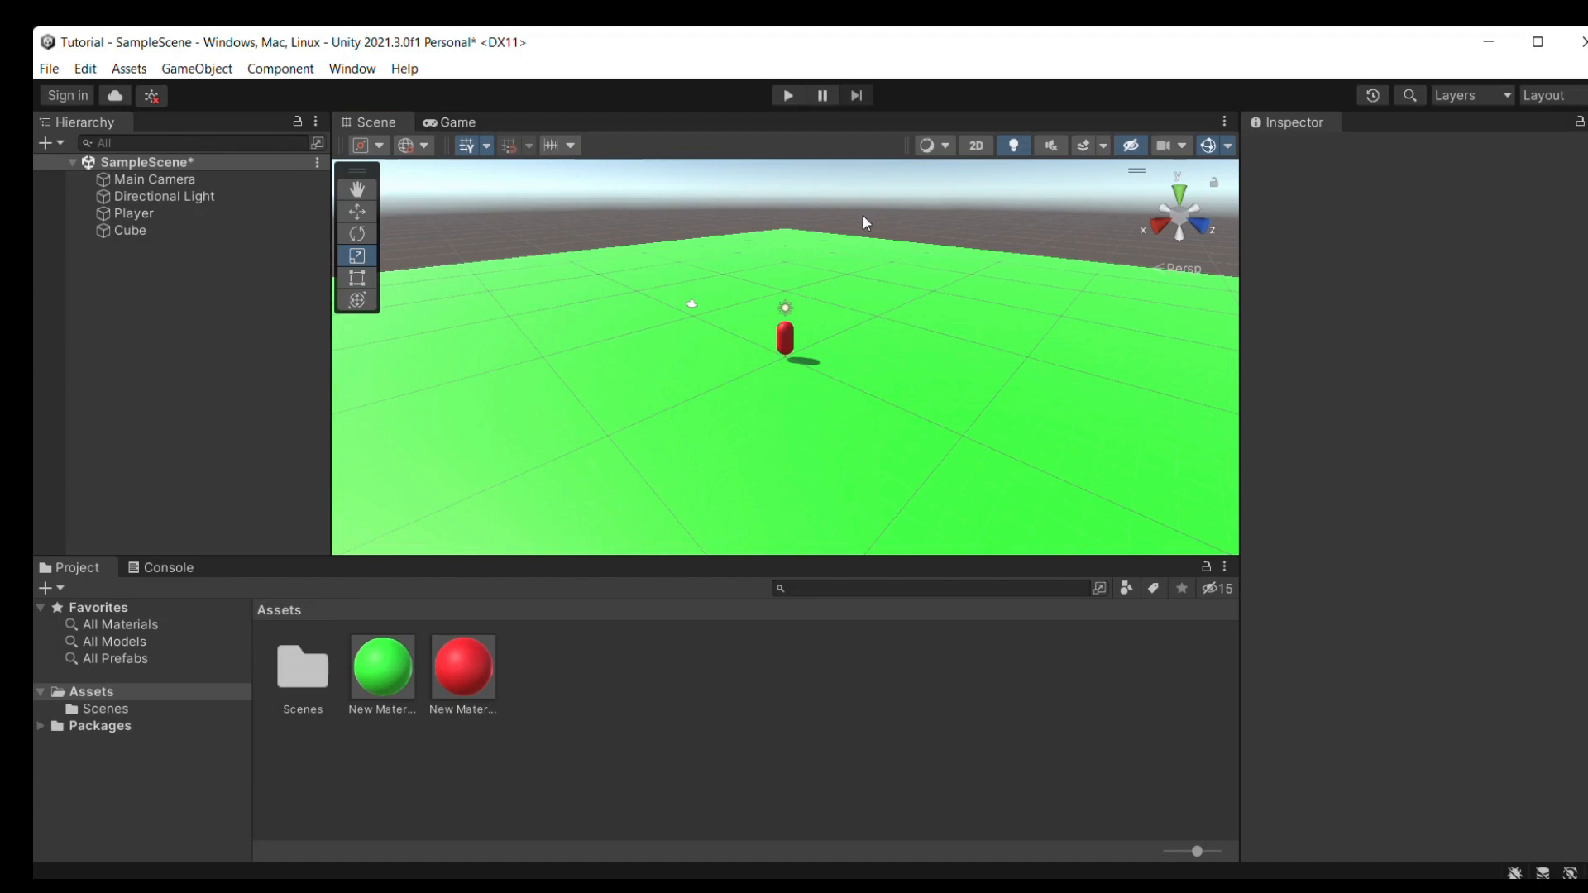
mouse_move(1187, 526)
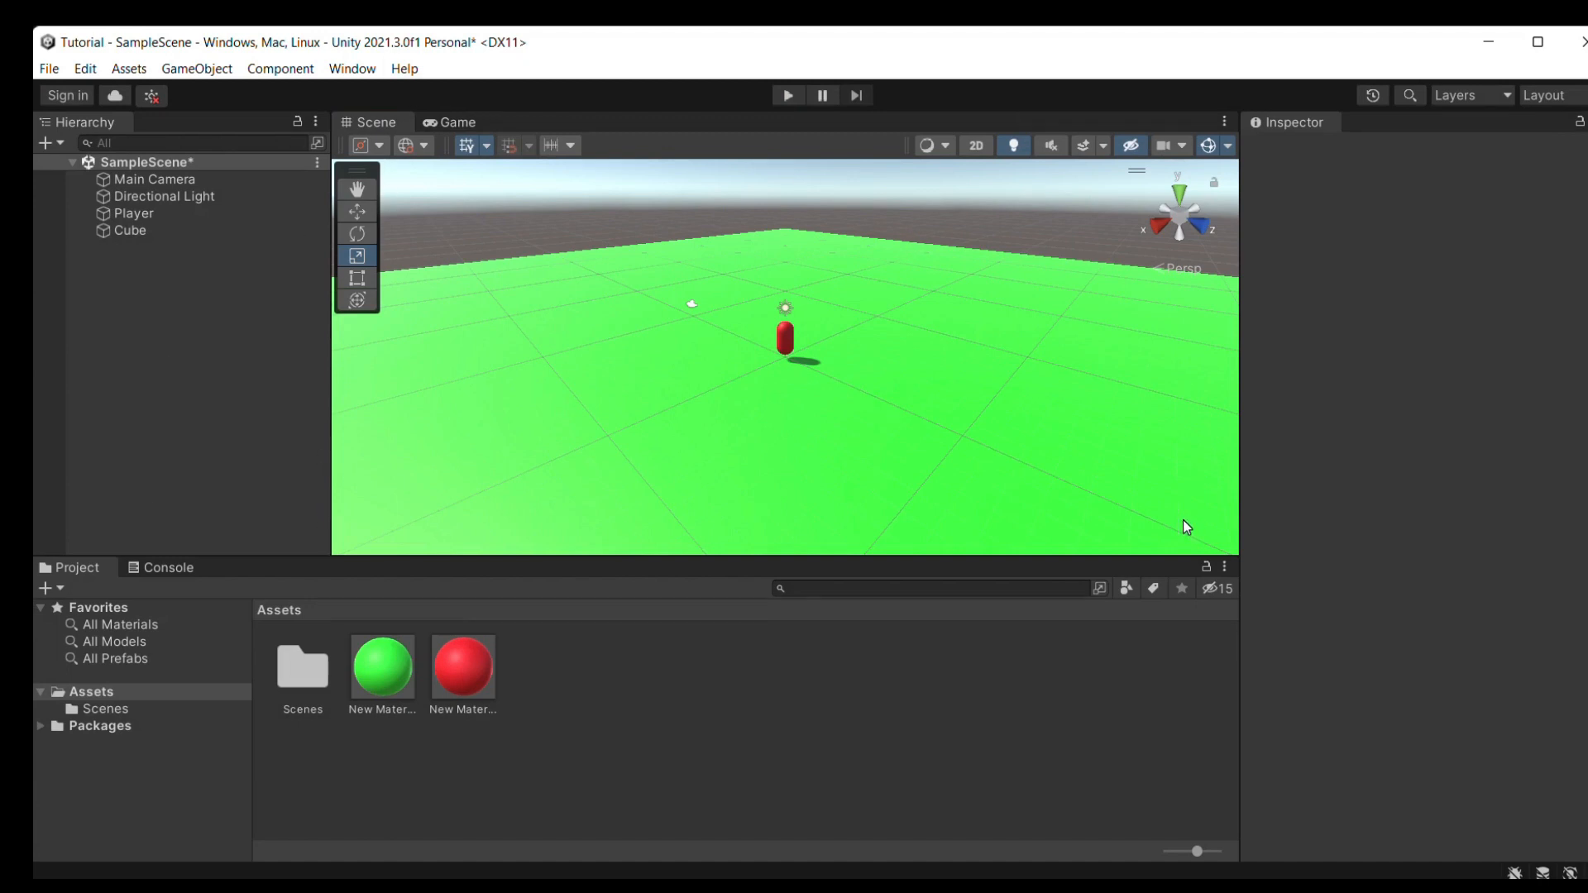
mouse_move(1189, 524)
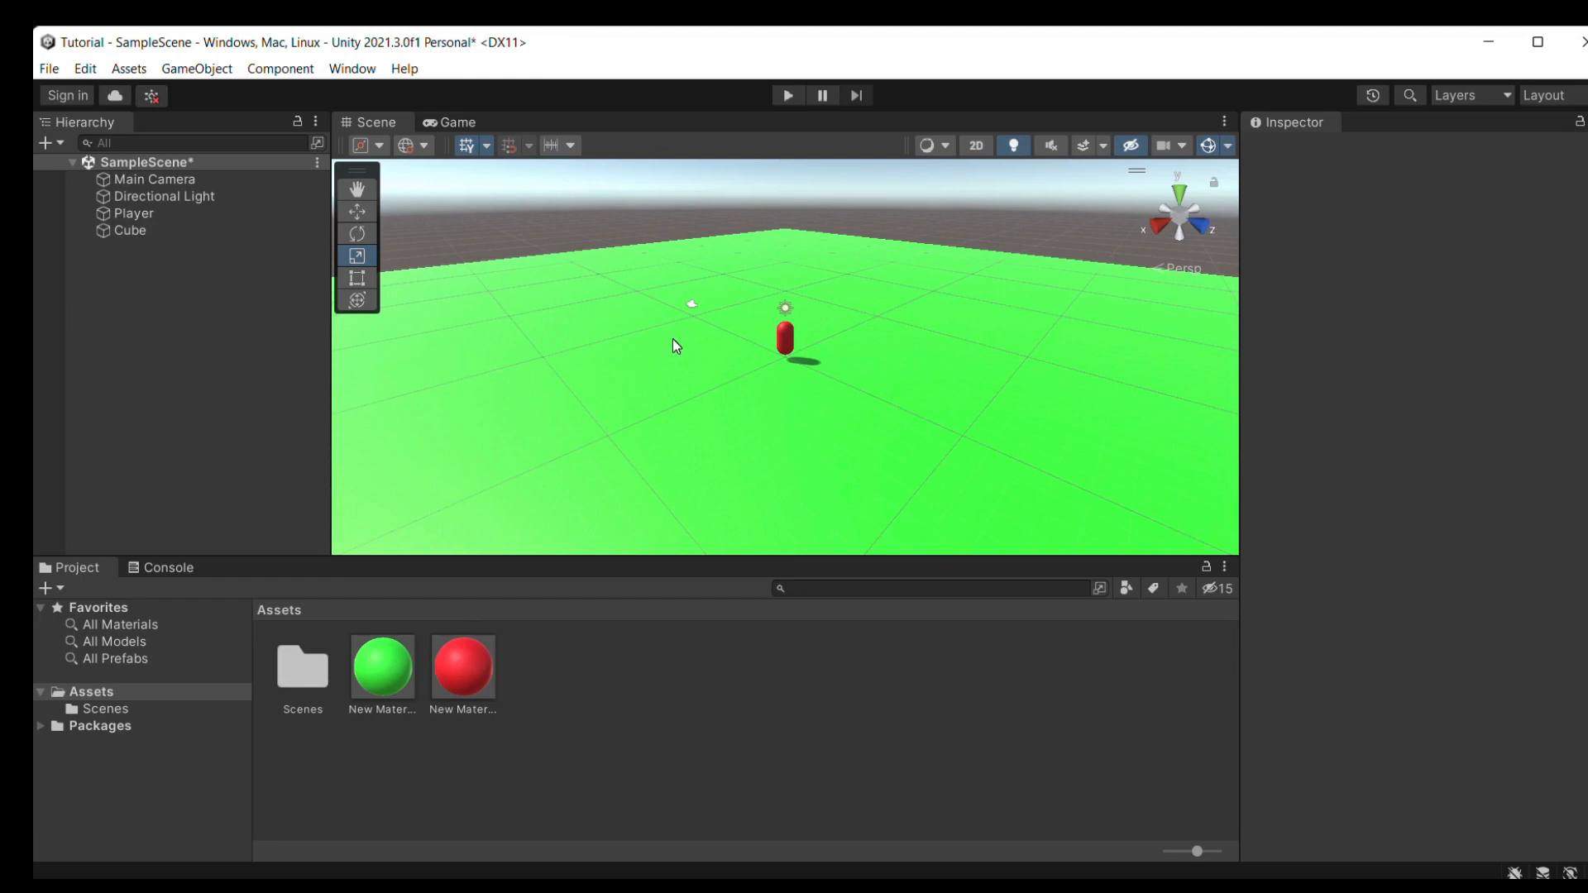
mouse_move(1117, 302)
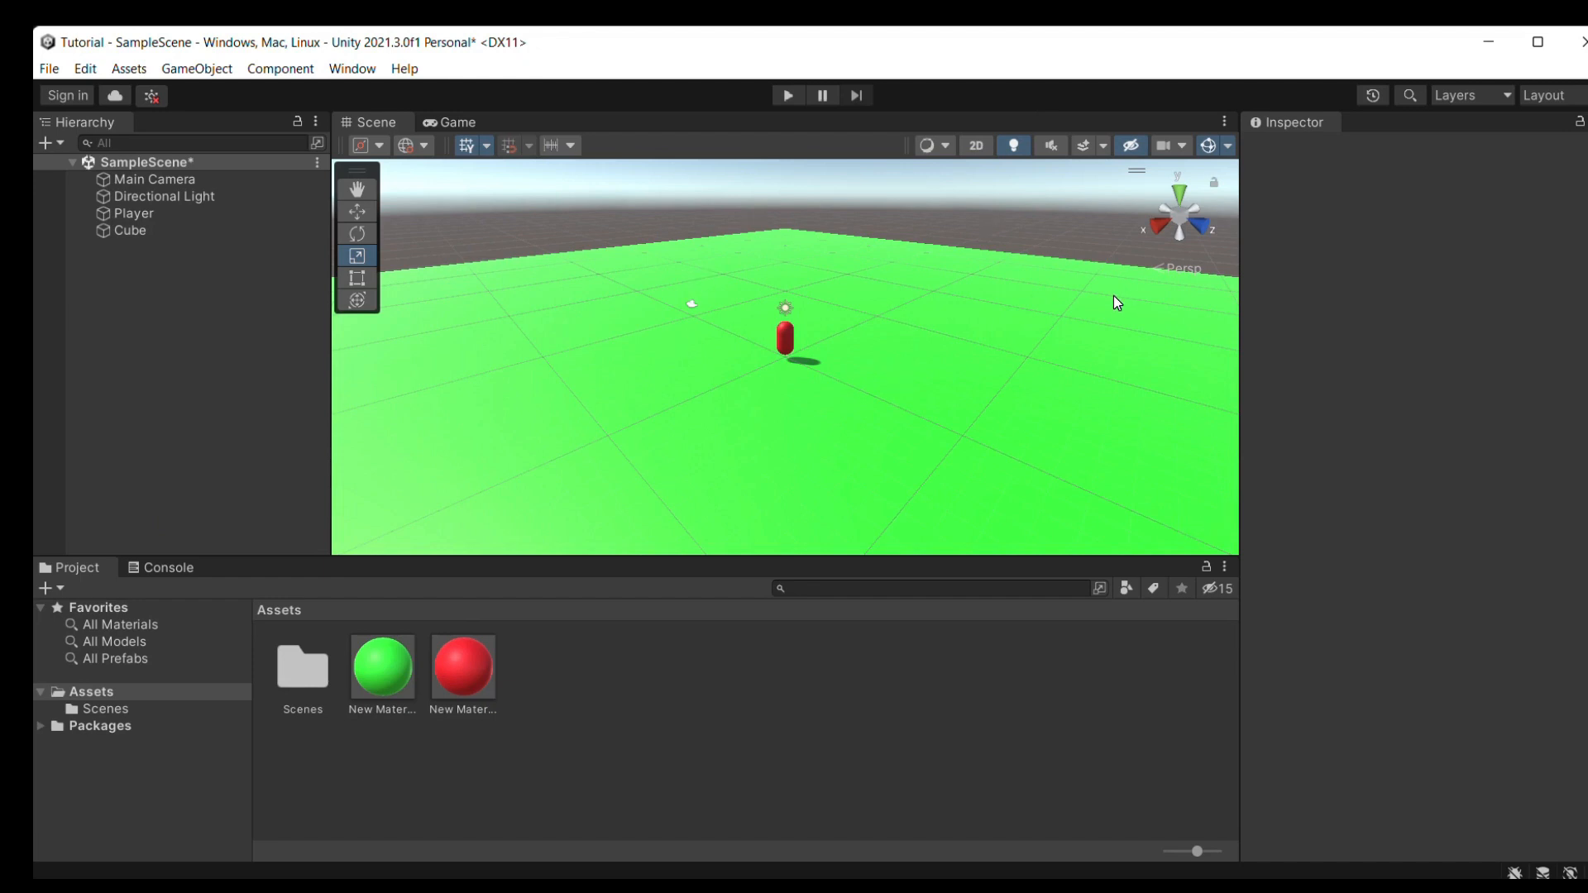
click(132, 230)
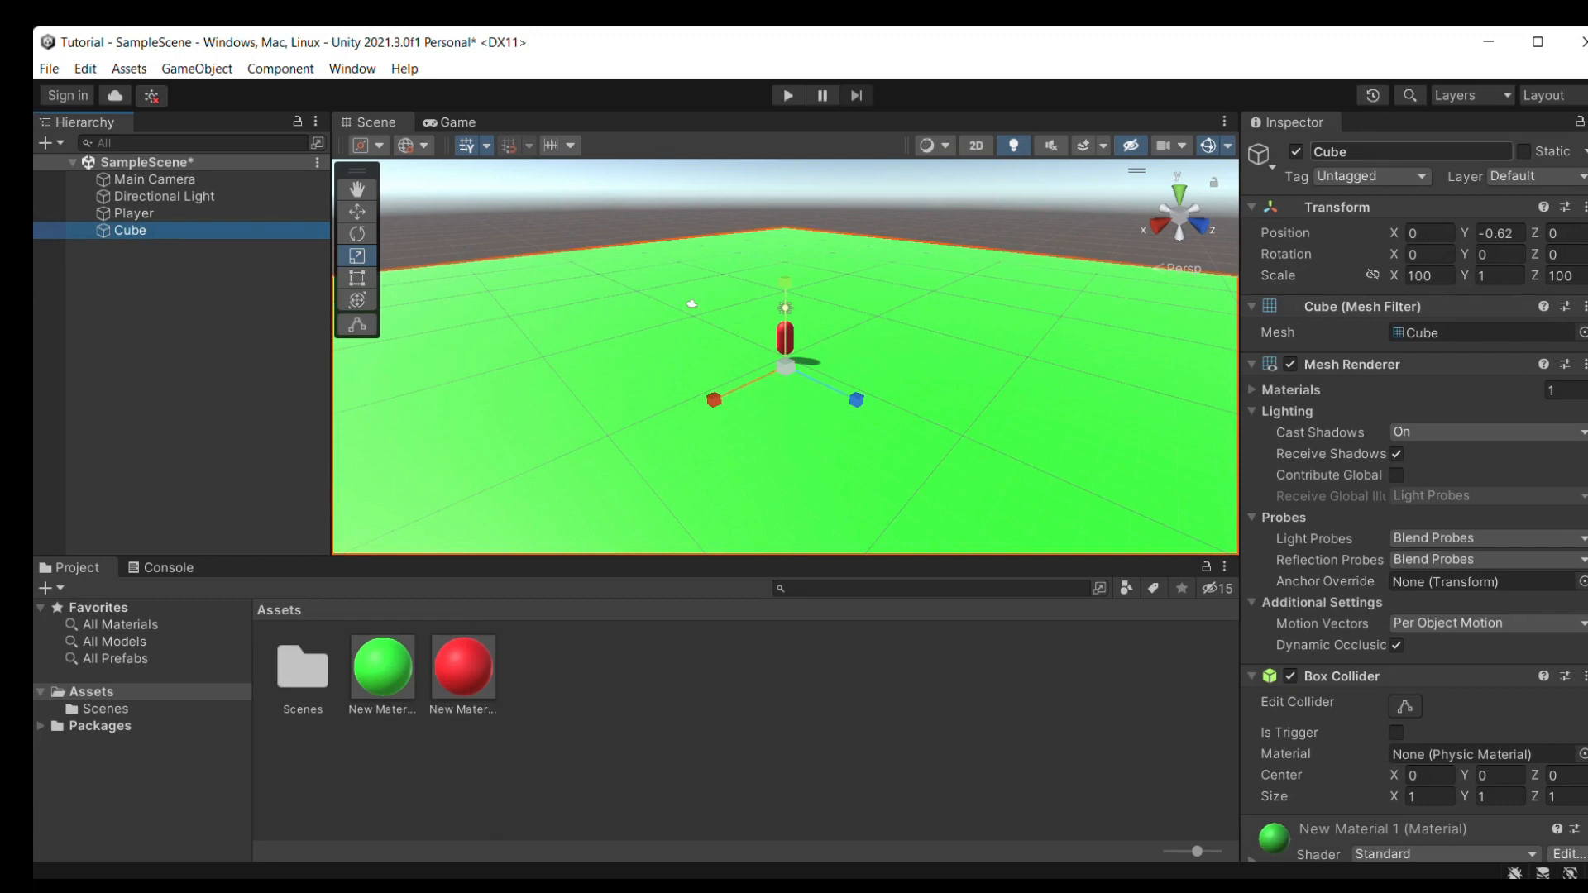
double_click(1411, 150)
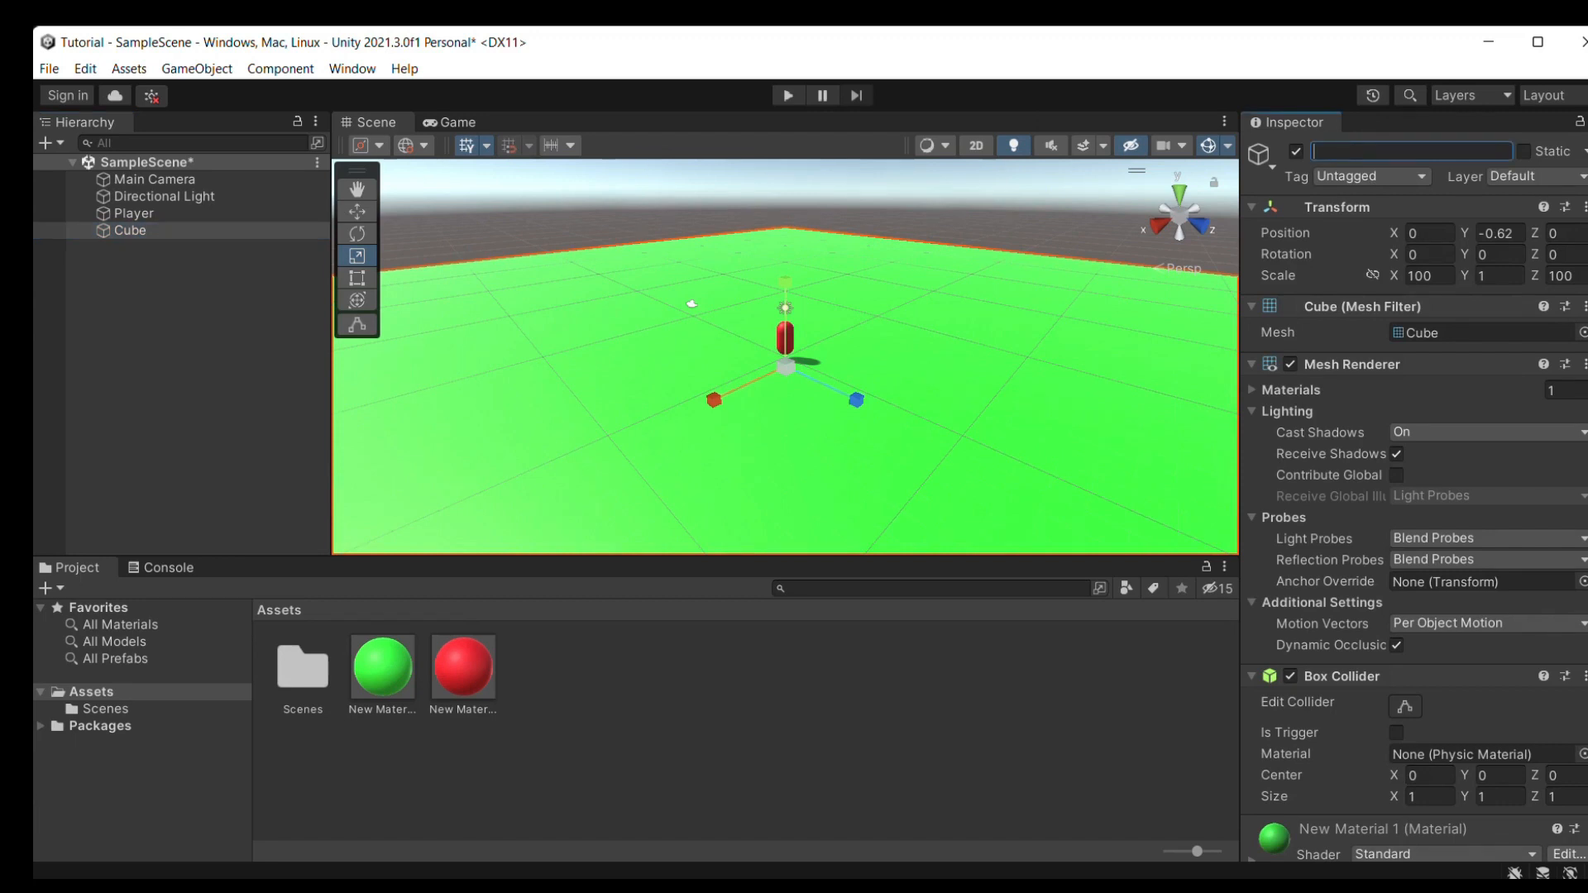
text(F)
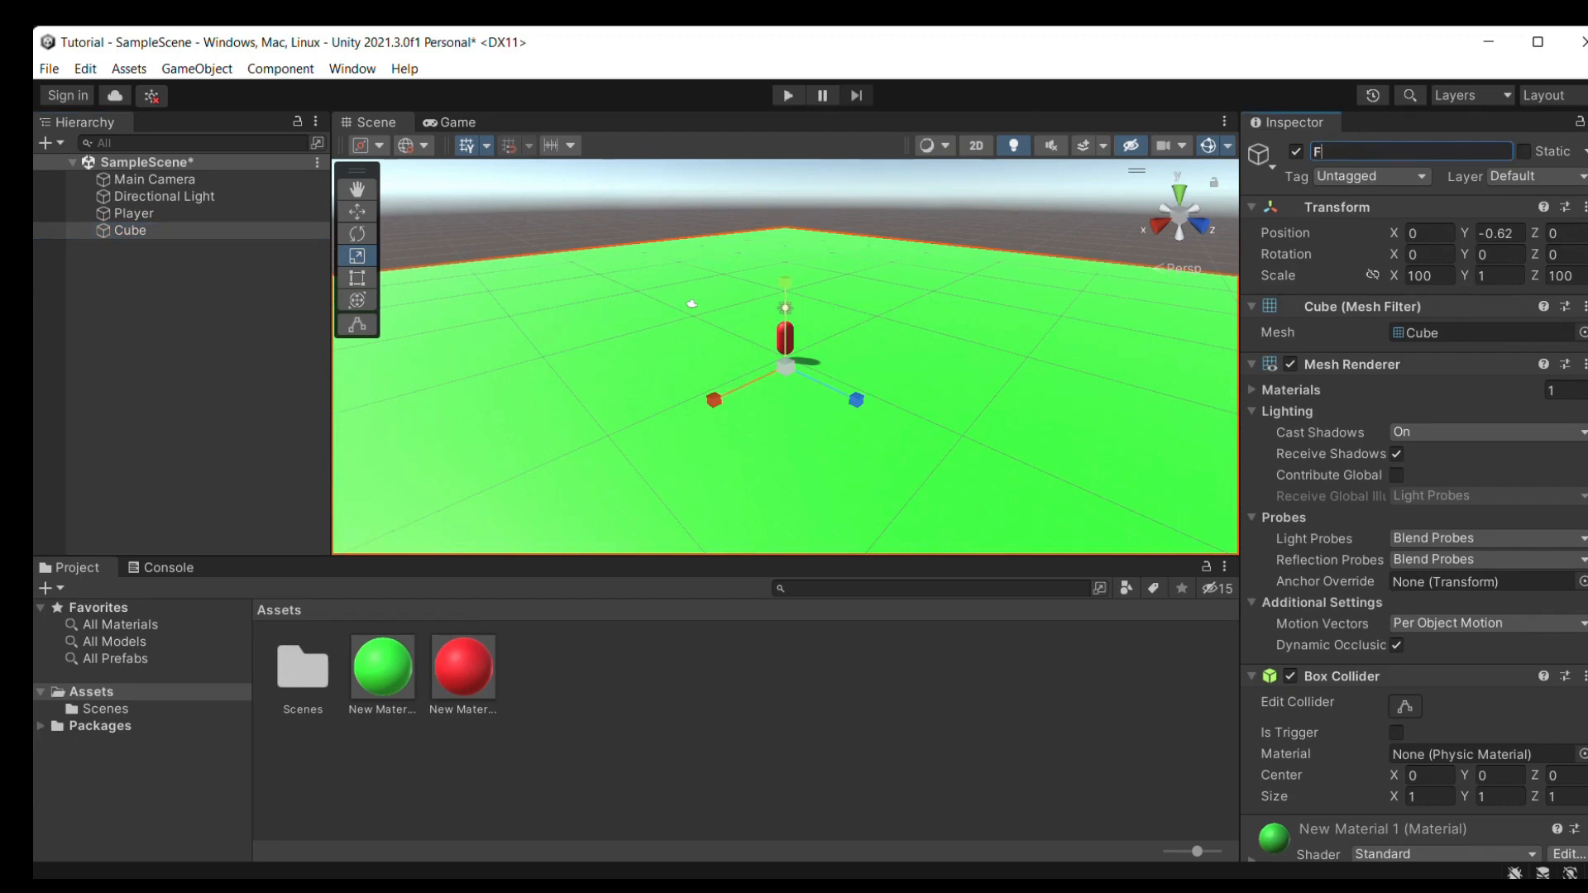
text(lo)
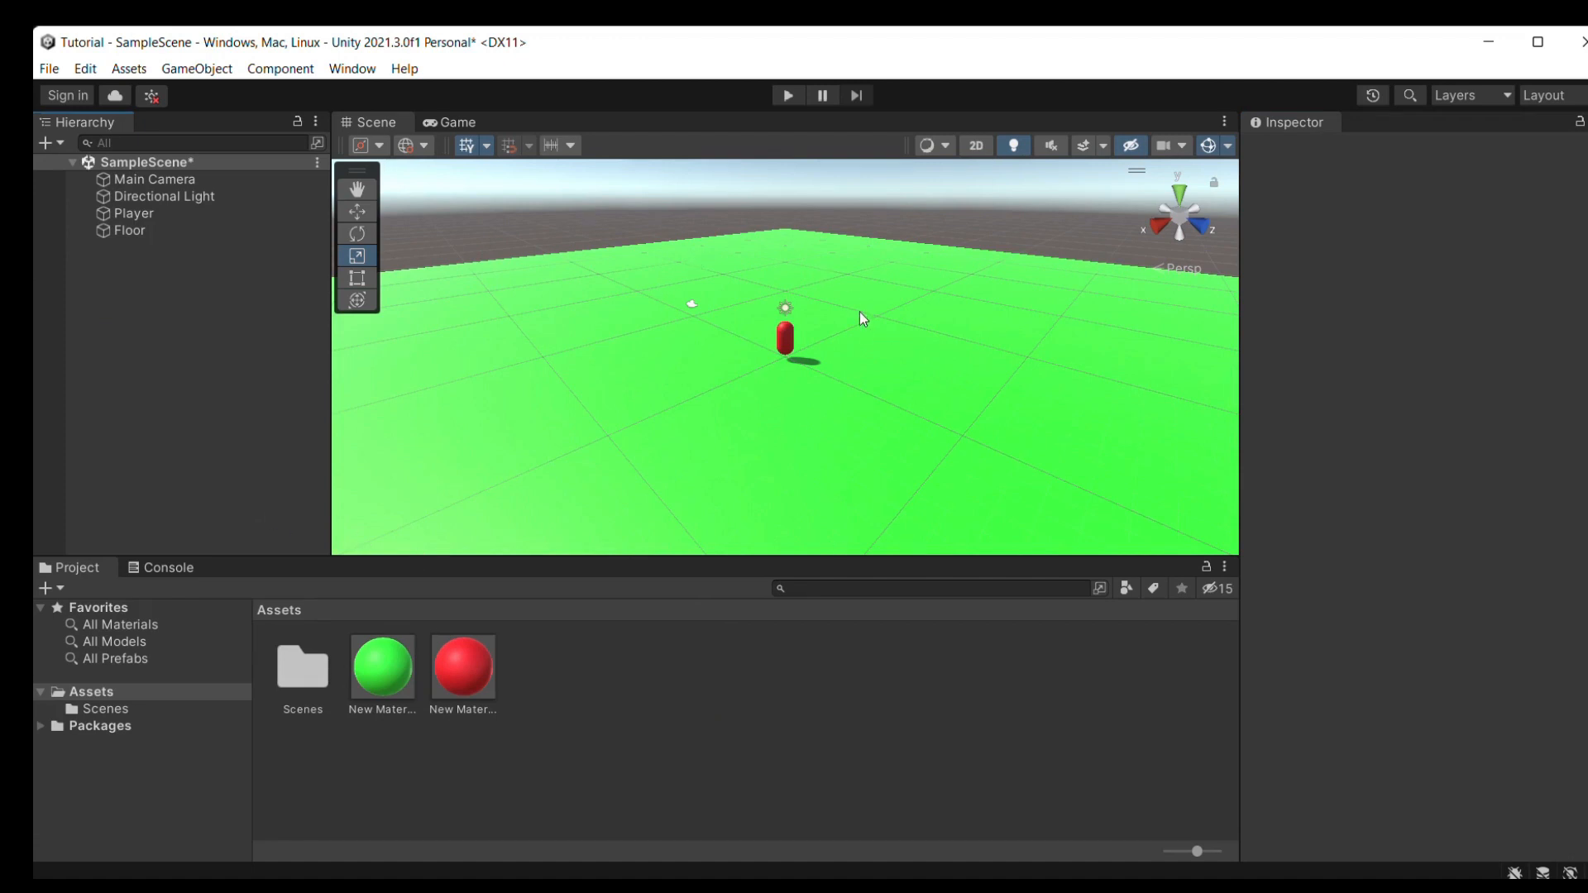
mouse_move(963, 280)
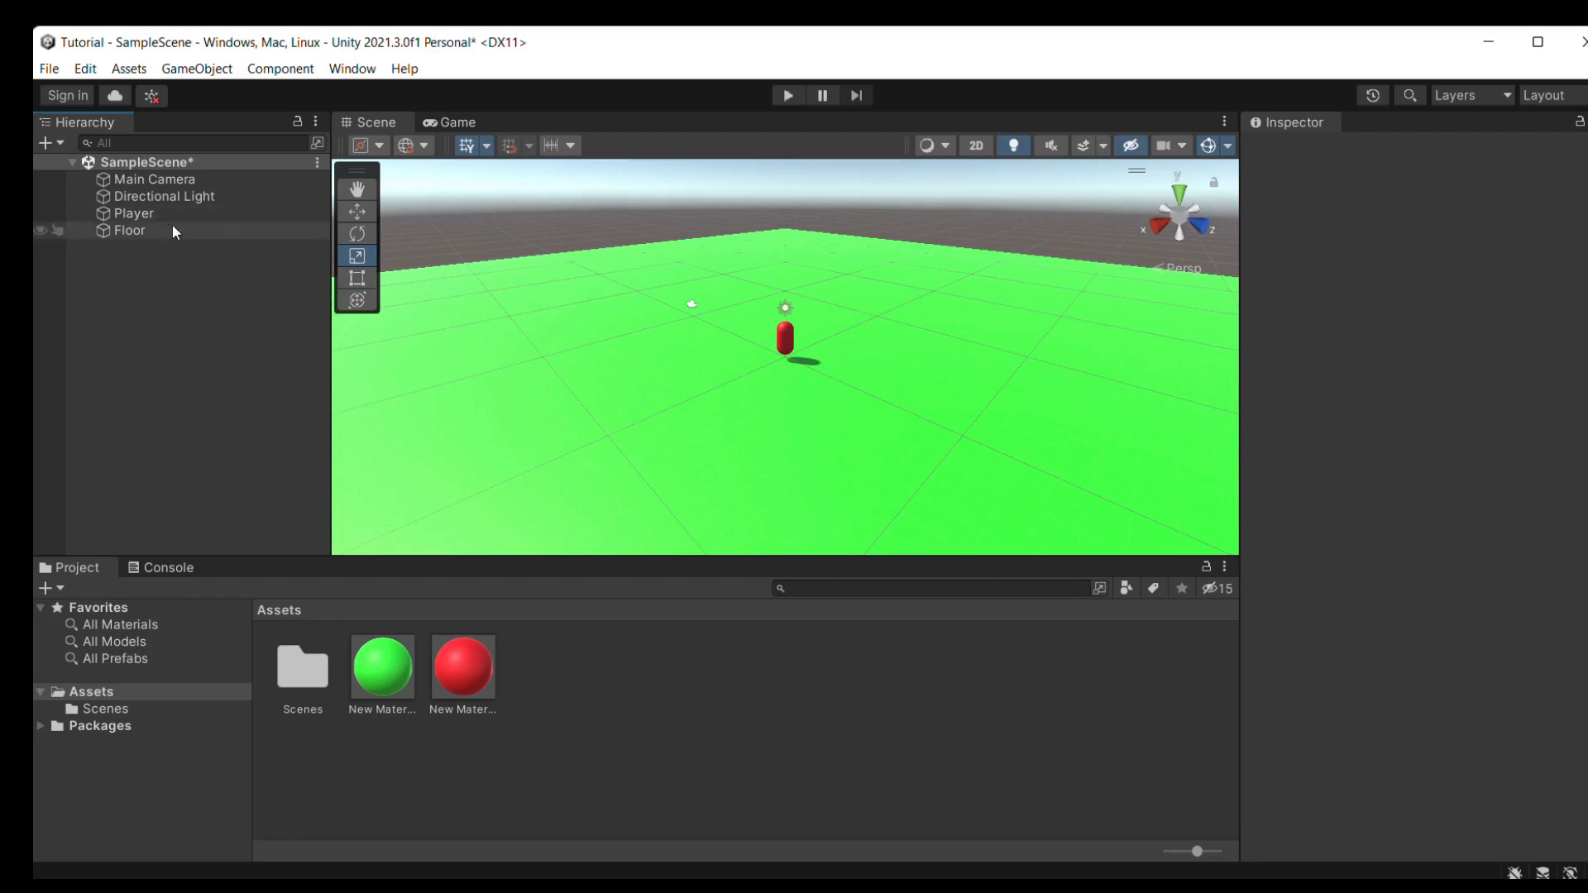
Add a new script component named MovementScript to the Player capsule via Add Component.
click(132, 213)
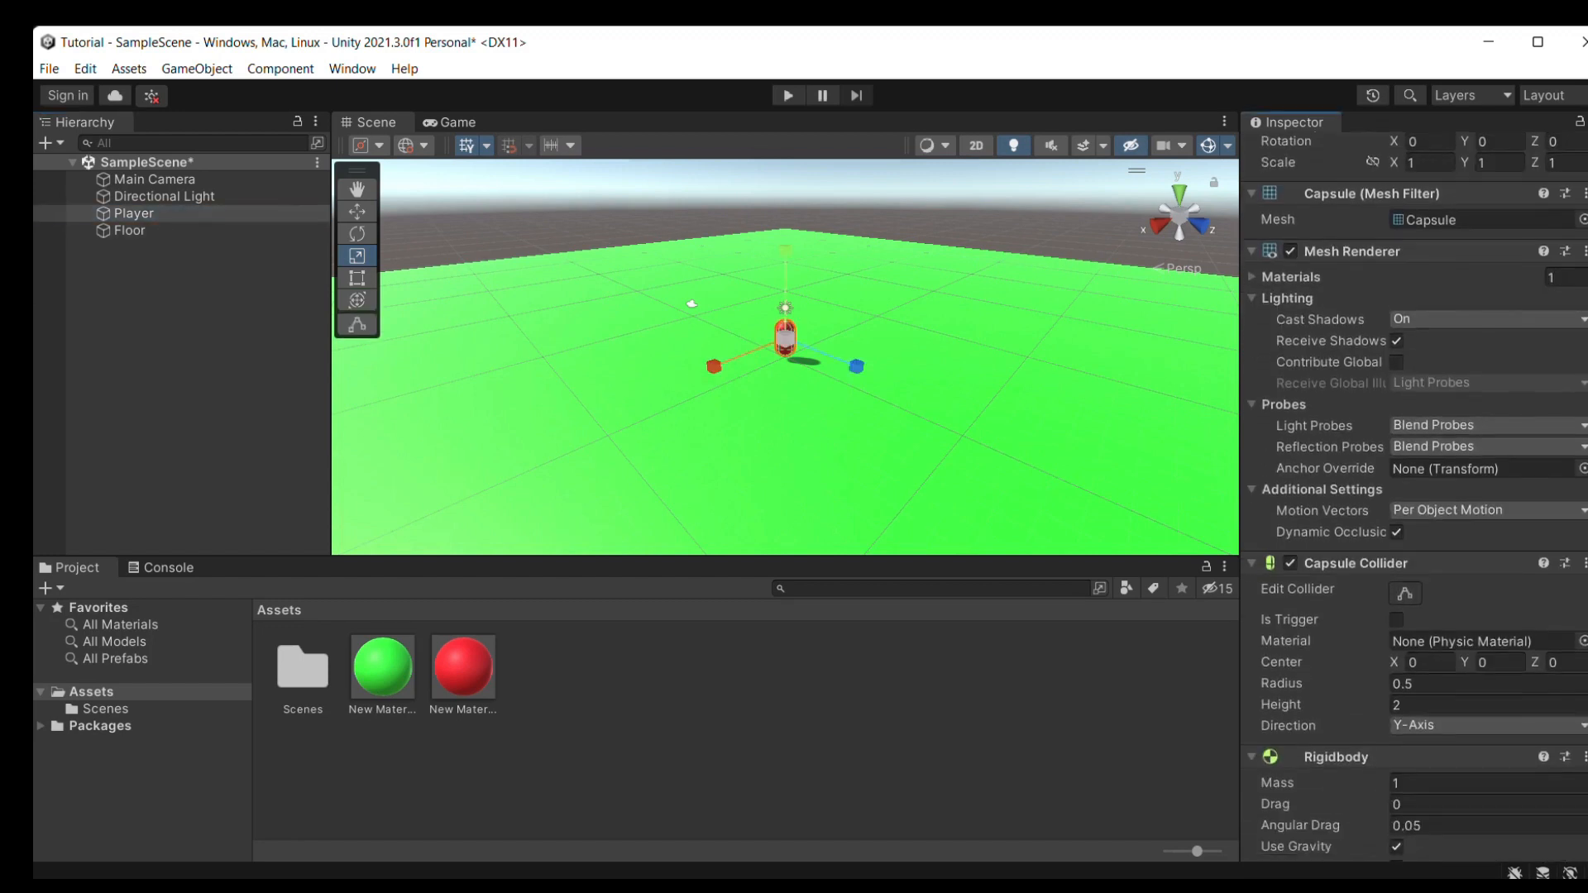
click(199, 534)
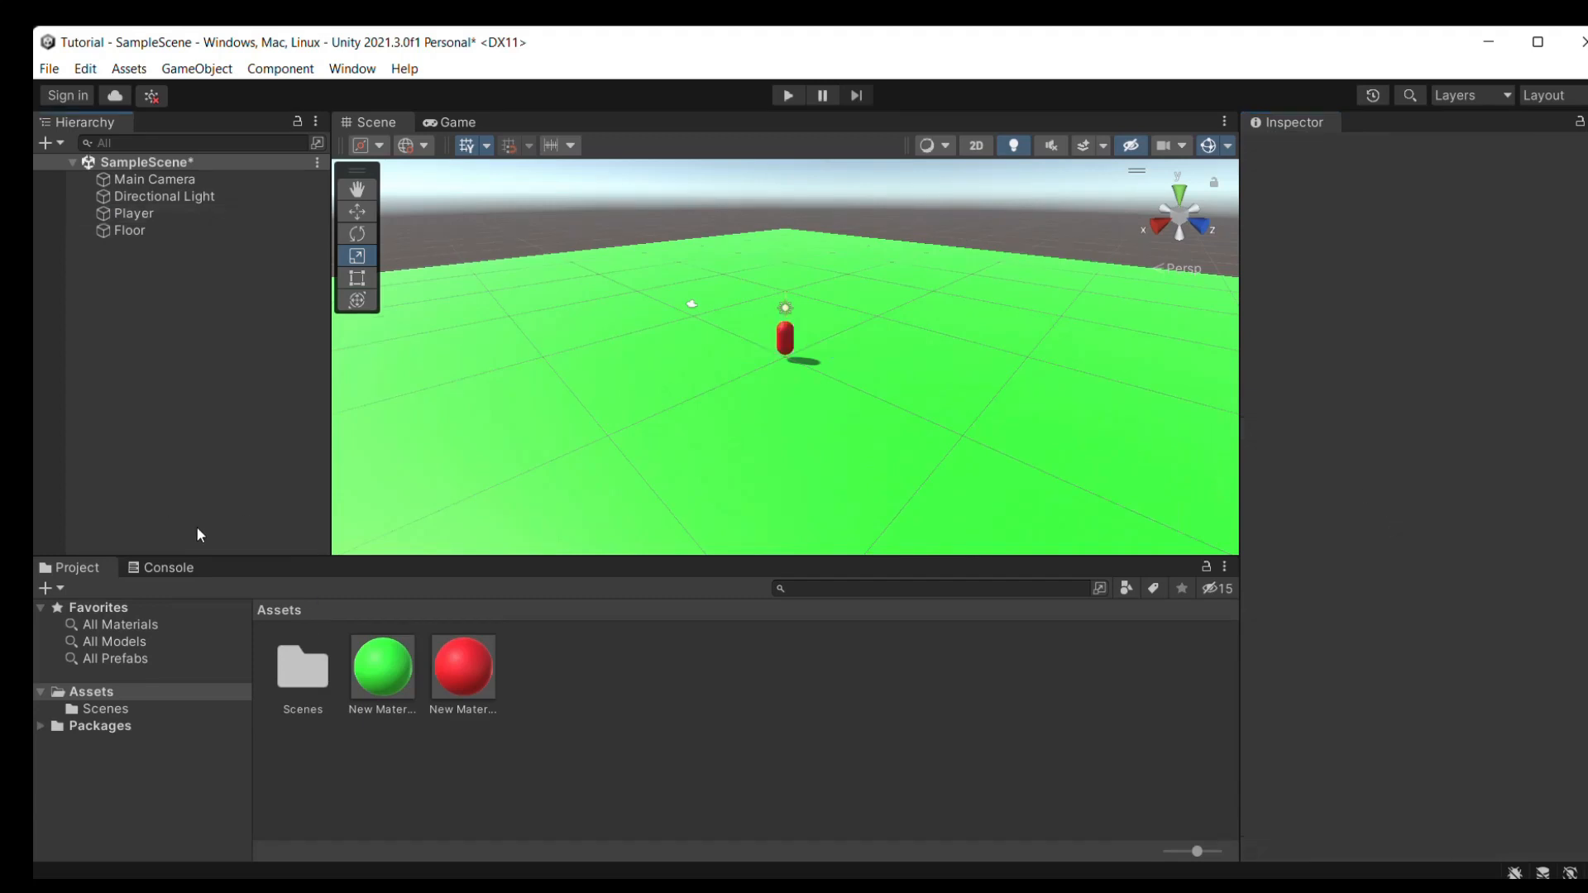
click(134, 214)
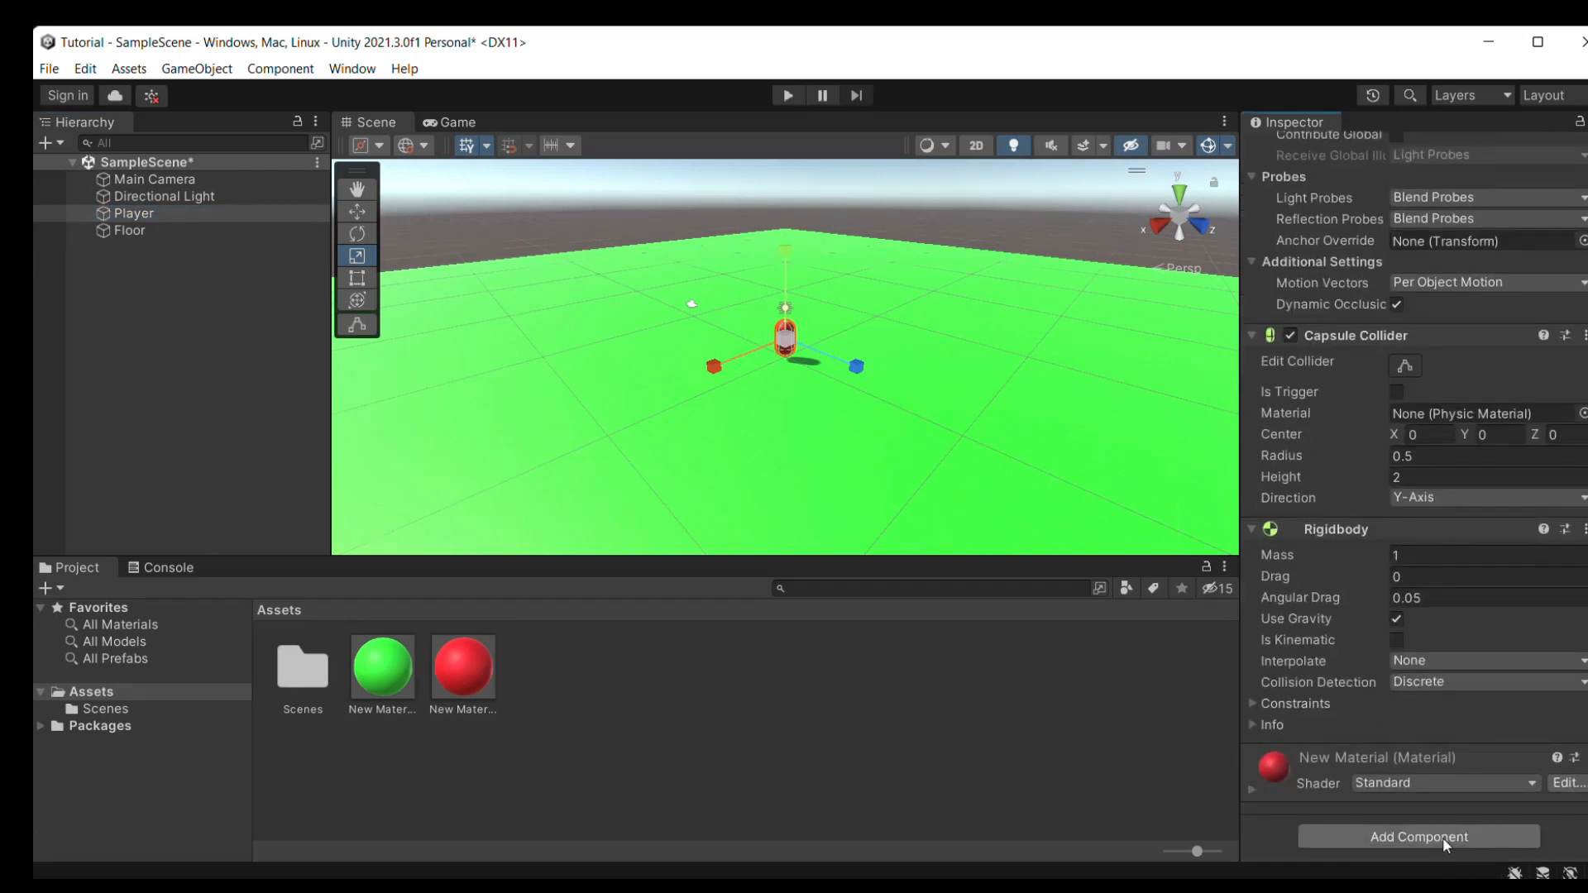
click(1418, 838)
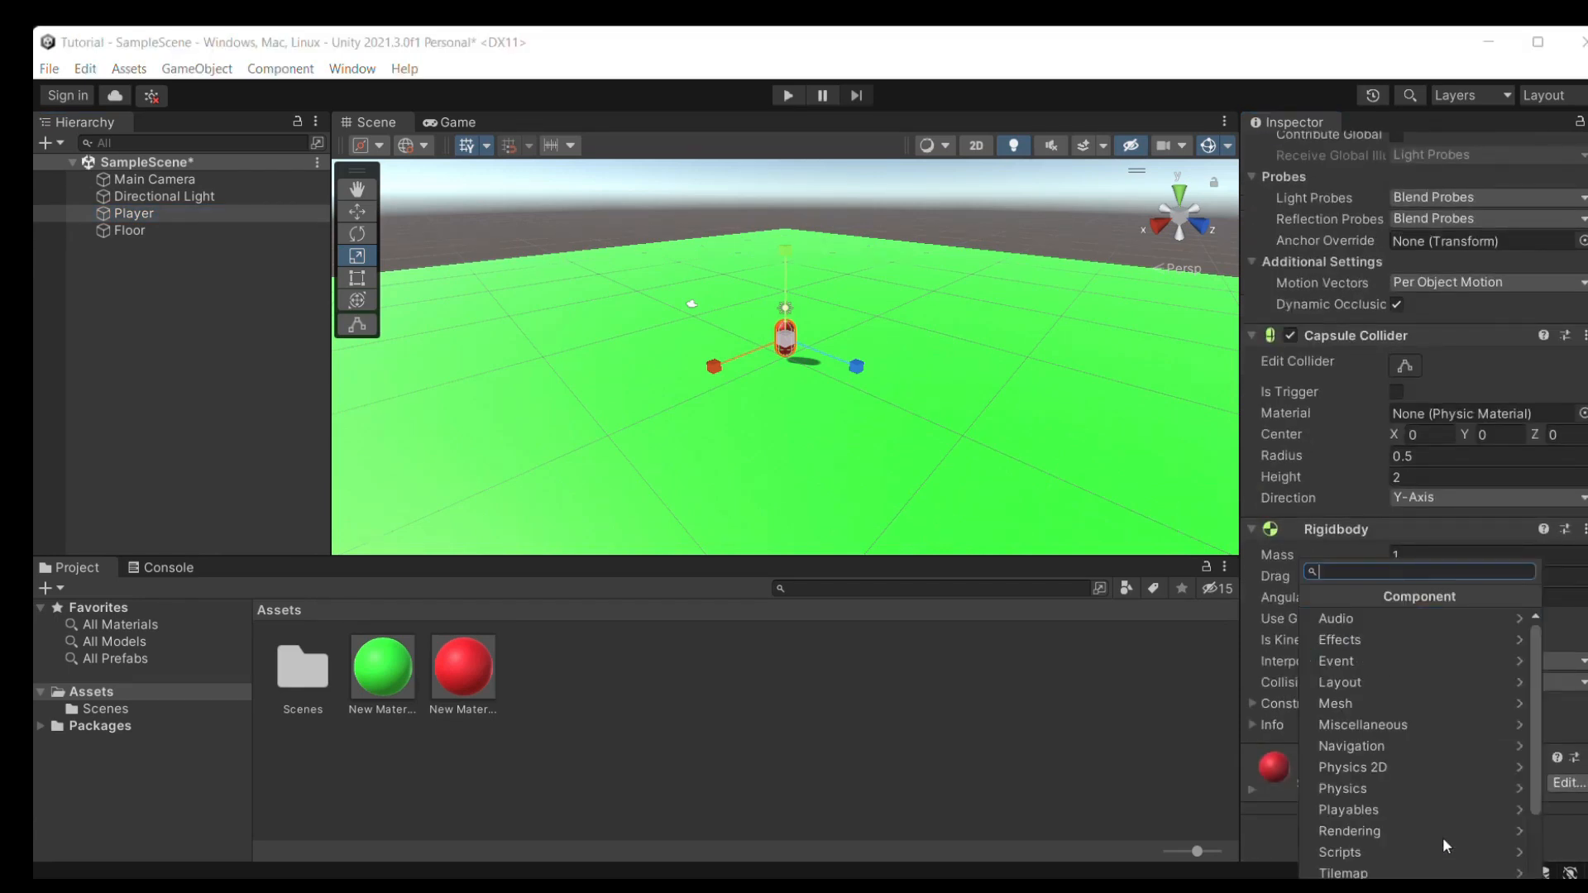
text(Move)
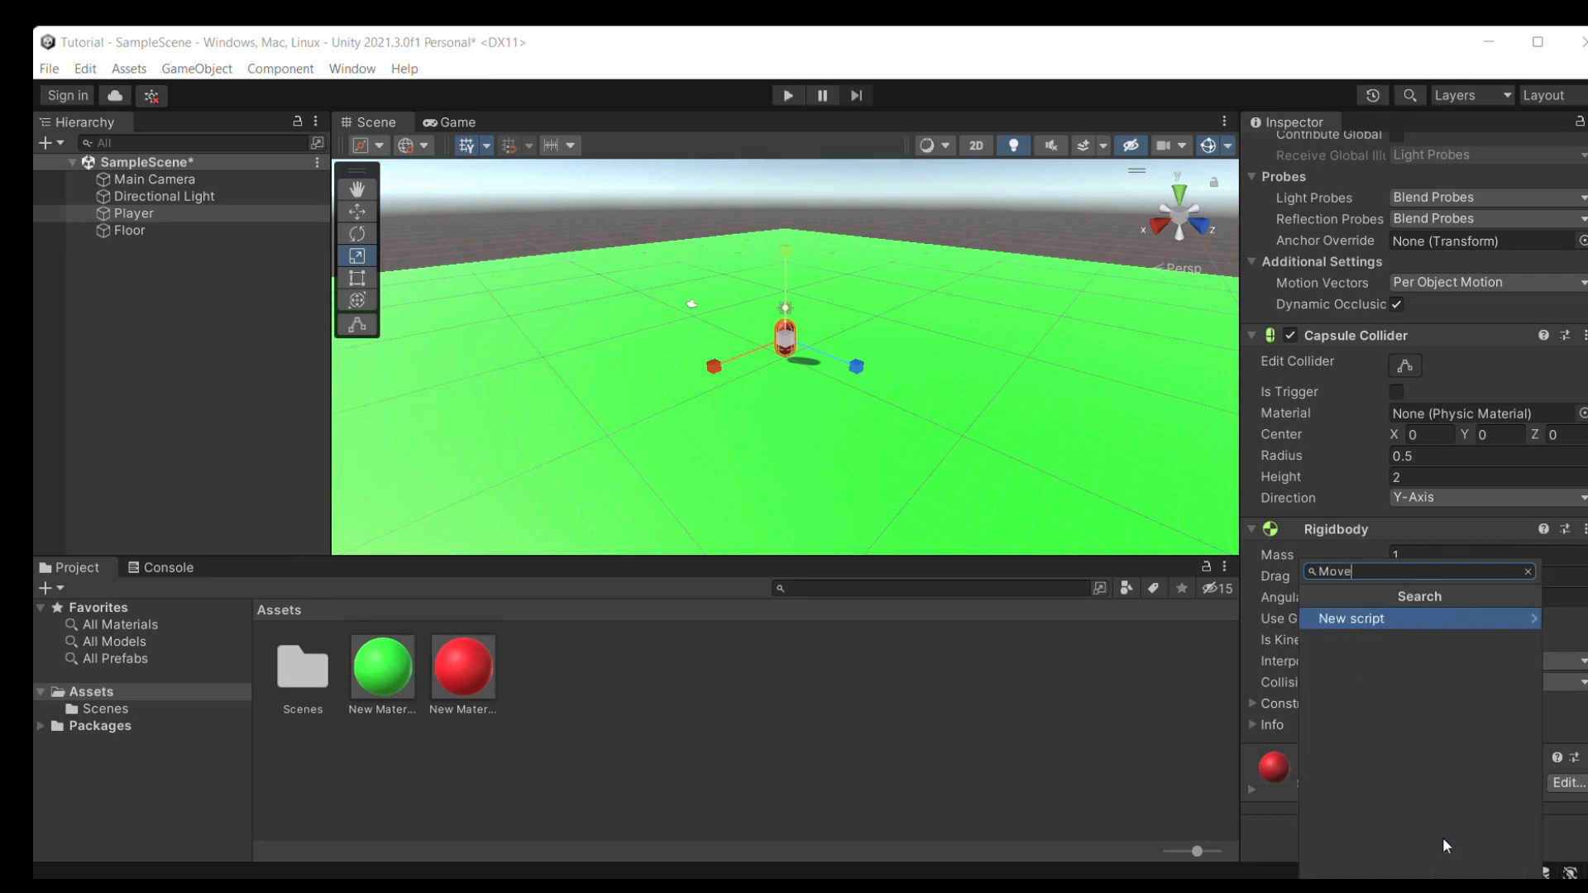
text(mentScript)
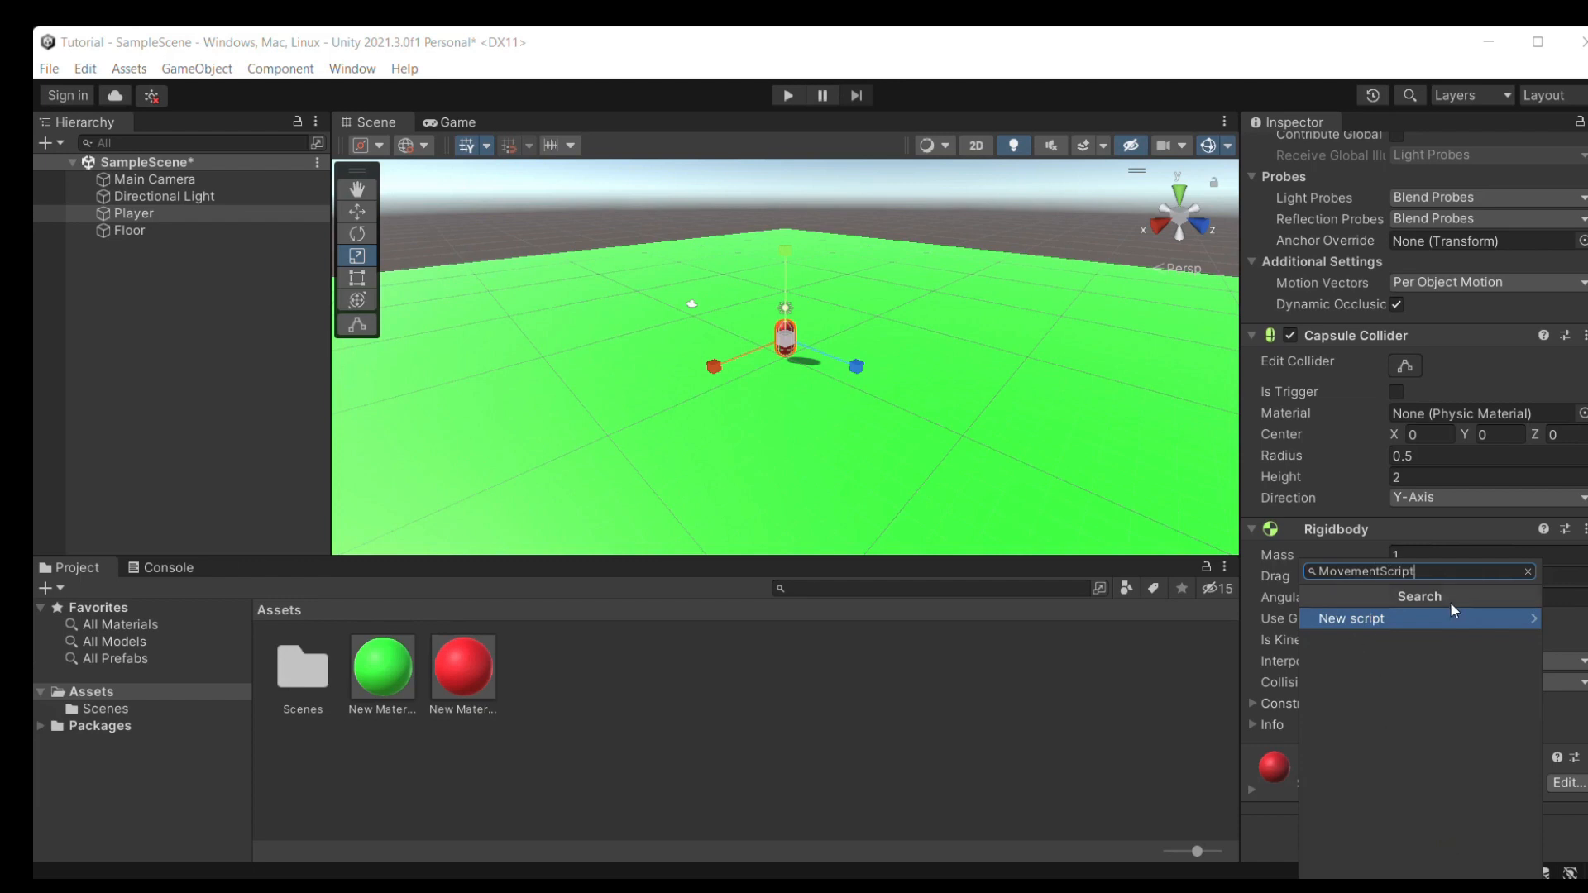
mouse_move(1373, 625)
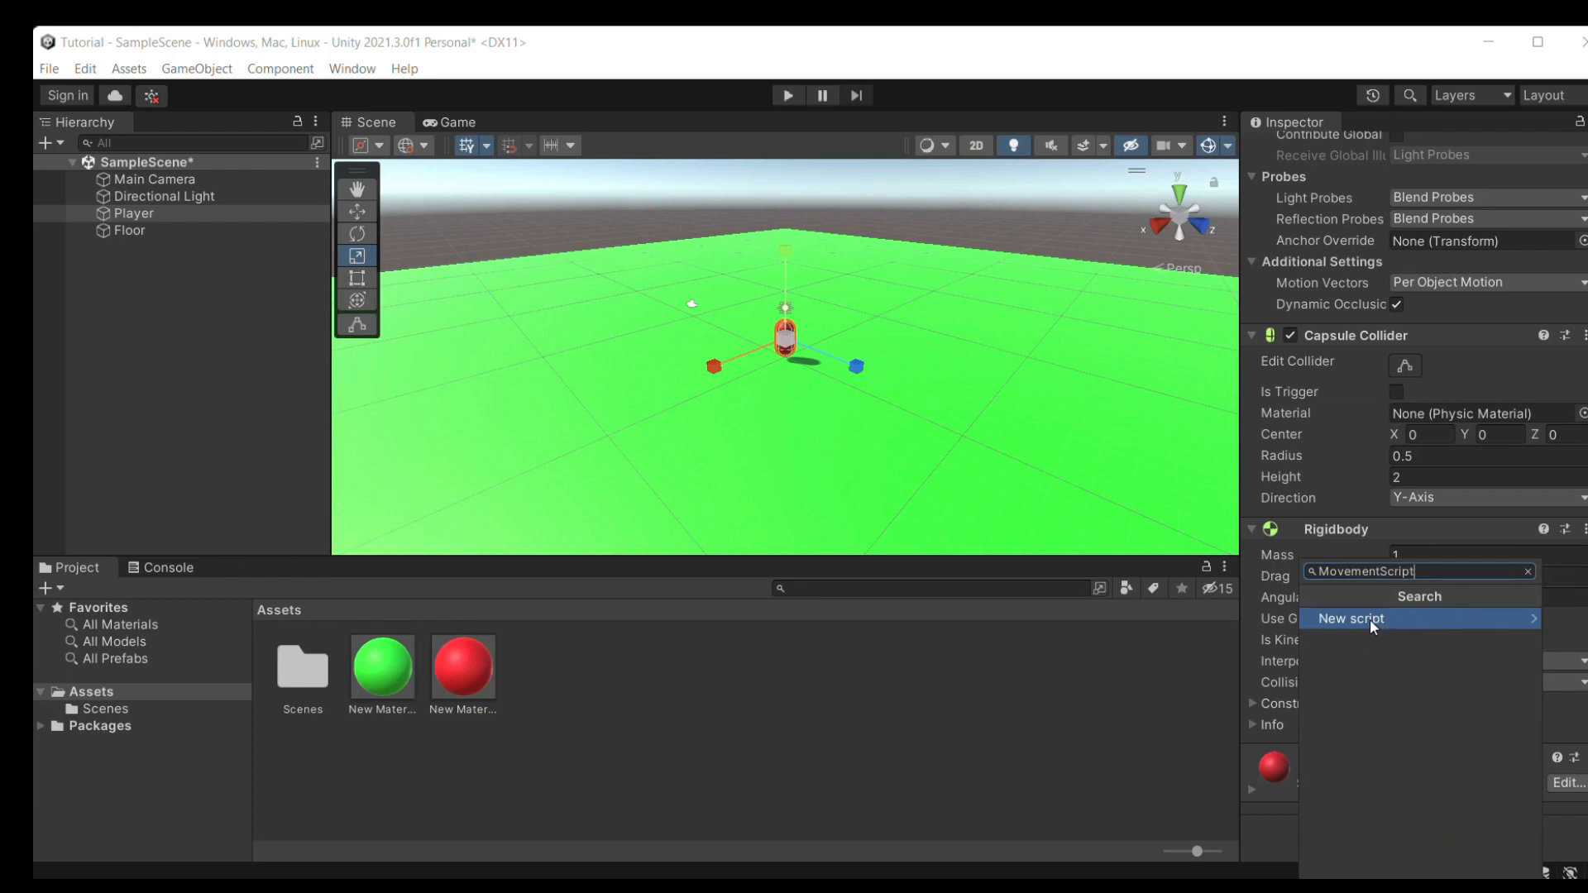
click(1352, 619)
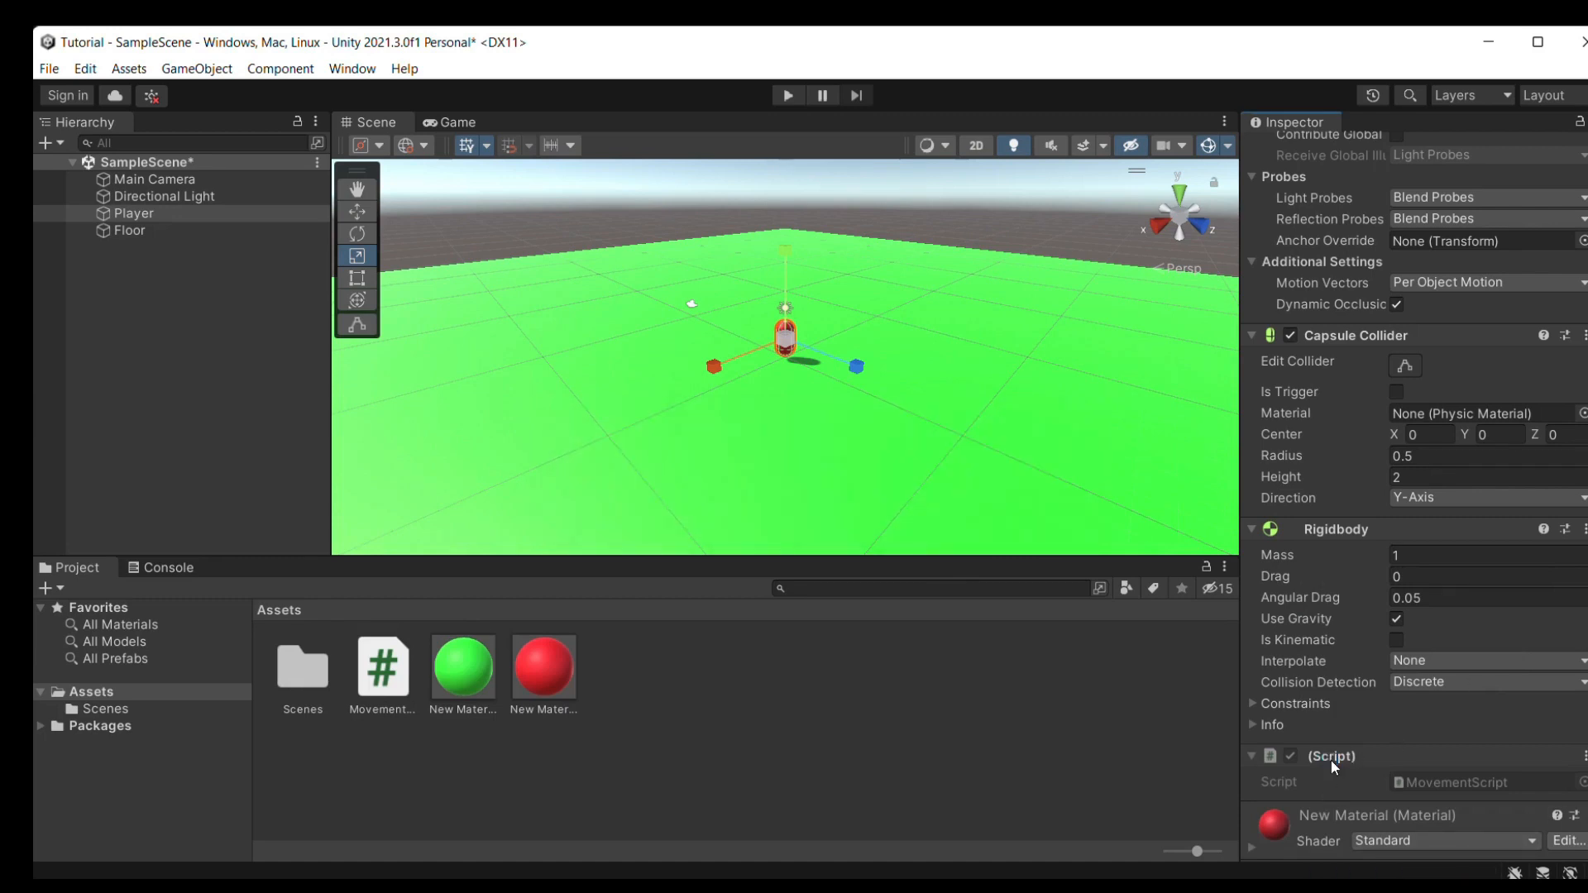
Open MovementScript.cs in Visual Studio for editing, then return to the Unity editor.
click(380, 667)
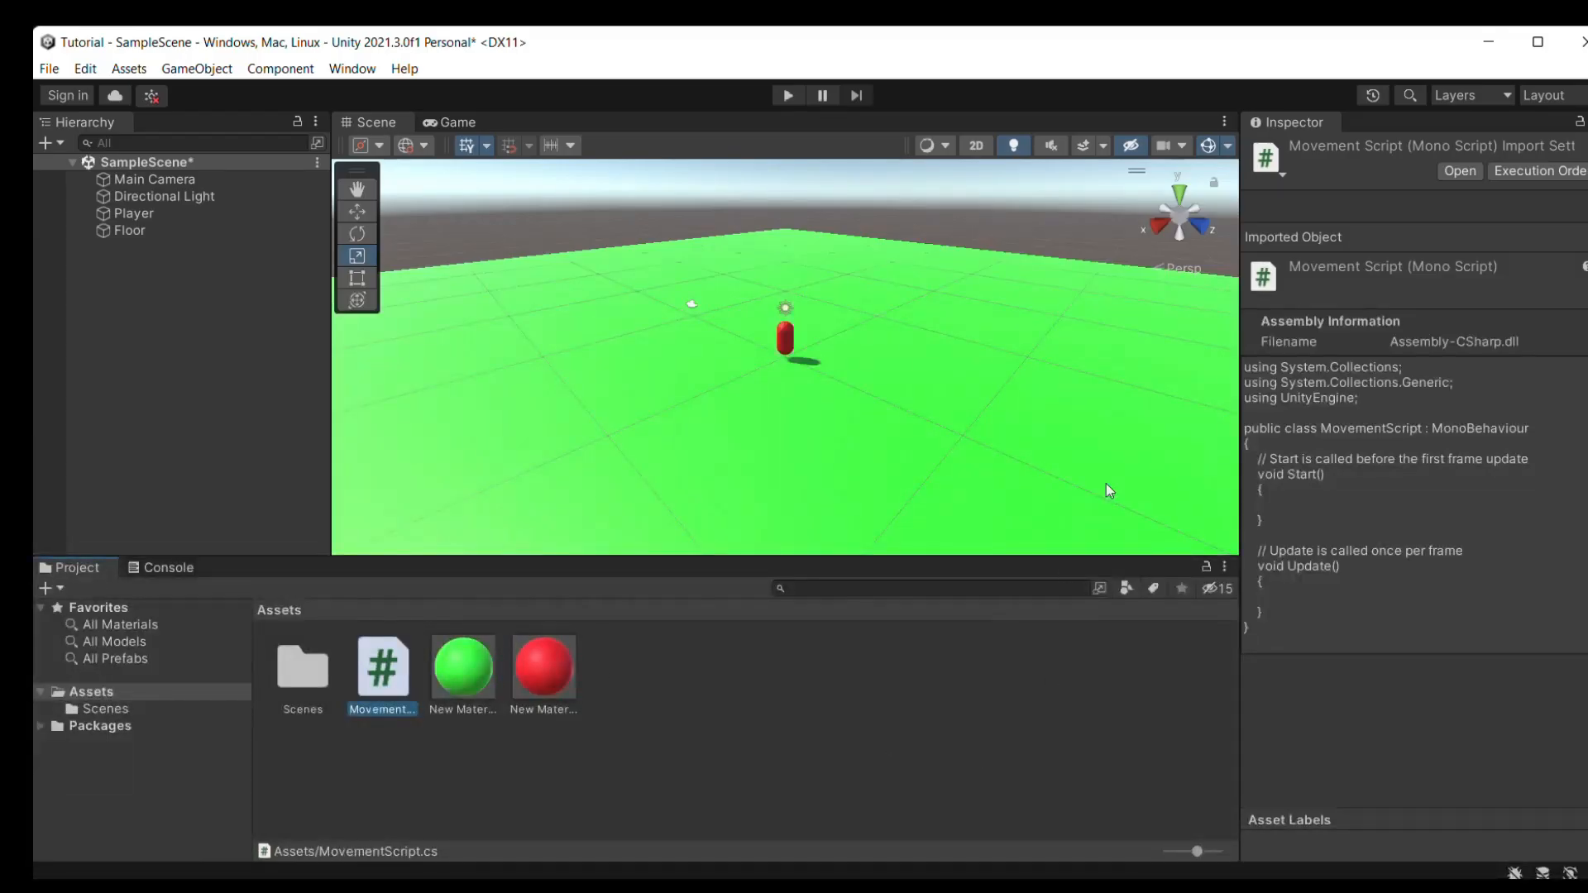
click(1459, 171)
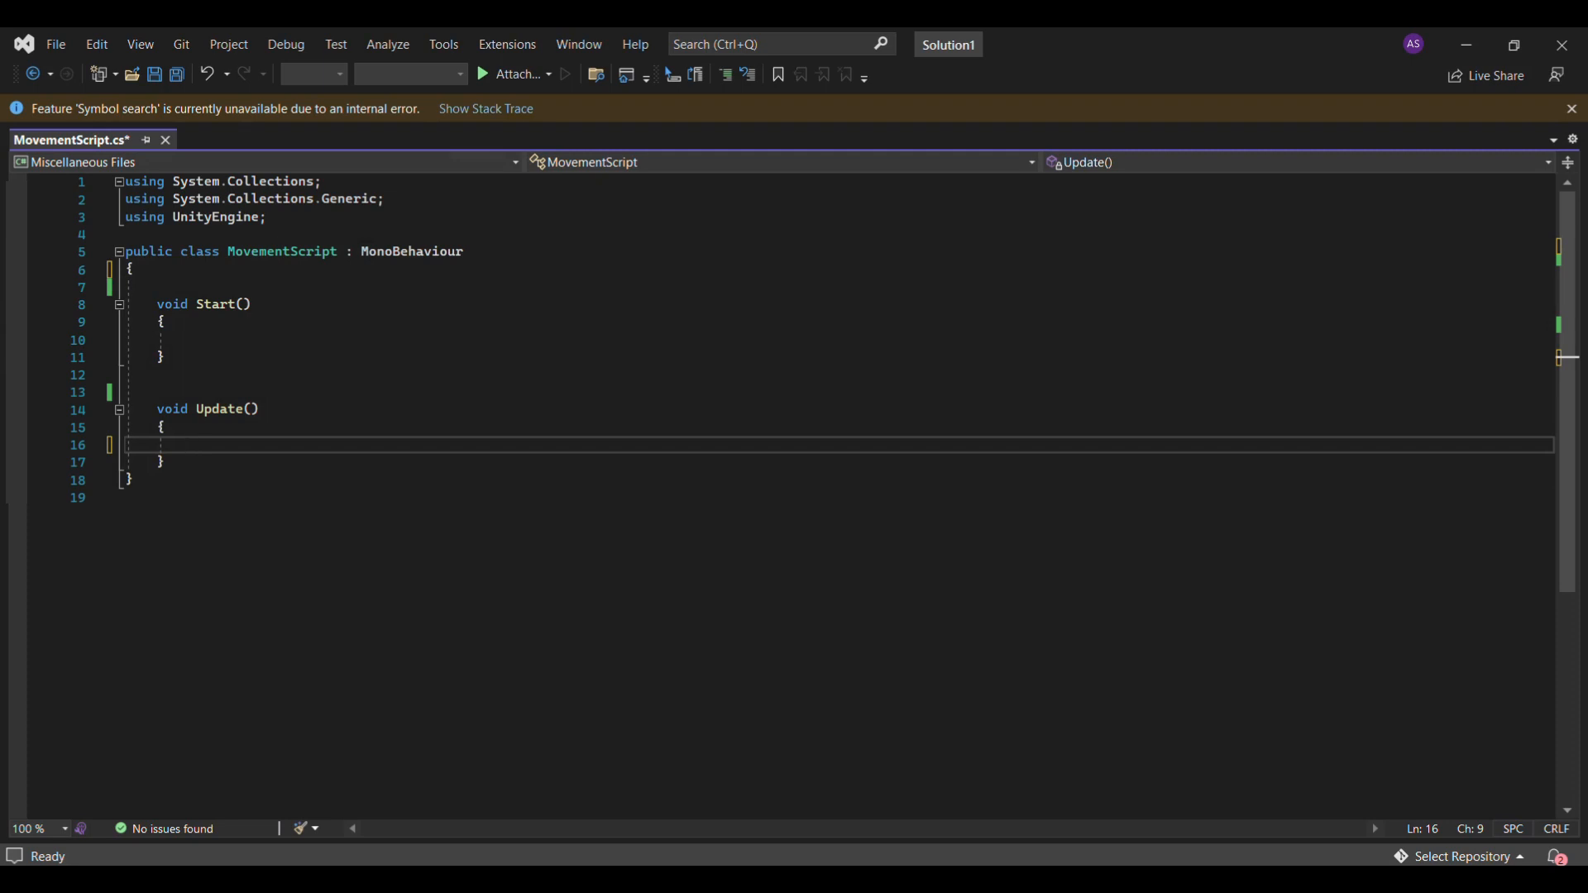
click(187, 445)
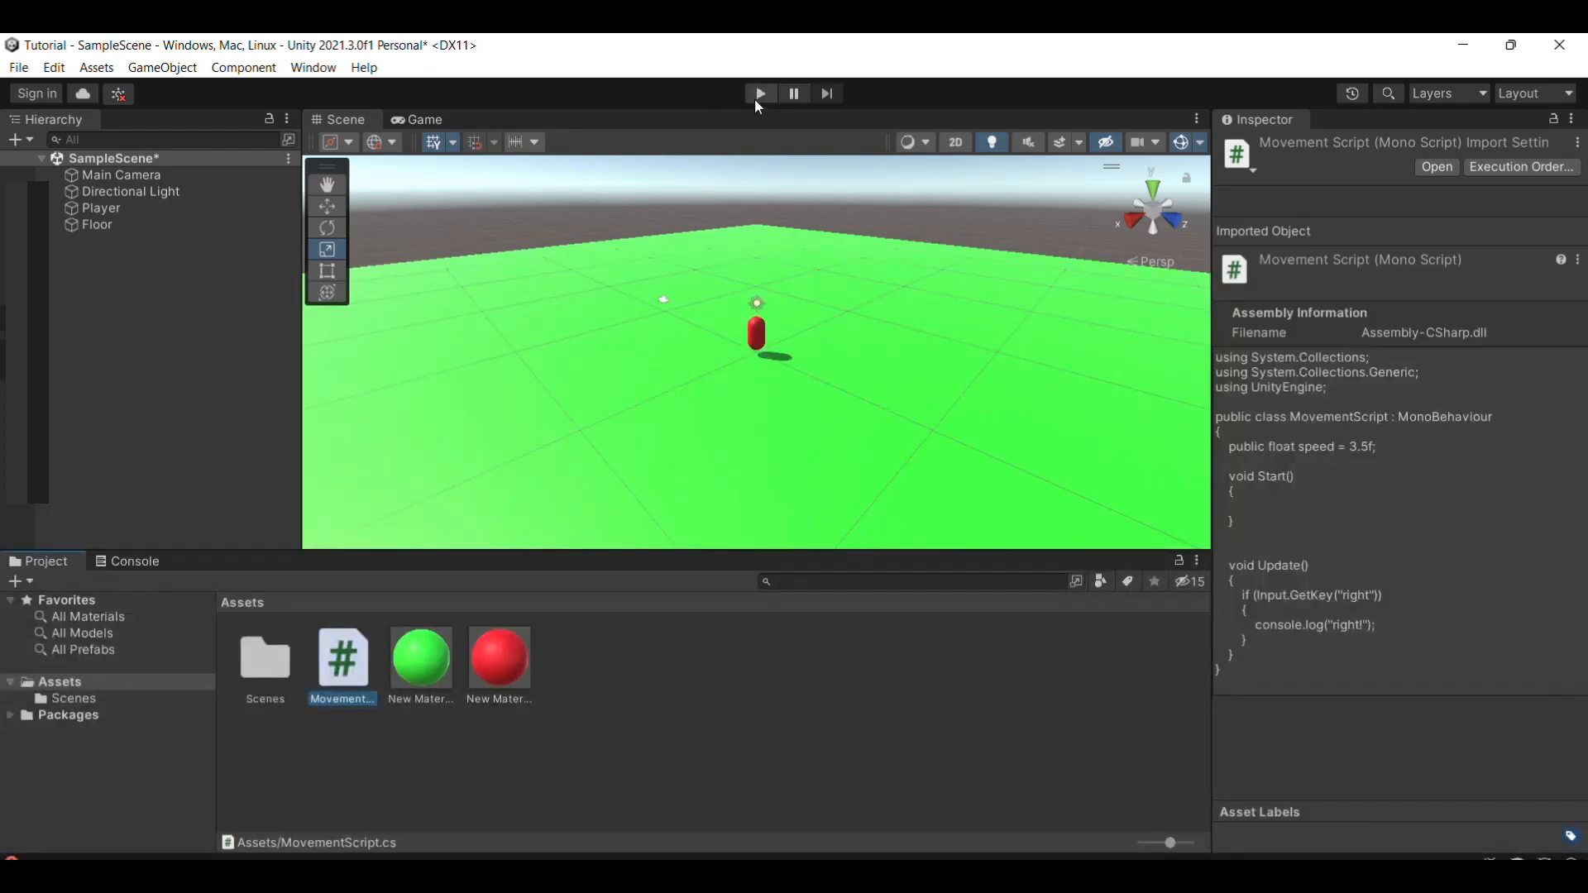
mouse_move(768, 101)
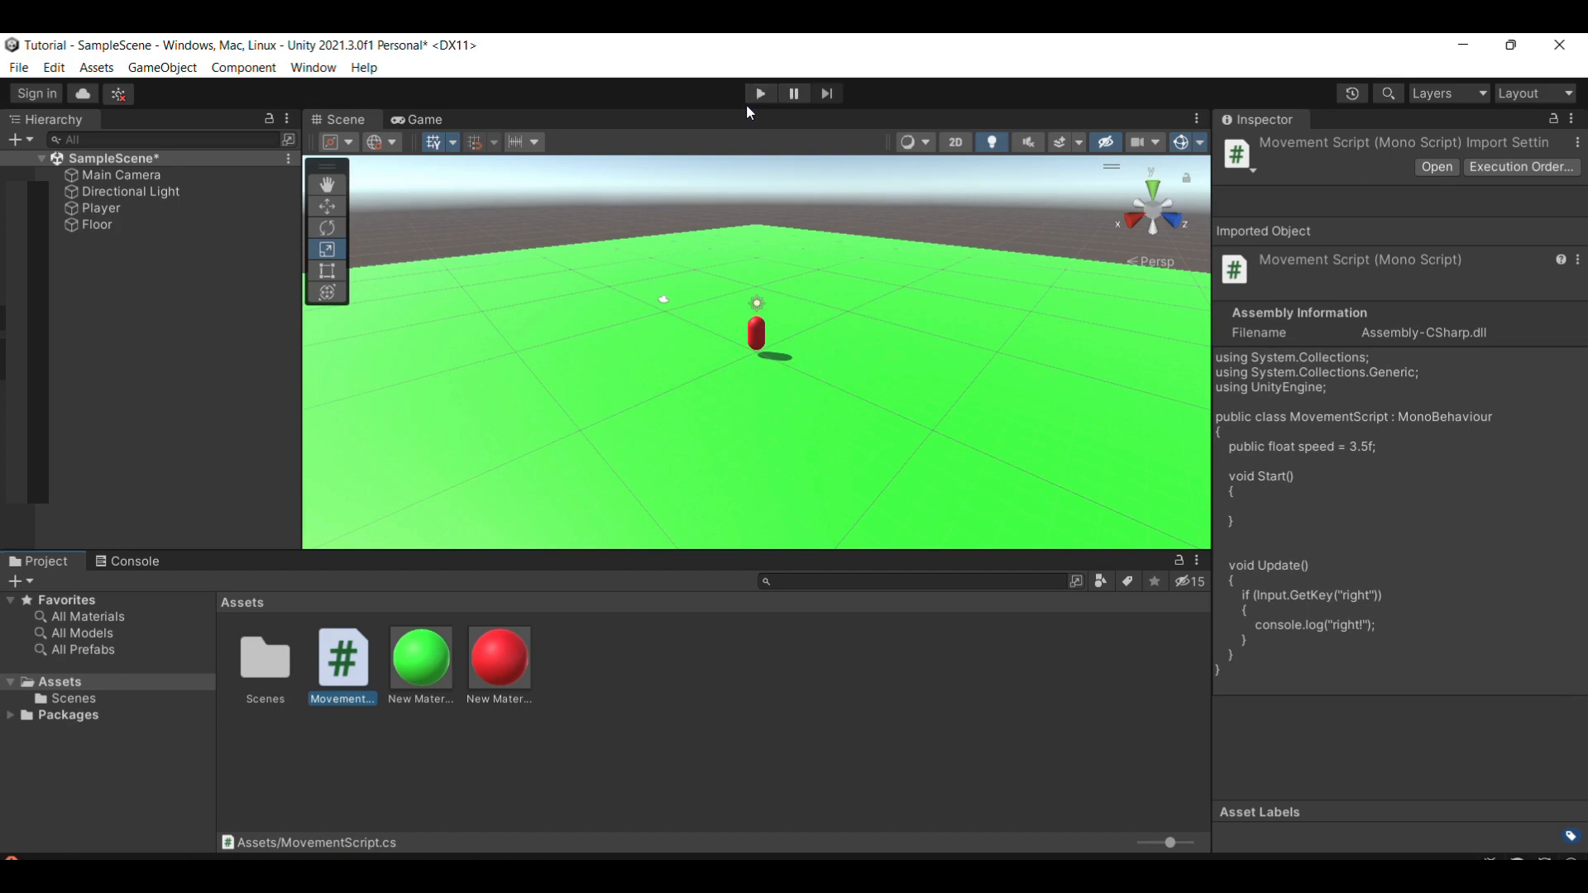
mouse_move(766, 606)
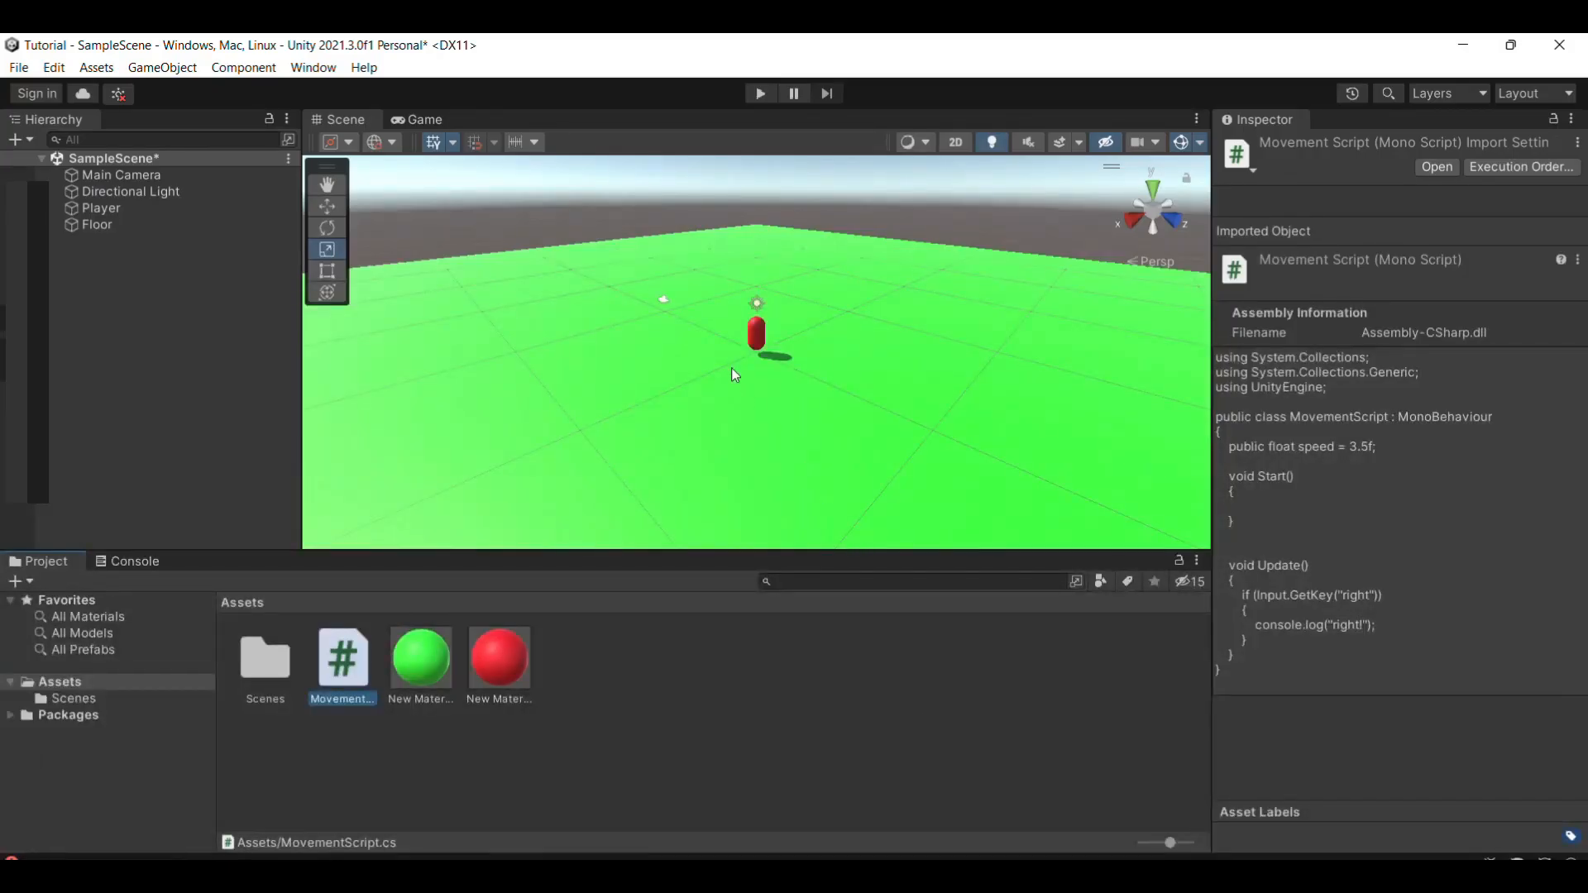
mouse_move(845, 190)
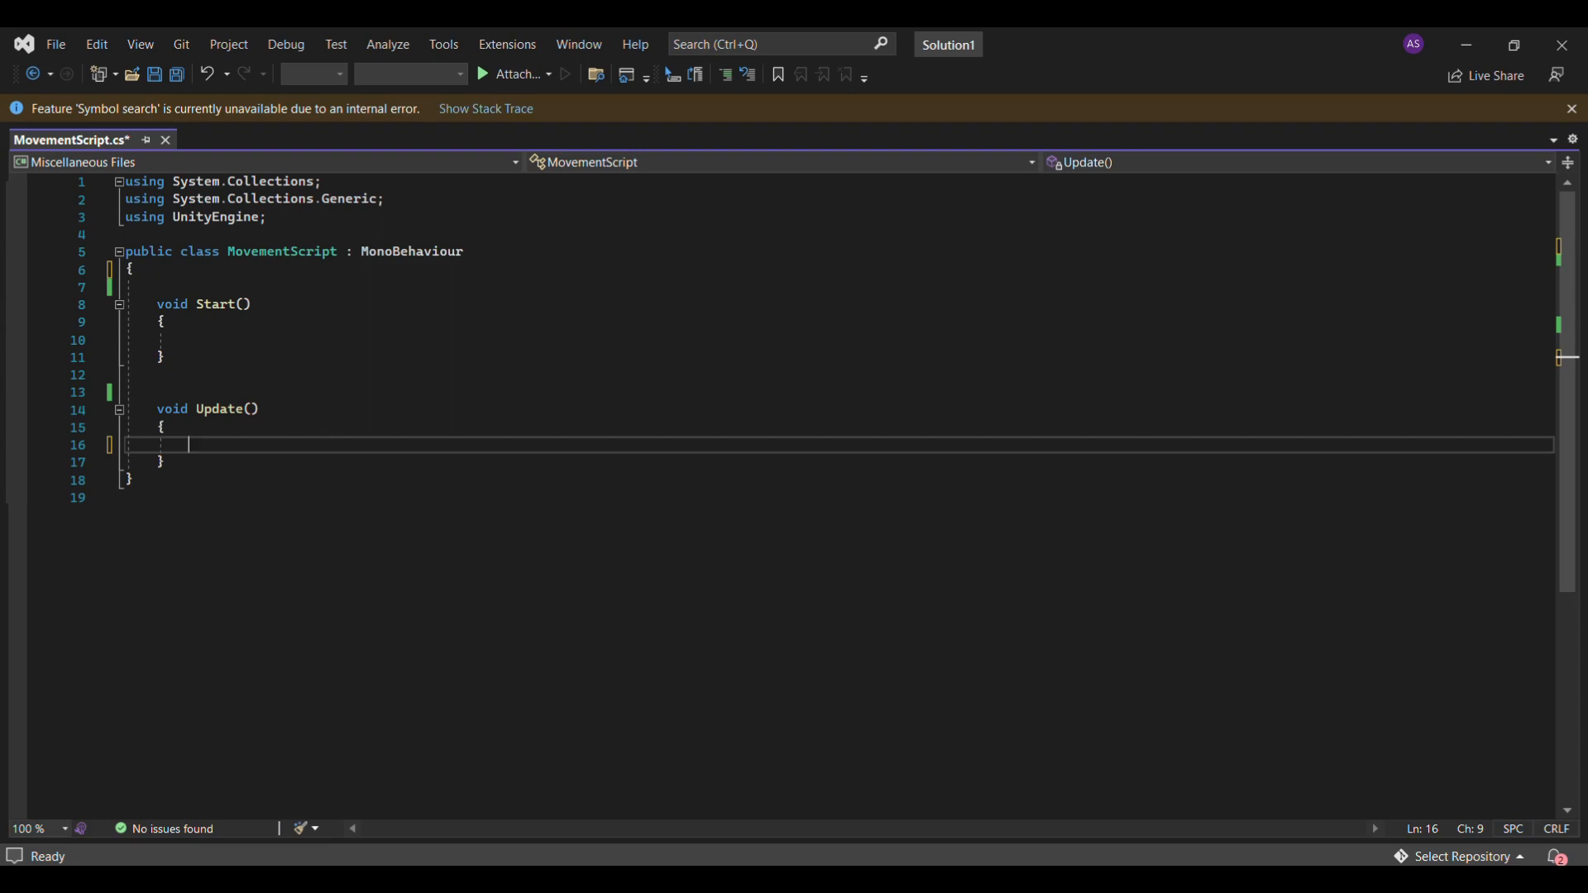
Declare 'public float speed = 3.5f;' above Start and begin an if statement in Update.
click(201, 339)
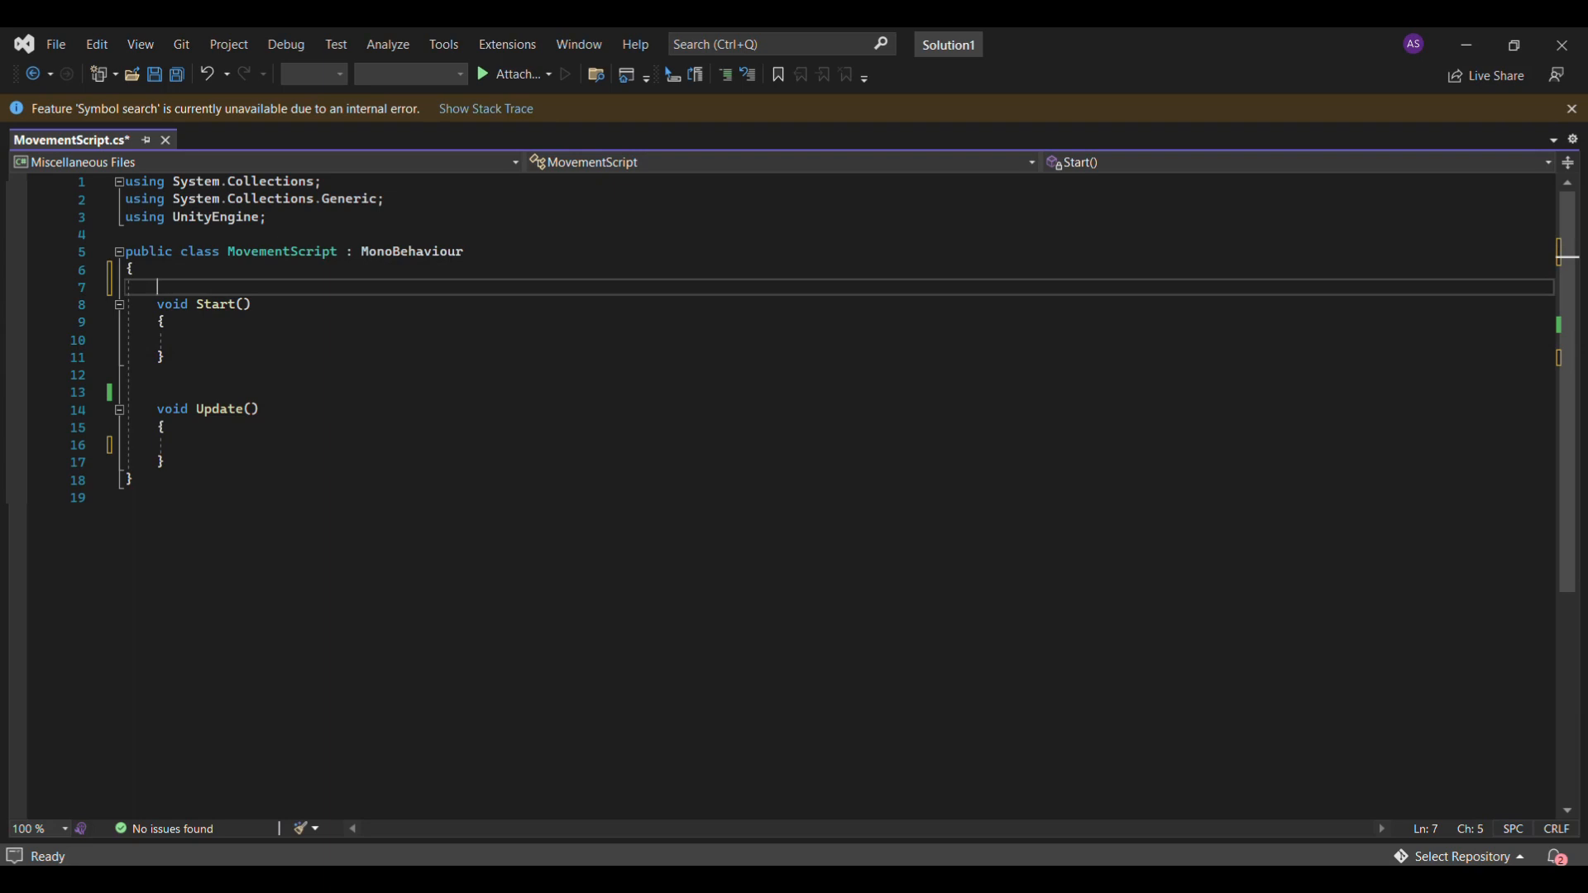
text(public float)
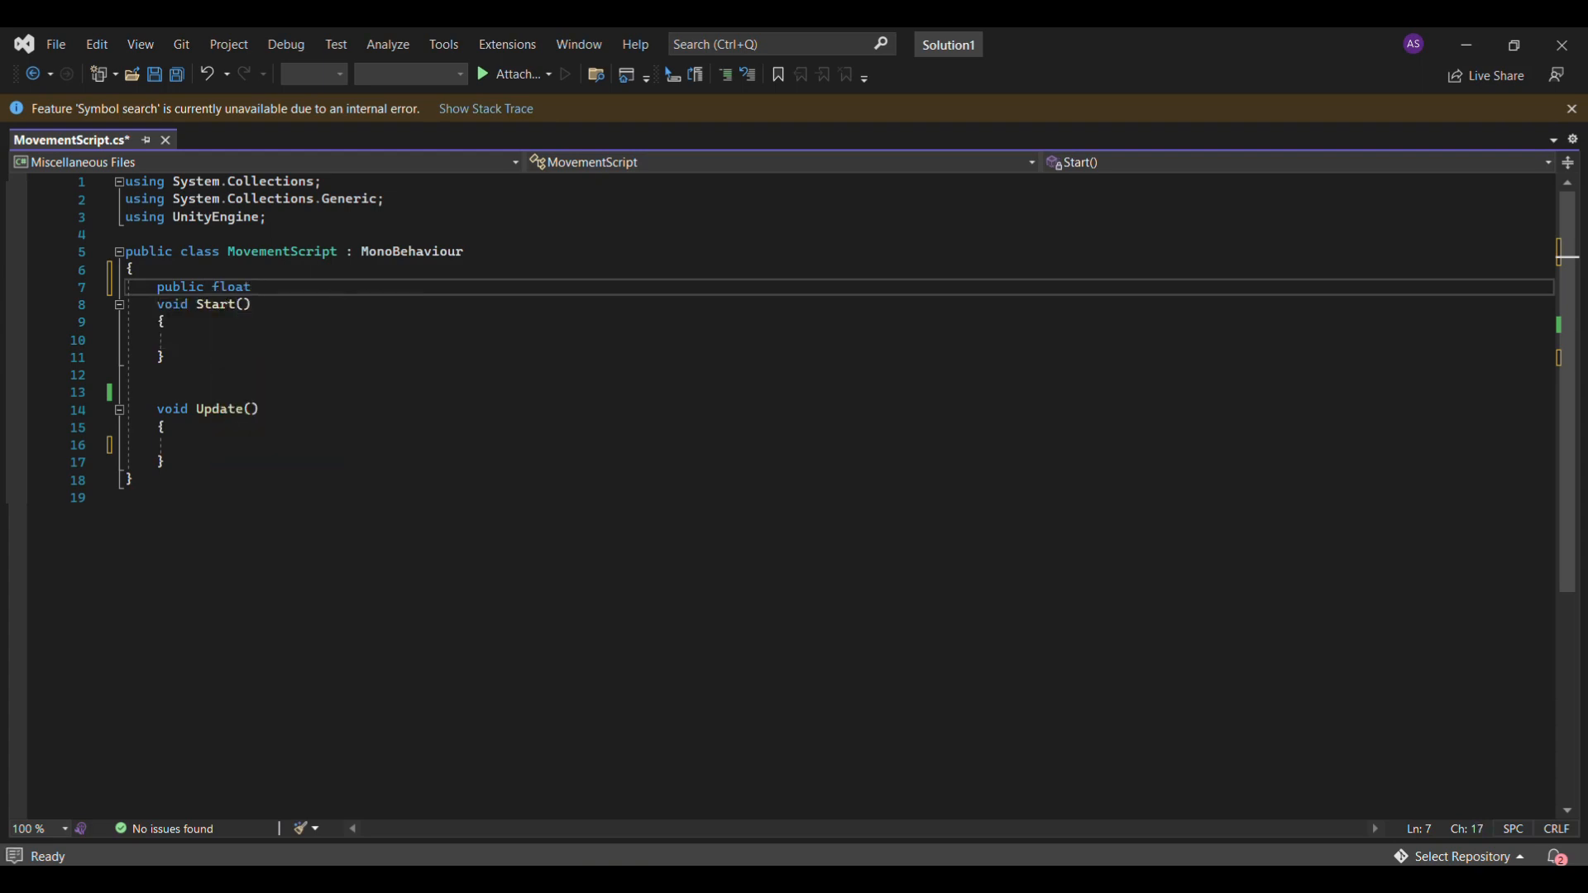
key(enter)
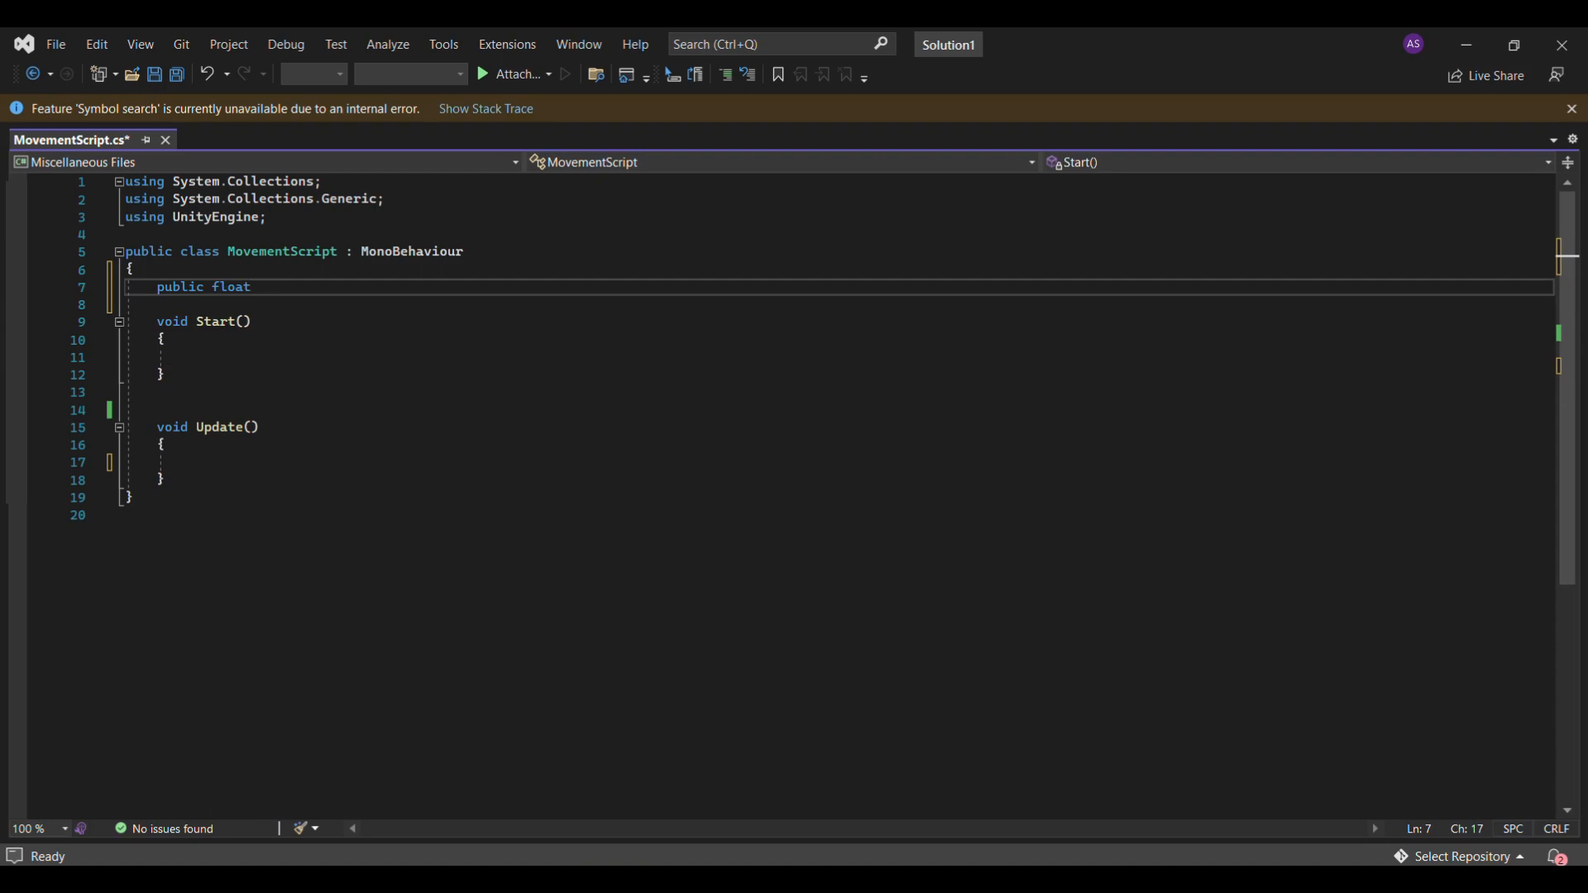
text(spee)
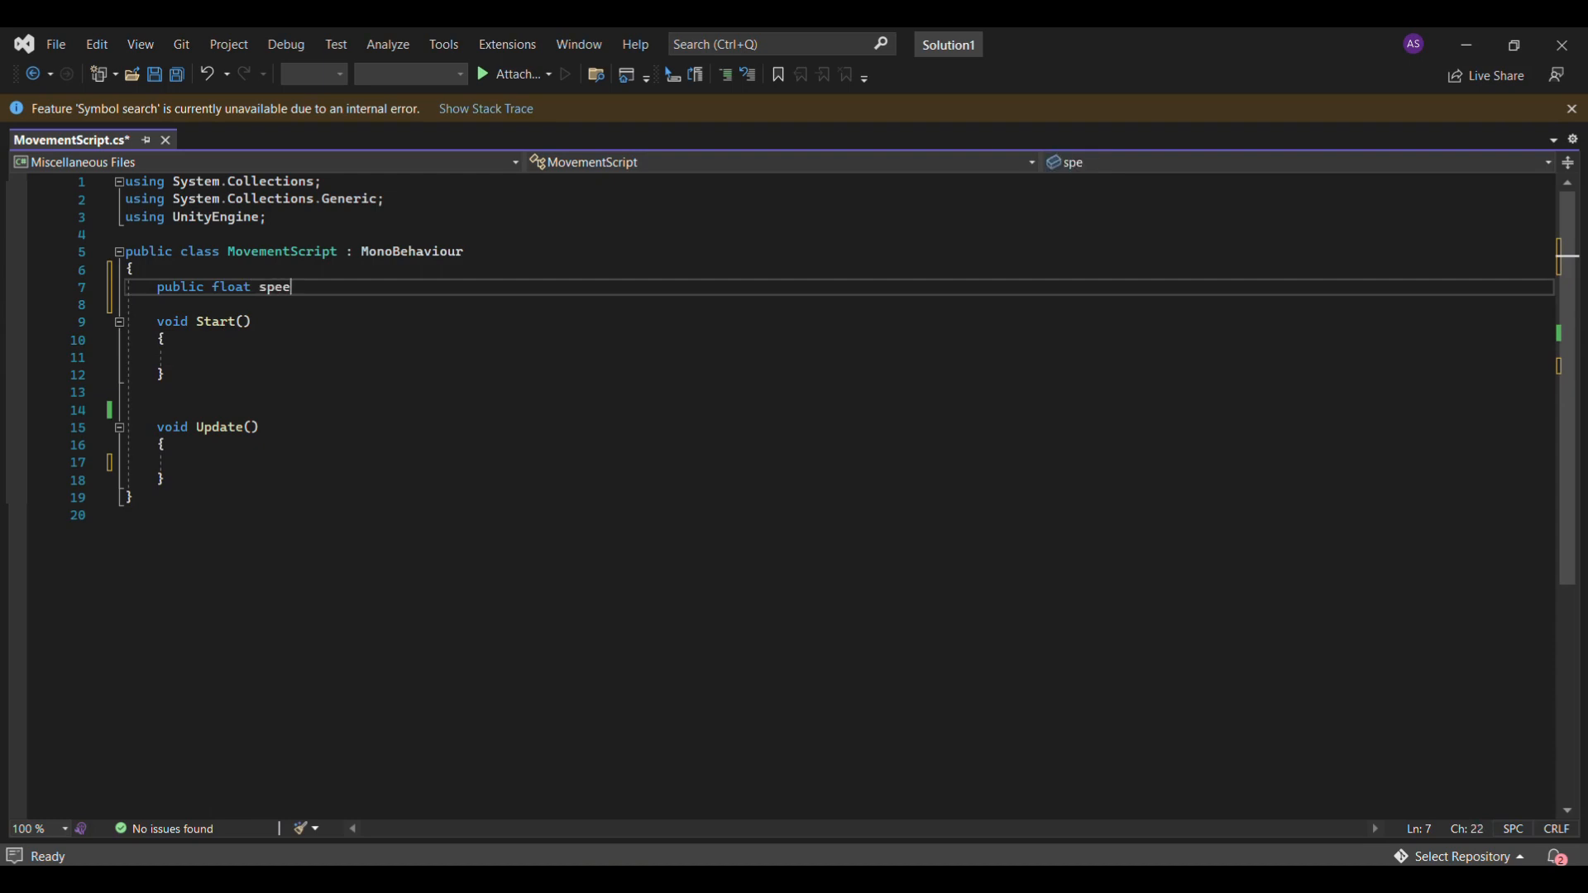
text(d 3.)
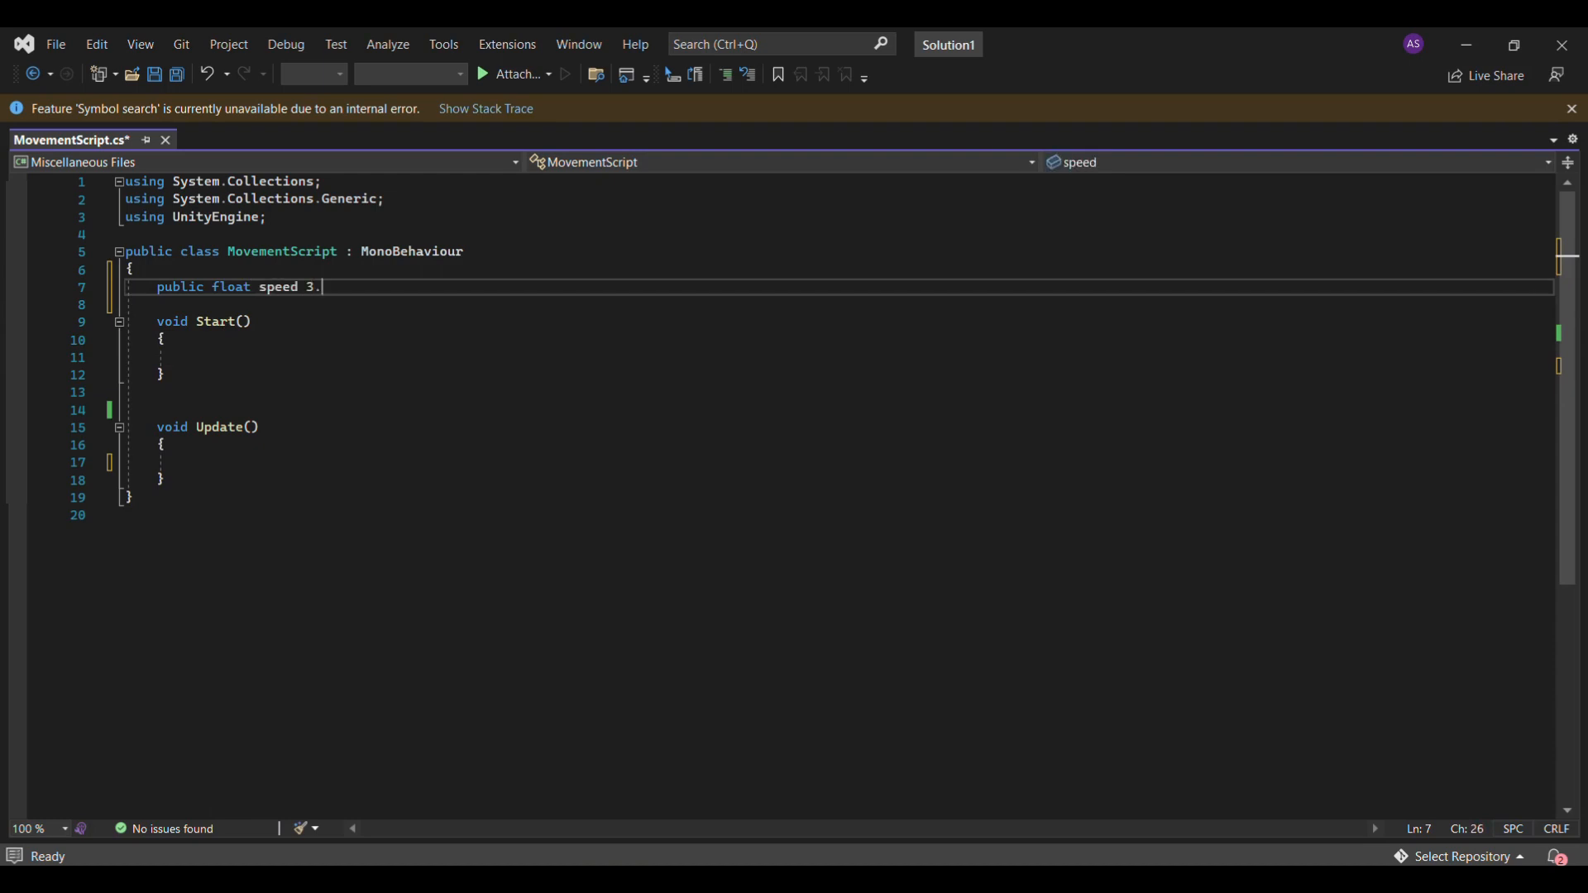
text(5)
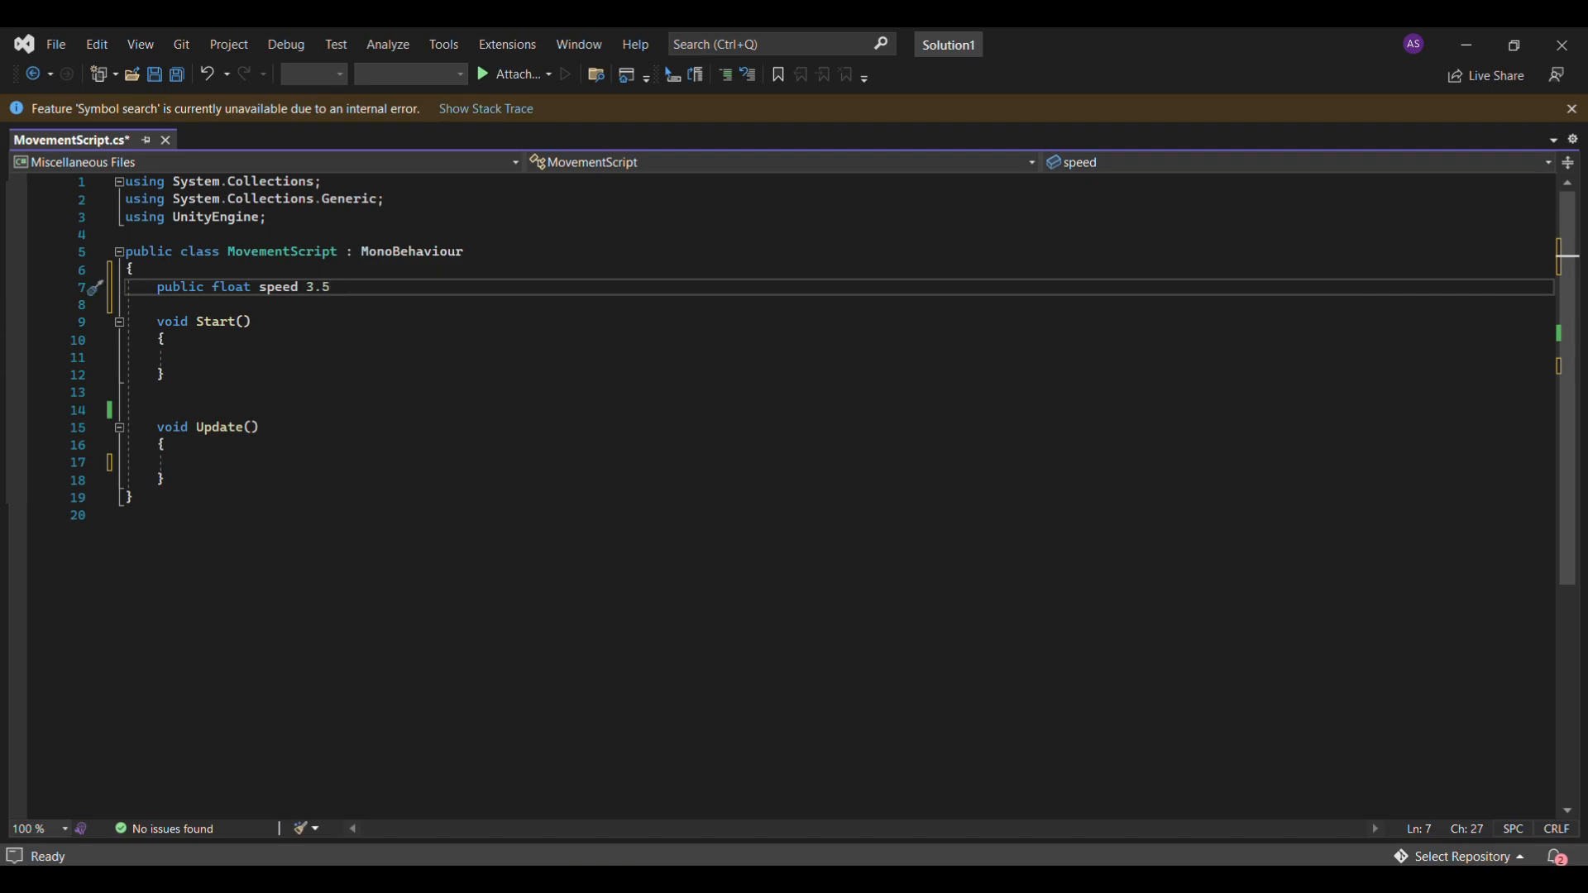
text(=)
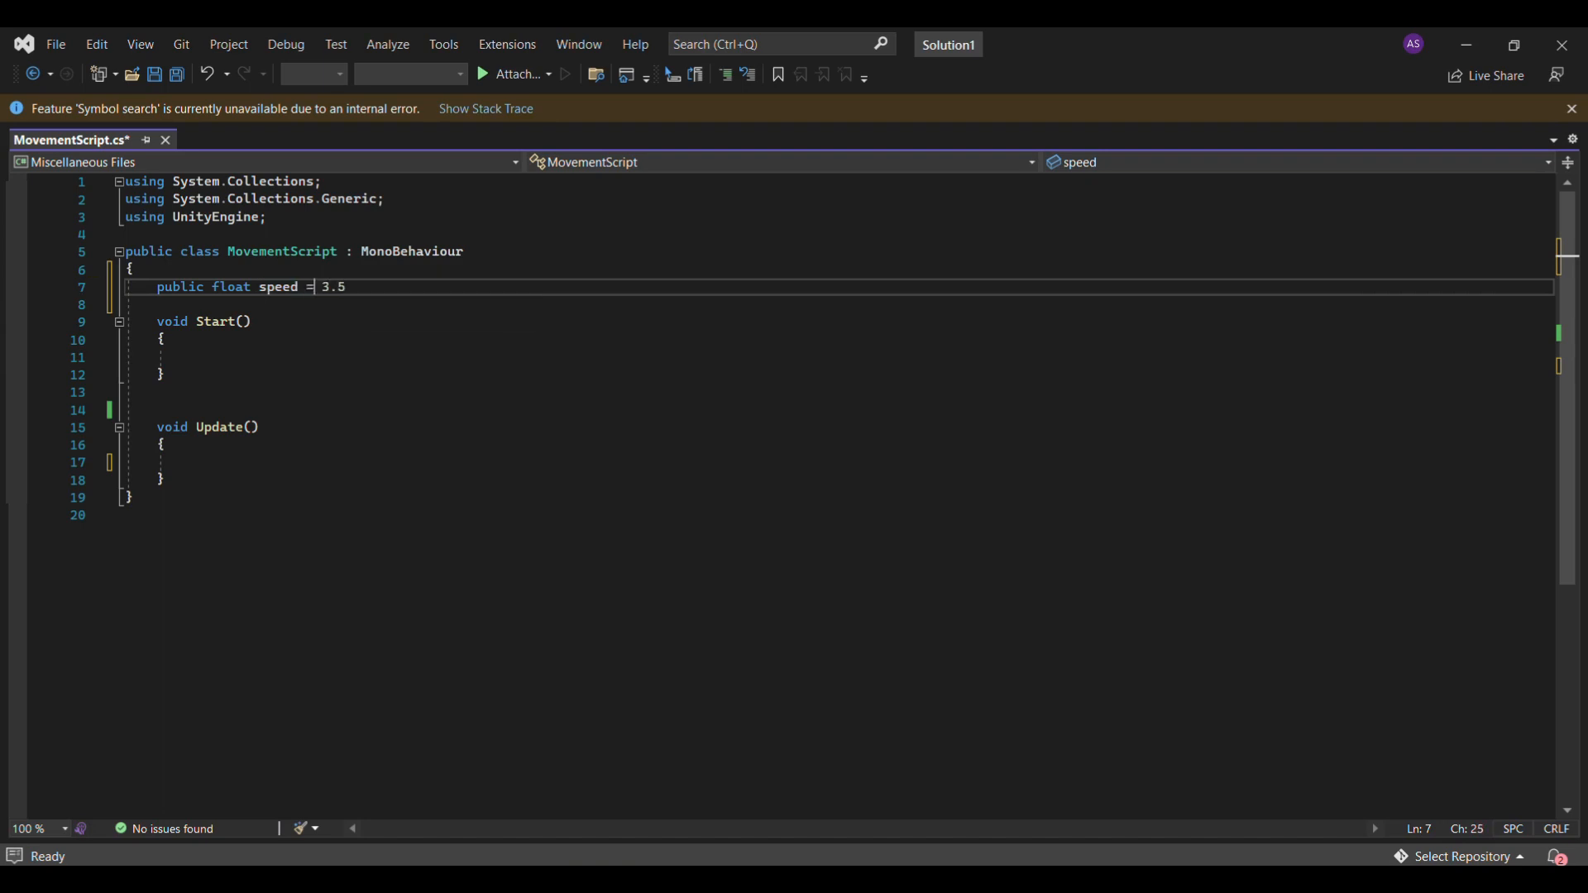
text(f)
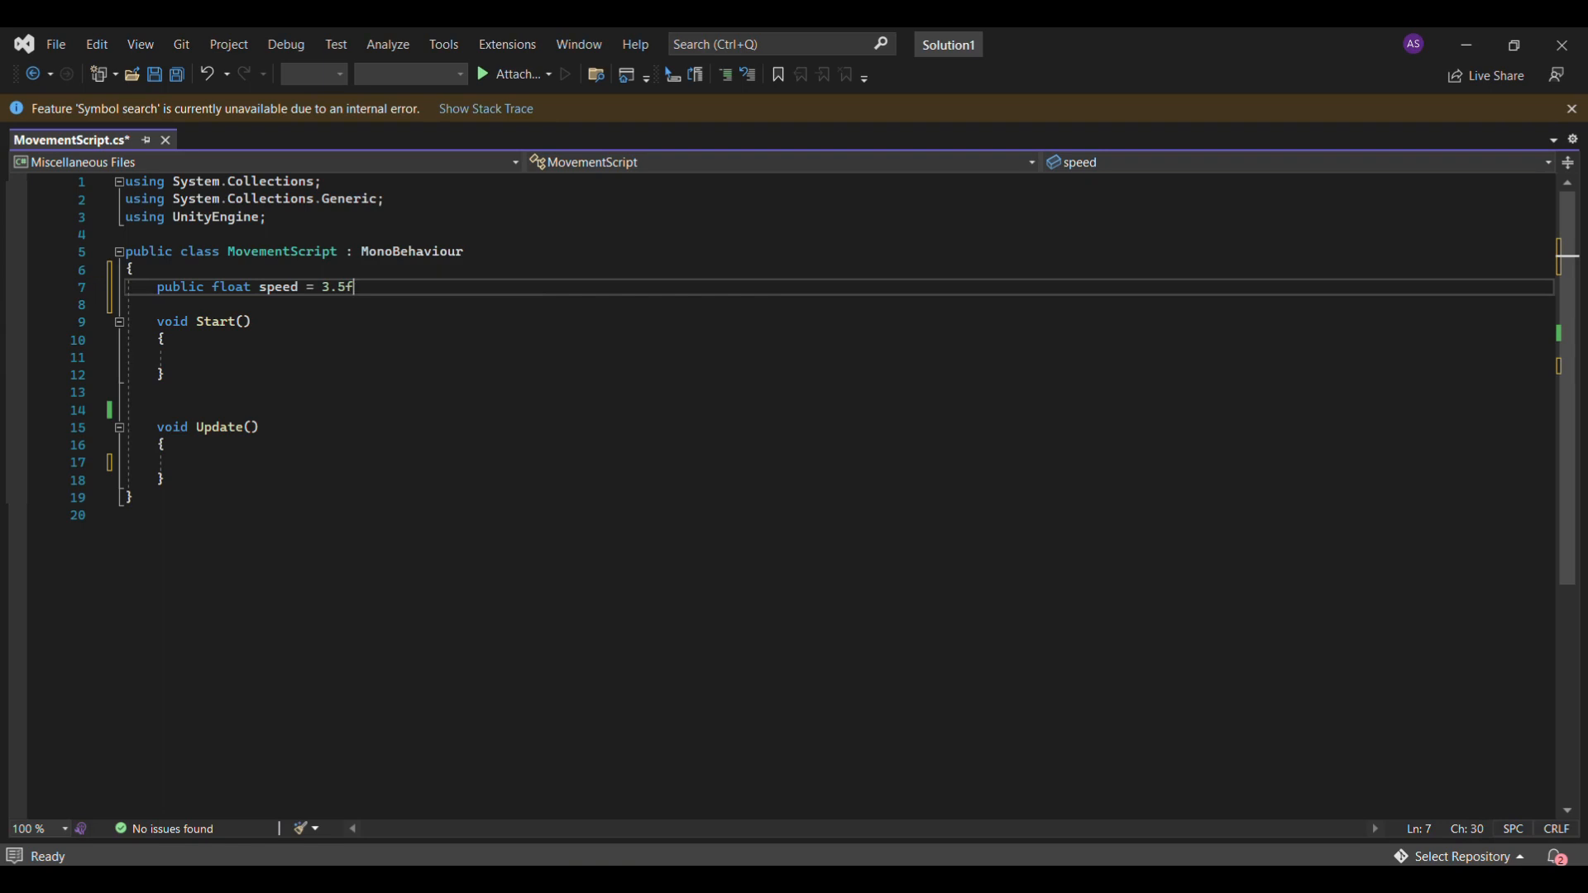
text(;)
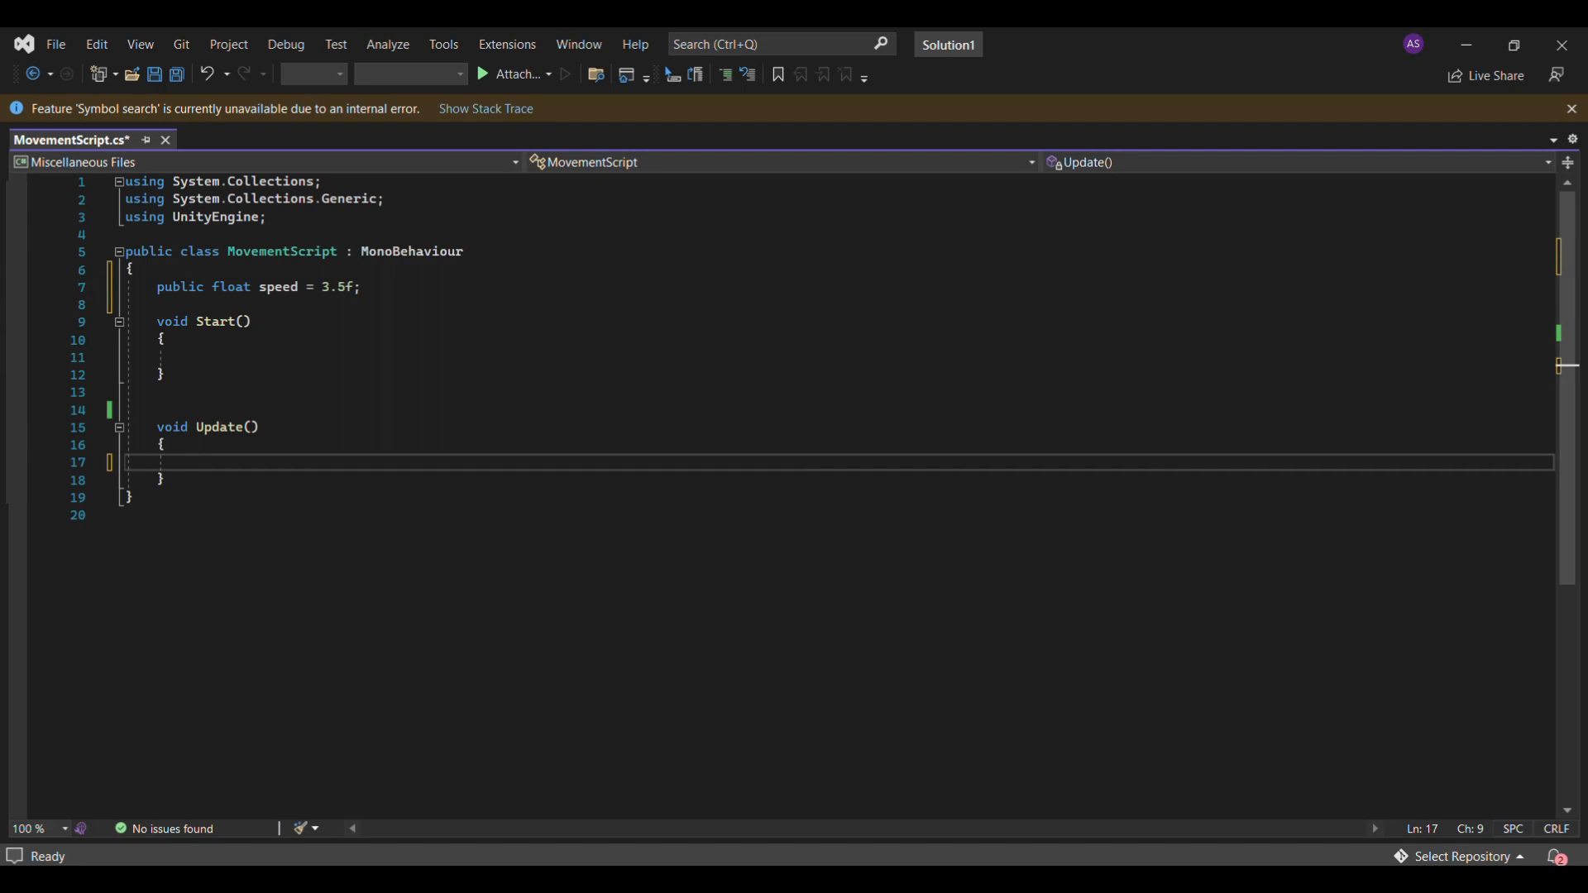
text(if)
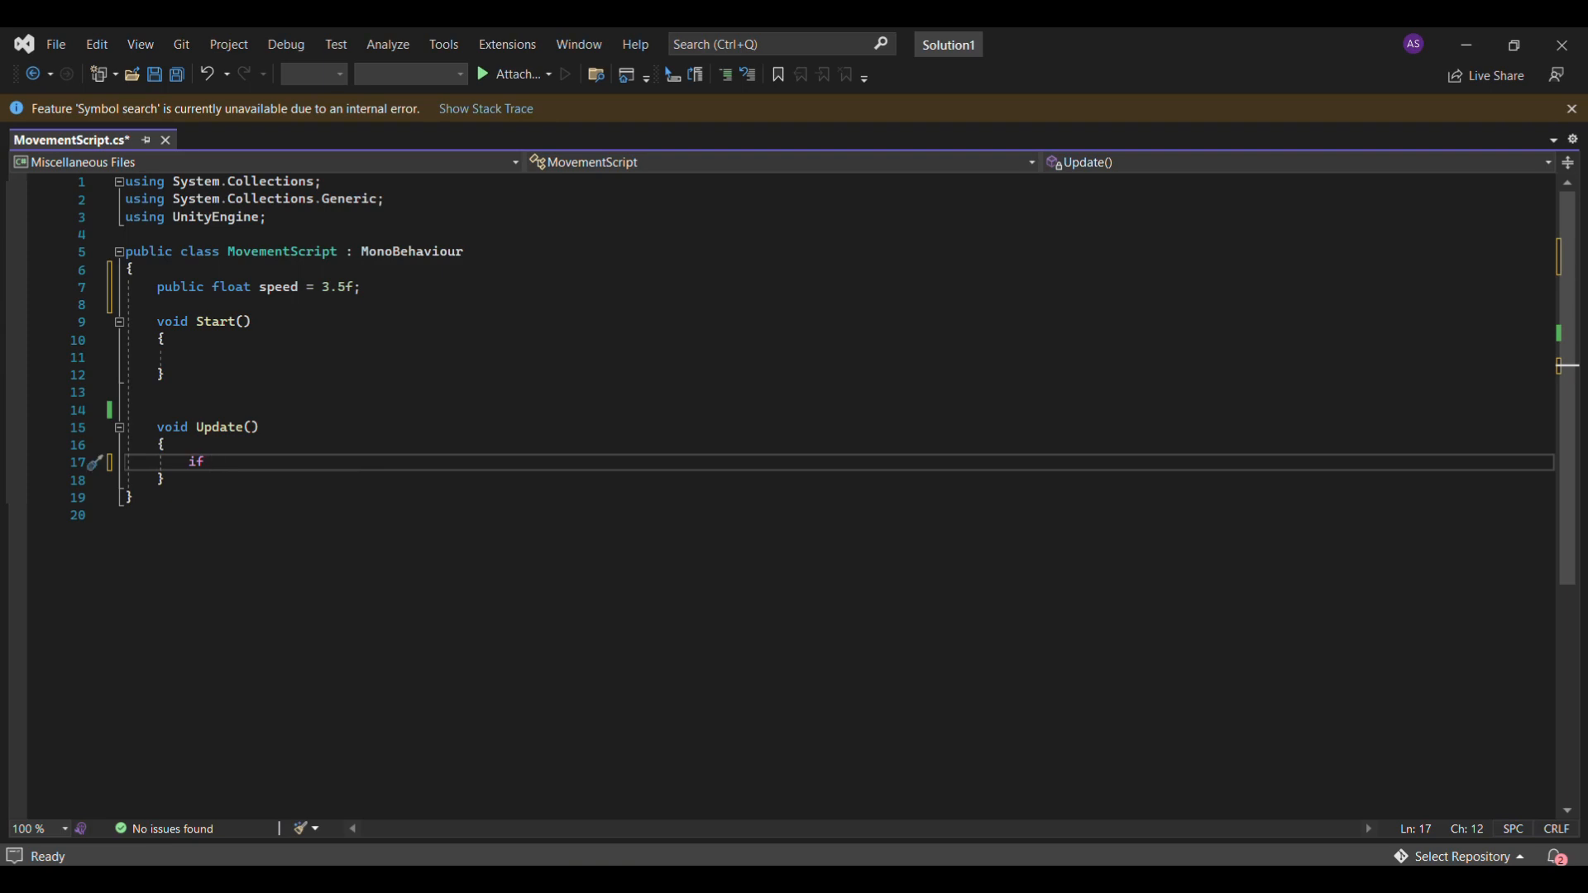
Write the condition if (Input.GetKey("right")) and expand its block onto separate lines.
text(())
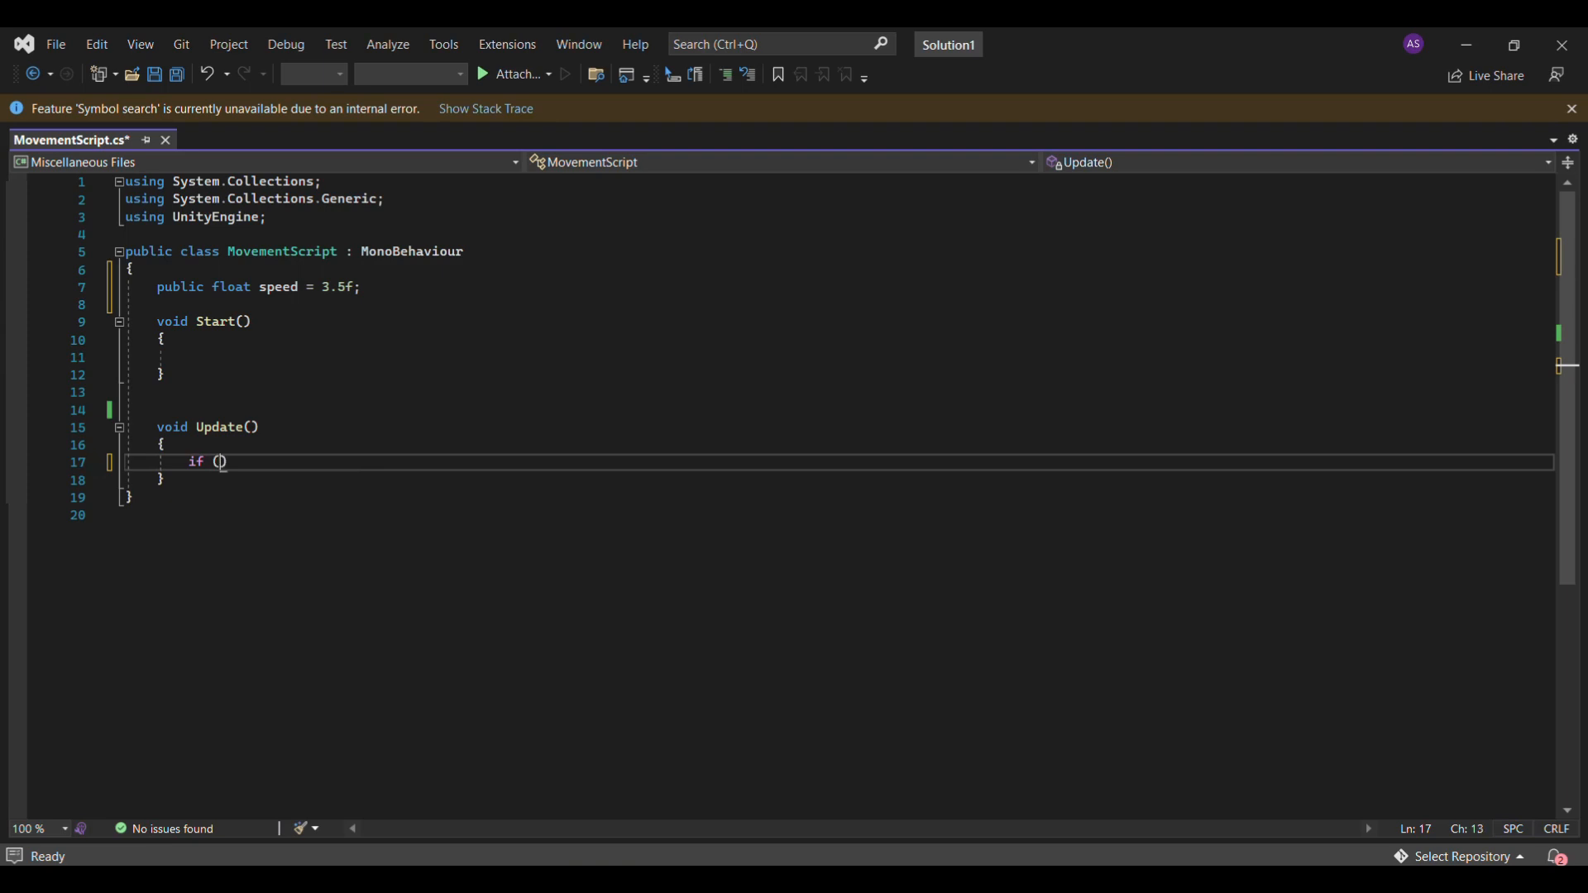
text(Input)
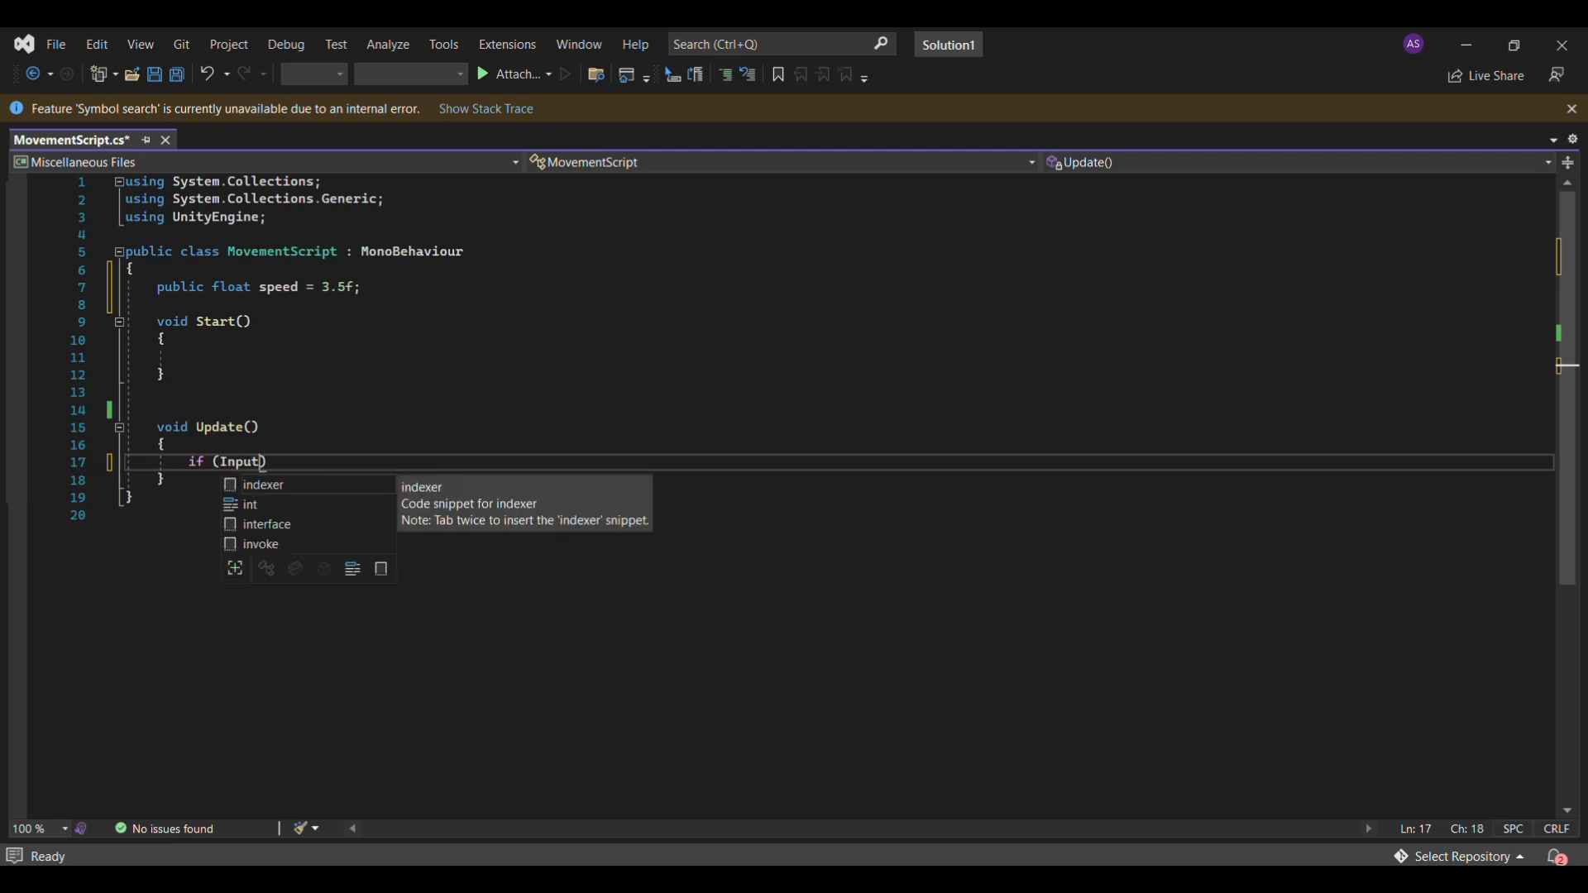
text(.Get)
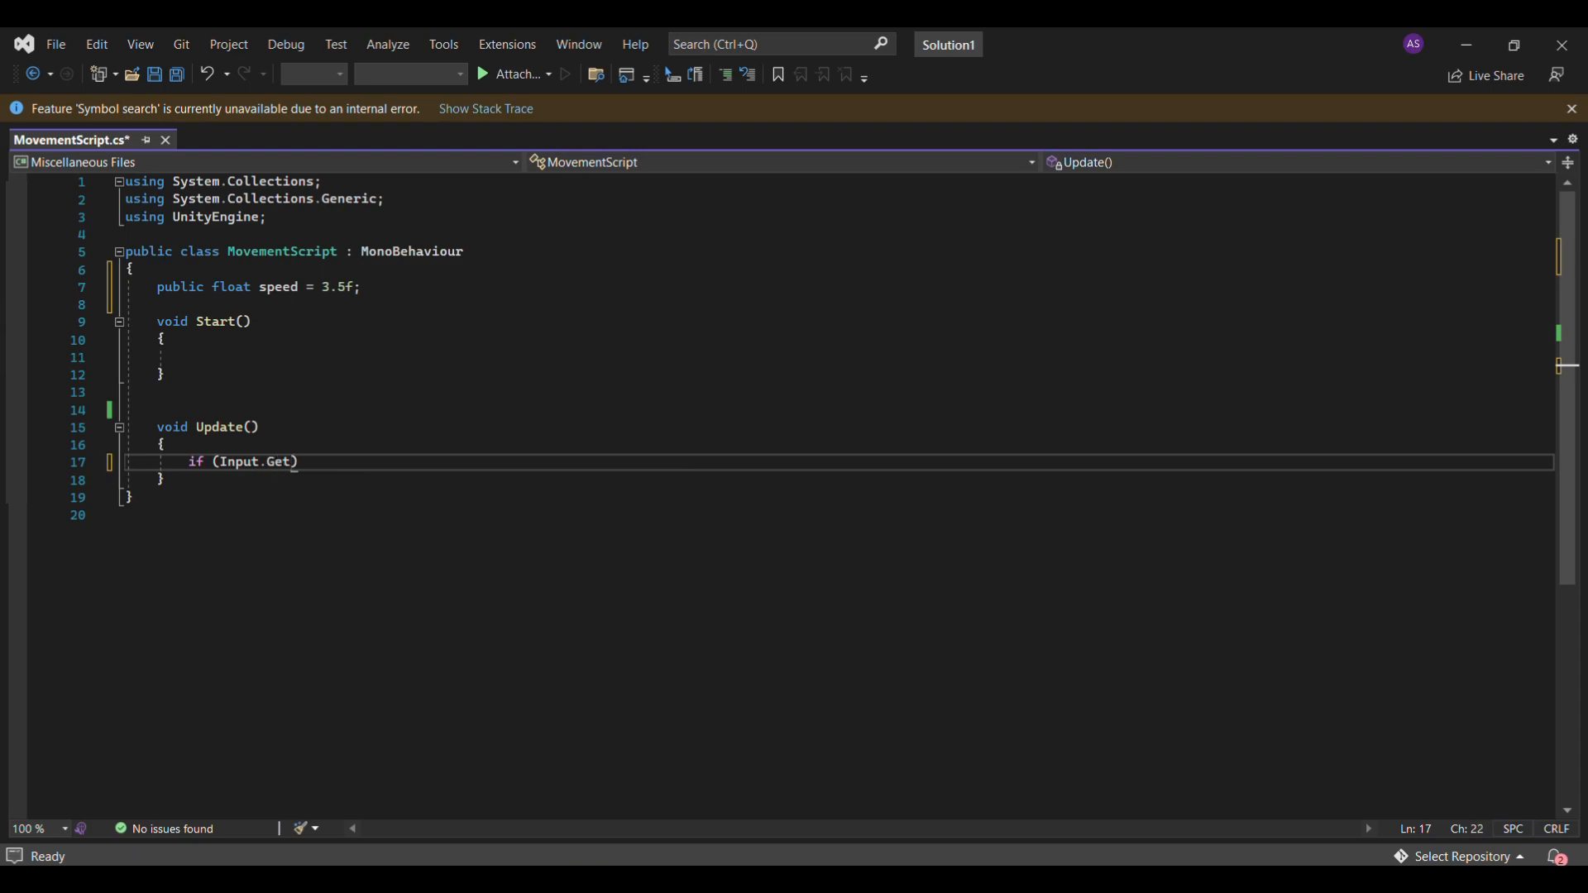
text(Key)
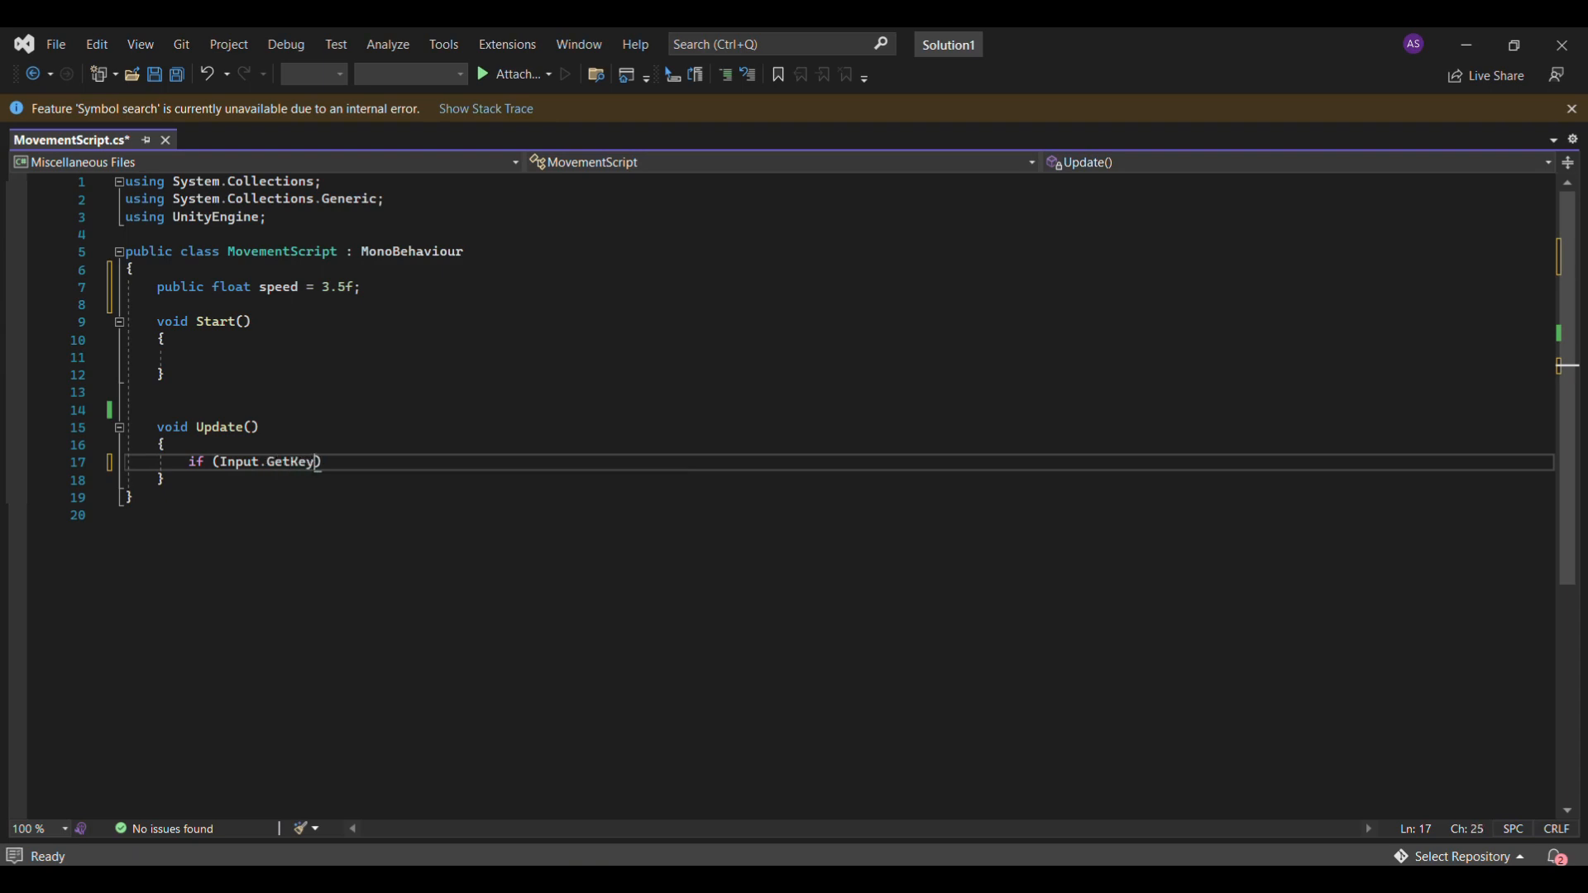
text(')
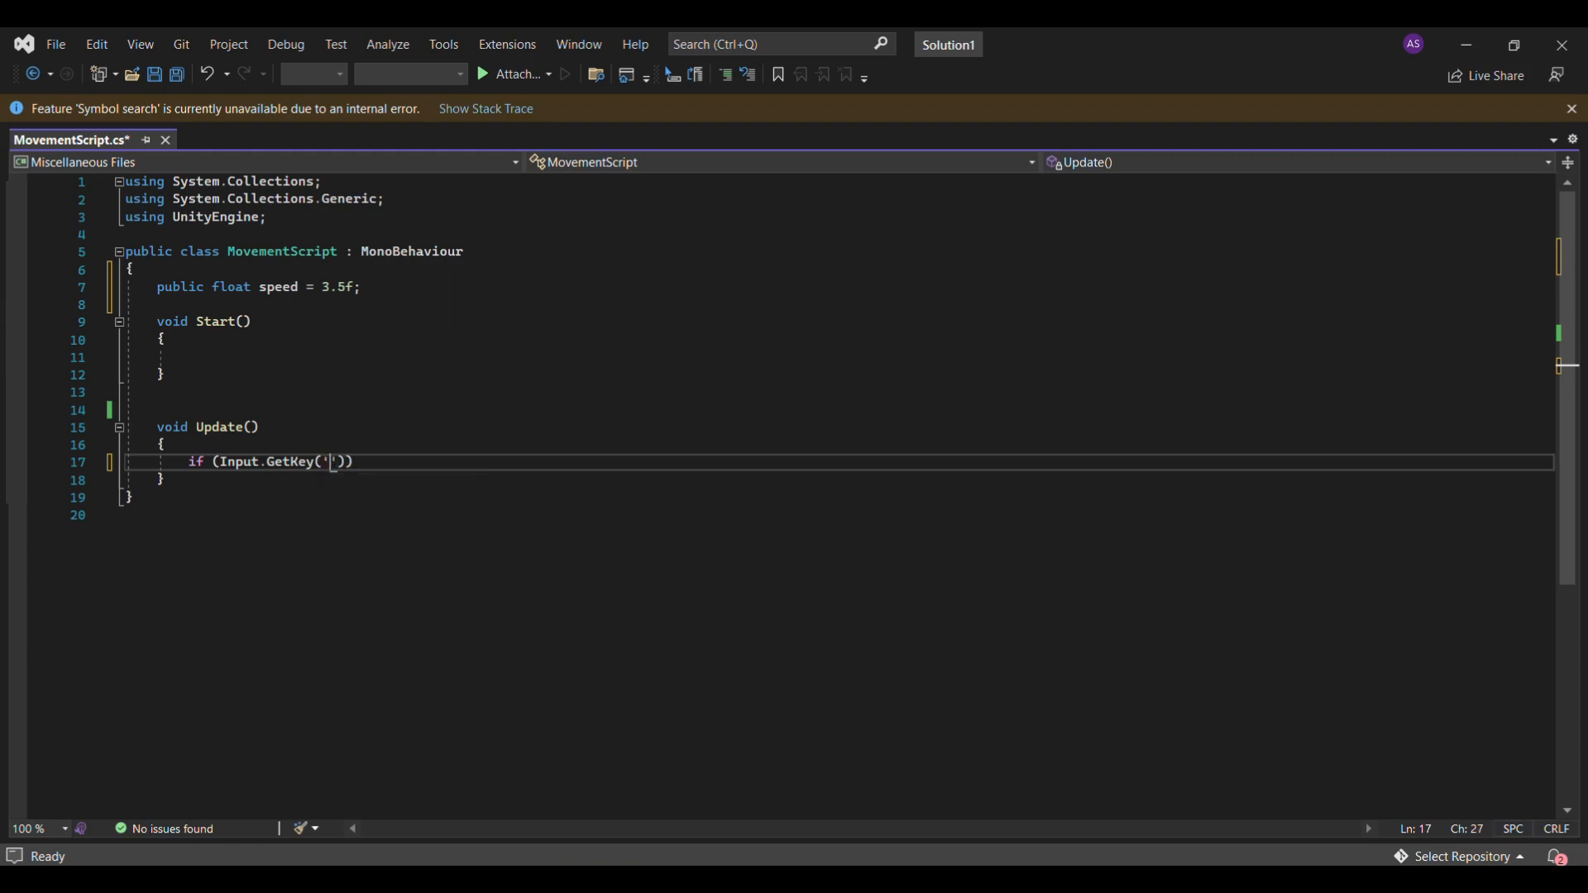
text(right")
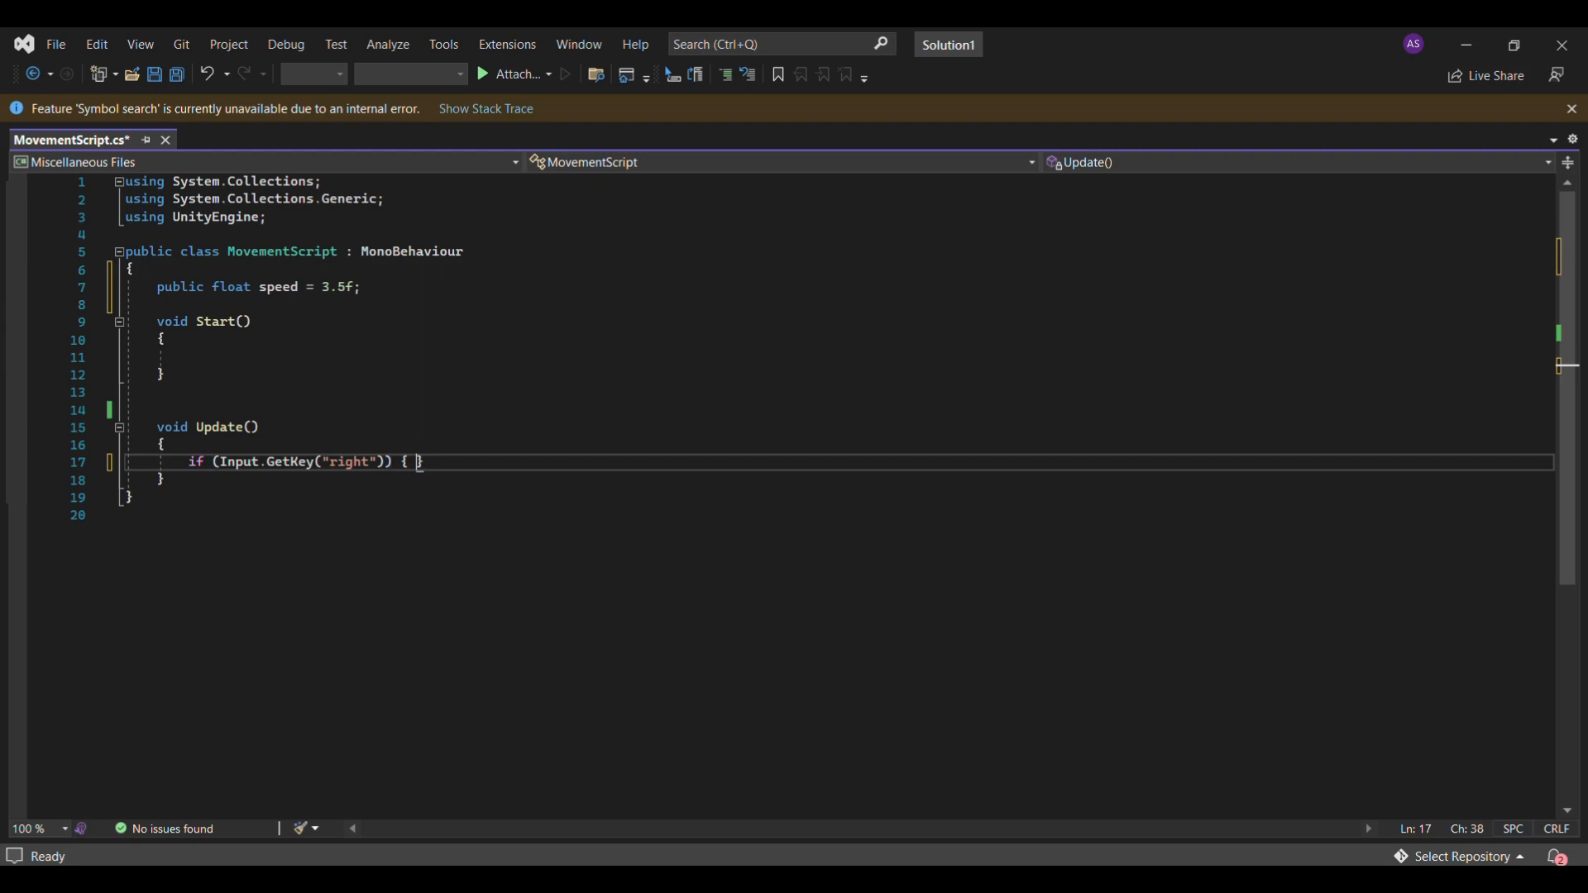
key(enter)
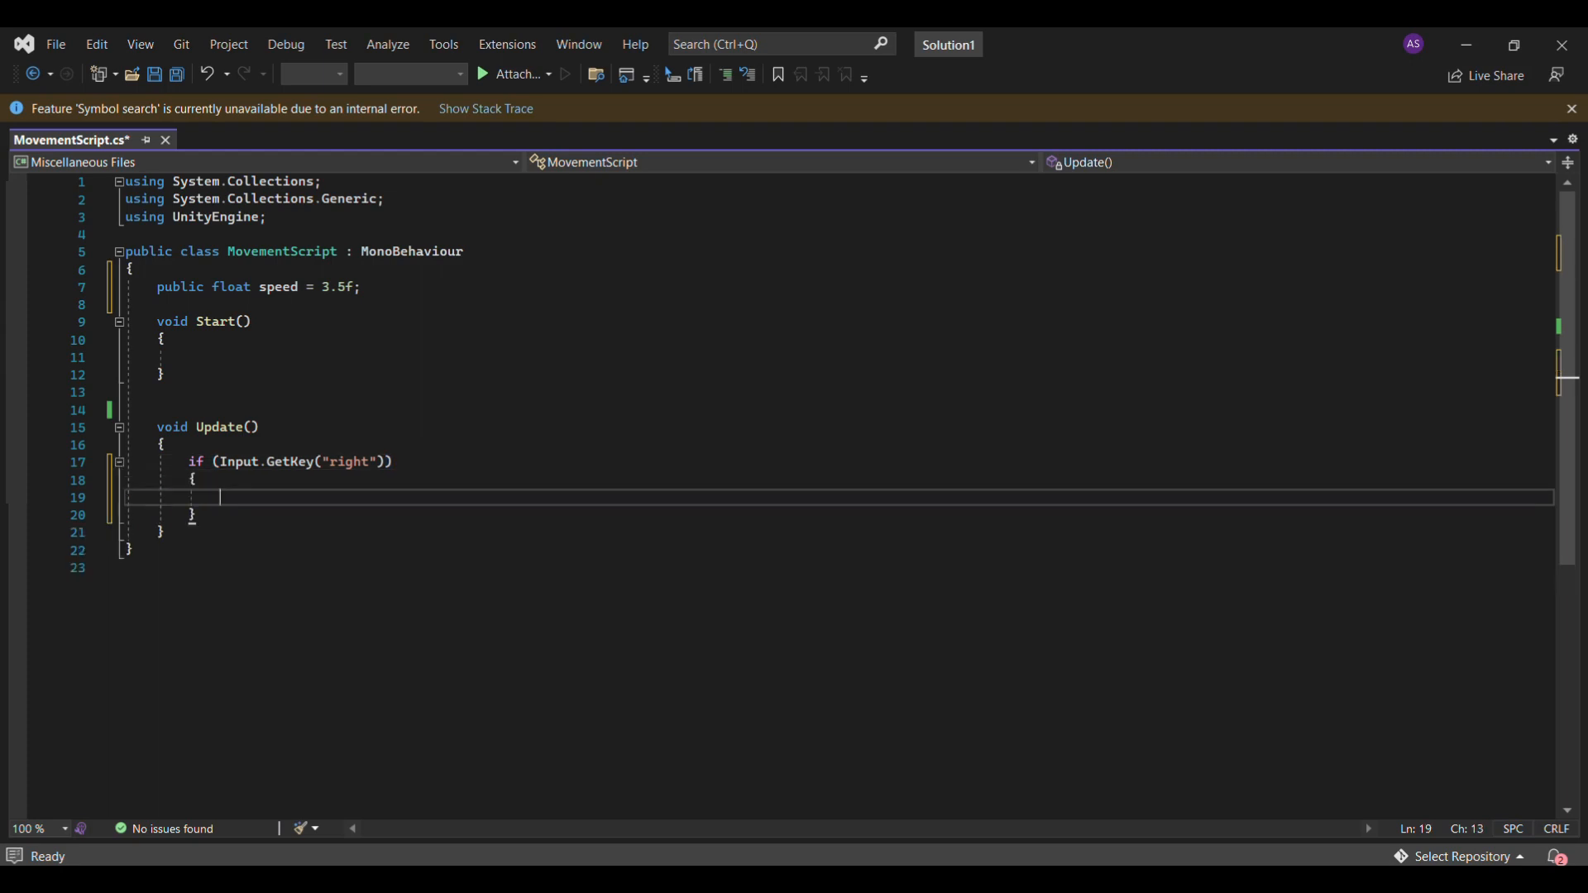
Add transform.position += Vector3.right * speed * Time.deltaTime inside the right-key block, then return to Unity.
text(trans)
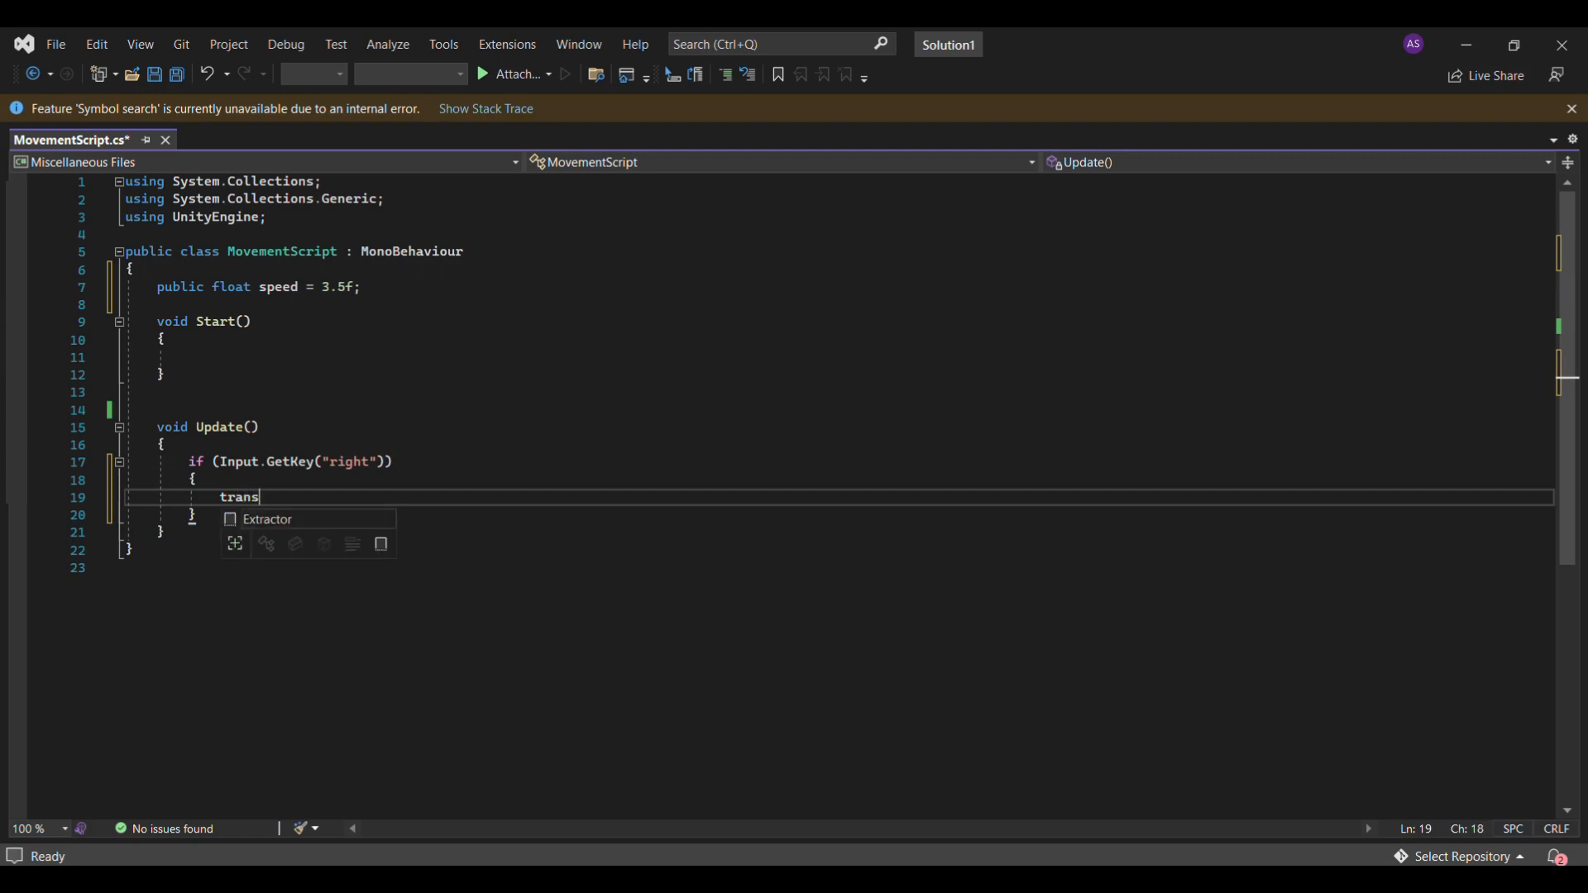
text(r)
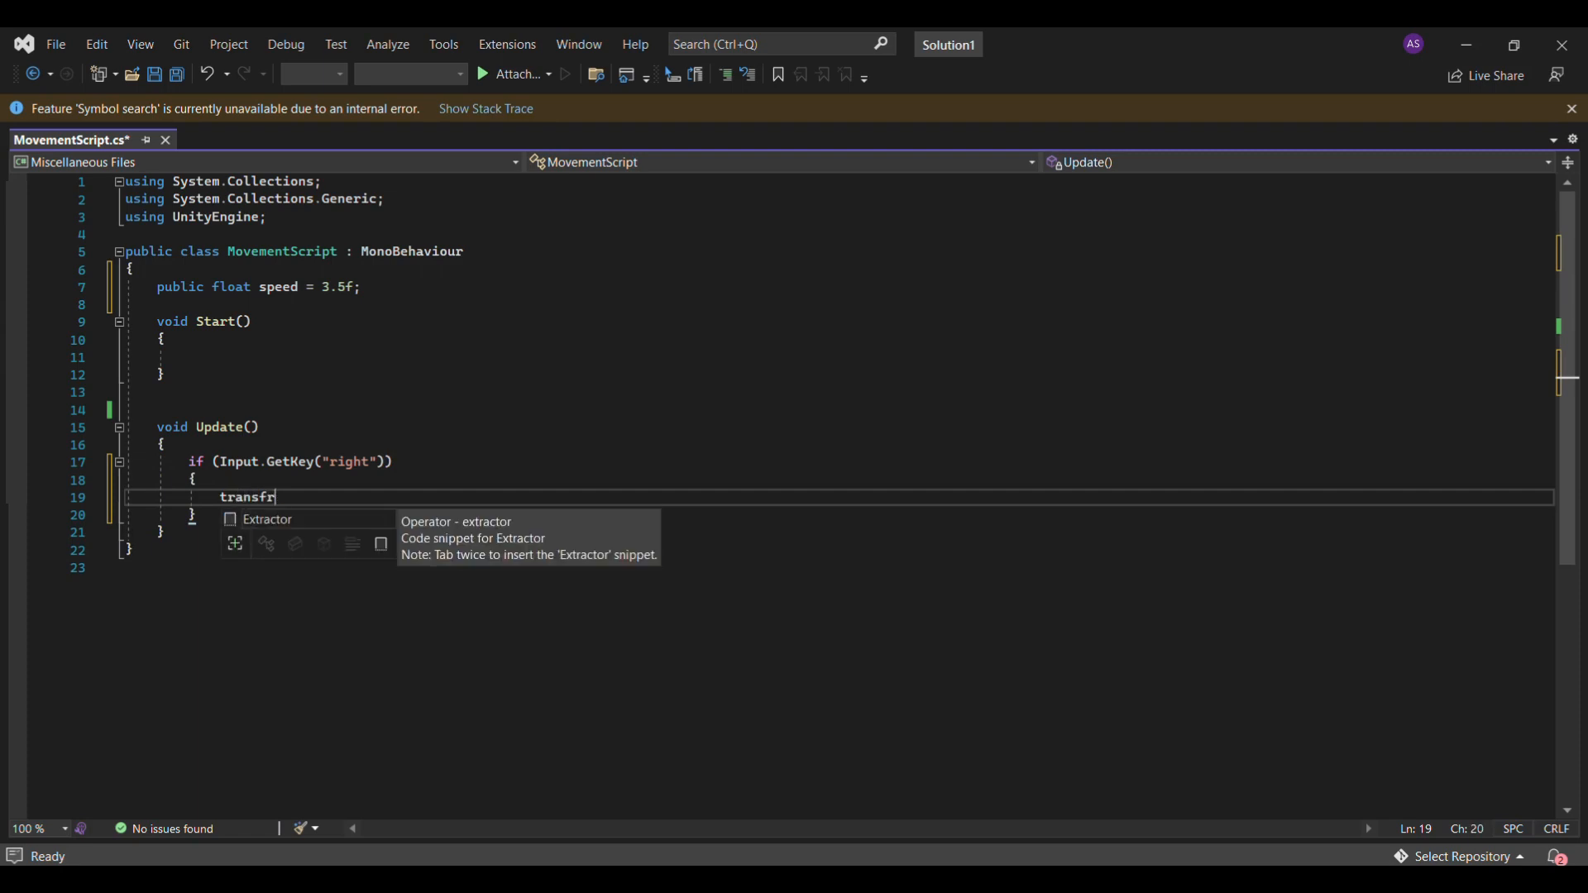
text(orm.)
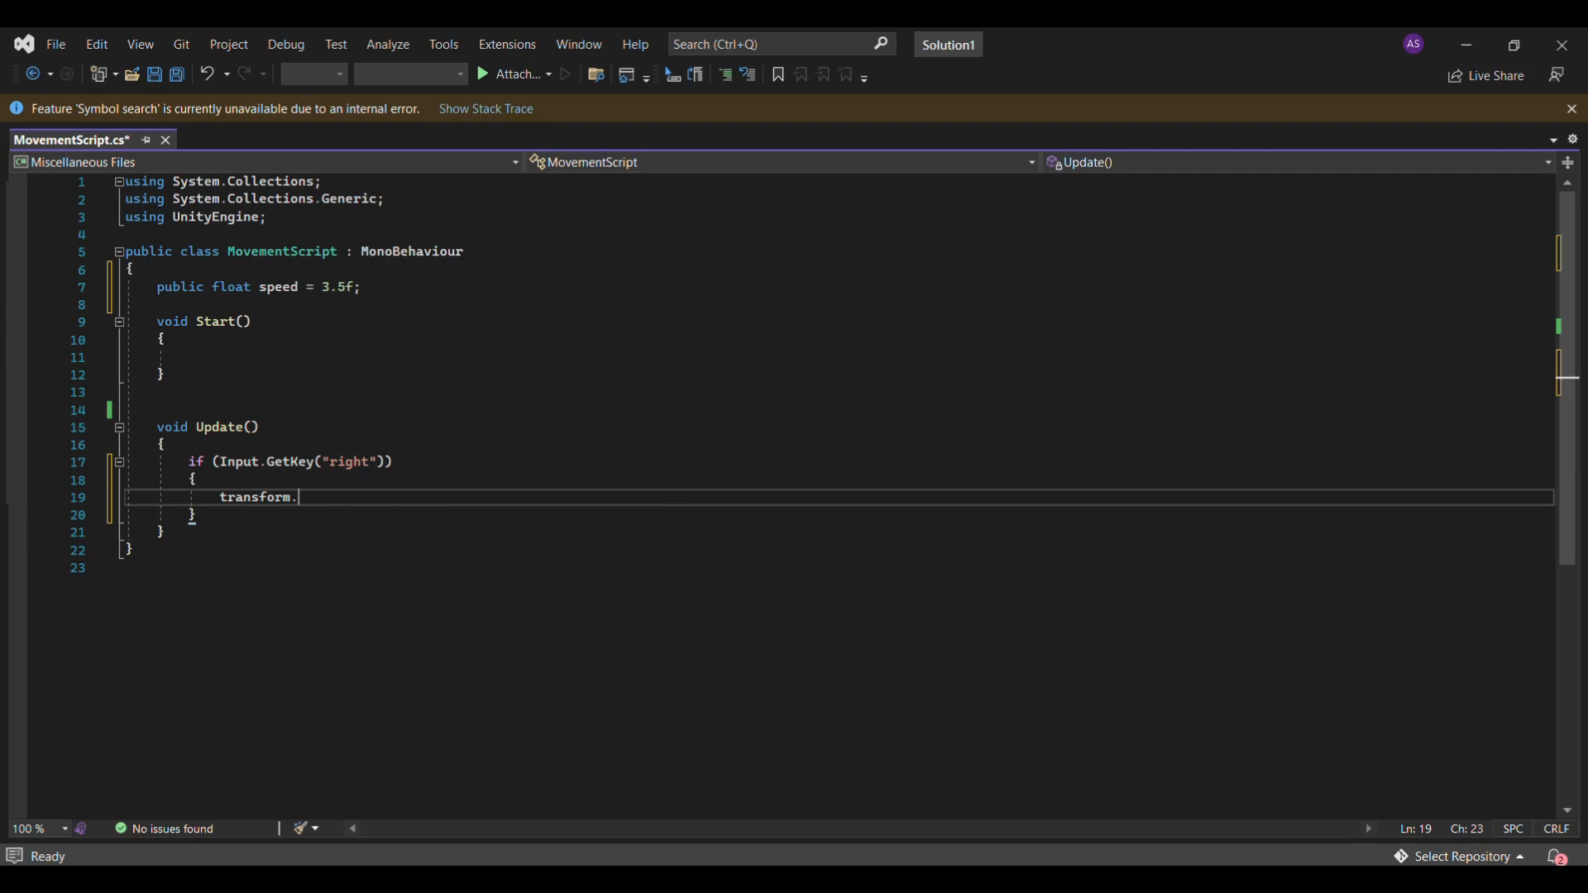
text(positi)
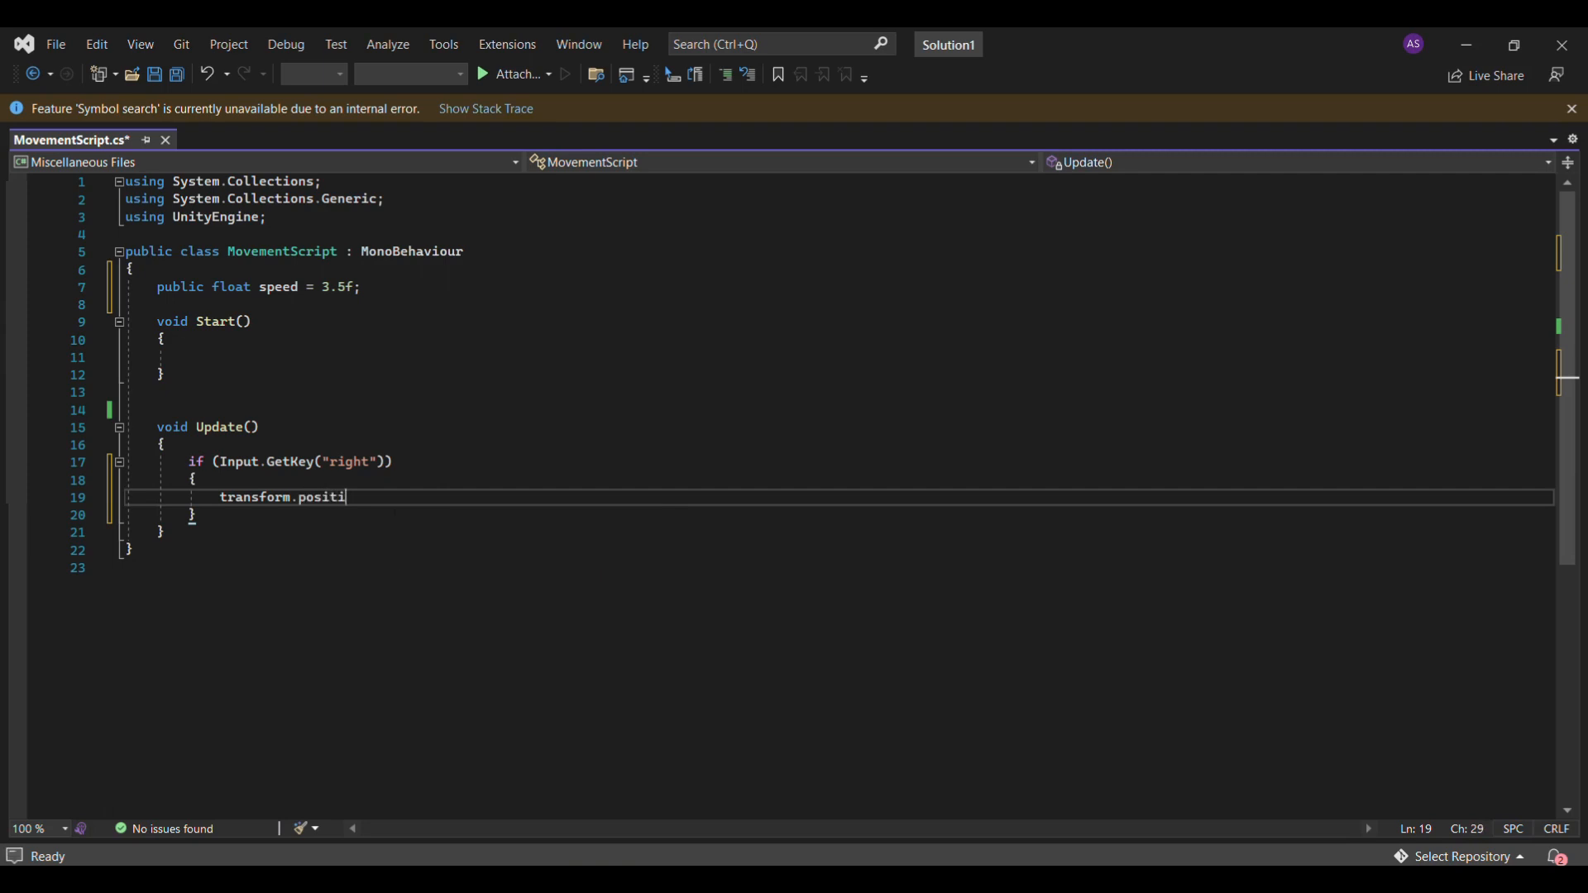
text(on)
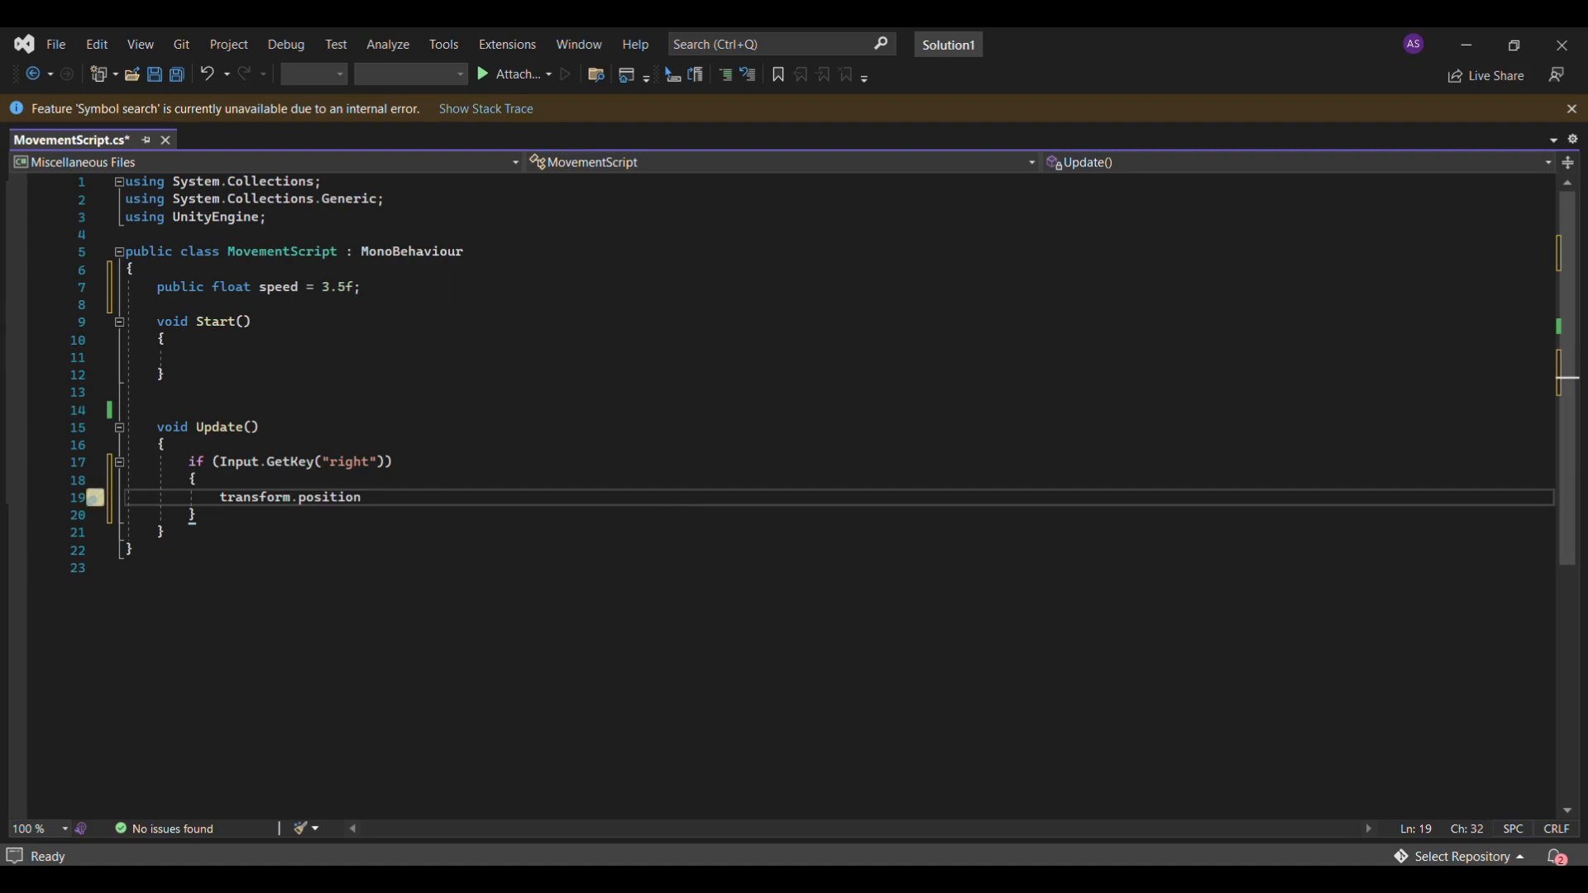
text(+= Vect)
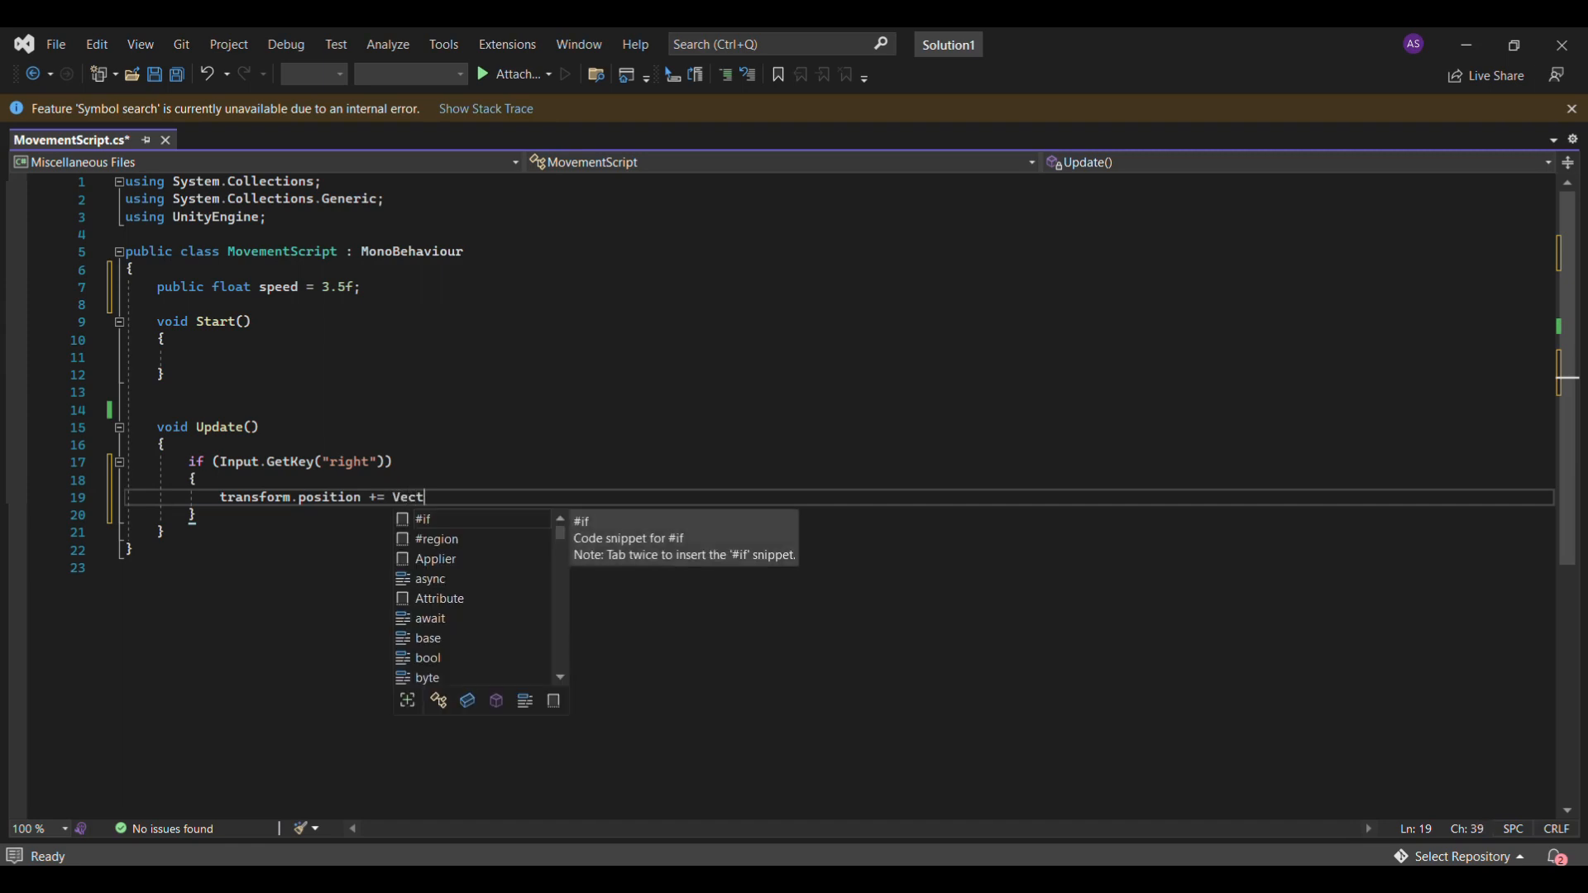
text(or)
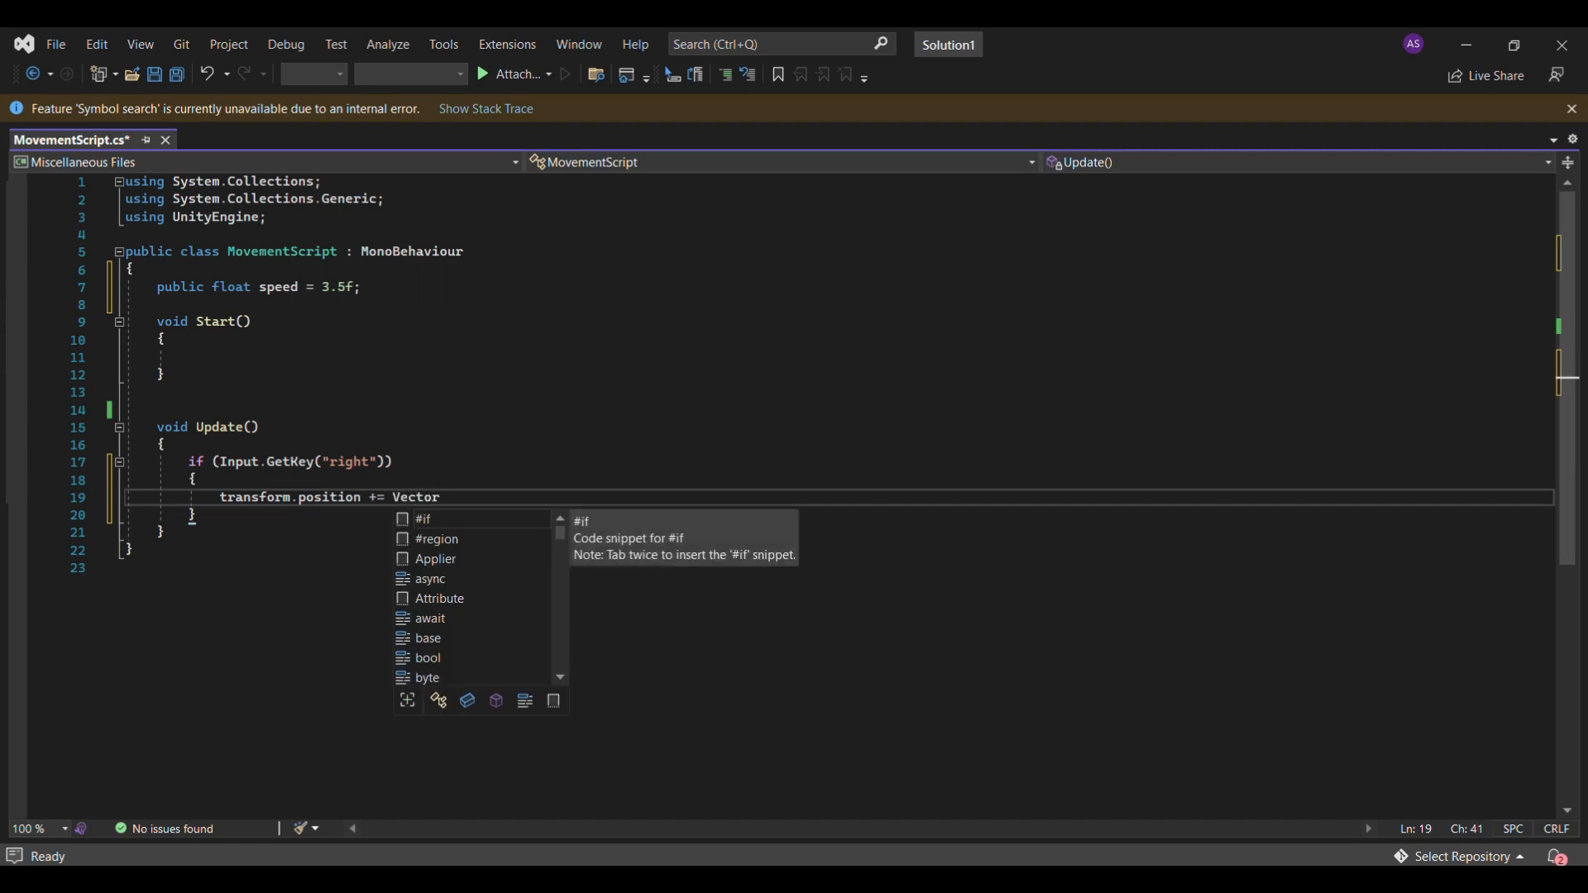
text(3.right *)
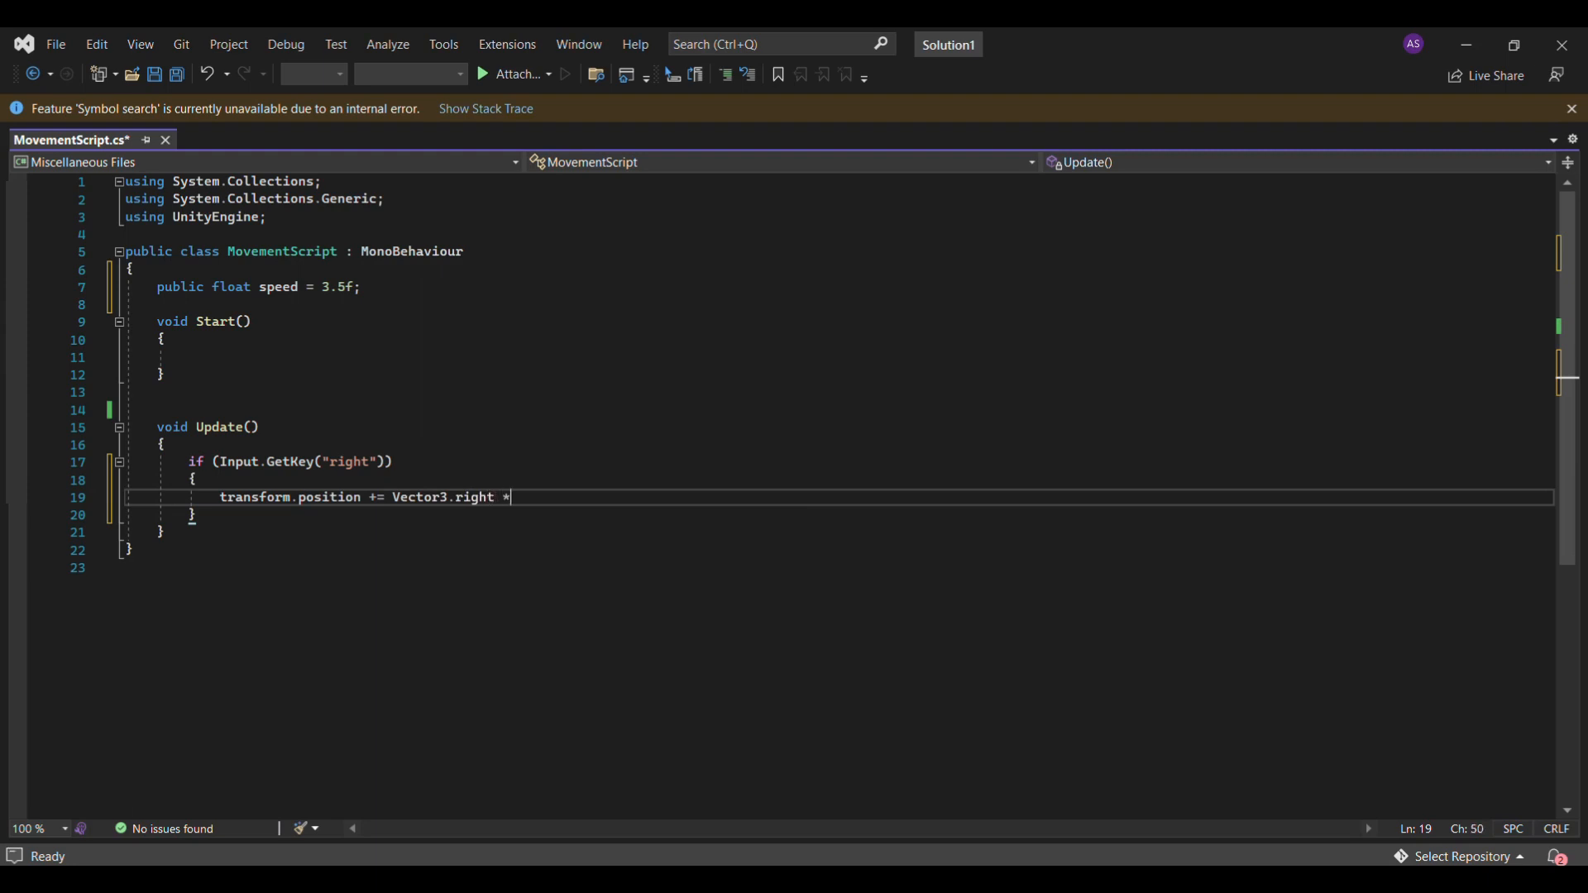
text(speed)
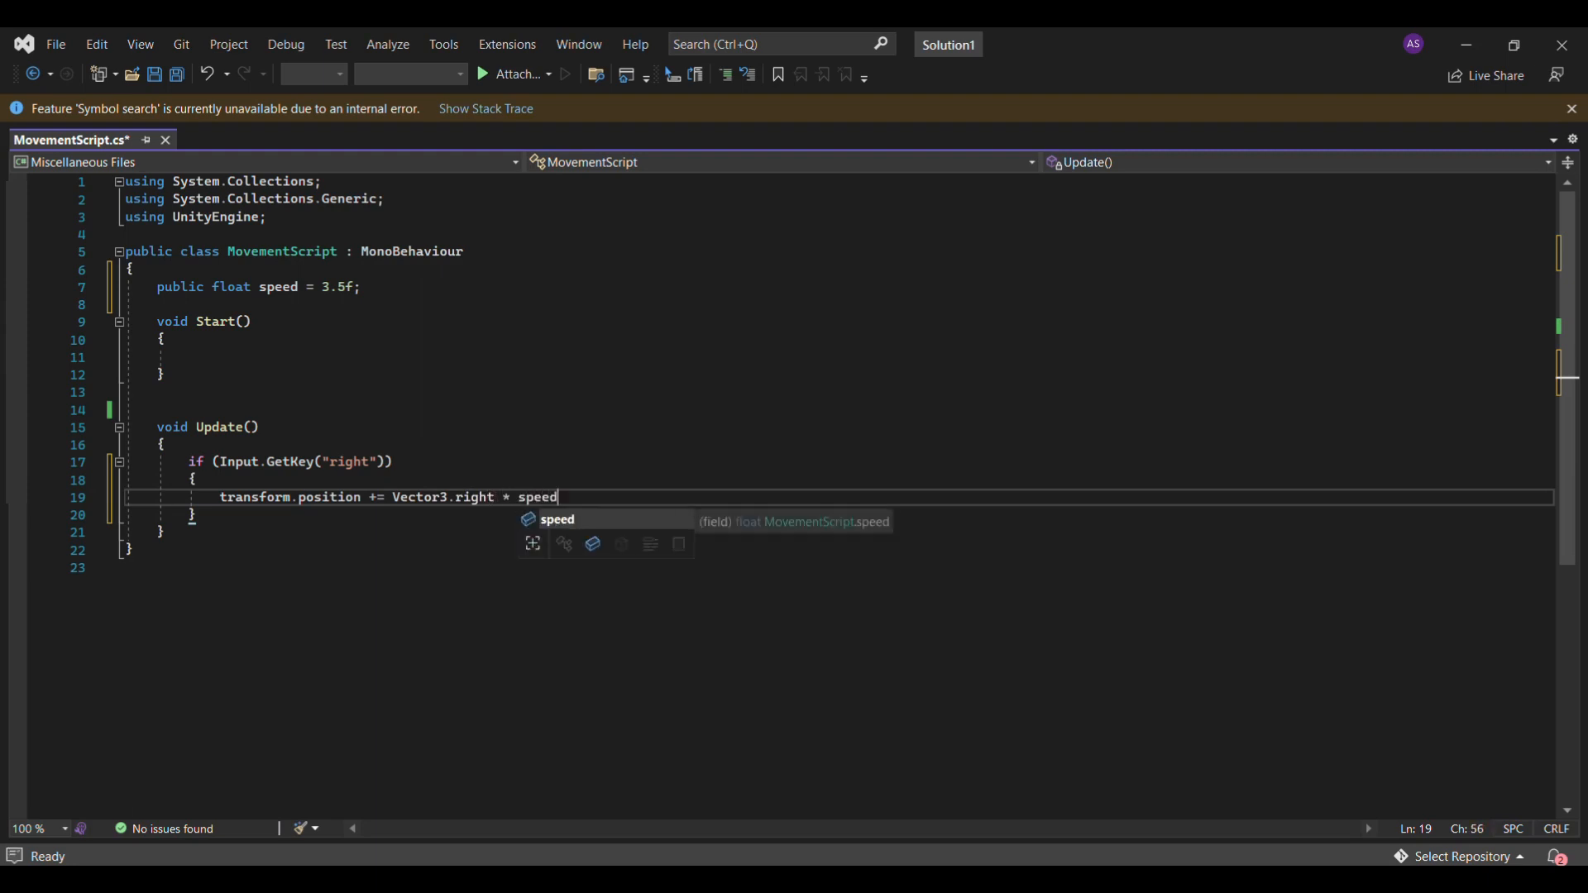
double_click(537, 498)
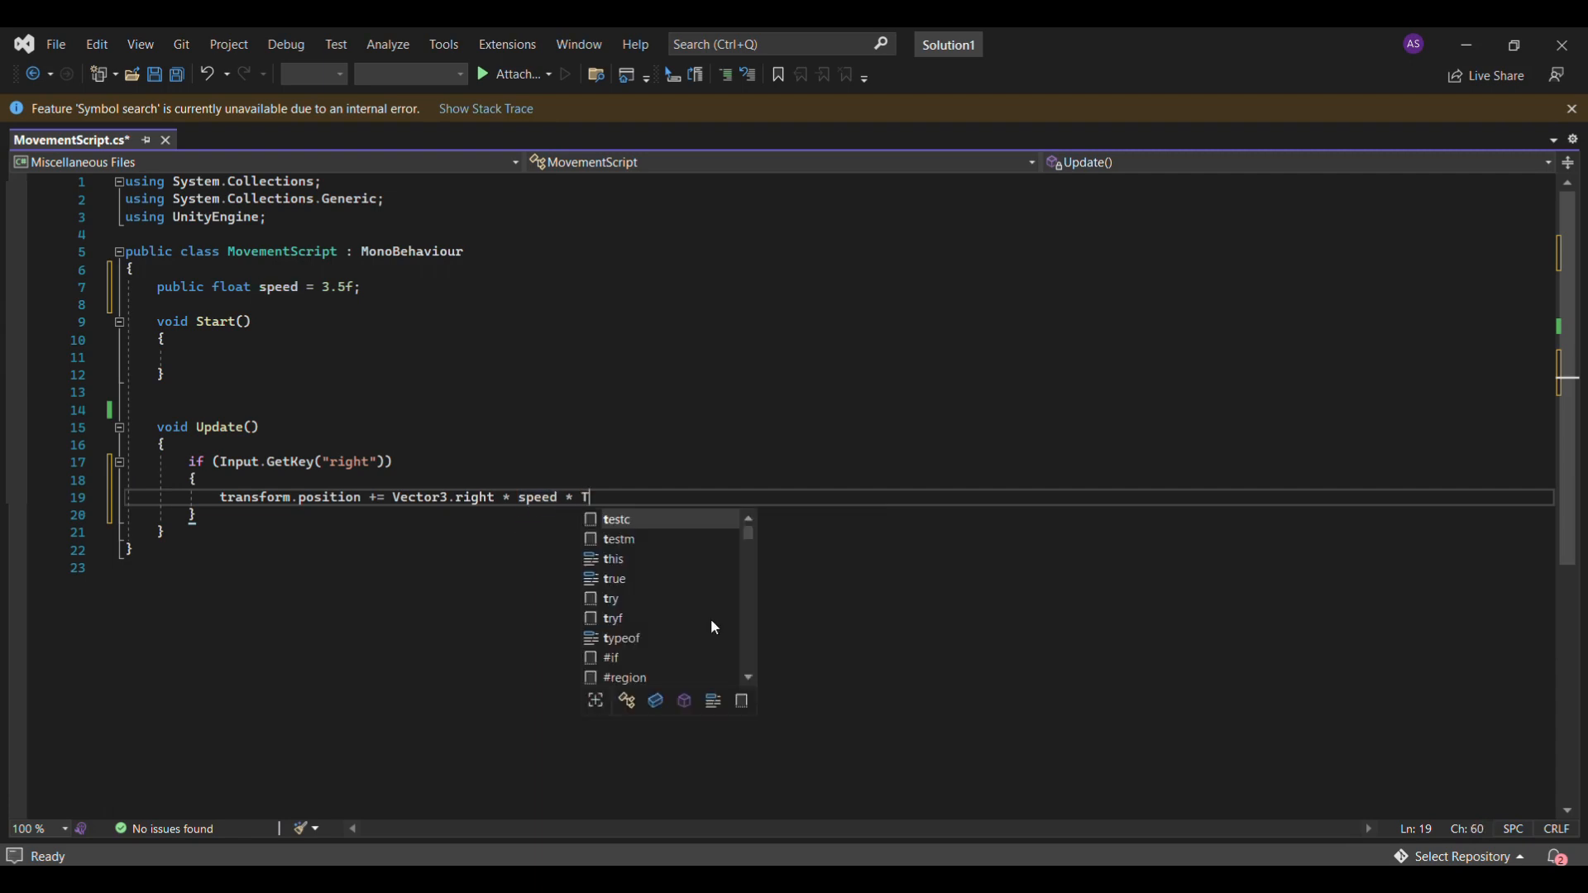
text(ime.d)
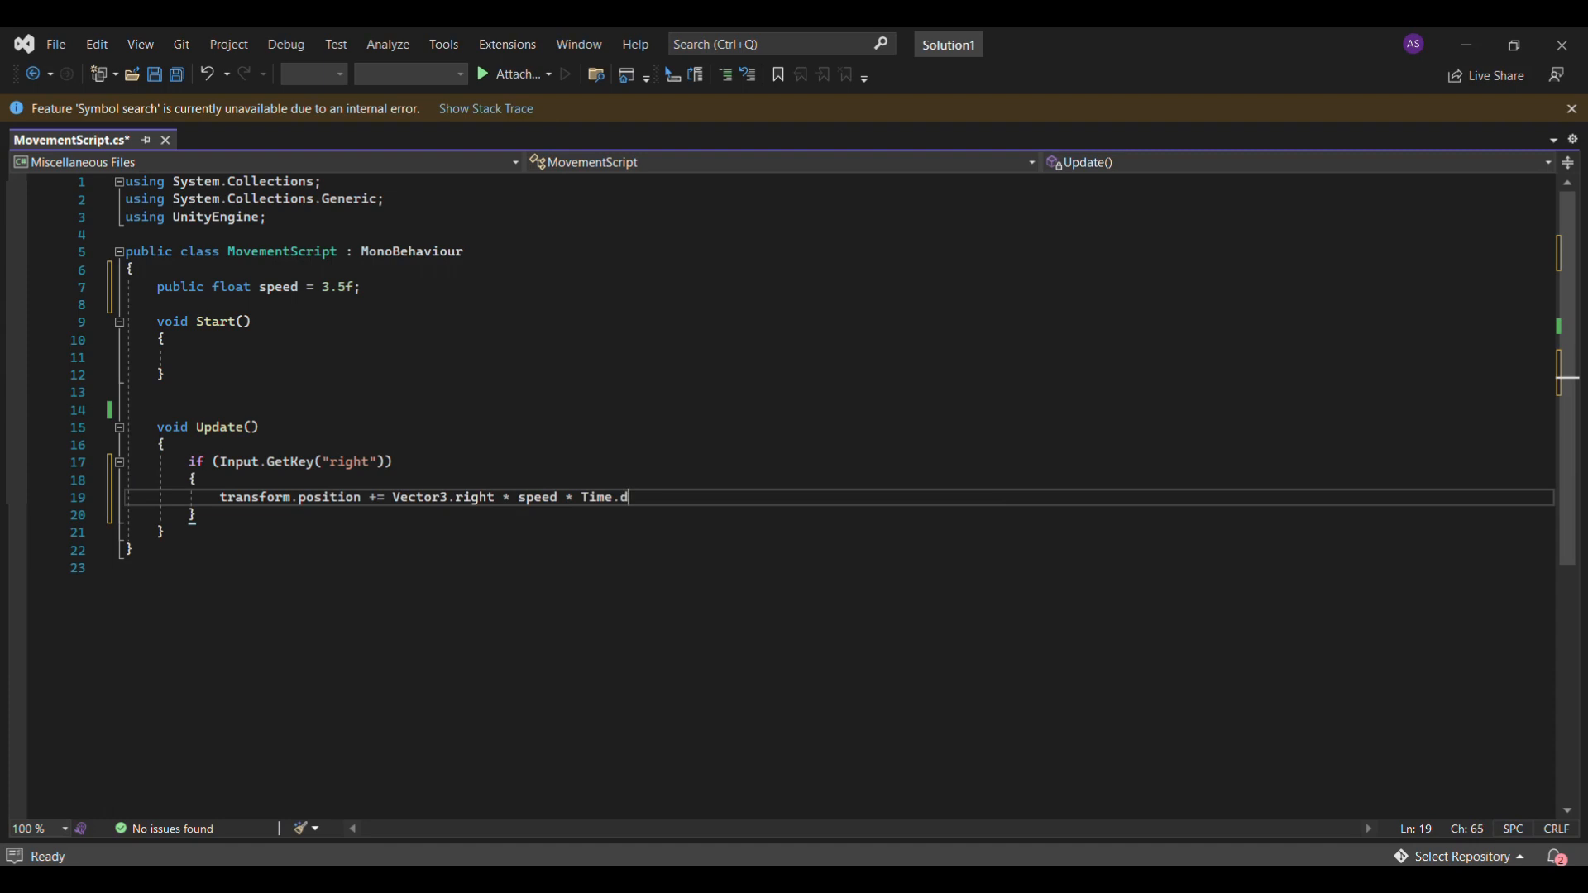
text(eltaT)
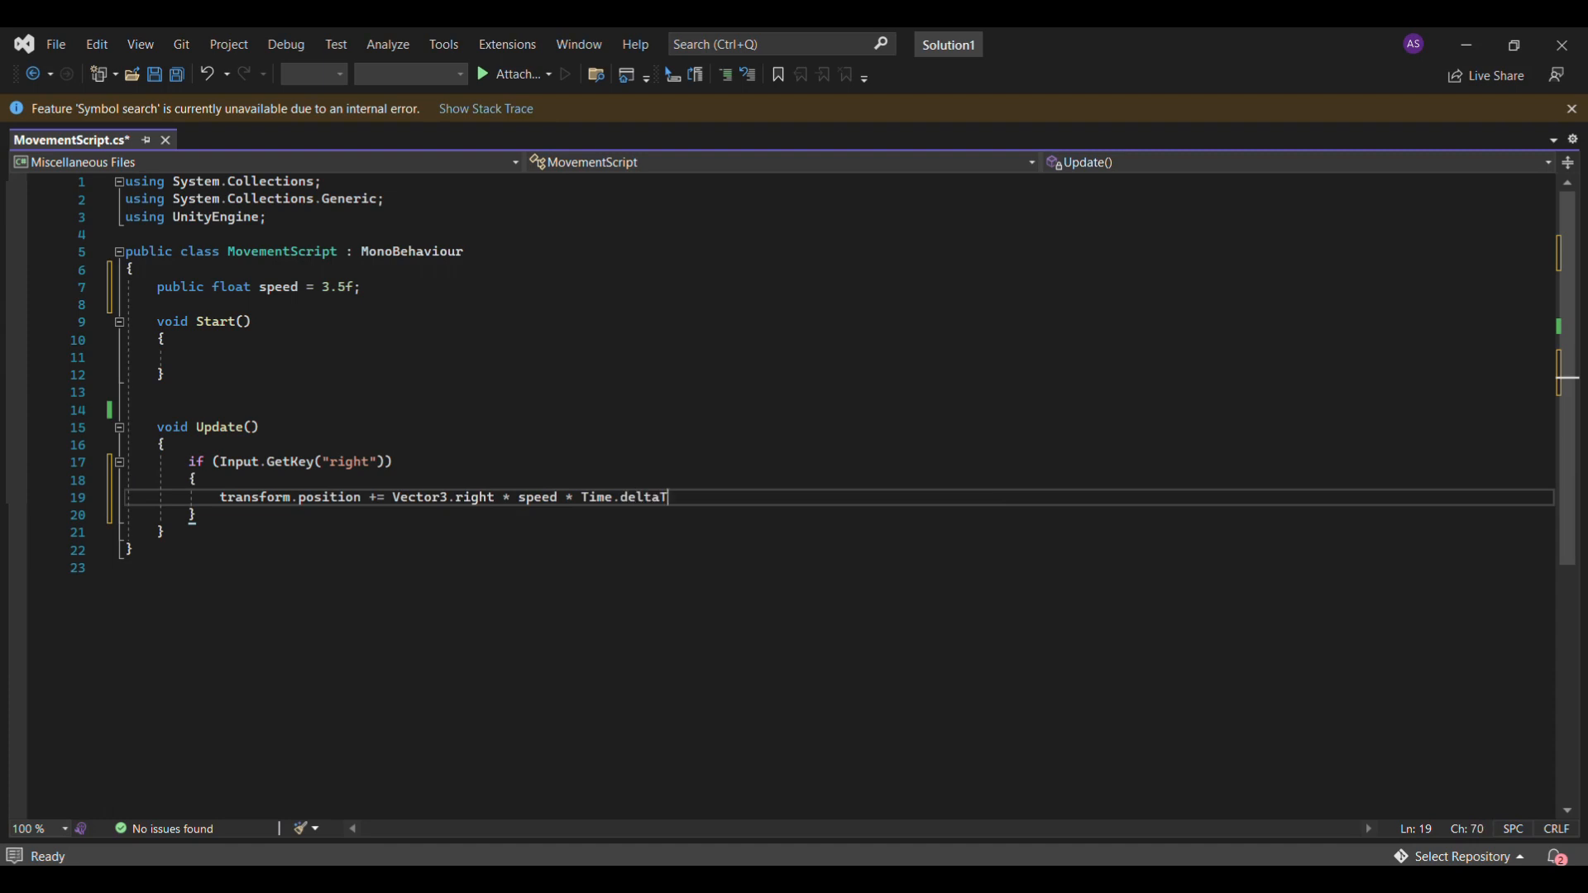
text(ime)
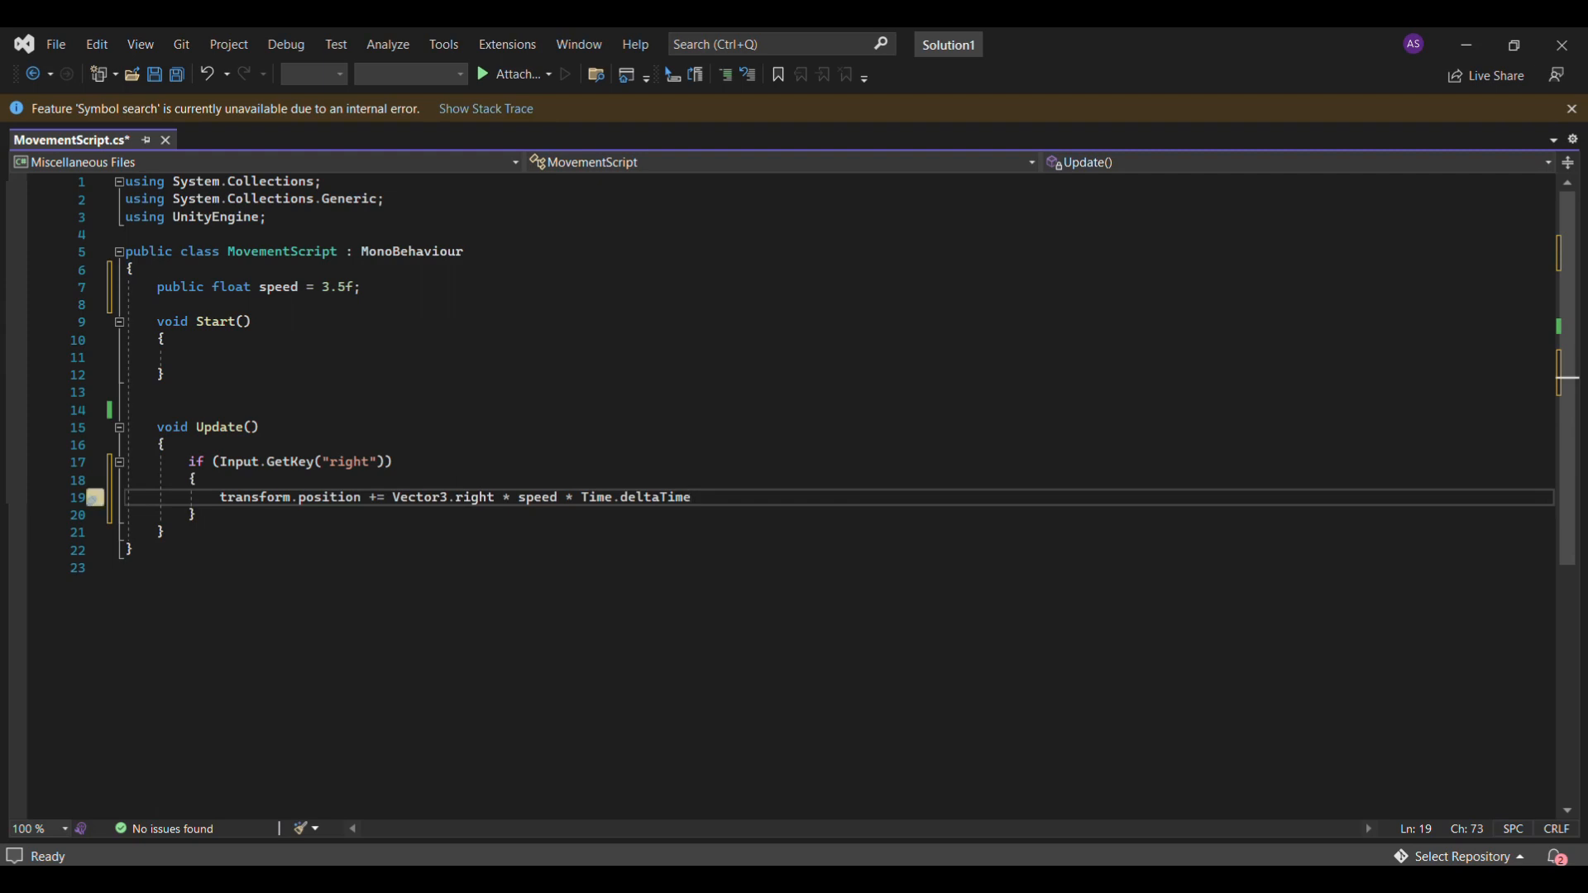
click(691, 497)
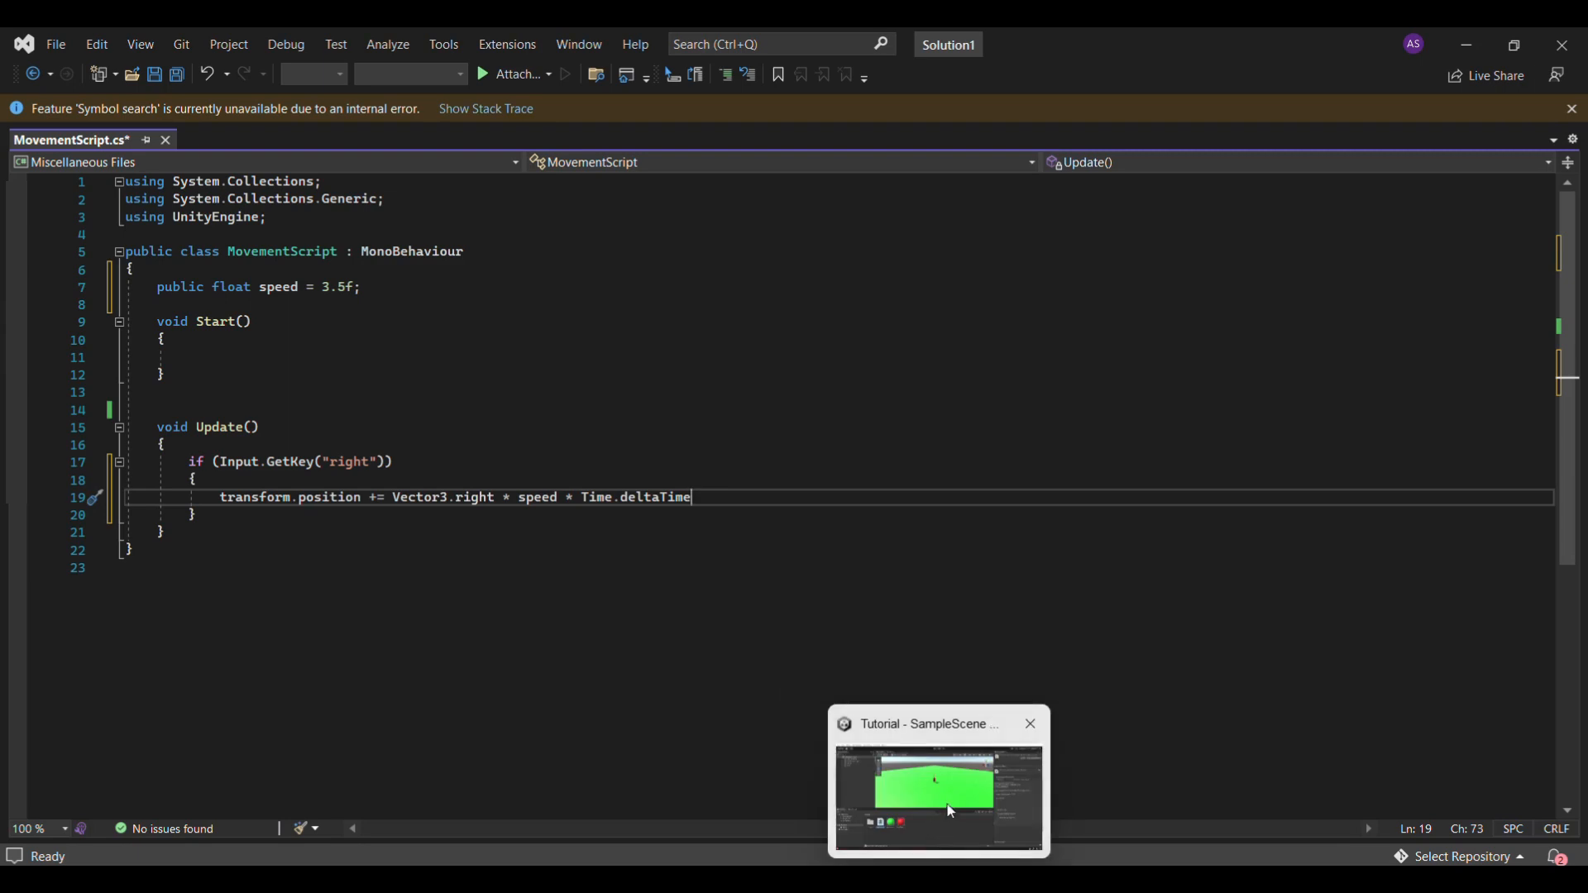
click(937, 796)
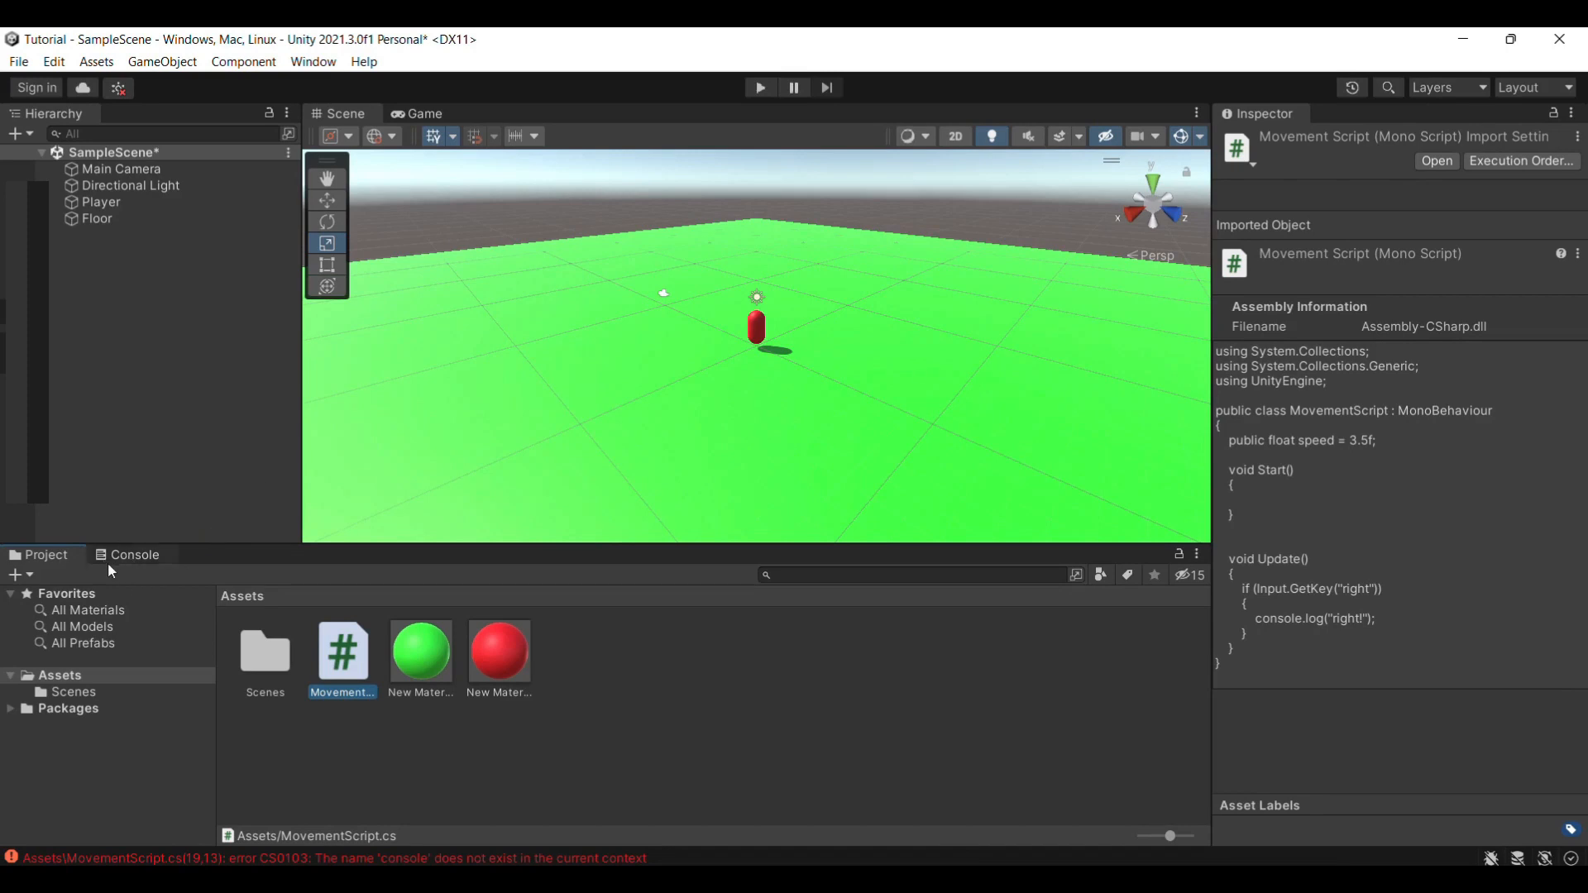
Read the CS0103 'console' error in Unity's Console, then go back to the script.
click(134, 554)
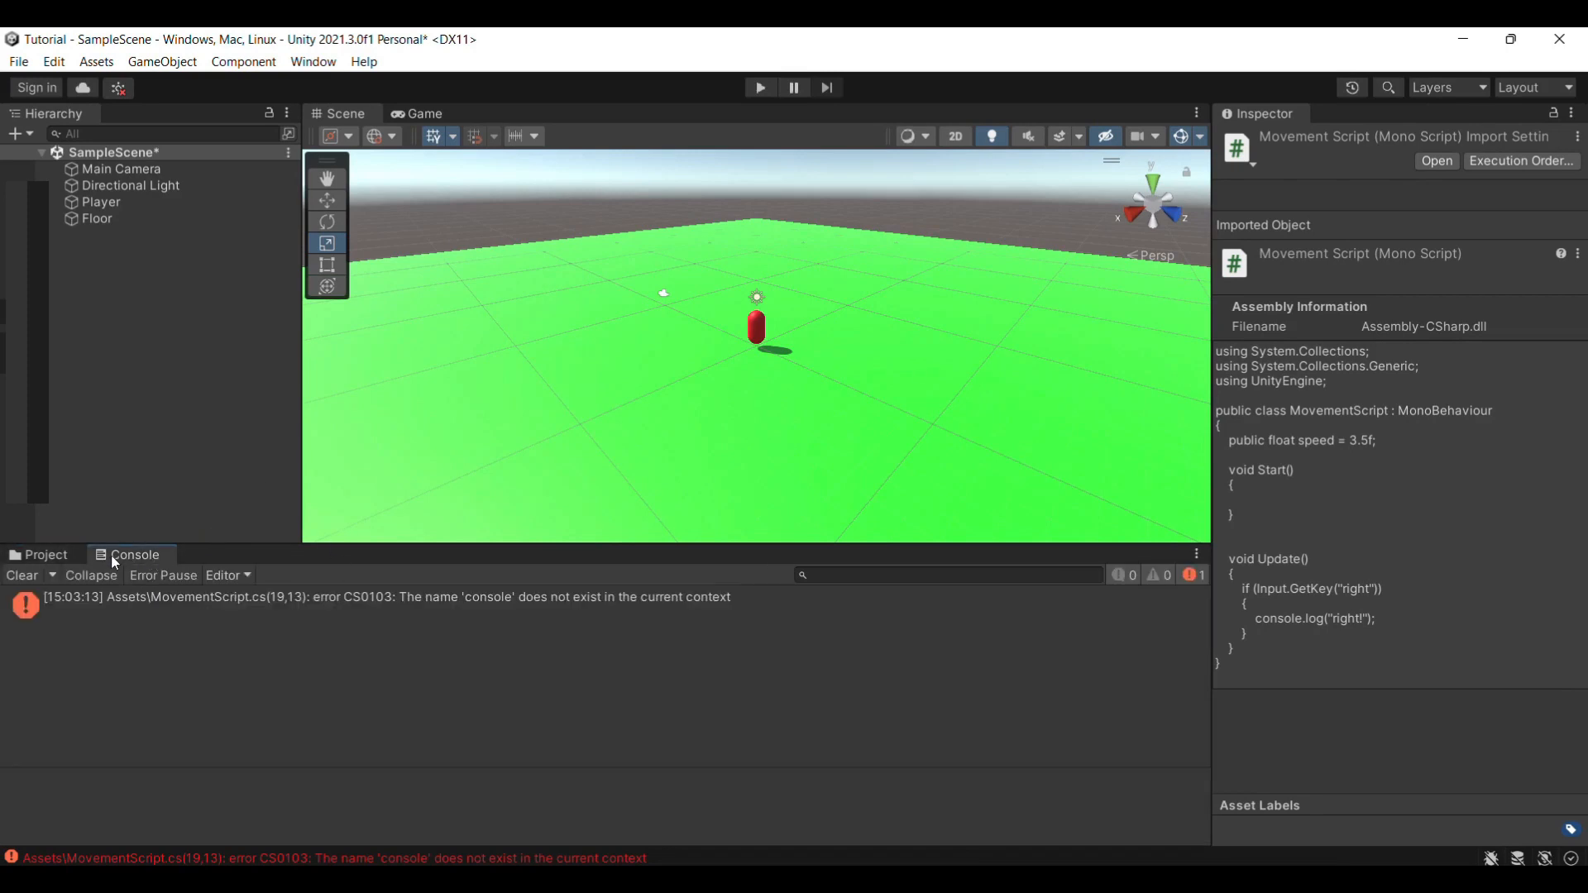
click(101, 202)
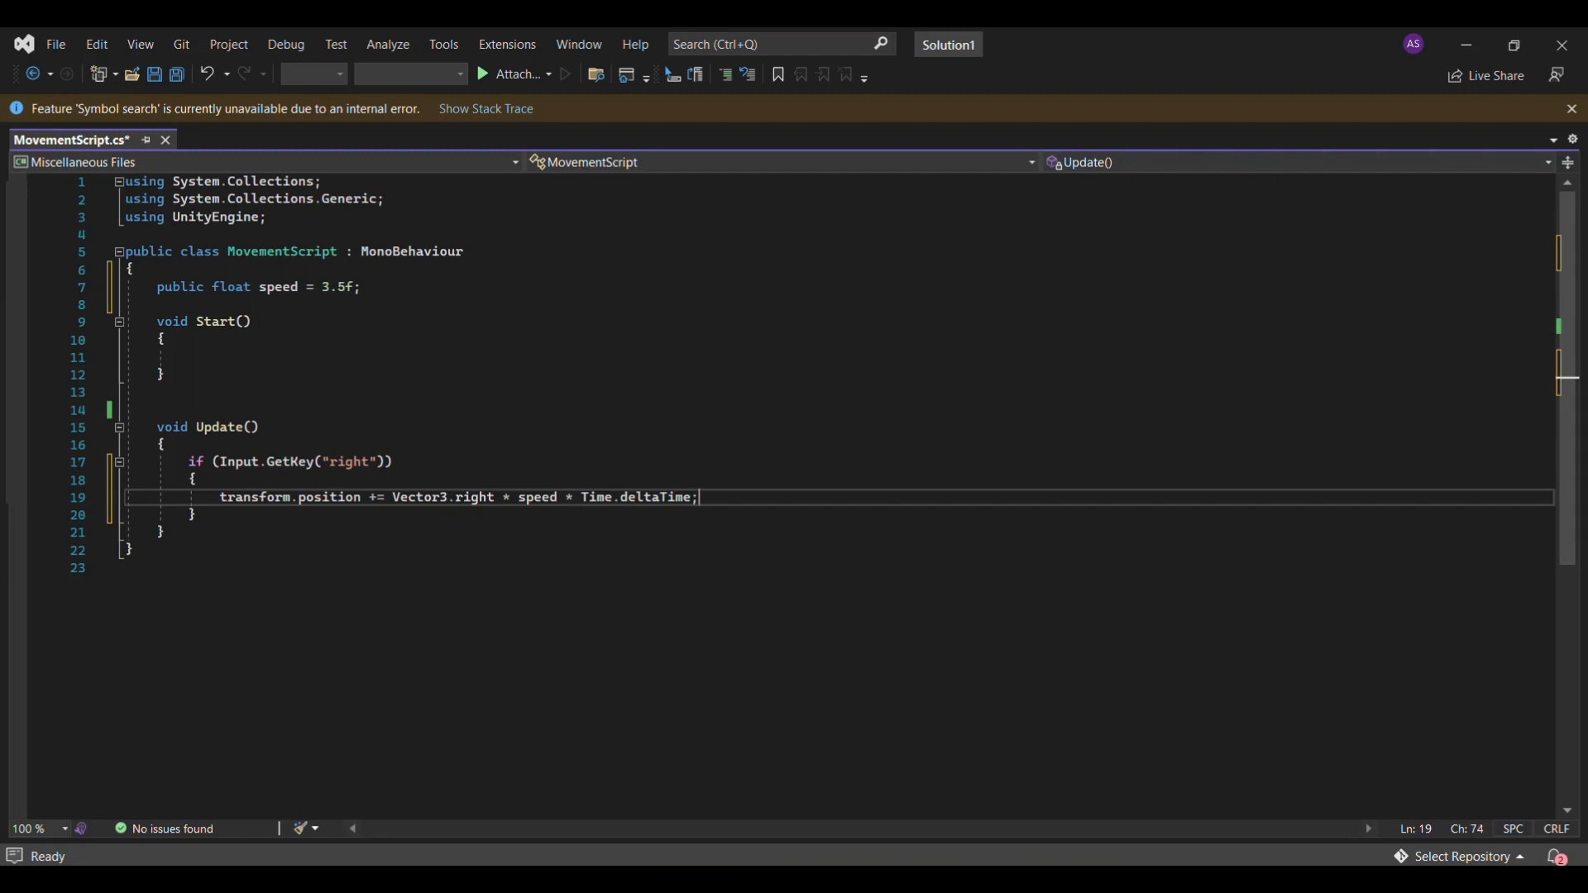
Duplicate the right-key block below as a "left" branch that subtracts the movement, then switch to Unity.
drag(187, 462, 300, 496)
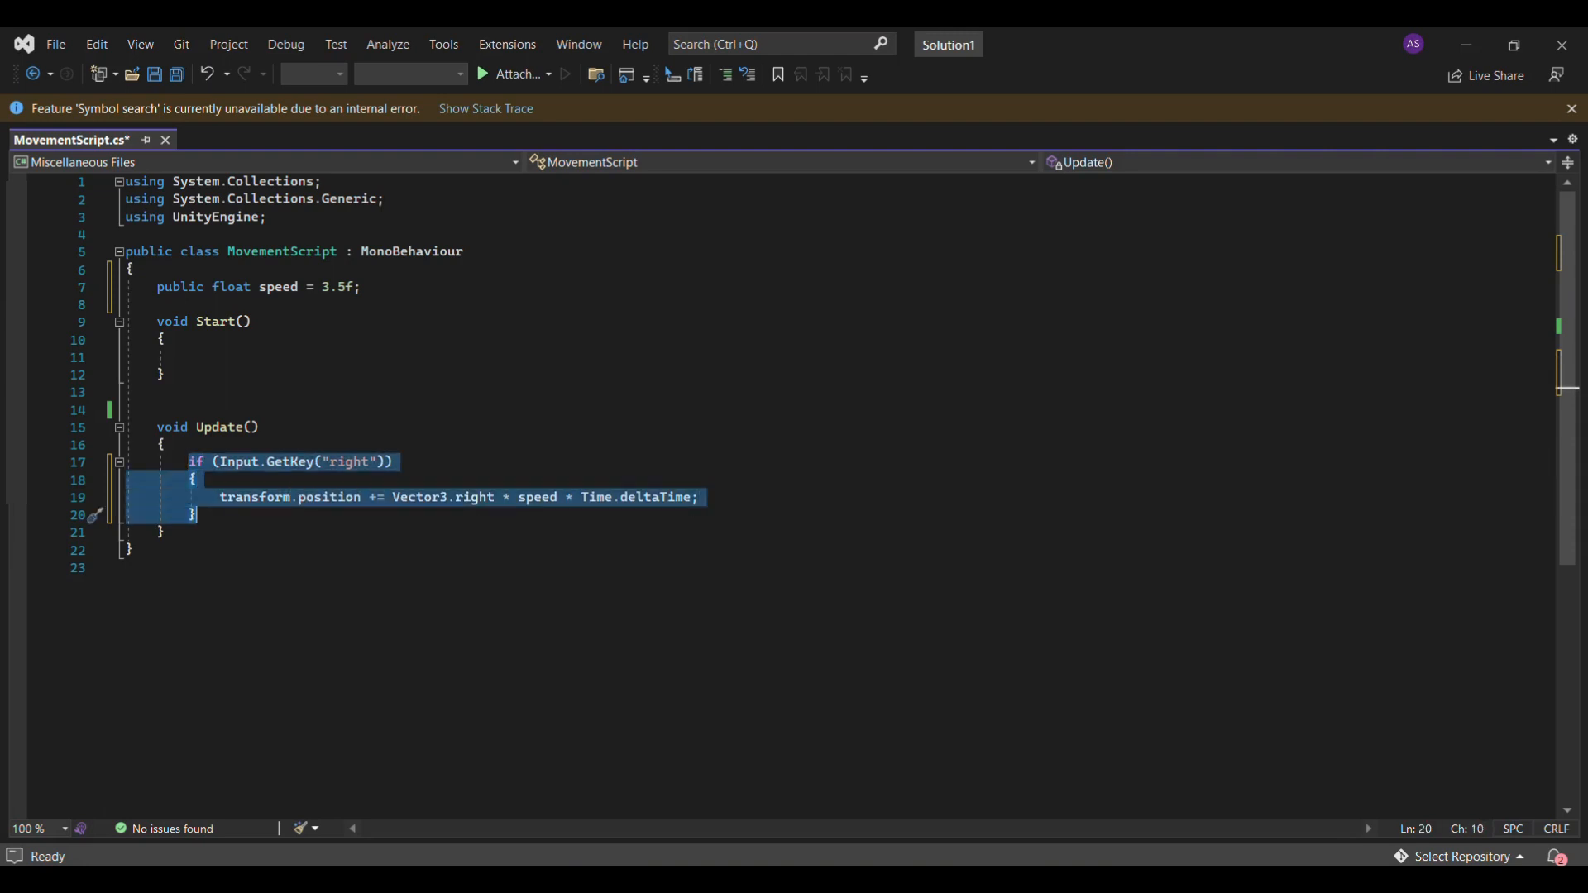
key(ctrl+v)
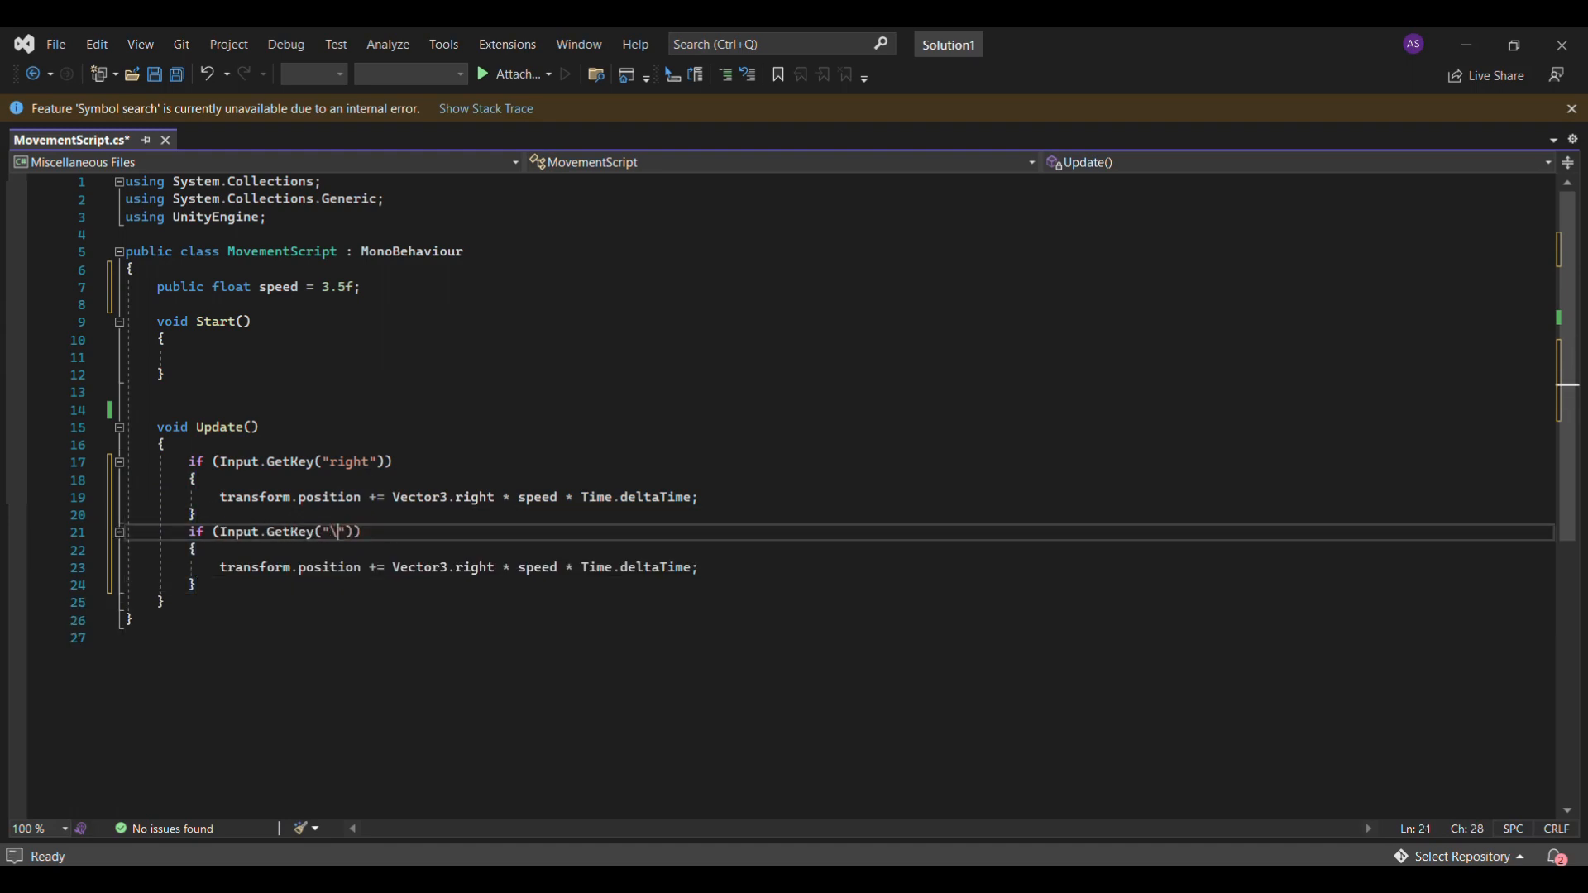
text(left)
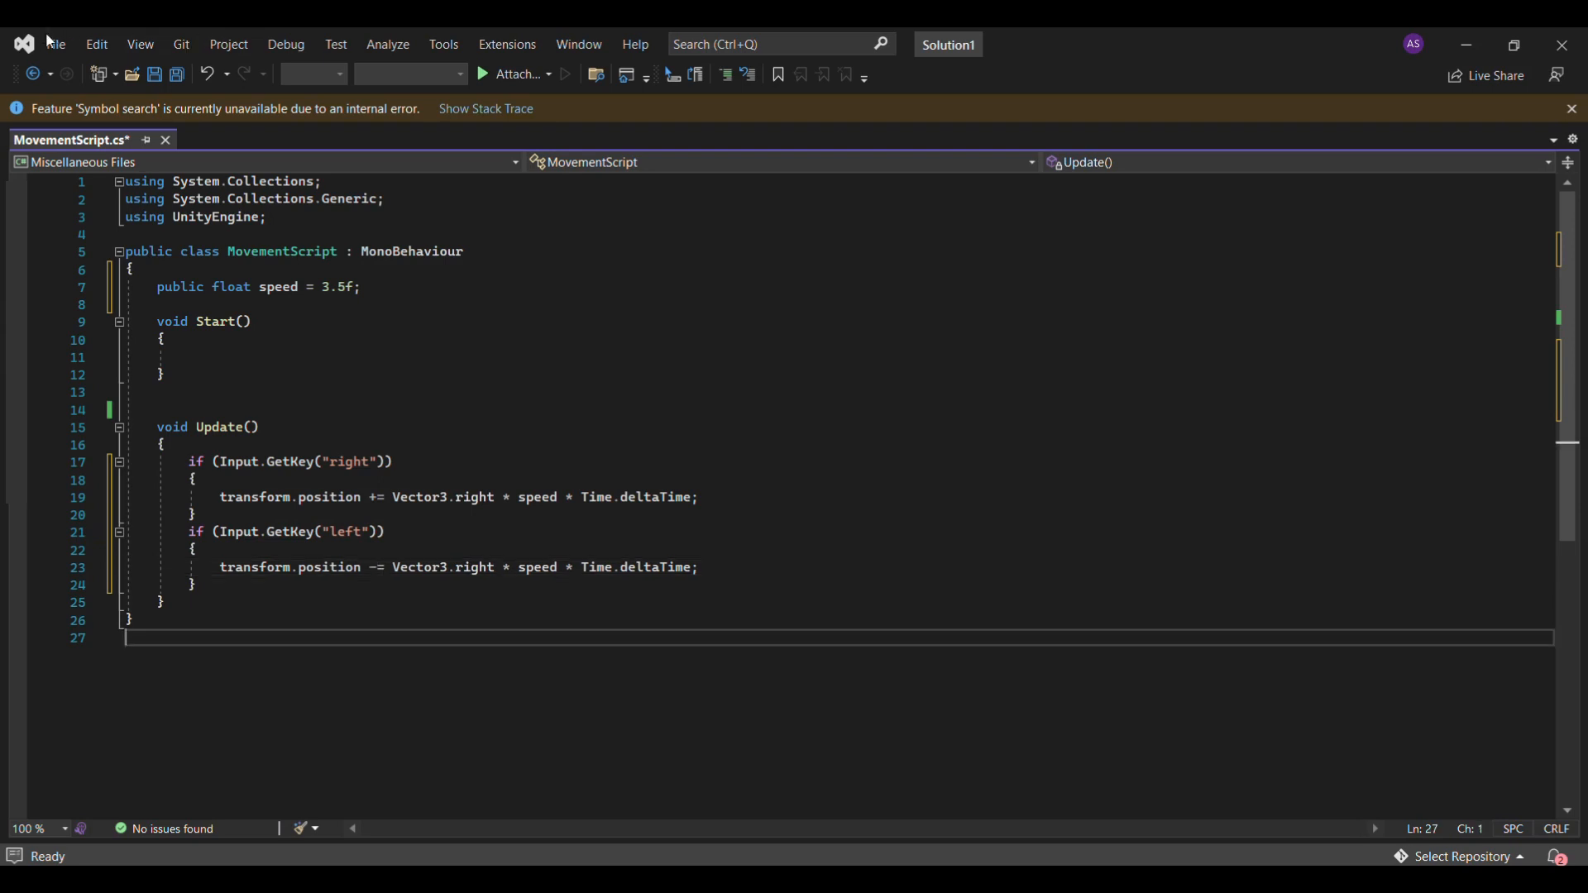
click(55, 43)
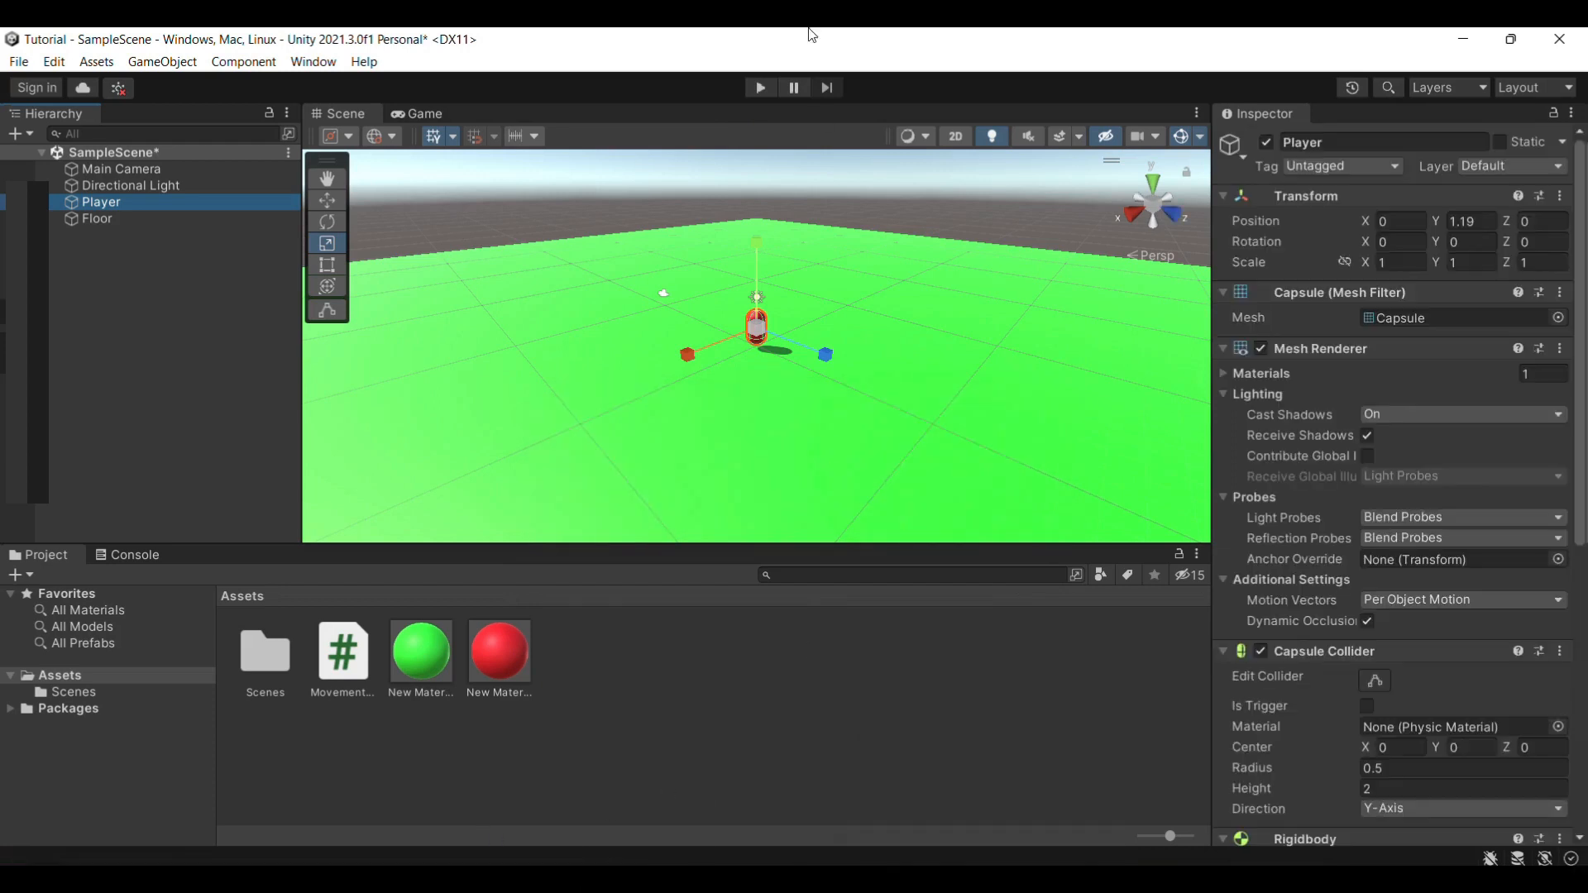
Select the Player and play the scene to test left/right movement.
click(759, 88)
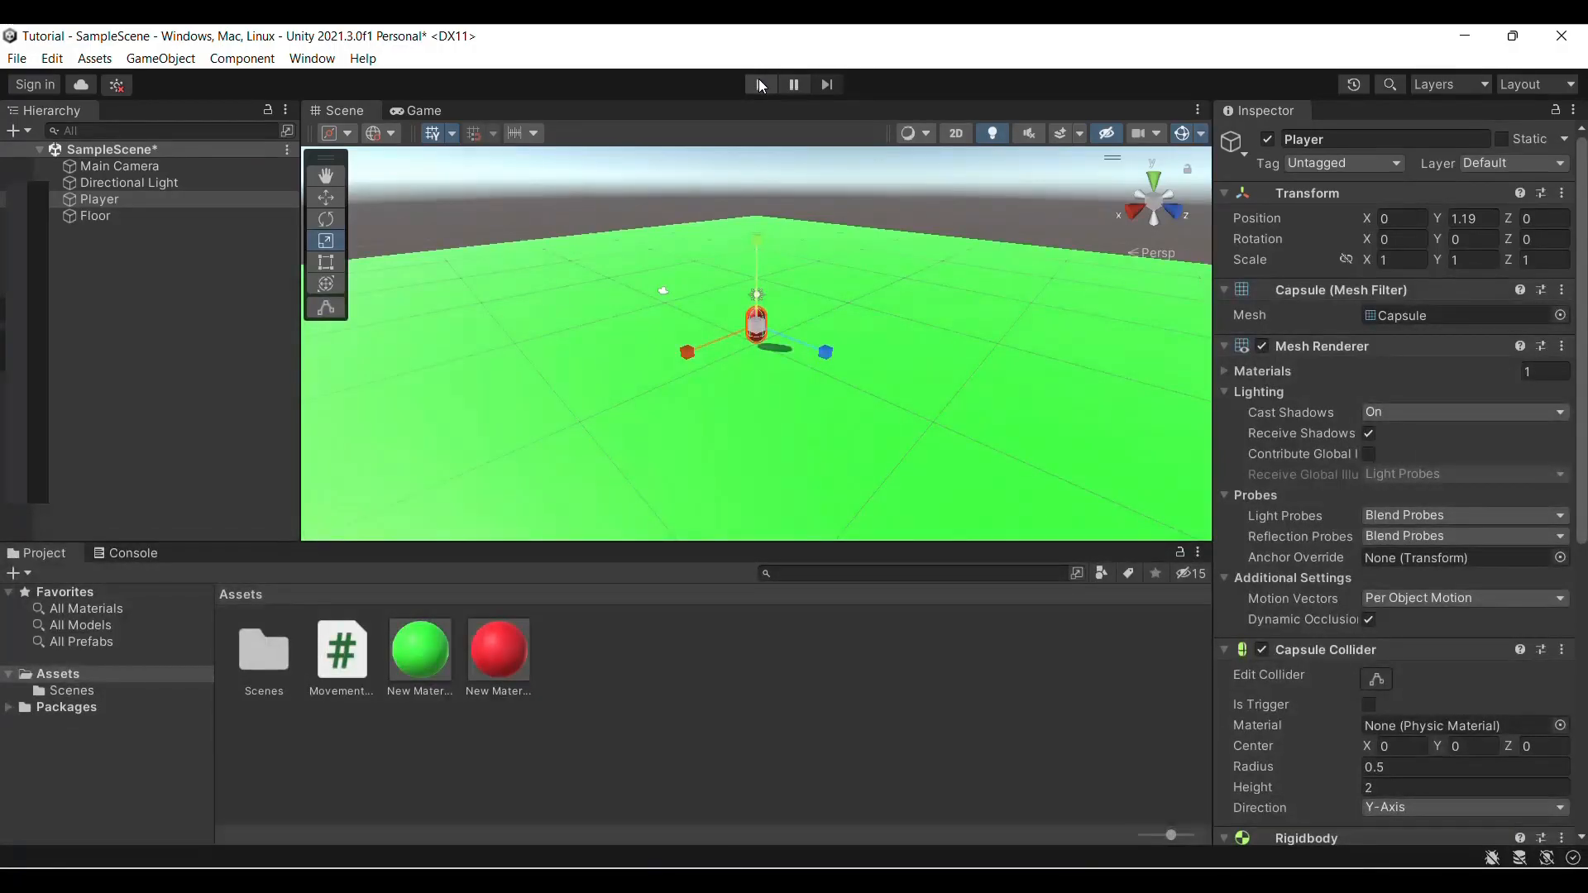
click(759, 84)
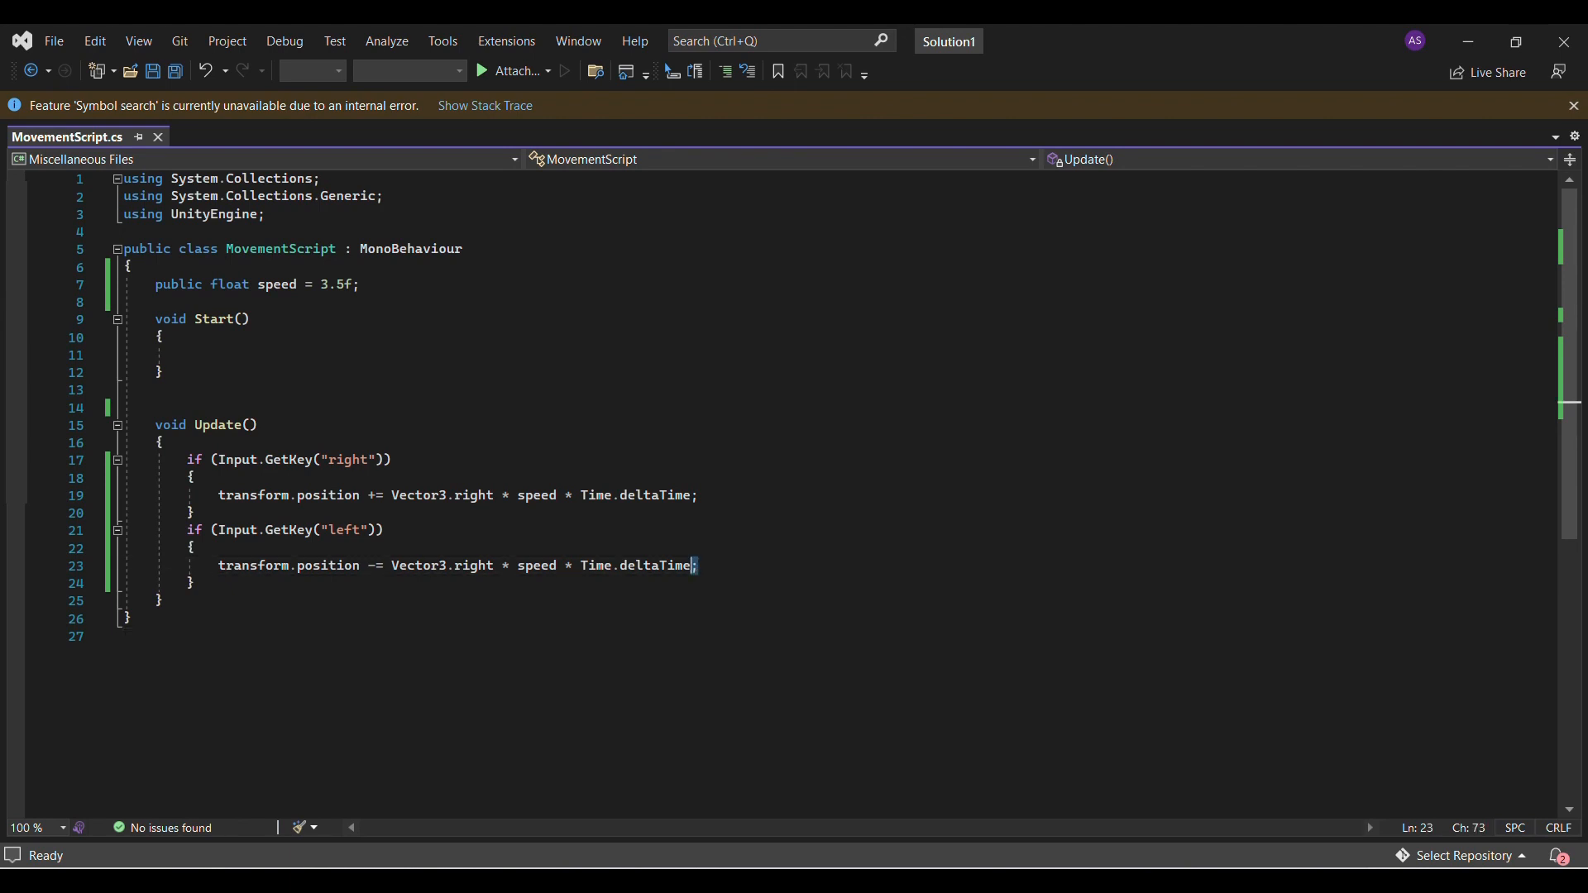
mouse_move(534, 566)
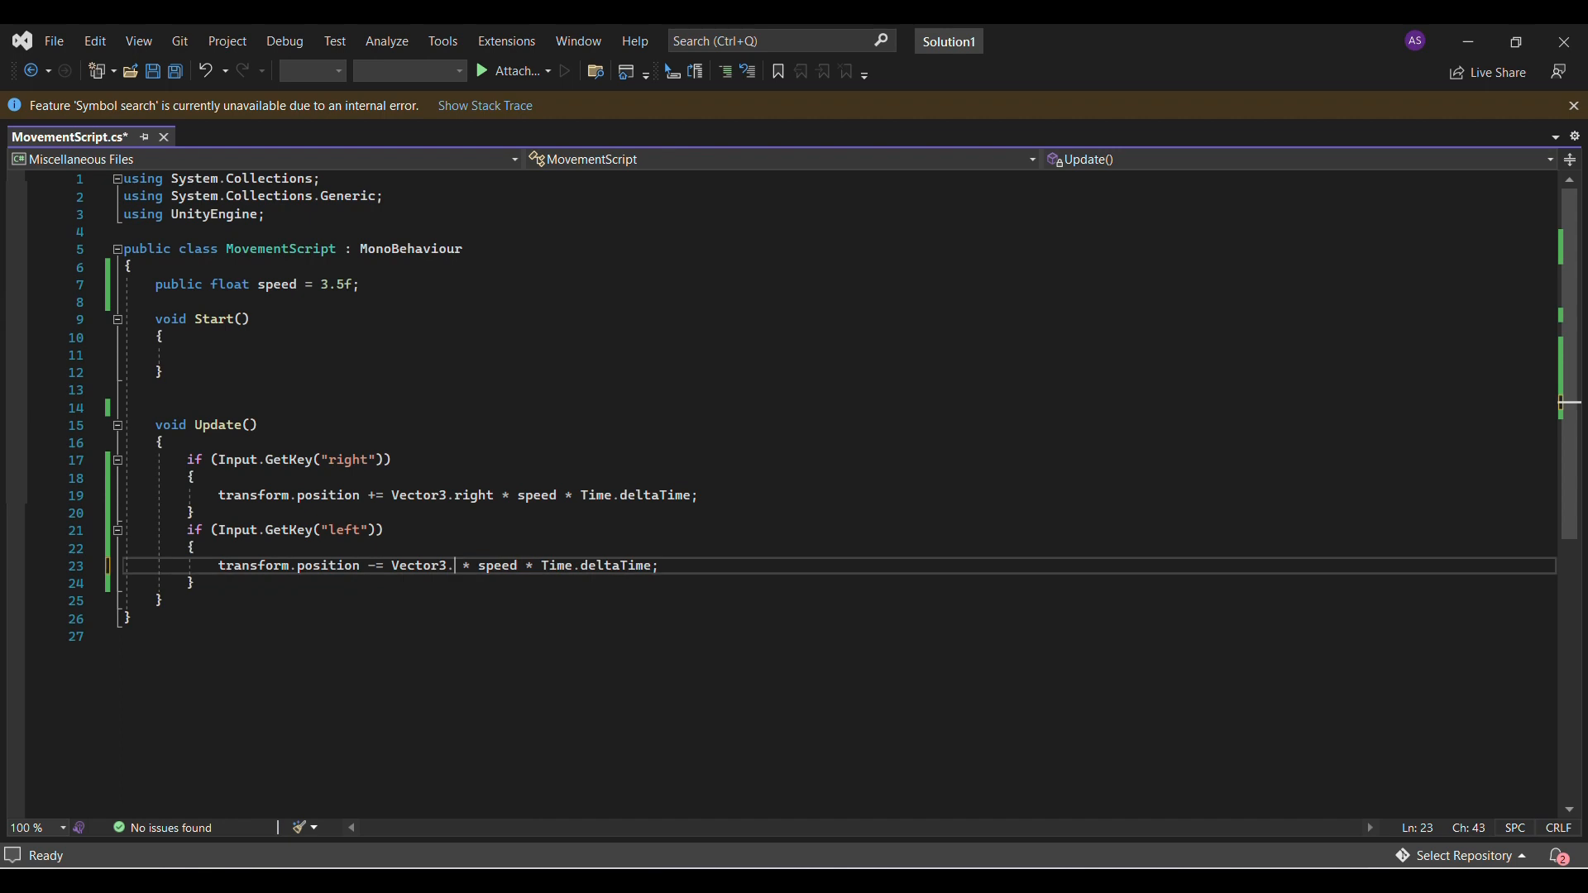
Use Vector3.left in the left branch and duplicate it as an empty "space" key branch.
text(u)
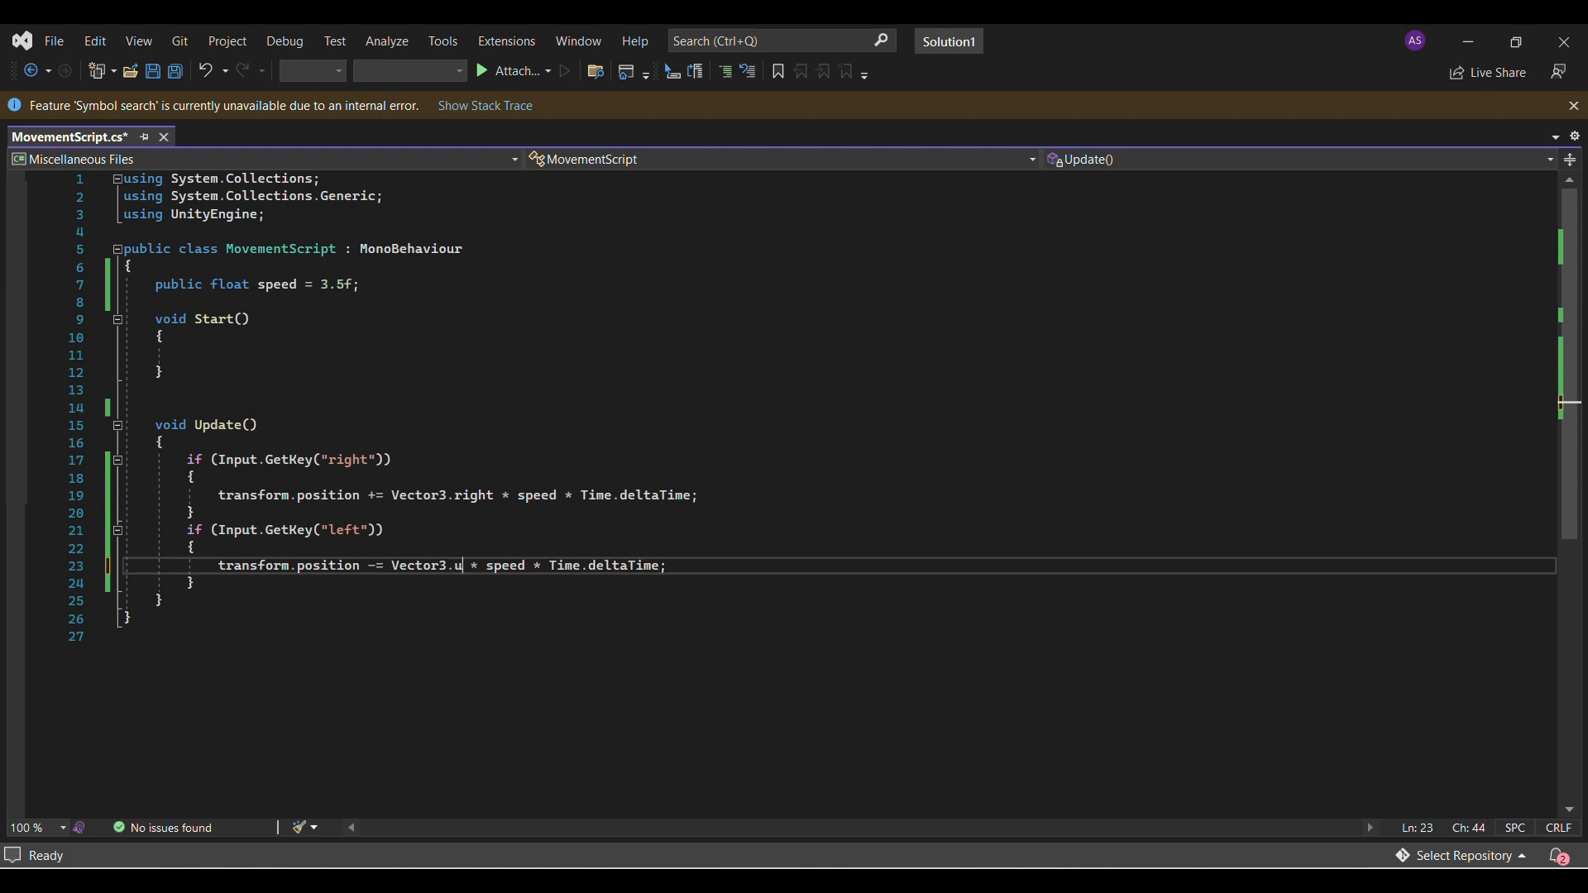
text(eft)
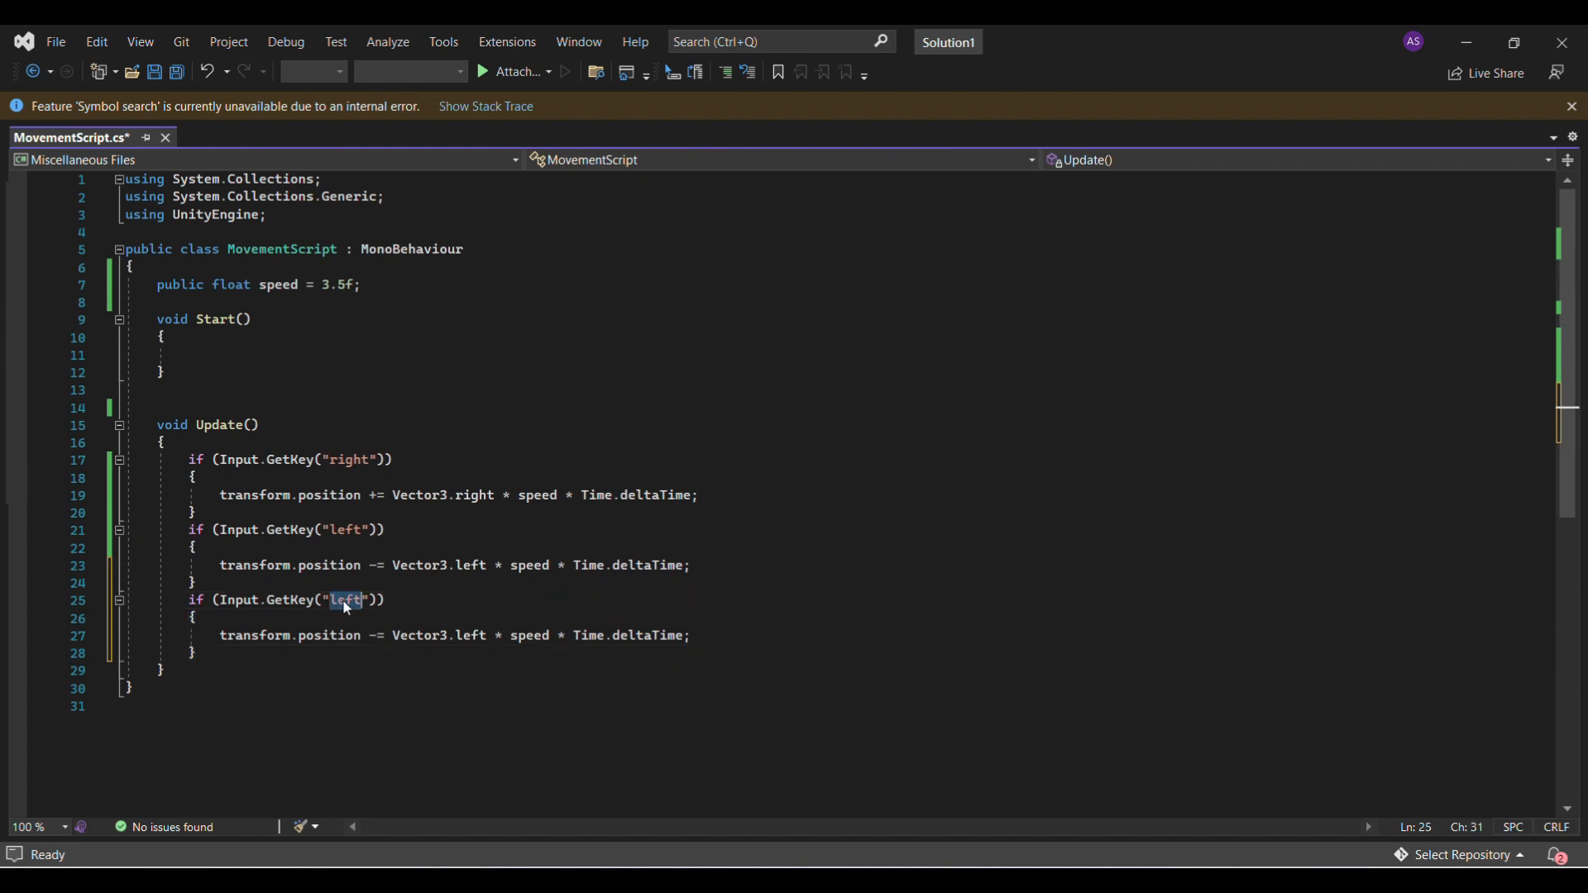
text(space)
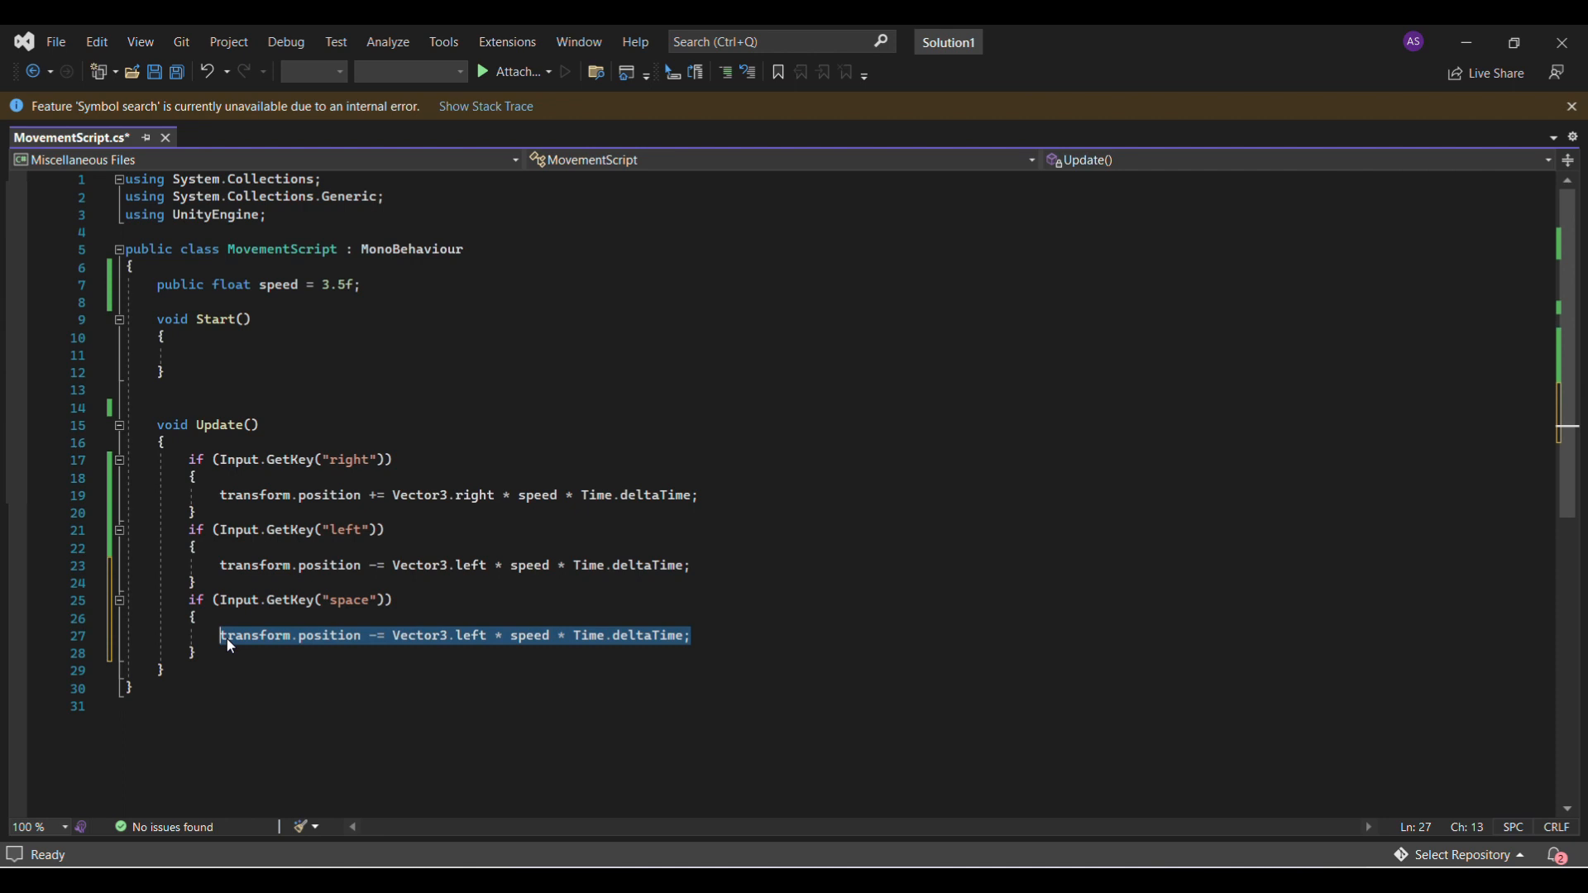
key(Delete)
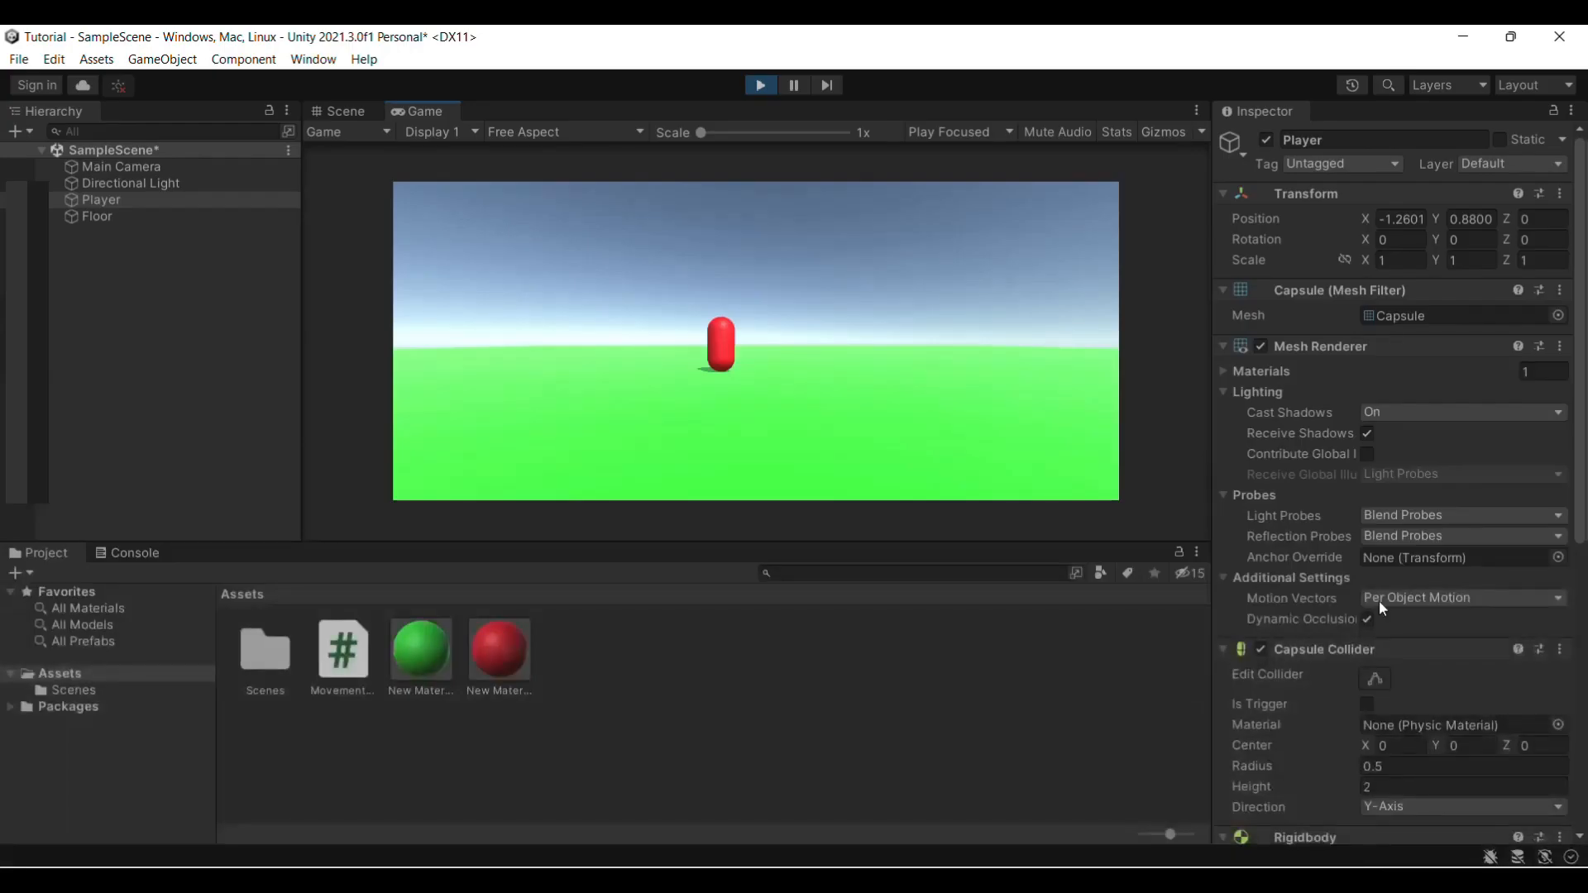
Watch the capsule move in Play mode, then start a new line below the speed field.
scroll(down, 3)
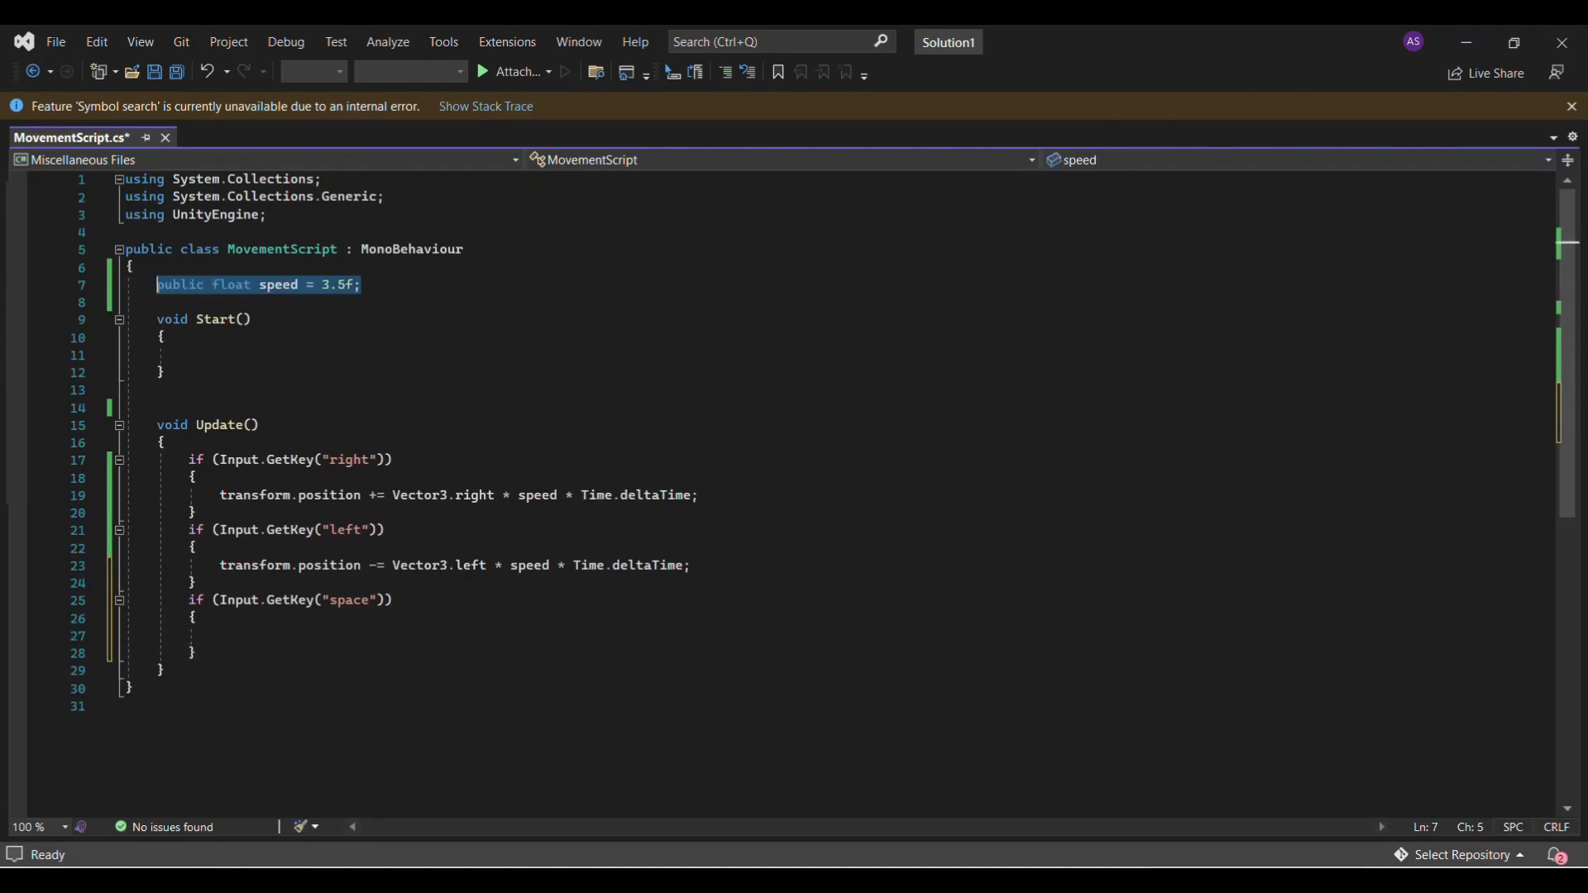
key(enter)
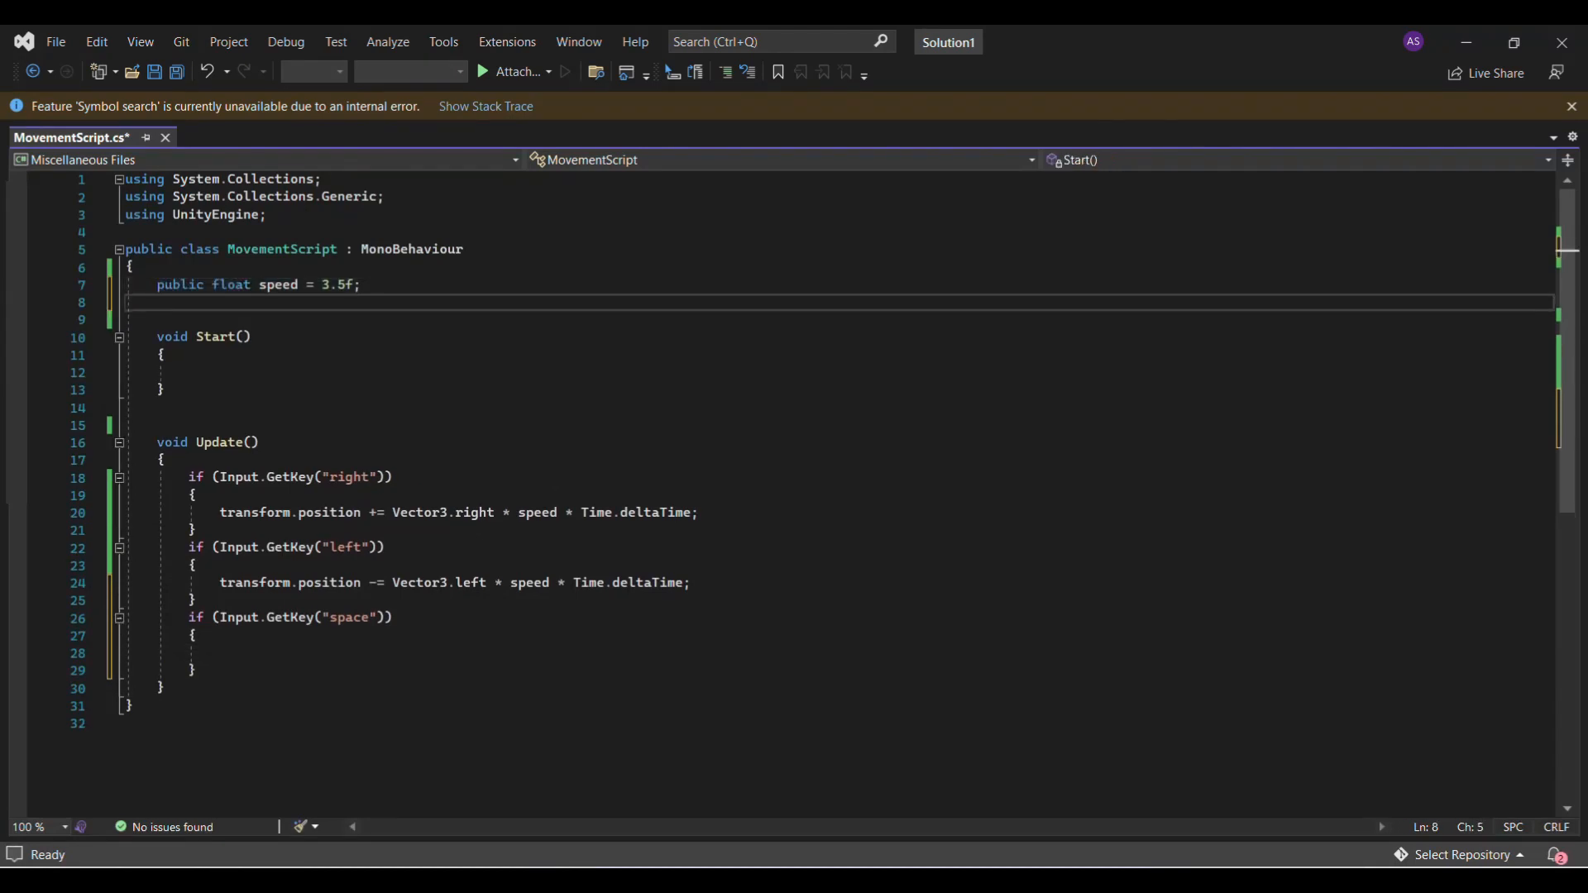
Declare 'public float jForce = 10f;' beneath the speed field.
text(public)
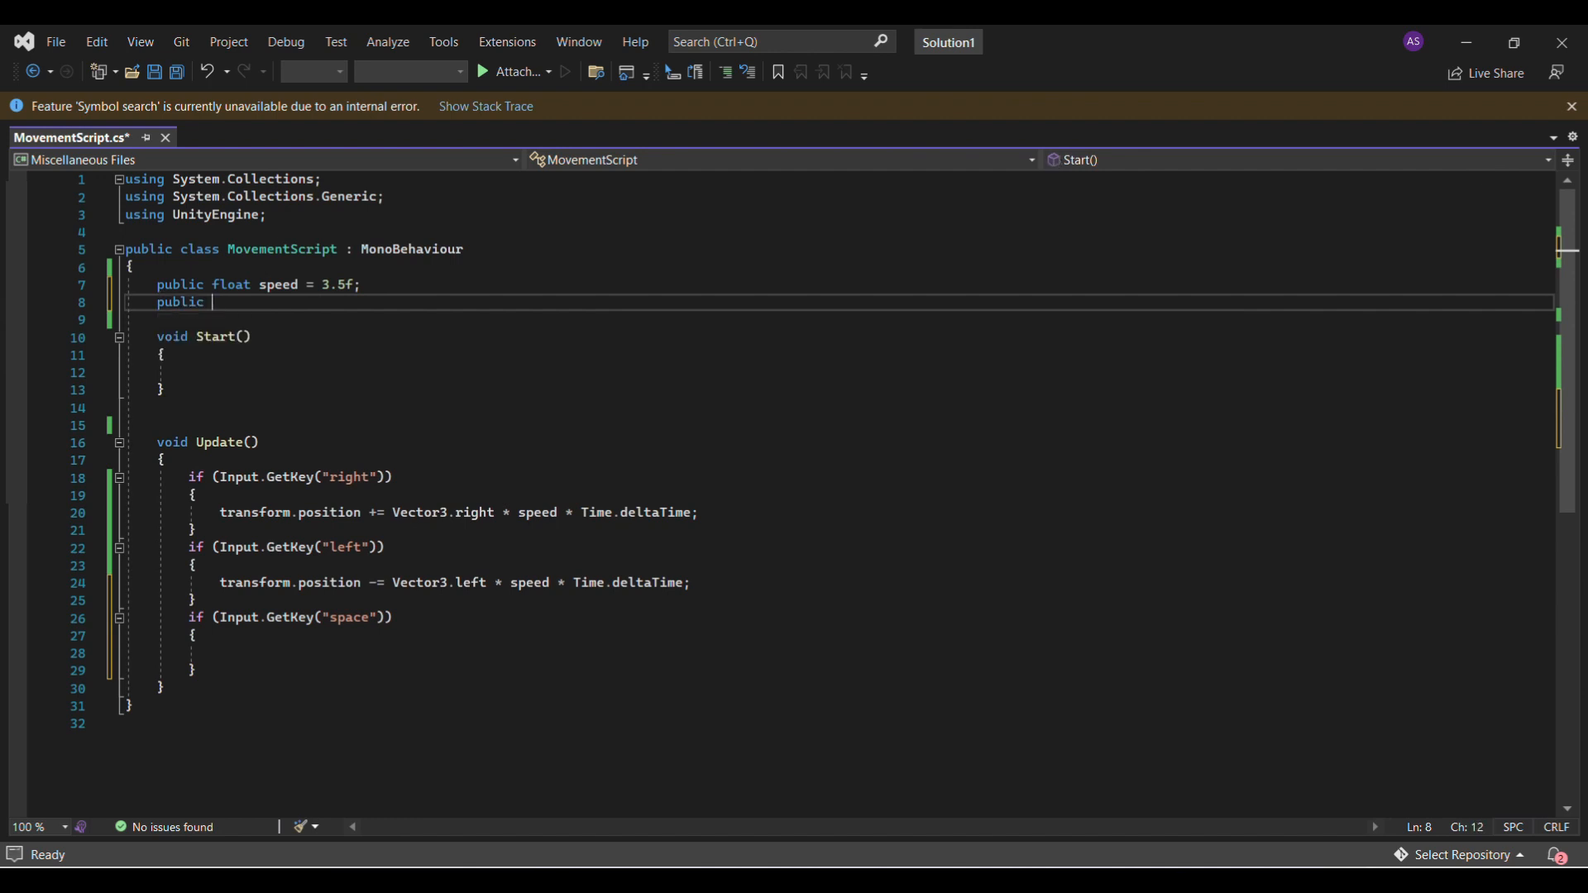
text(float)
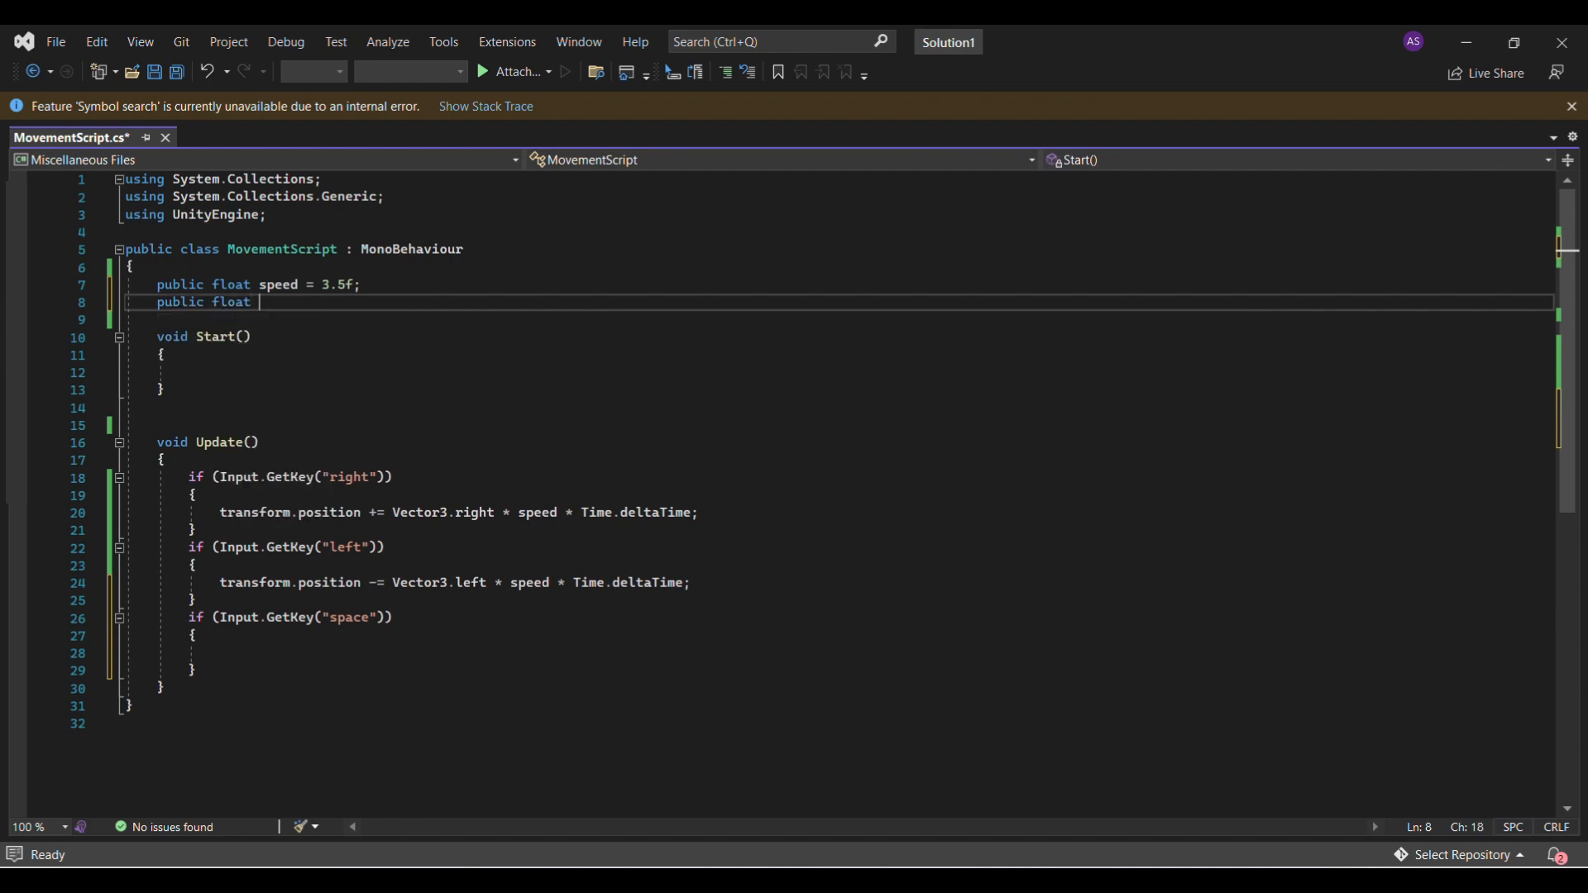
text(jFo)
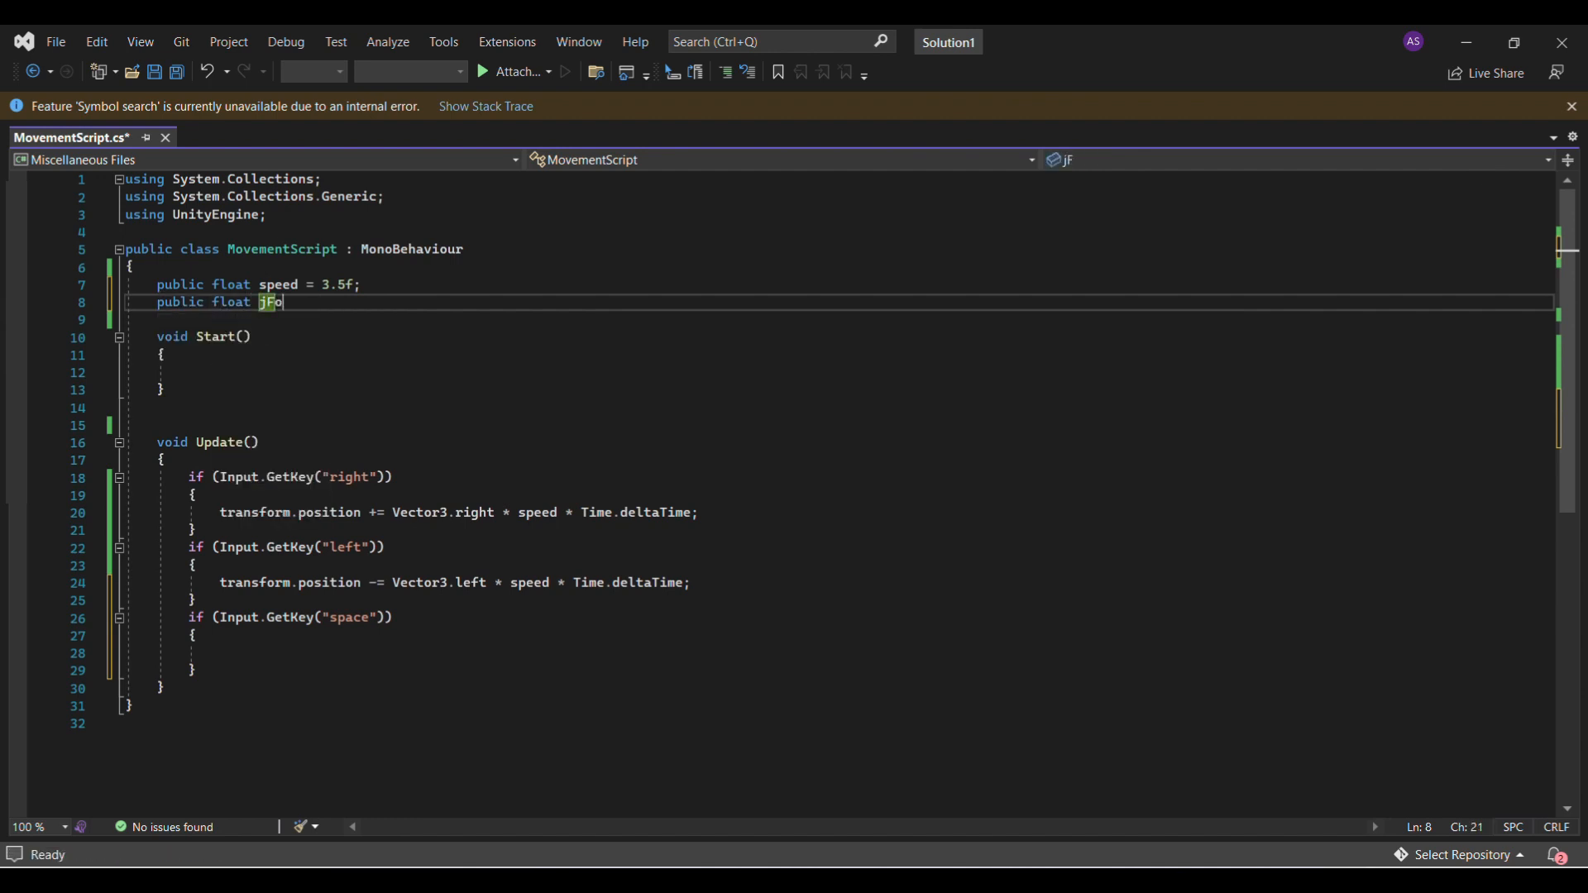
text(rce)
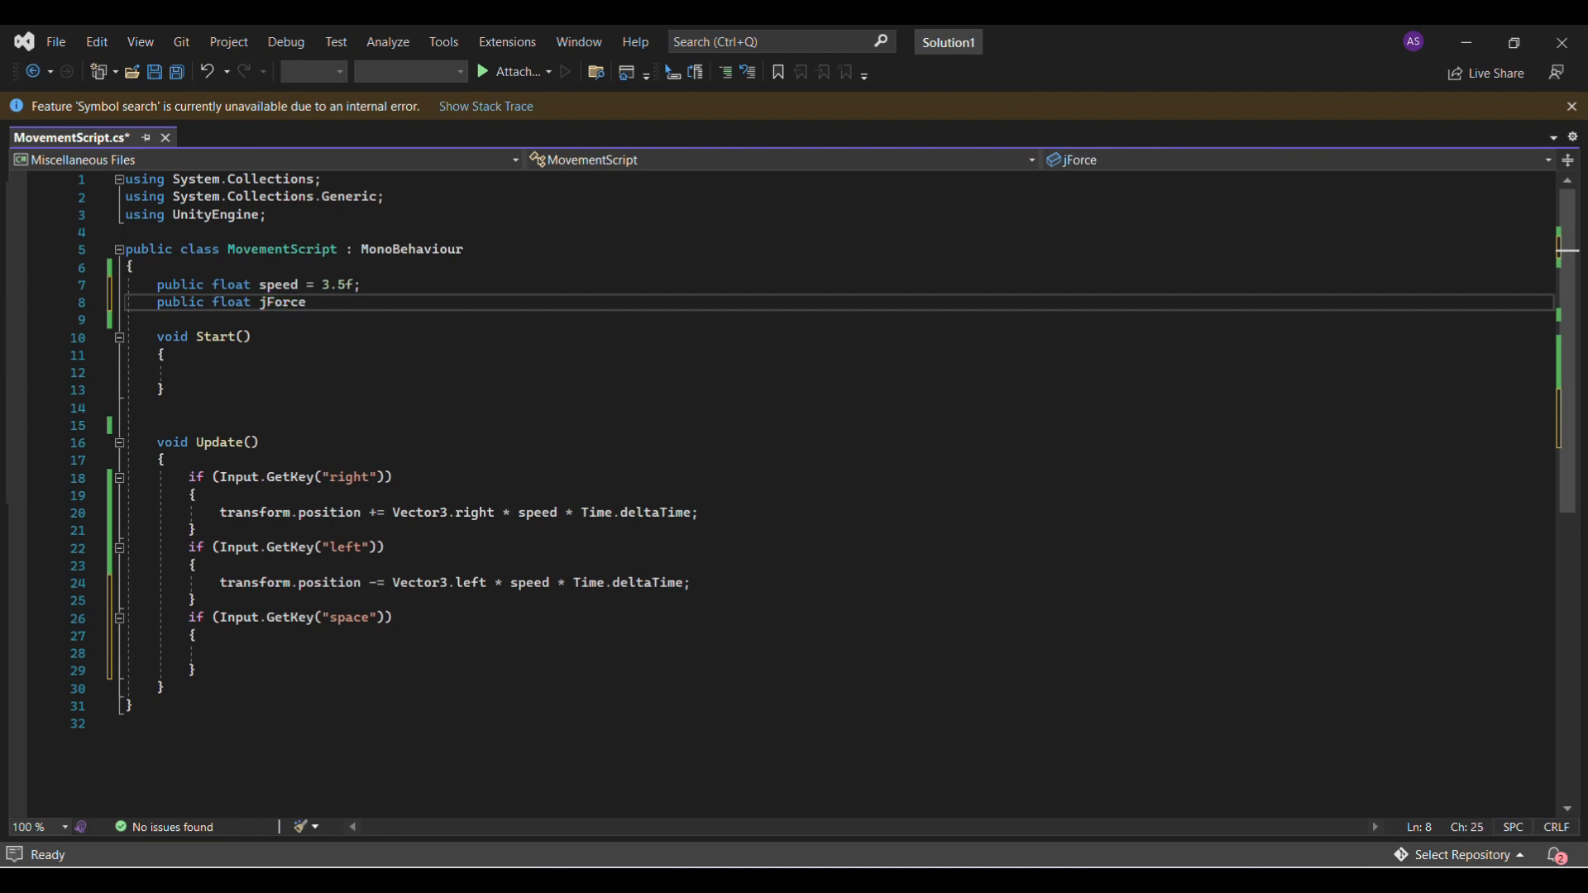
text(=)
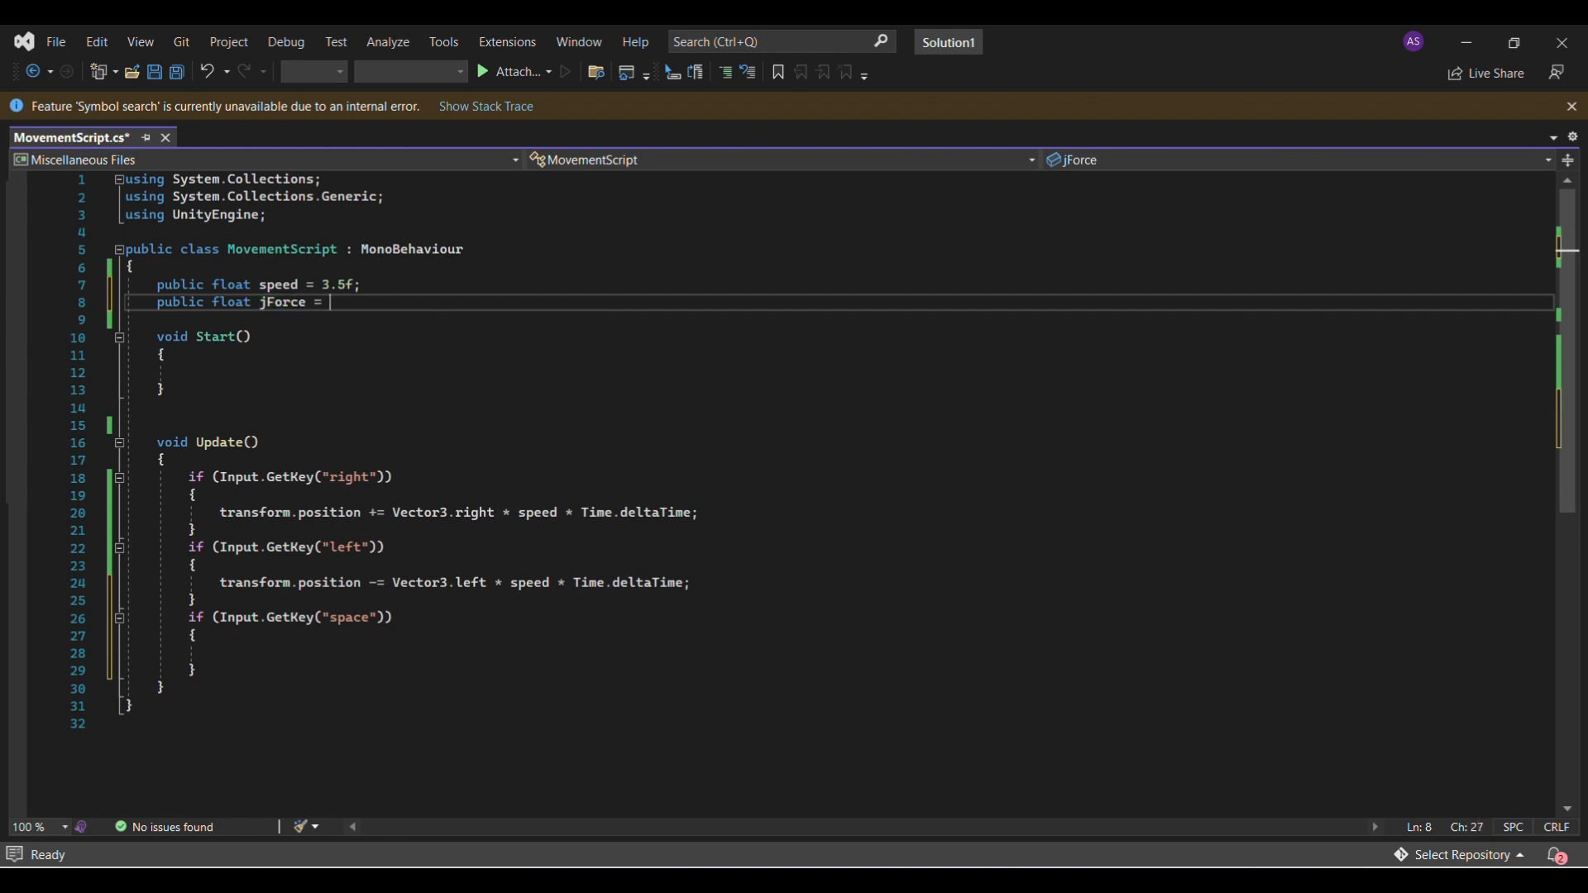
text(10f;)
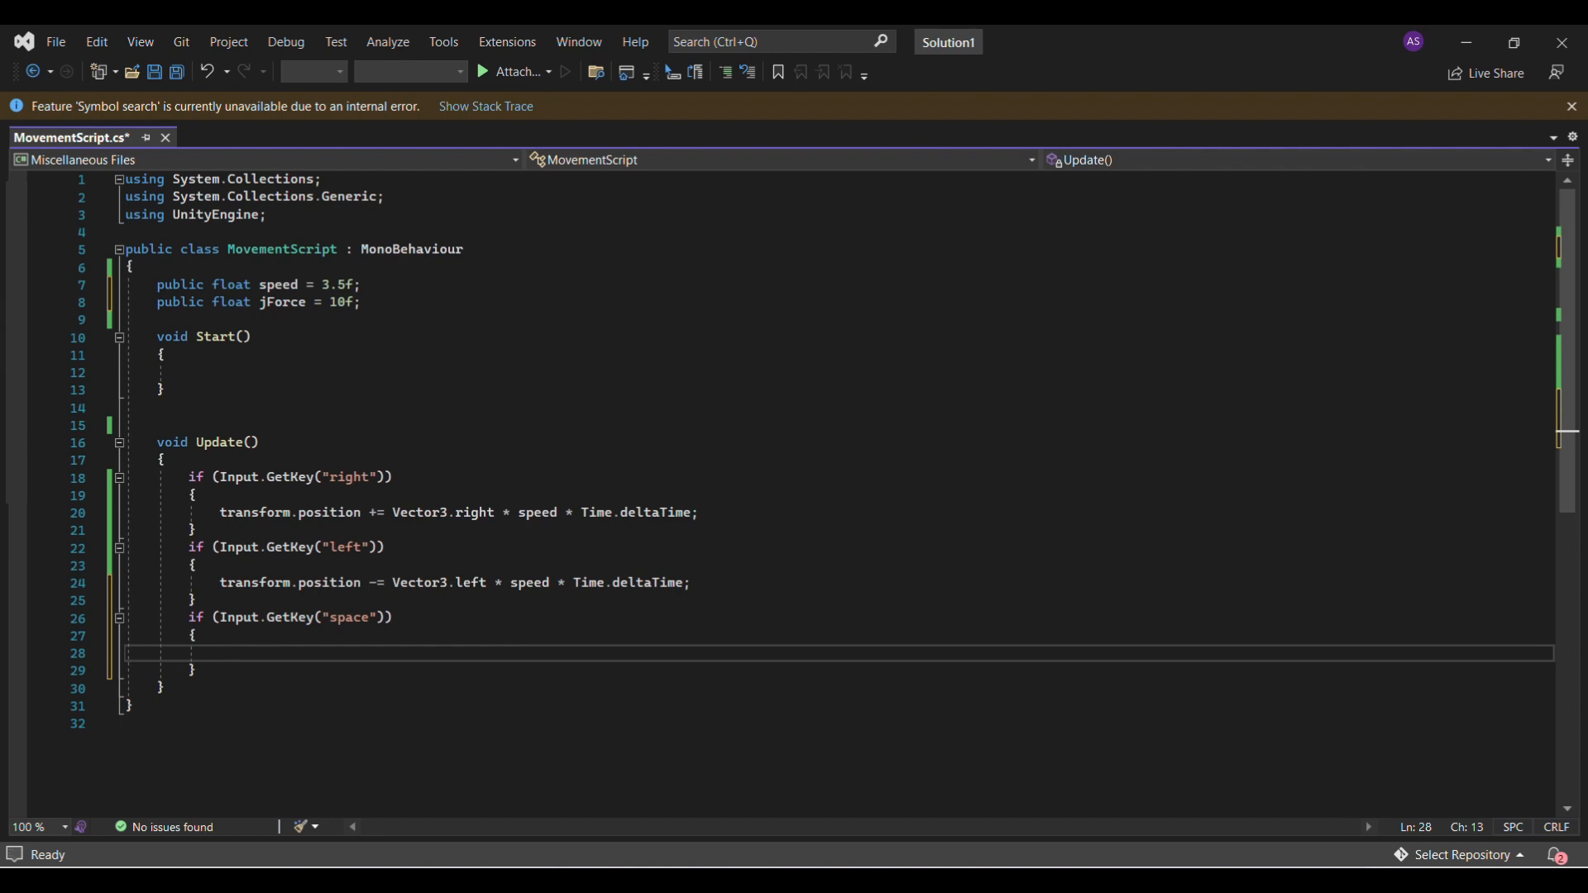
Call GetComponent<Rigidbody>().AddForce( inside the space-key branch.
text(Ge)
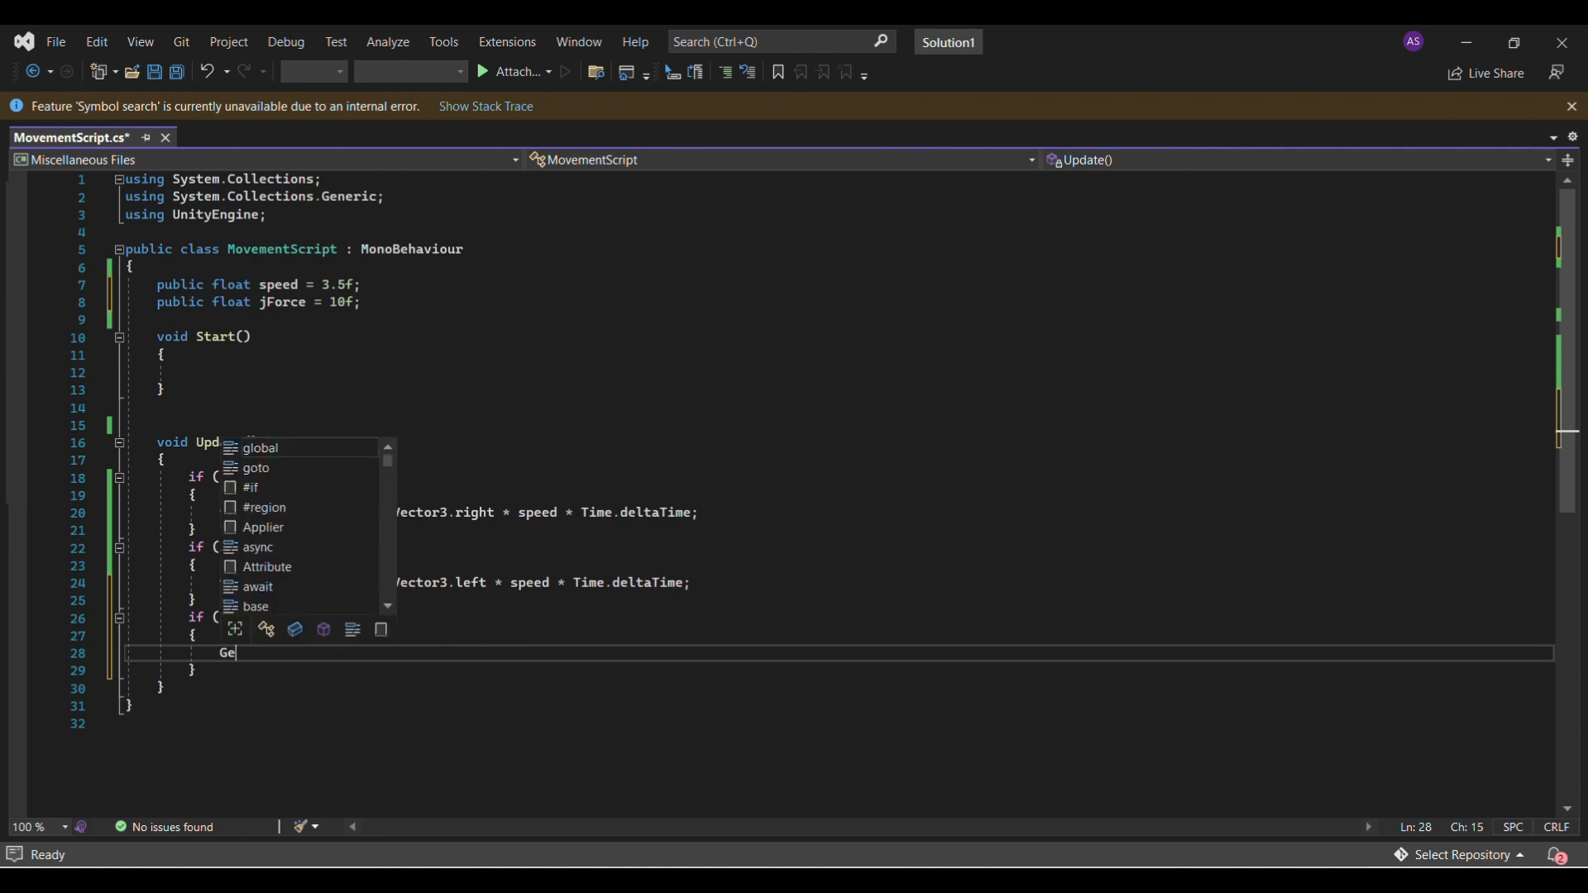
text(tCom)
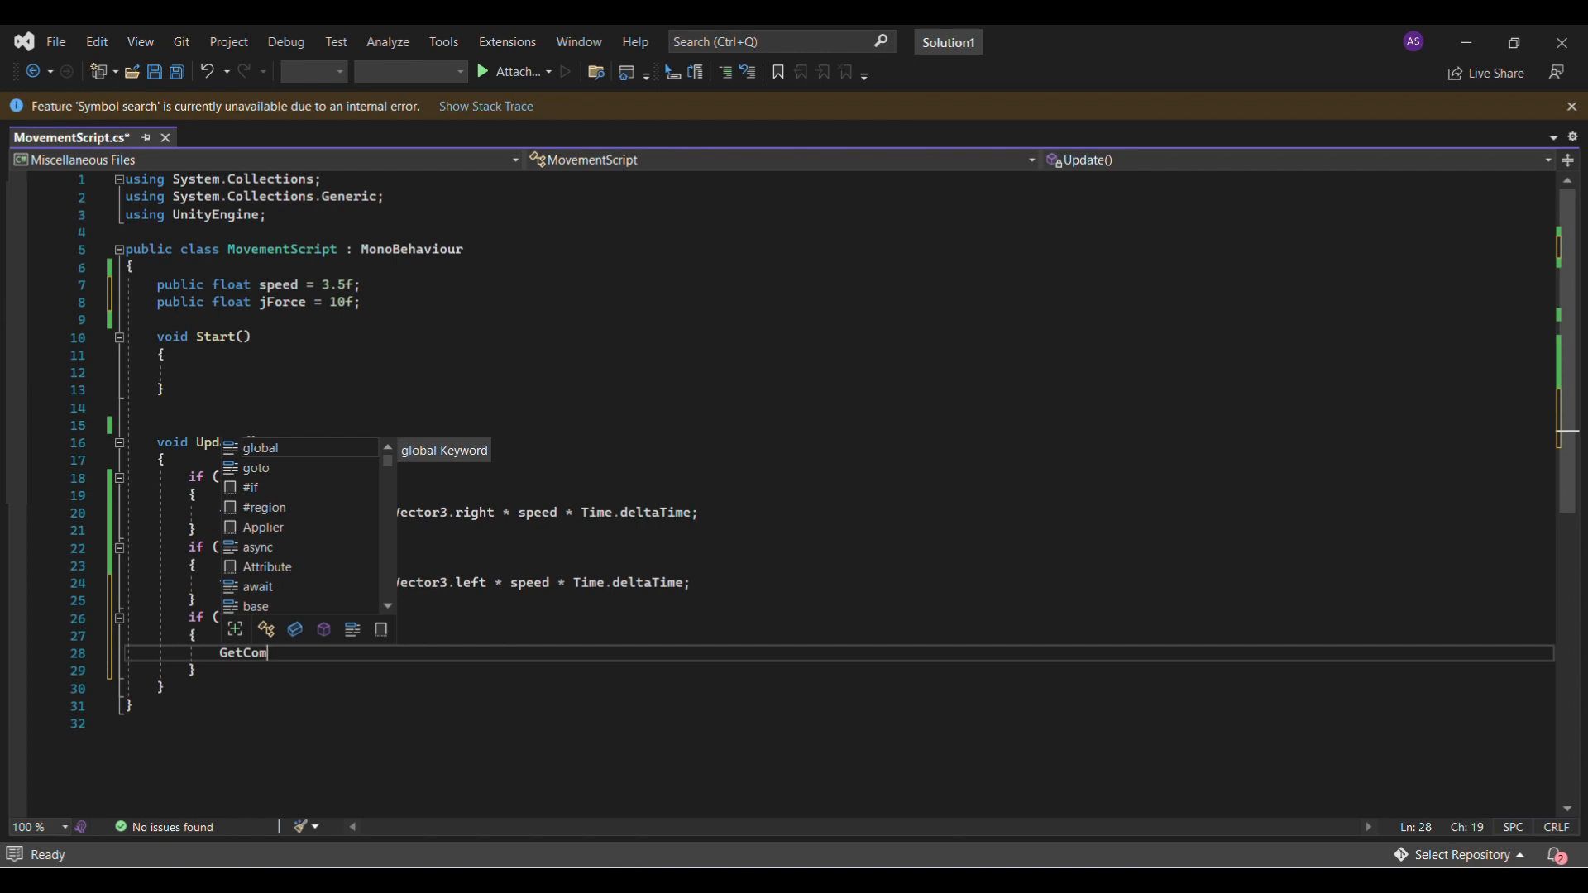
text(ponent)
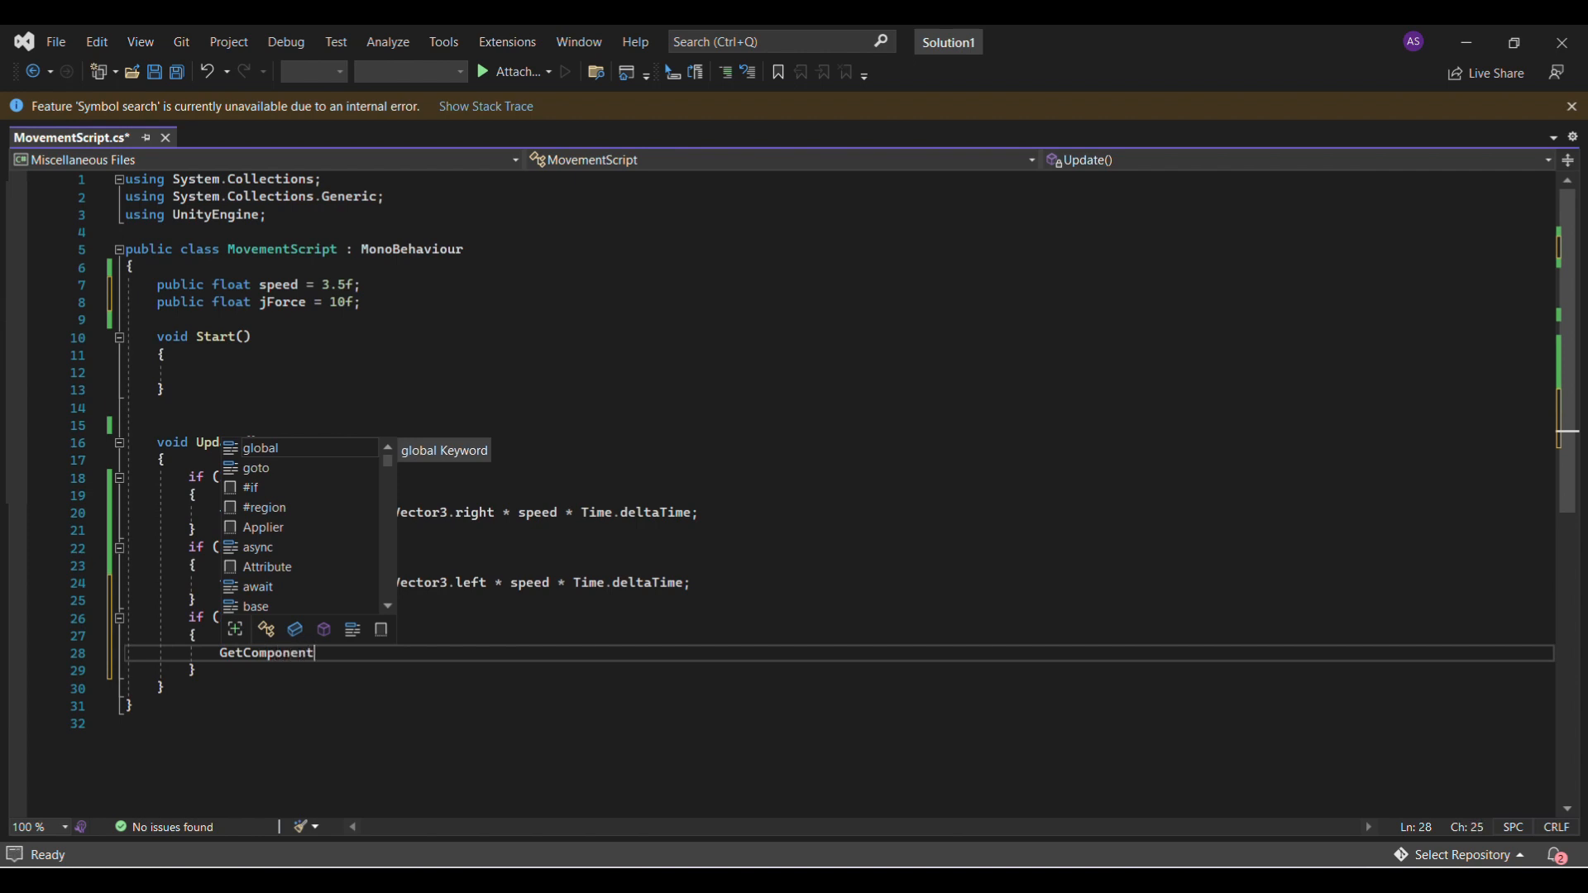
text(<)
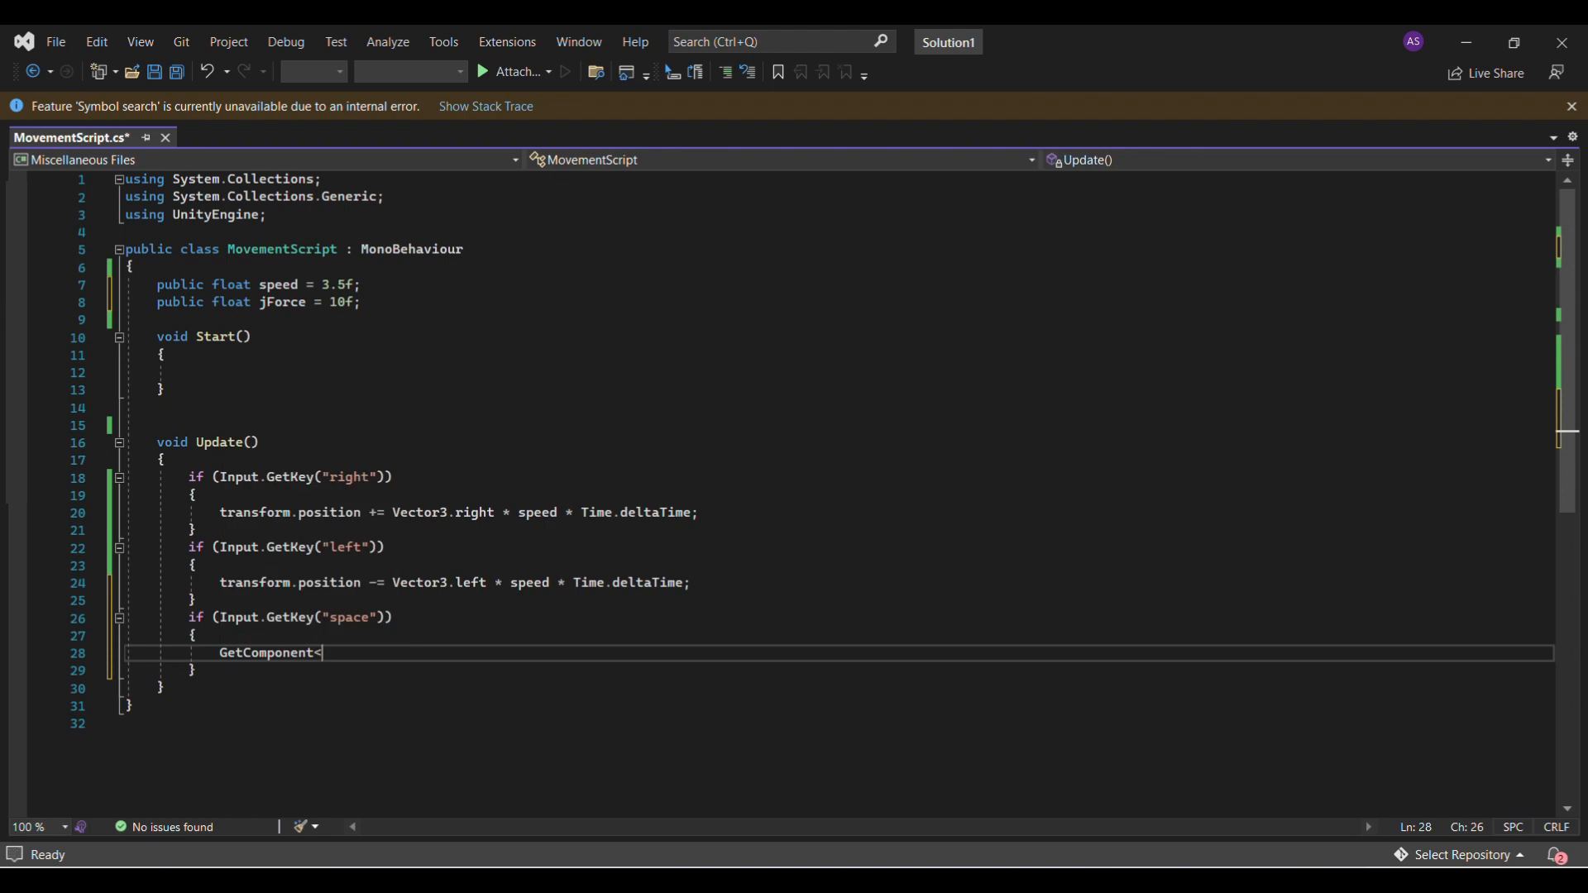
text(Rigi)
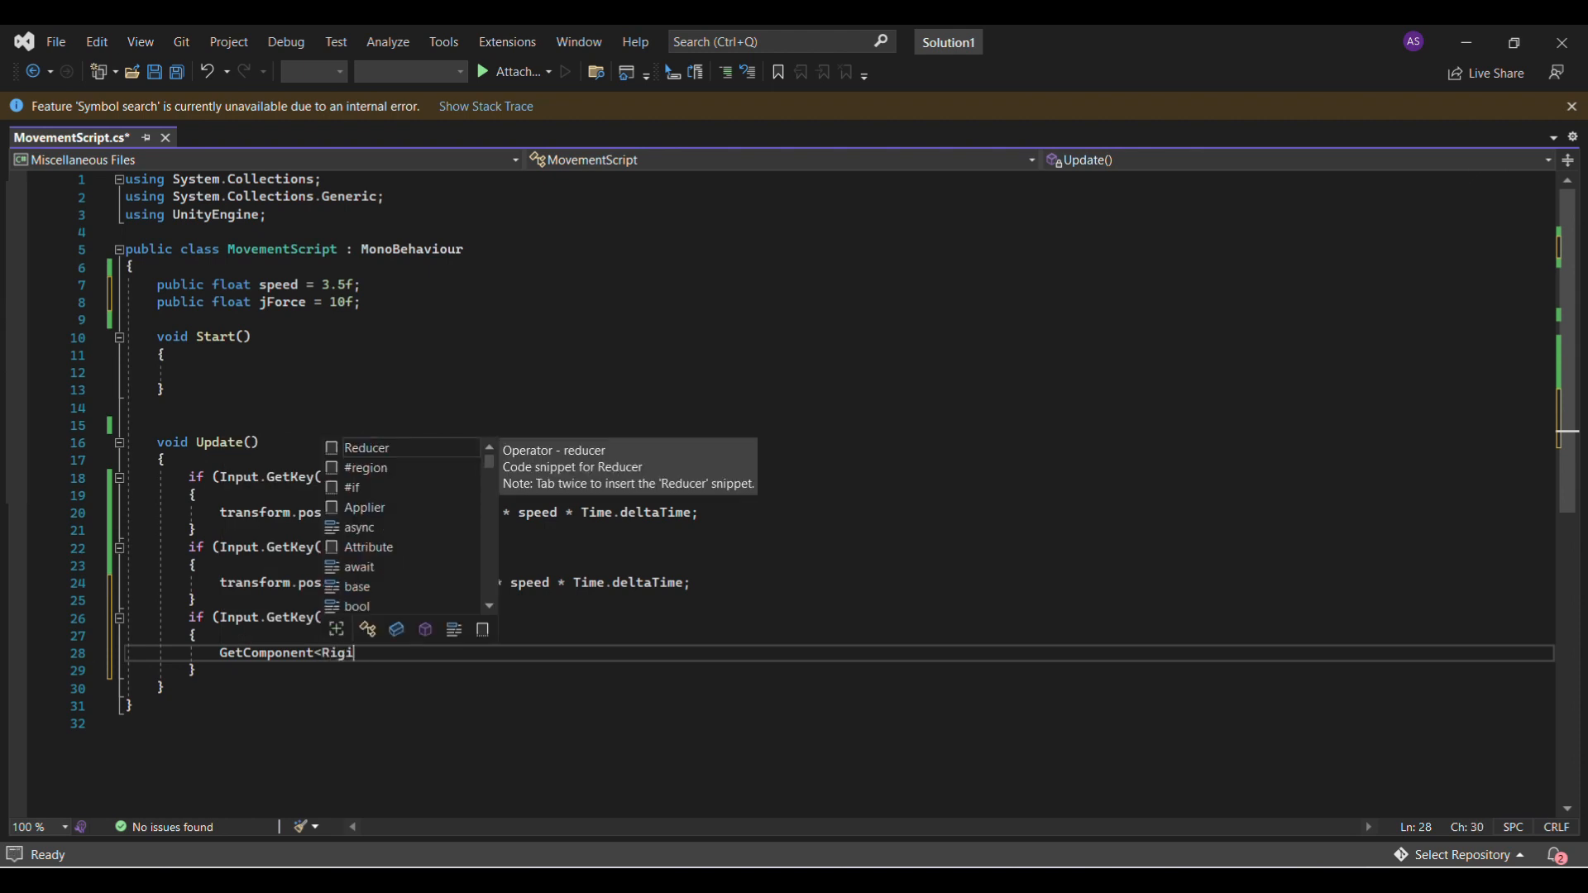
text(dbody)
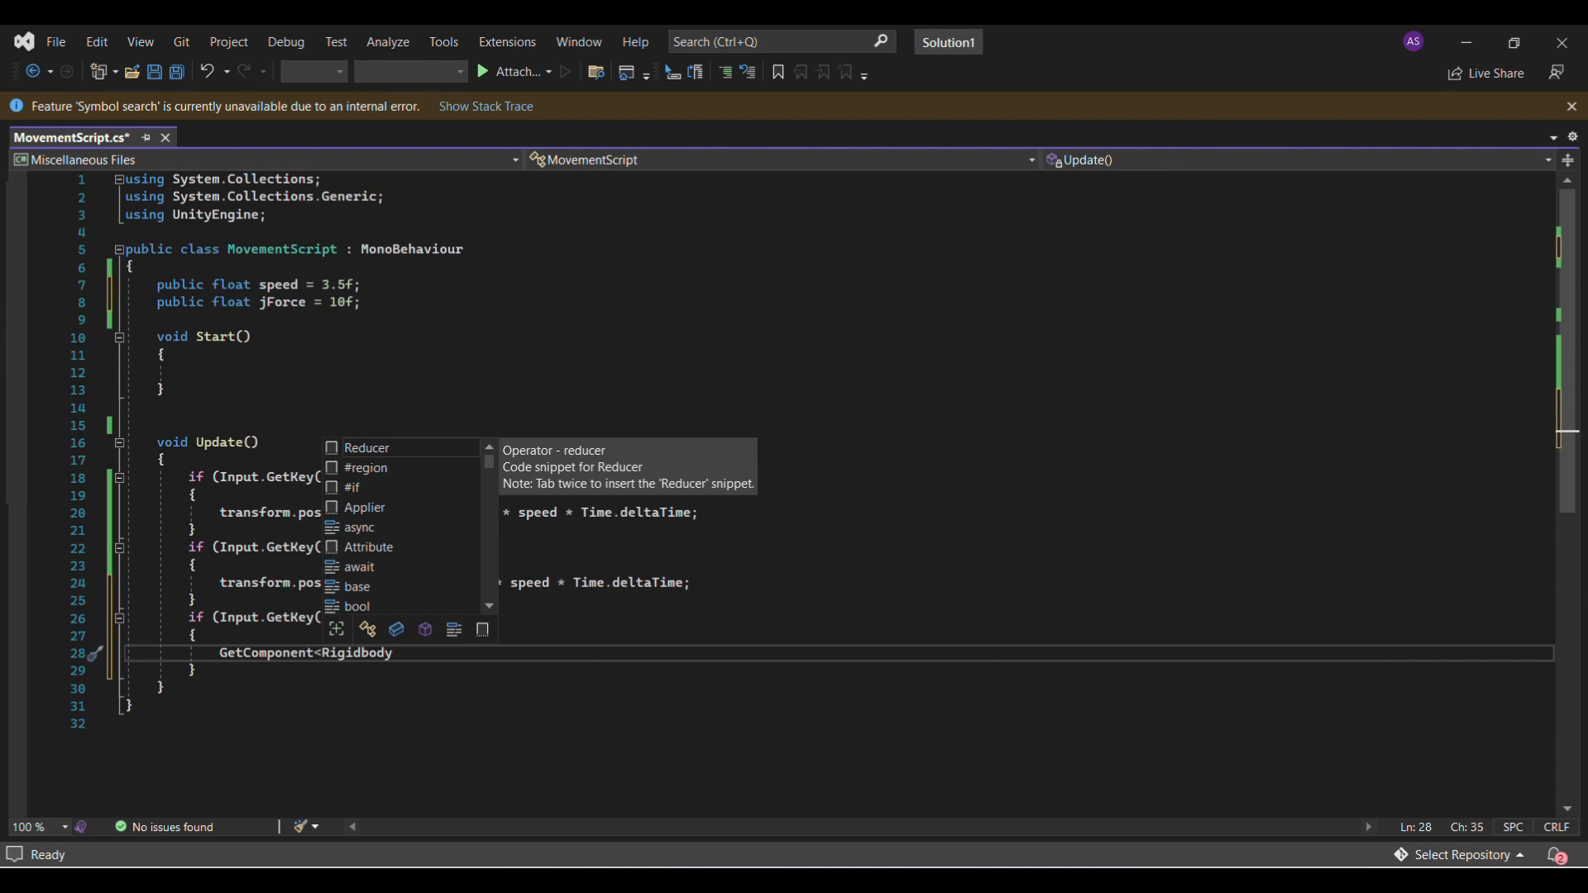
text(())
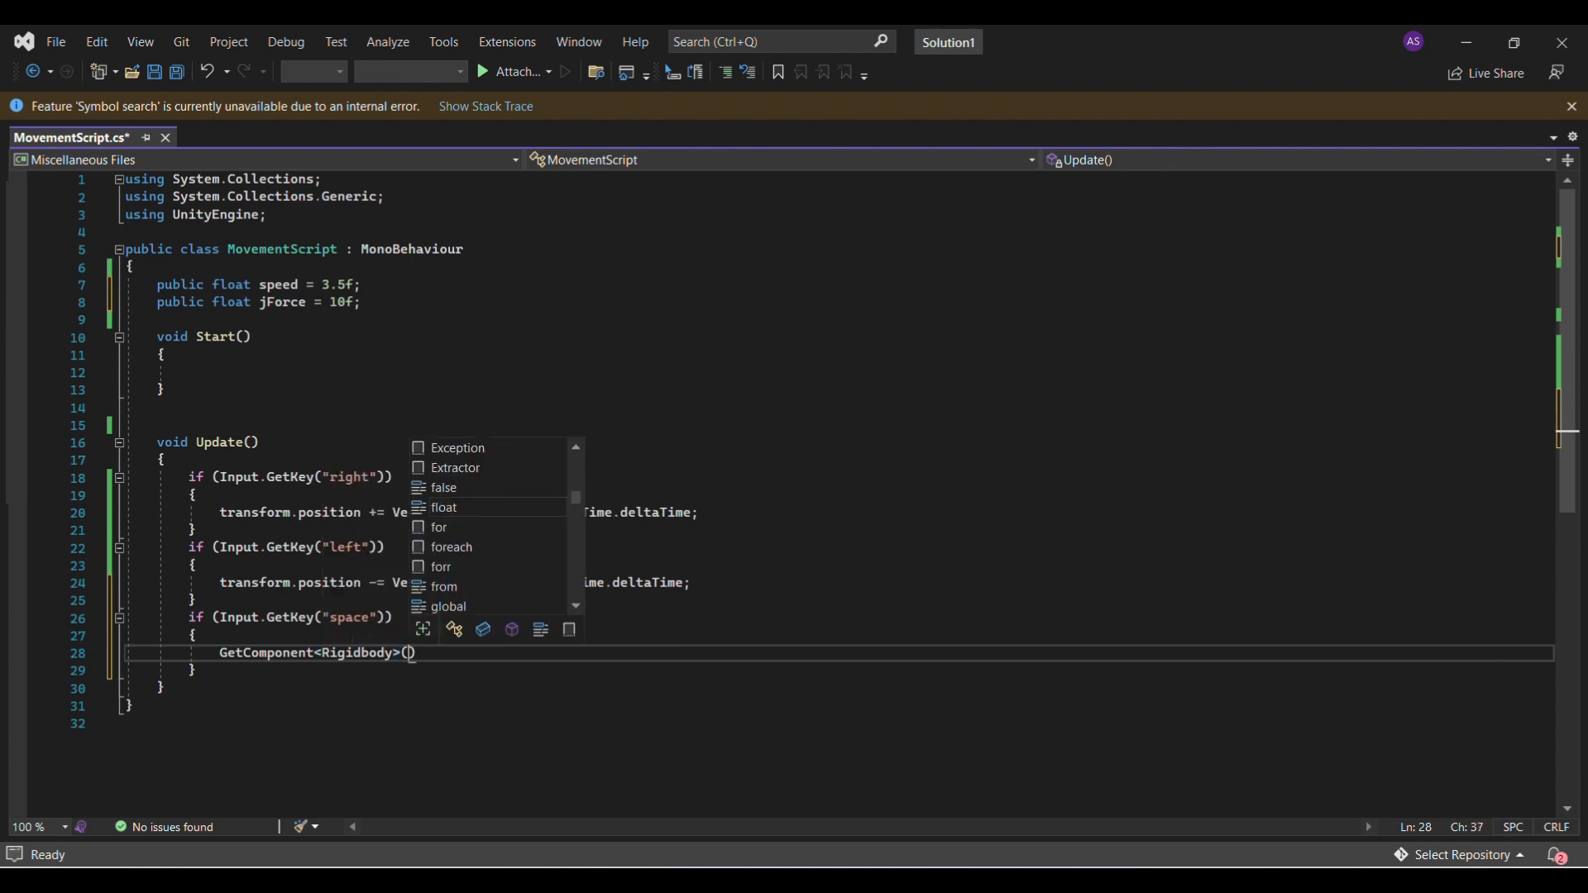
mouse_move(444, 508)
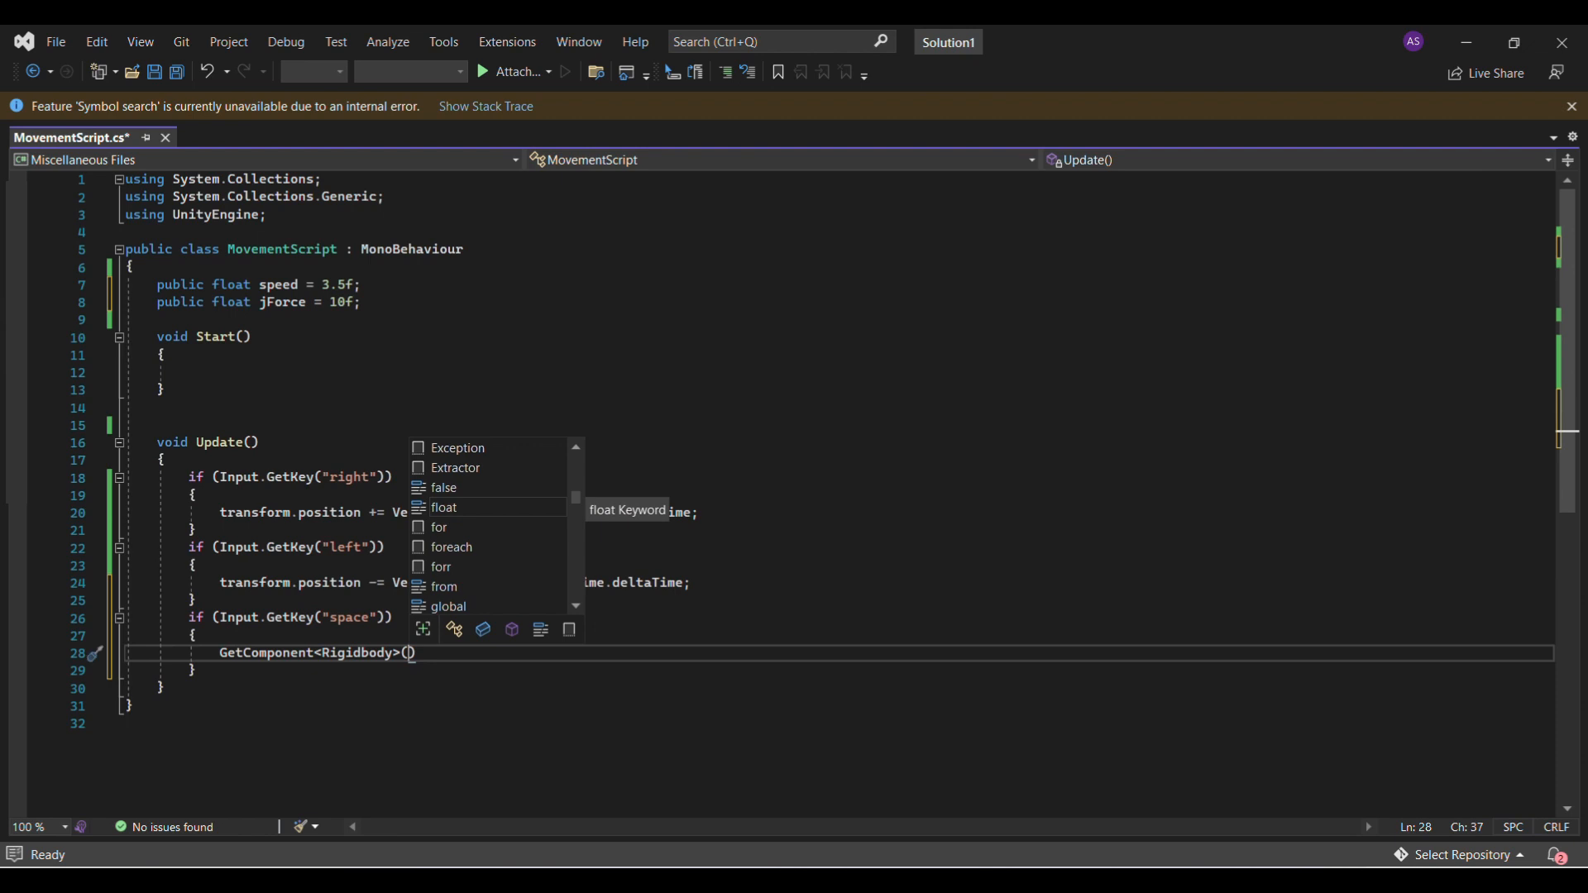
text(.)
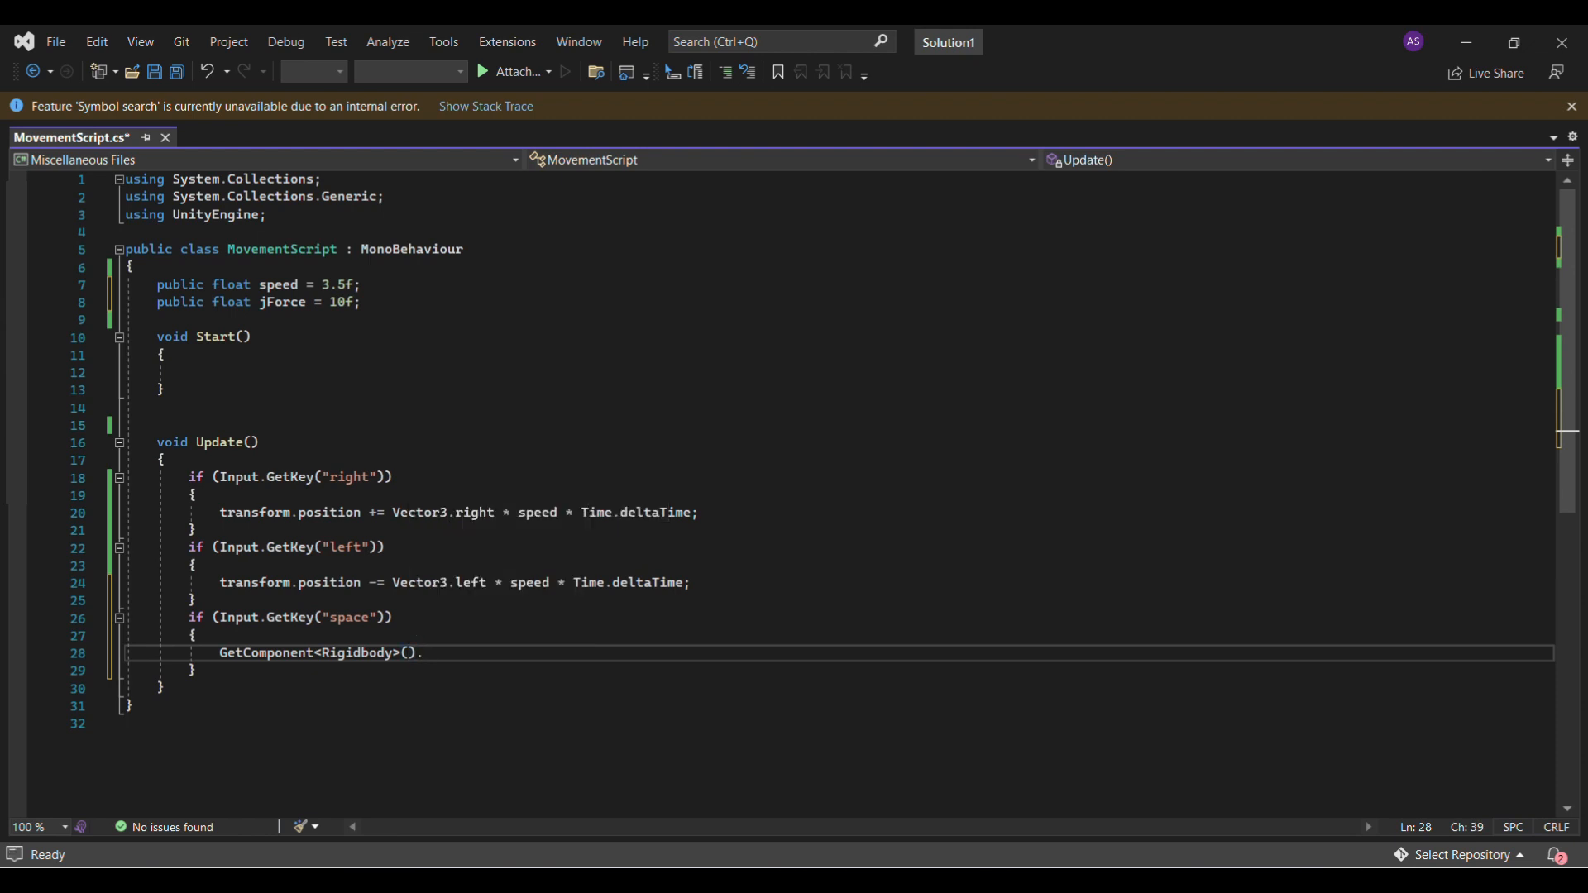
text(Add)
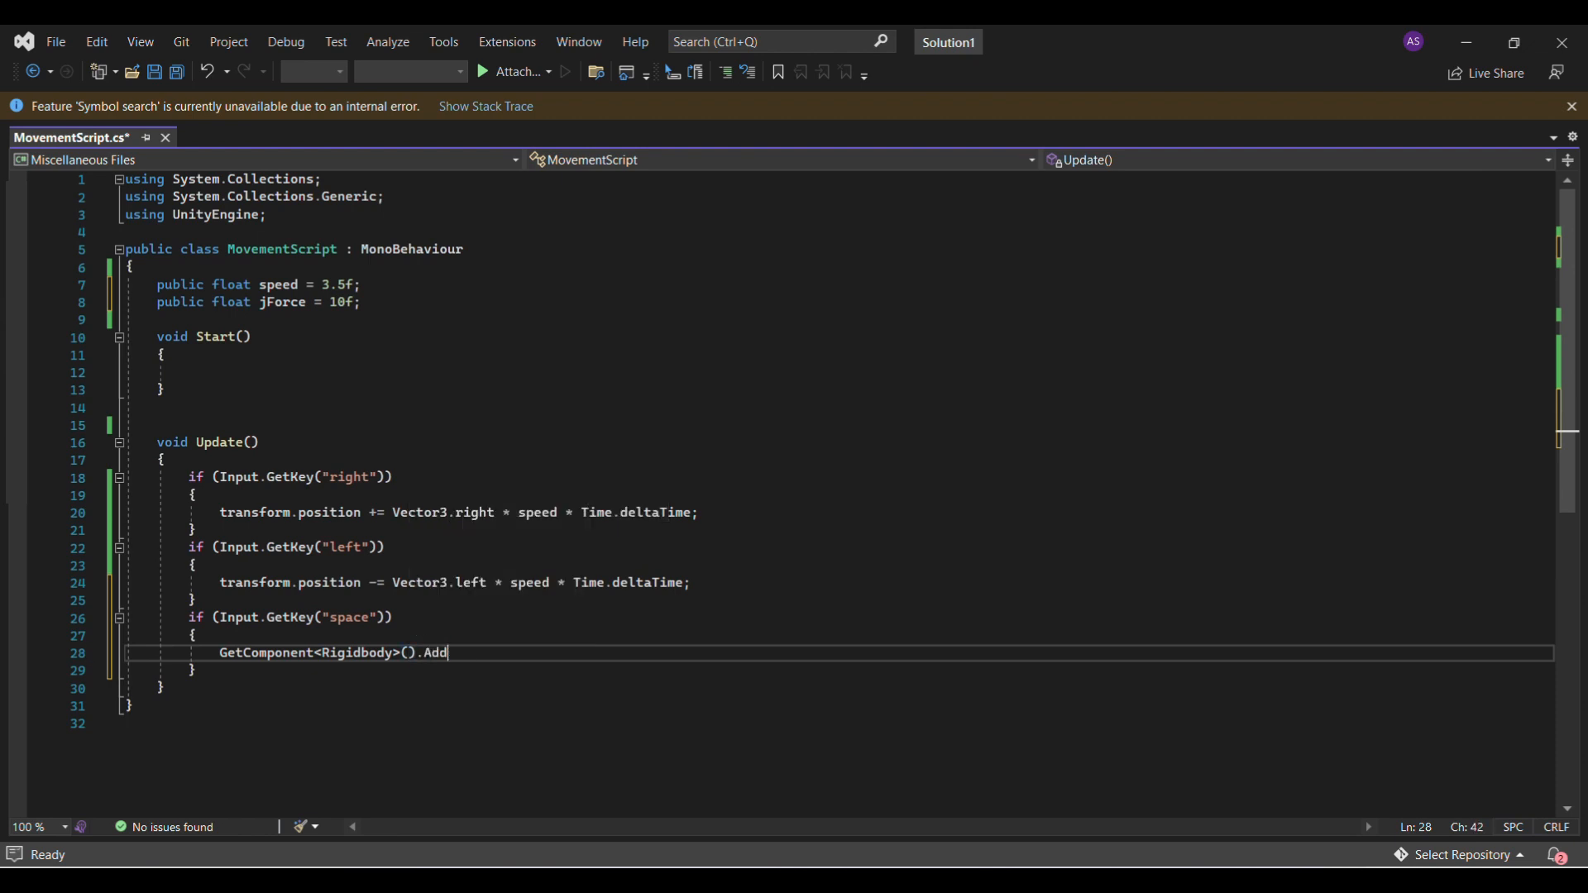
text(F)
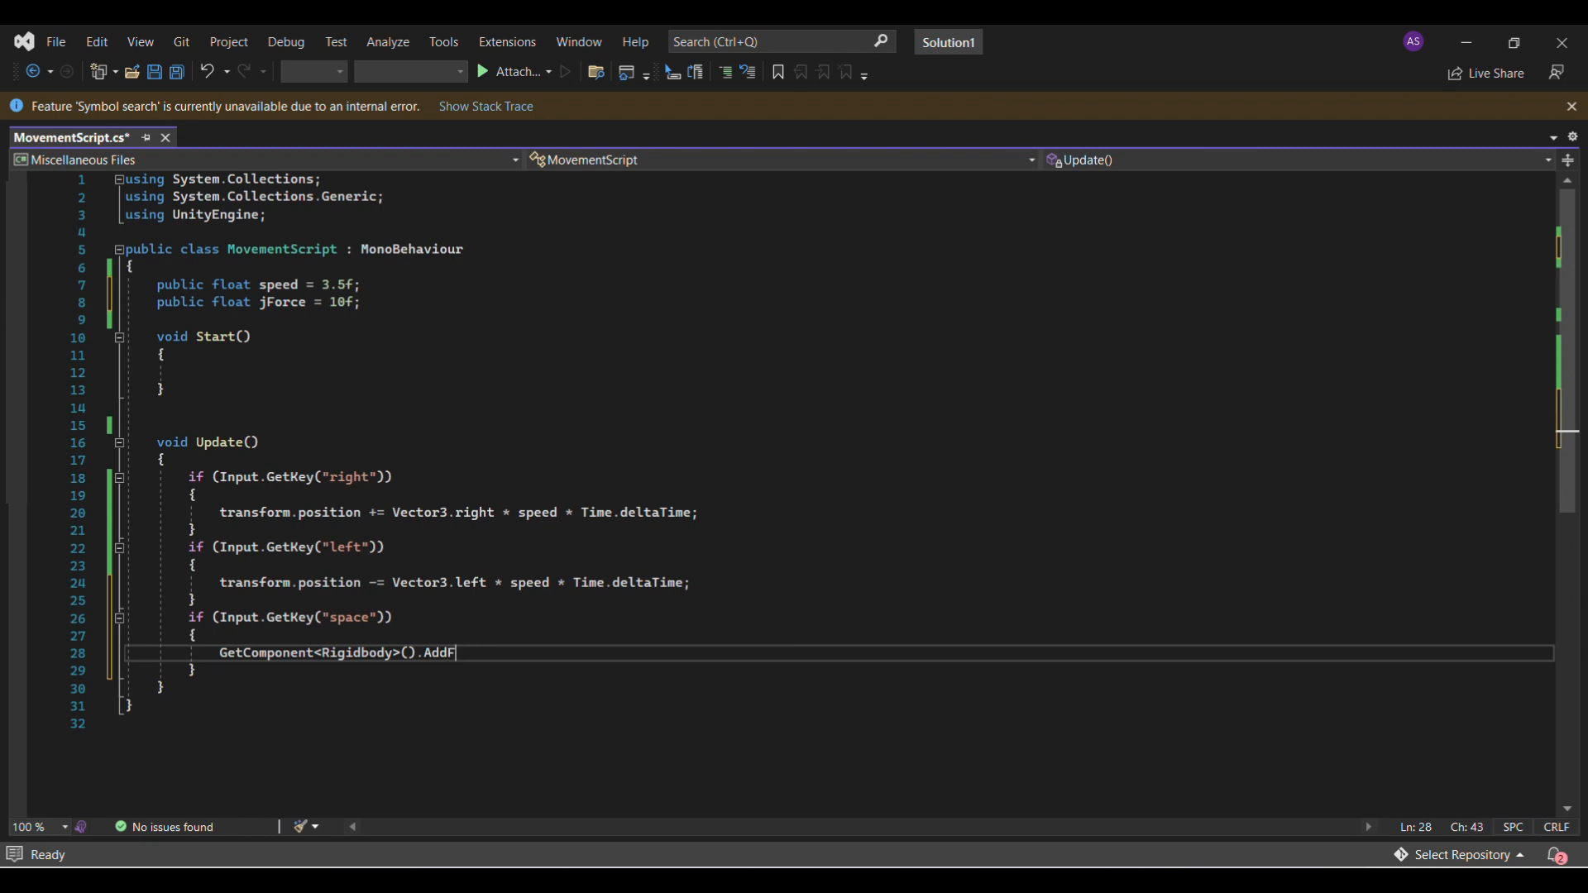
text(orce)
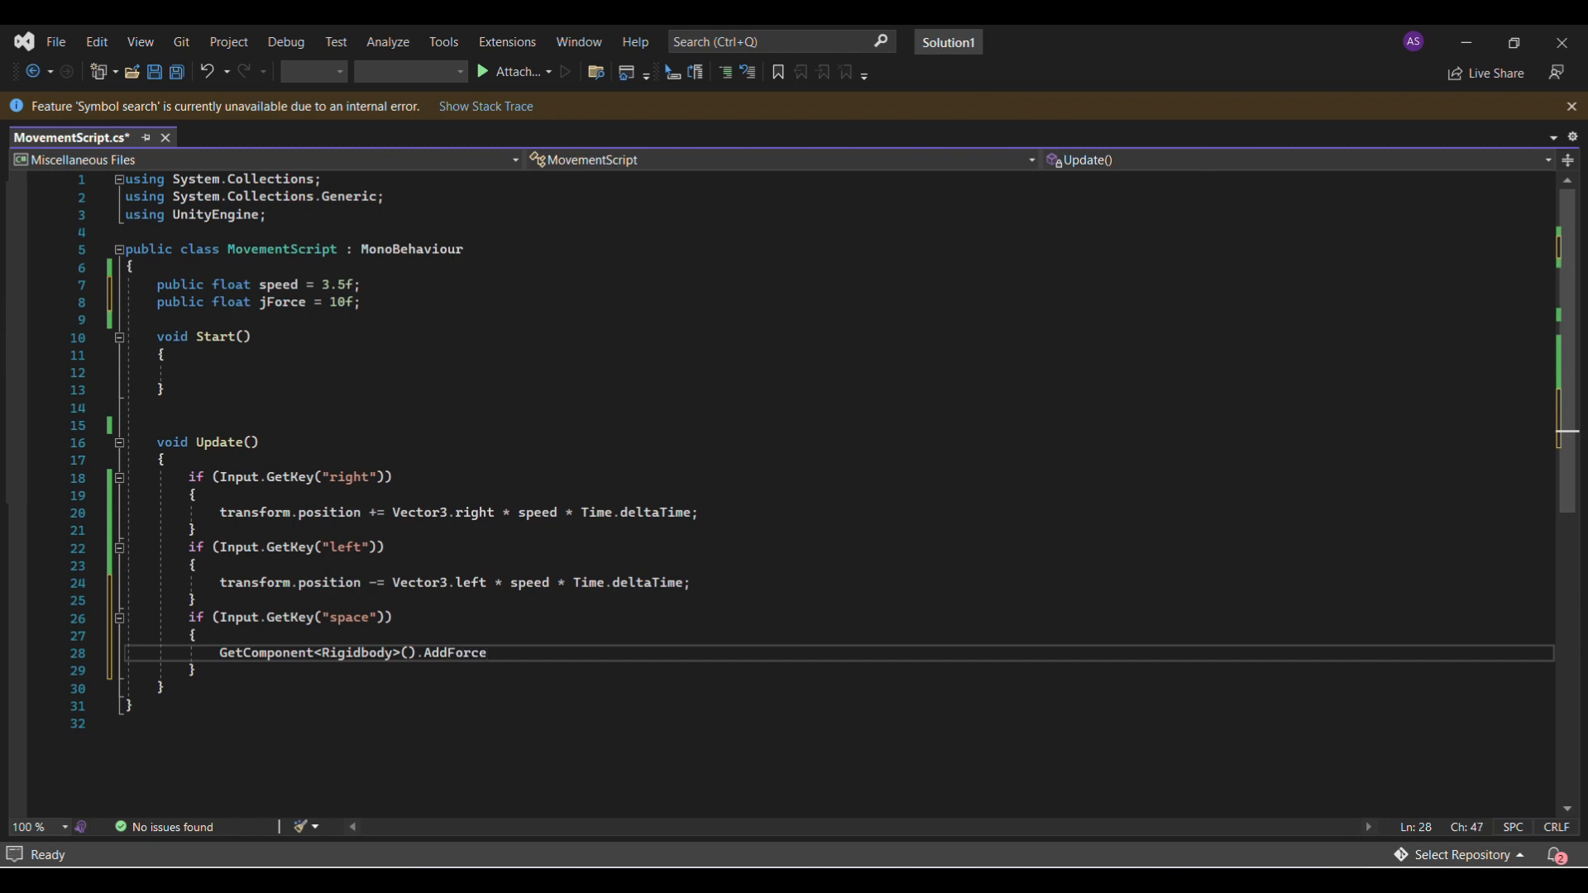
text(()
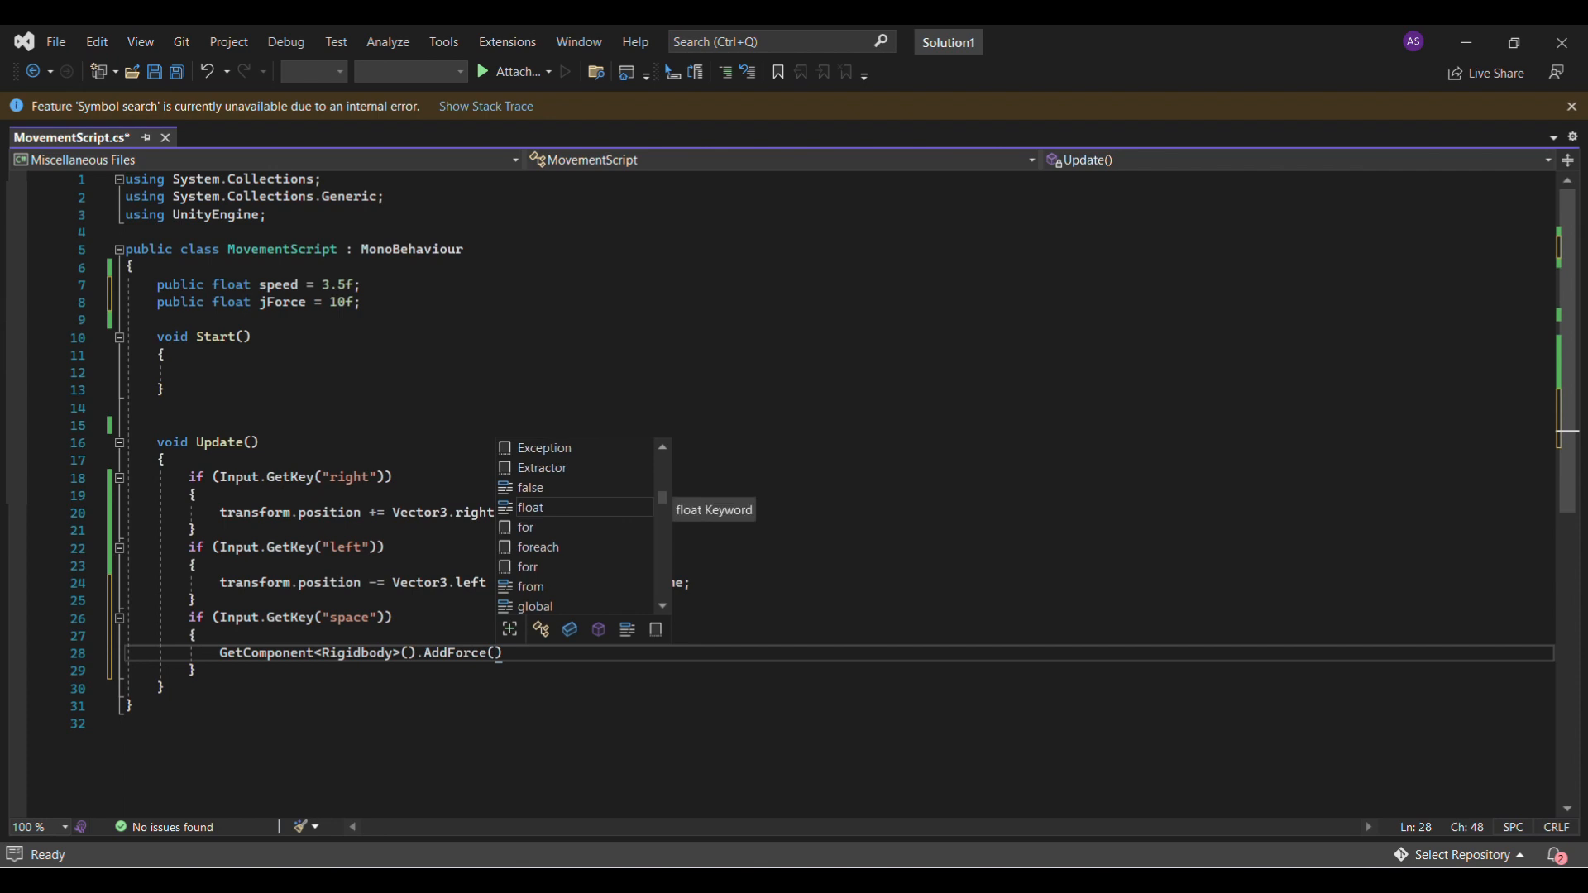
Pass (0, jForce, 0) to AddForce, replacing the hardcoded 10, and Save All.
text(0,1)
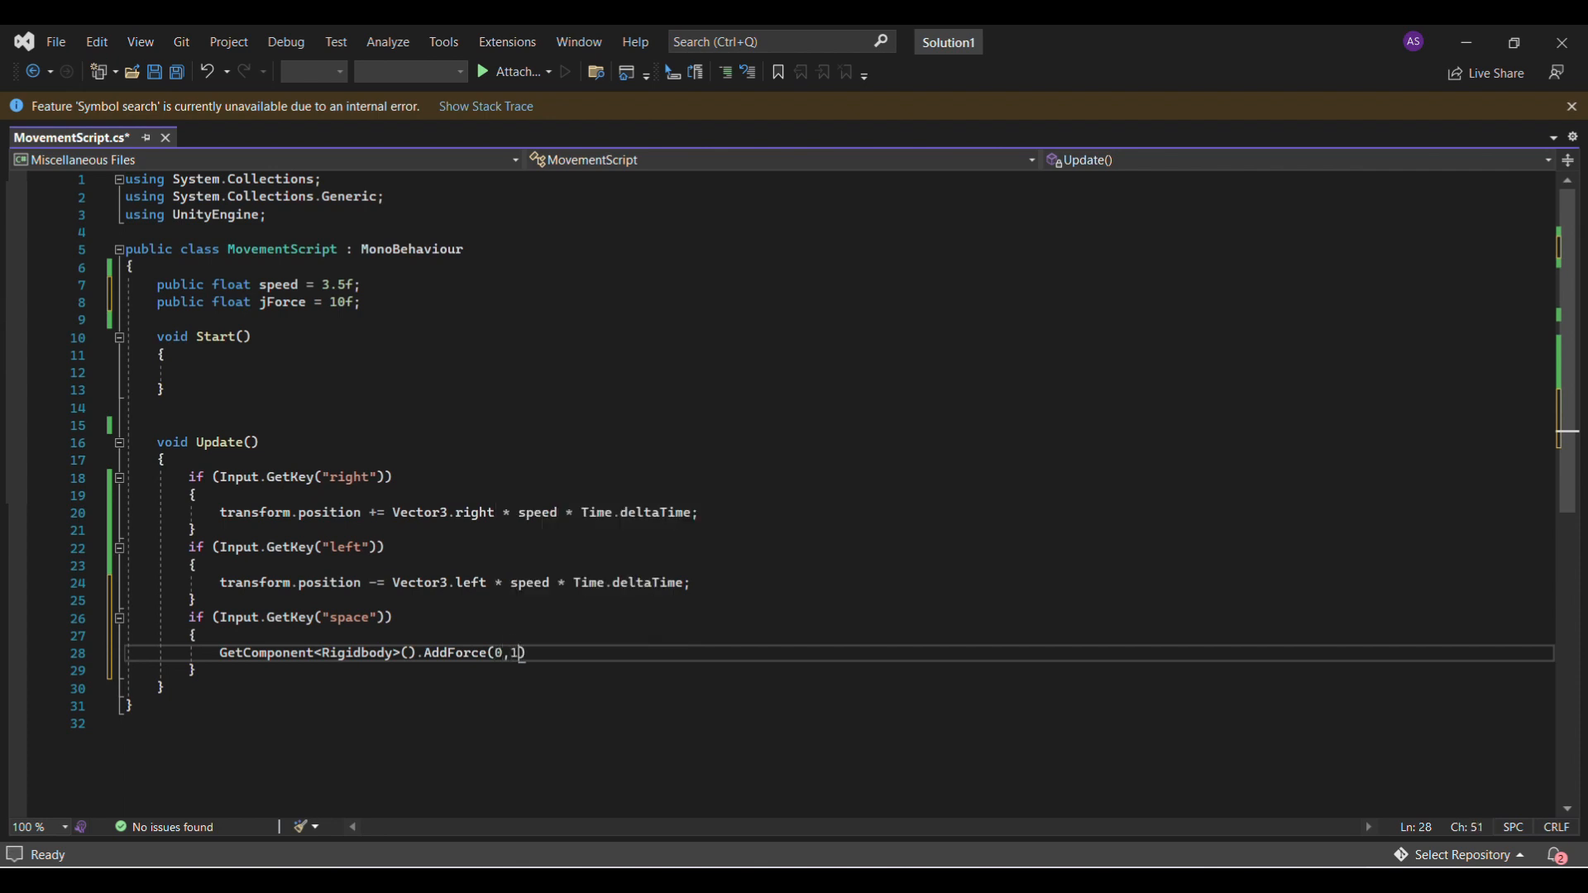
text(0,0)
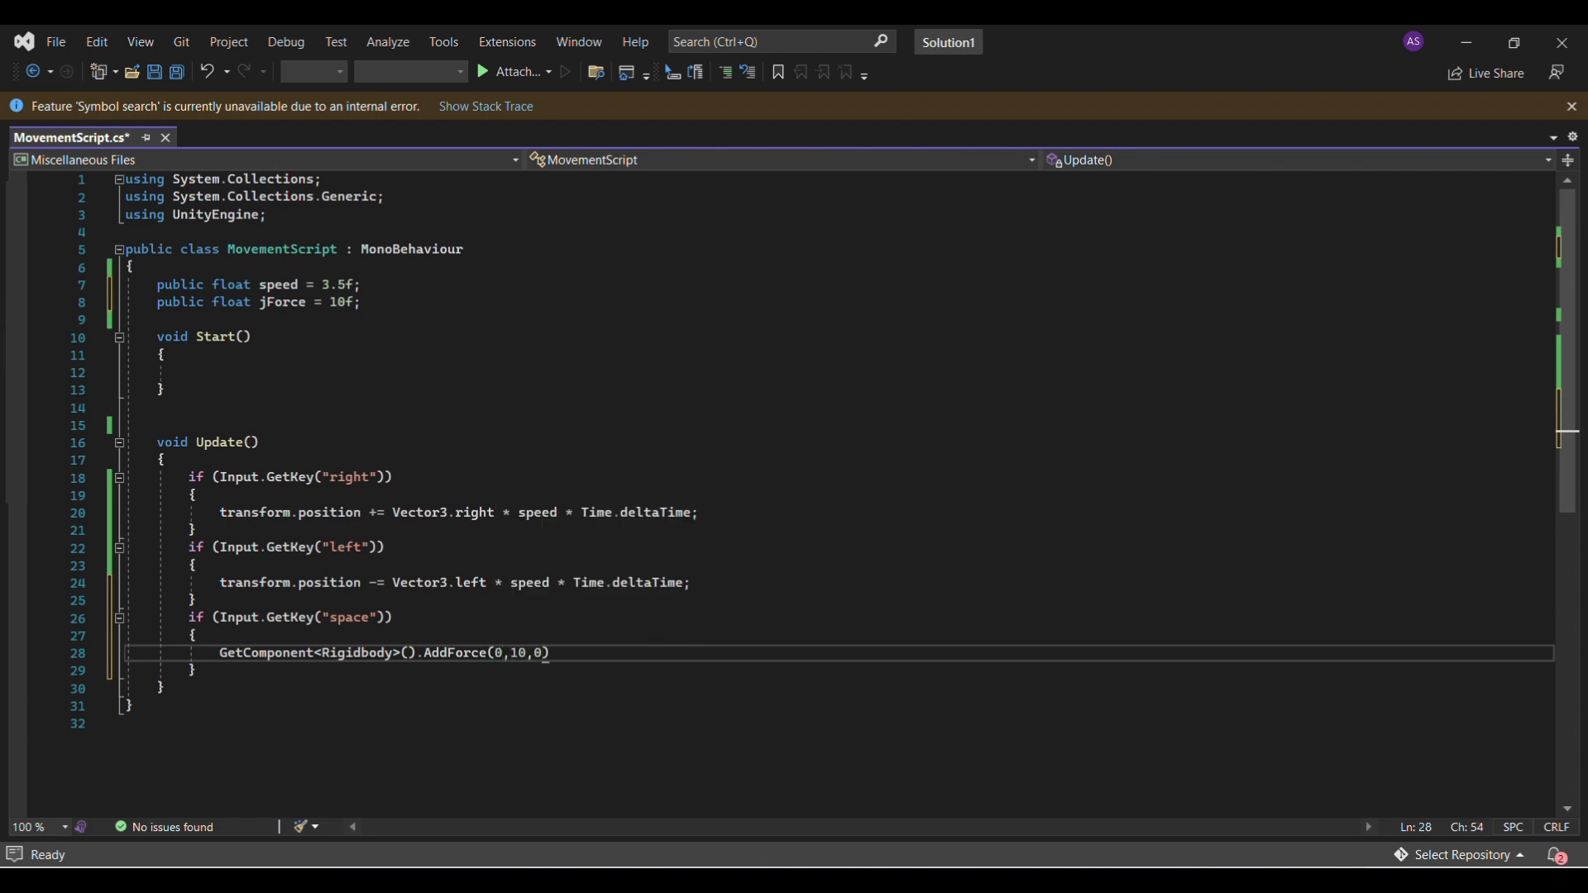
text(" ")
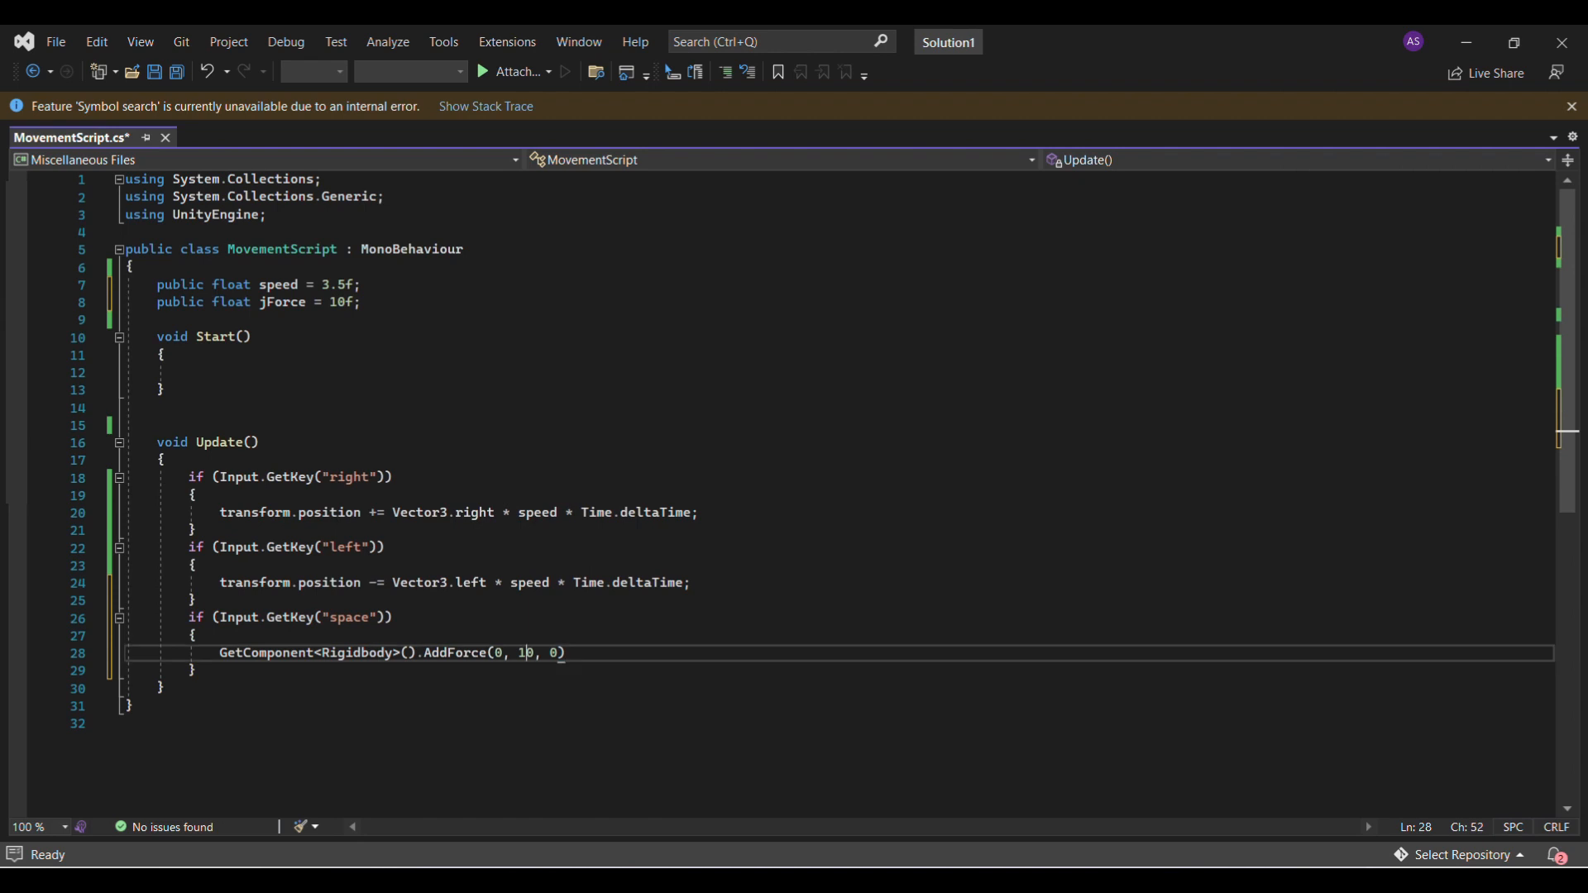
key(Backspace)
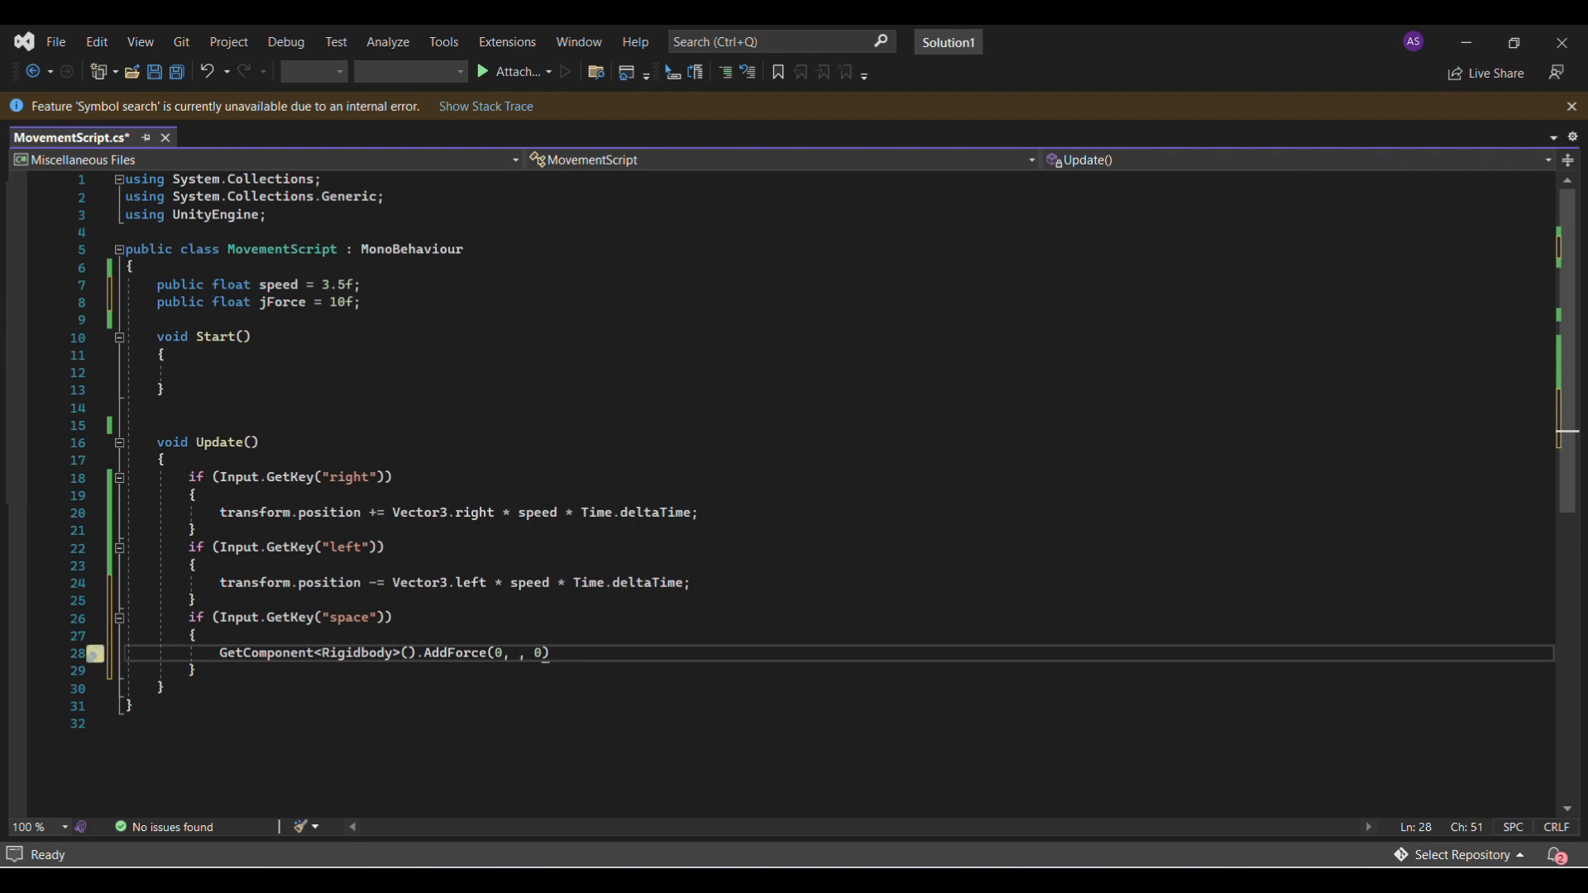
text(jForce)
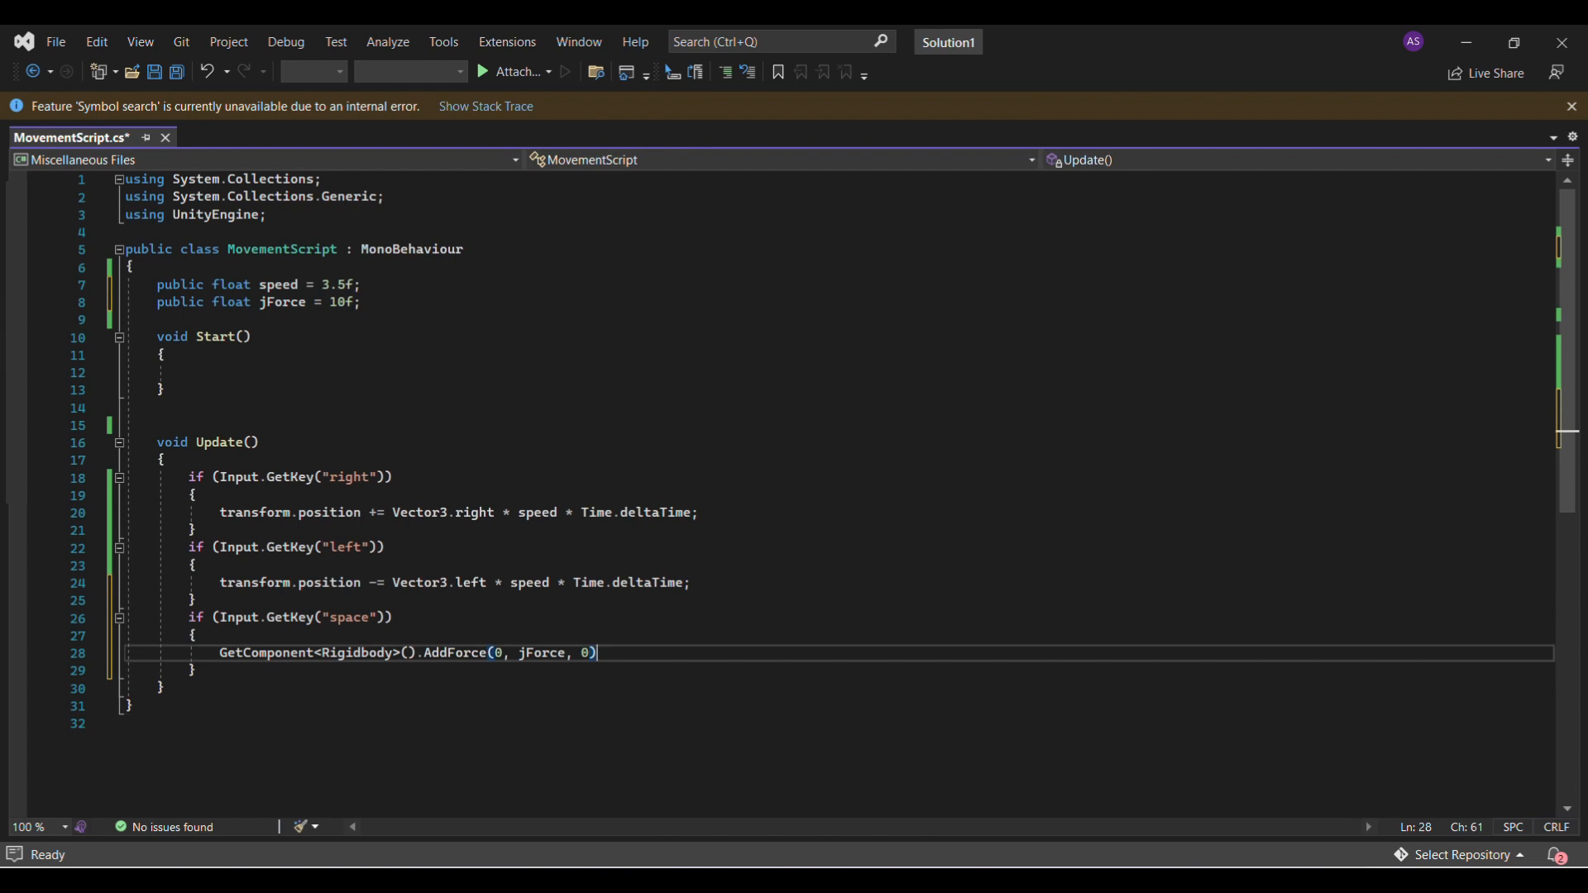
text(;)
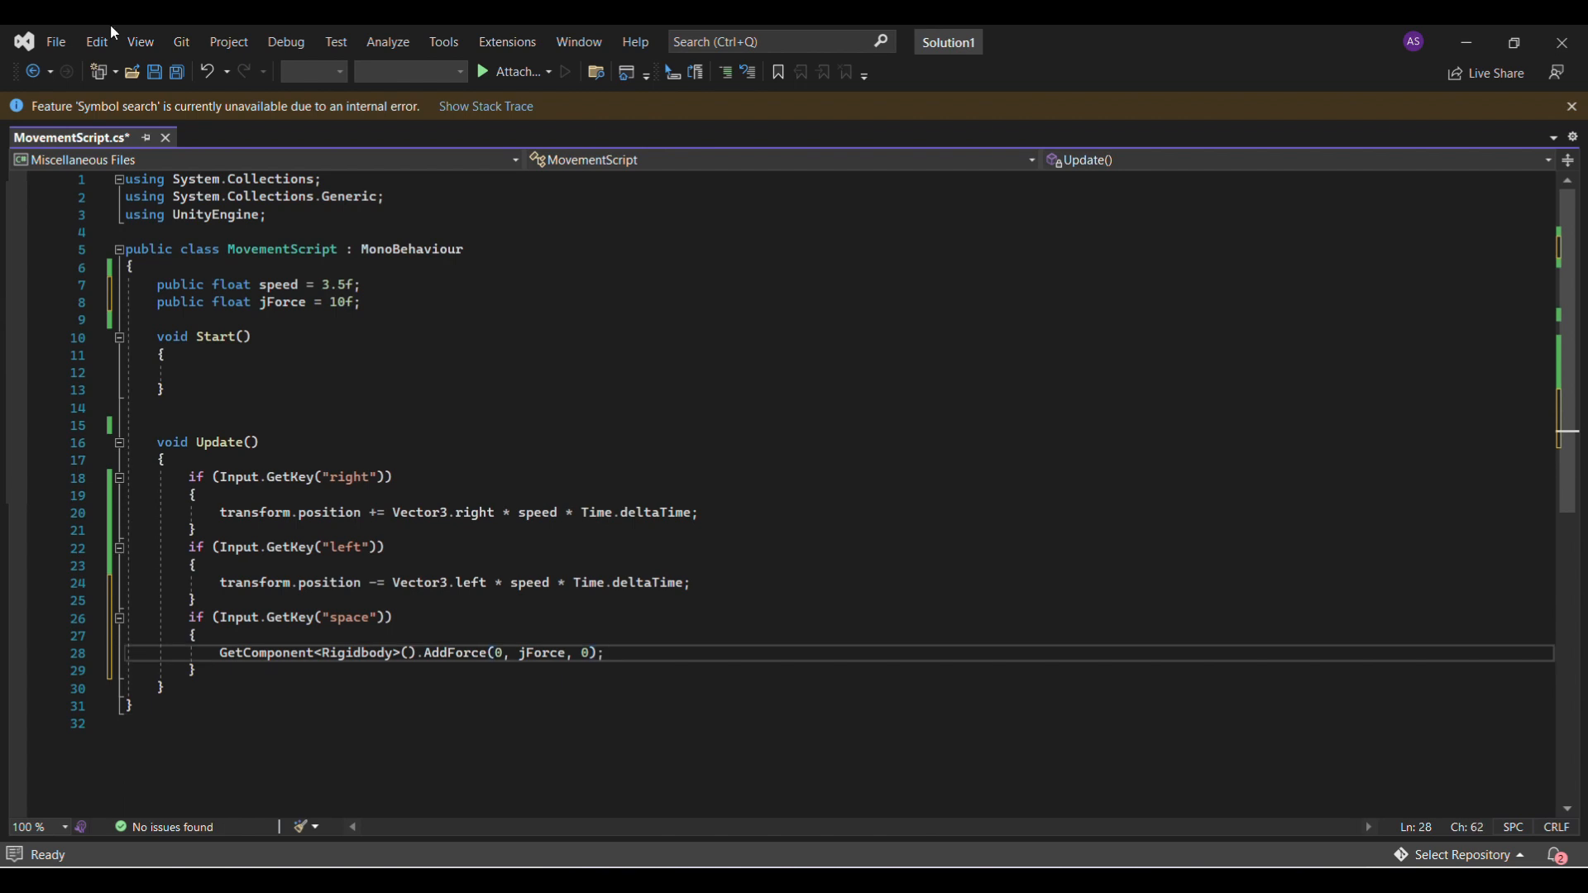
click(57, 42)
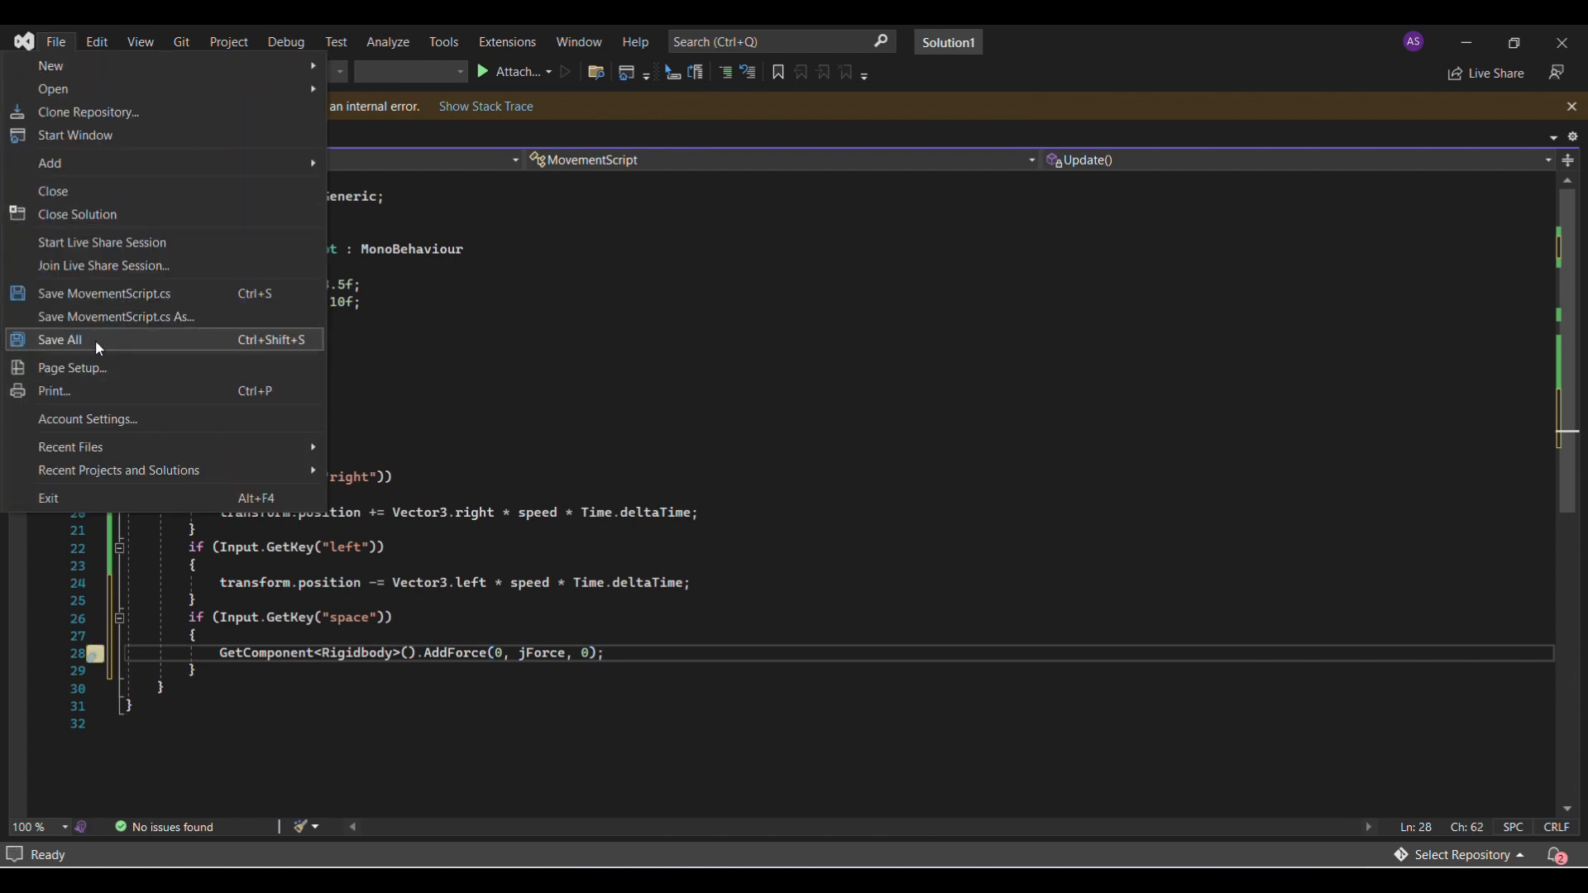
click(59, 339)
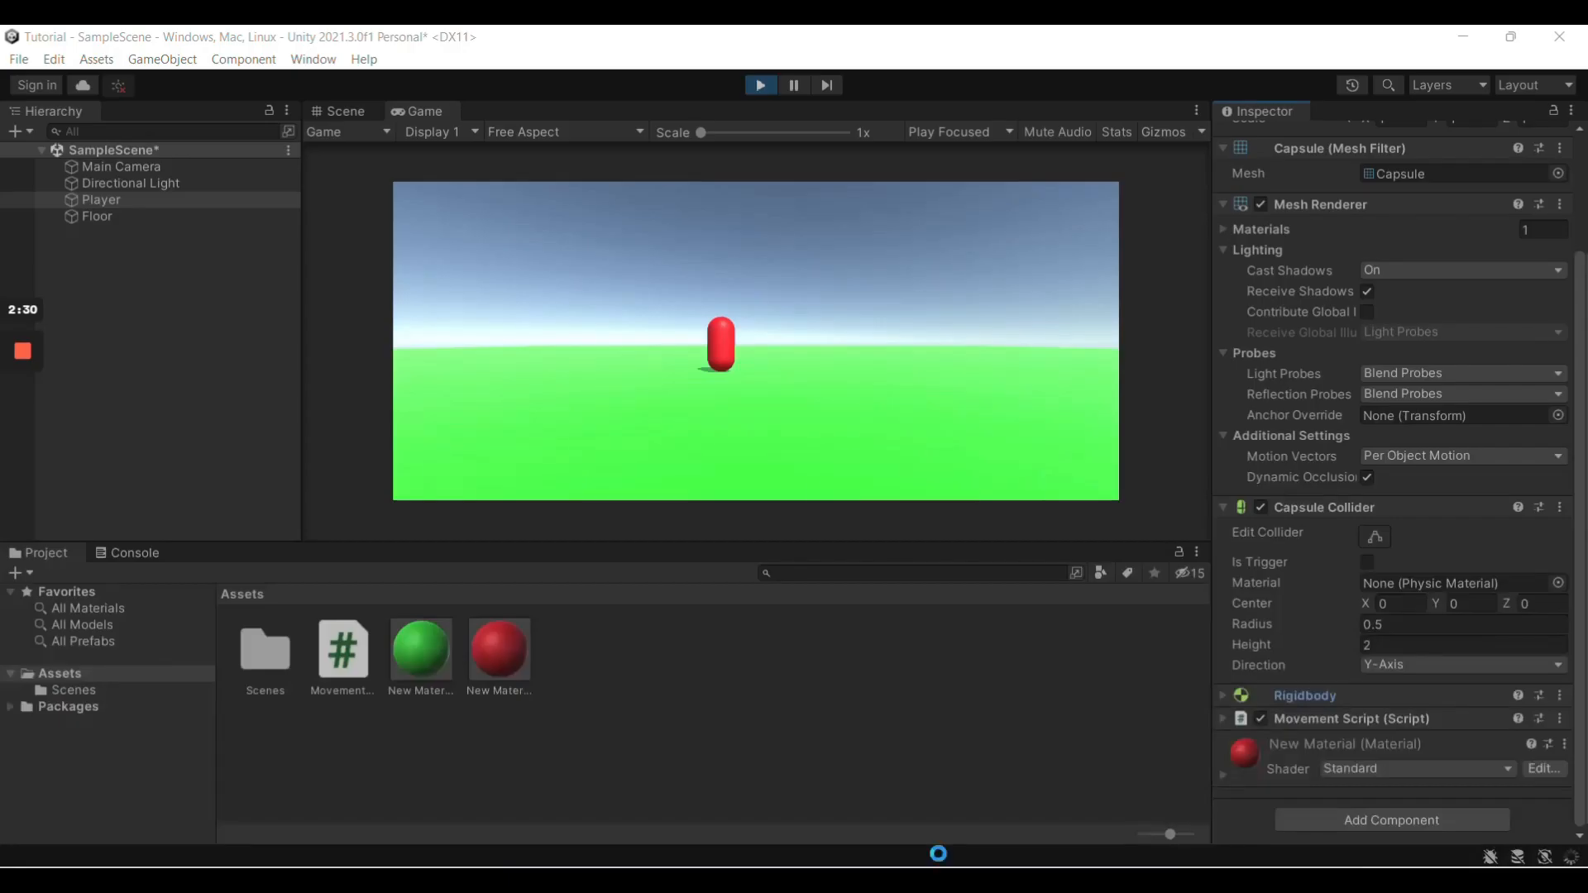
Restart Play mode so the script reloads, test movement, then select Main Camera.
click(759, 85)
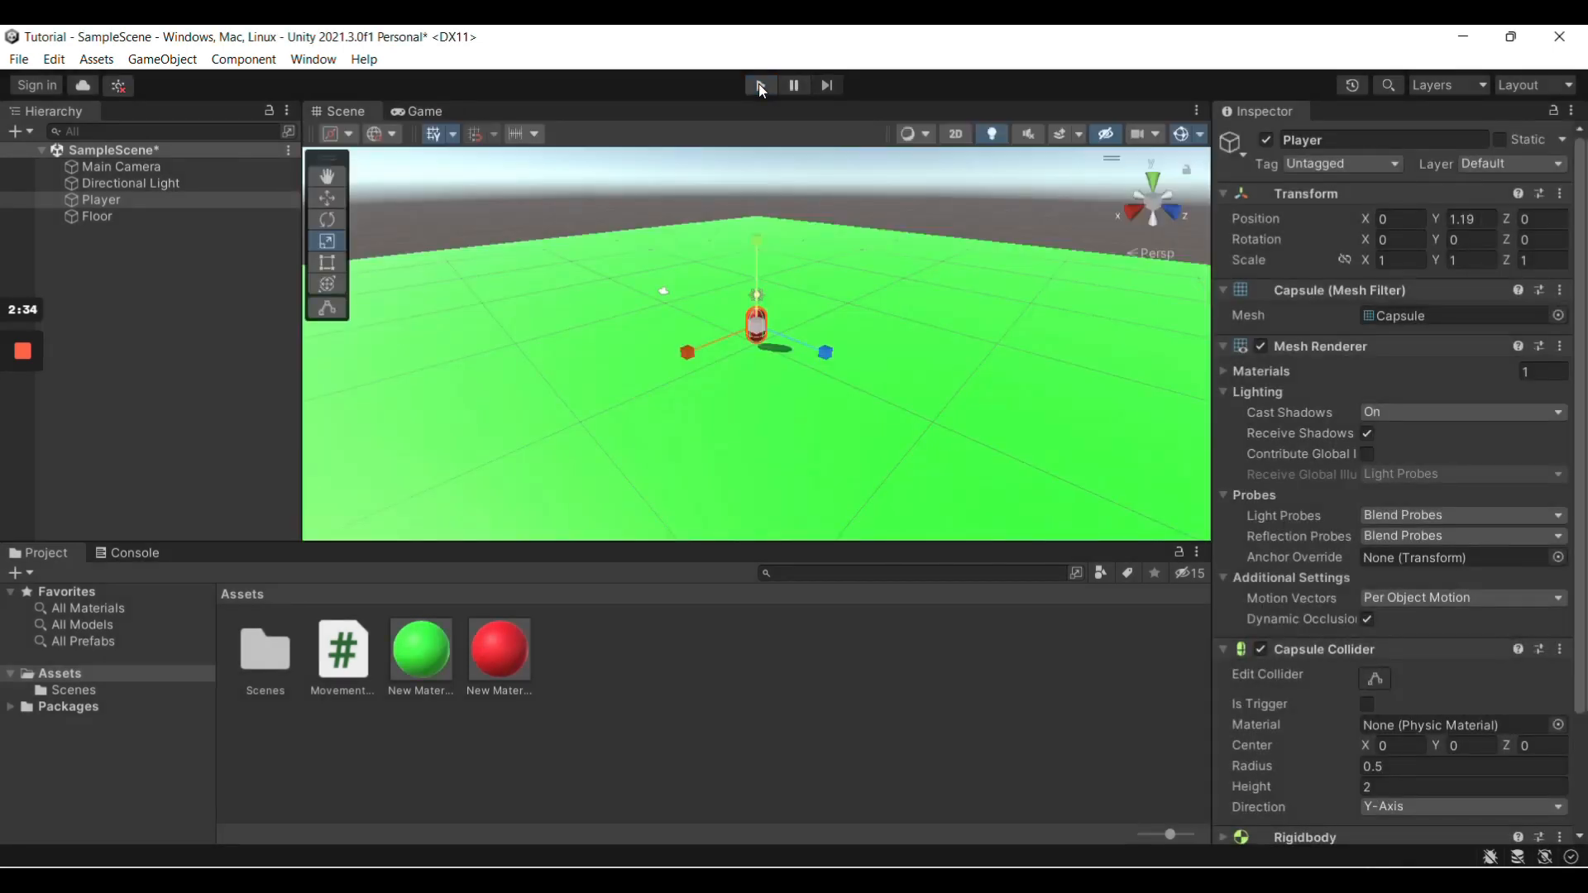
click(759, 85)
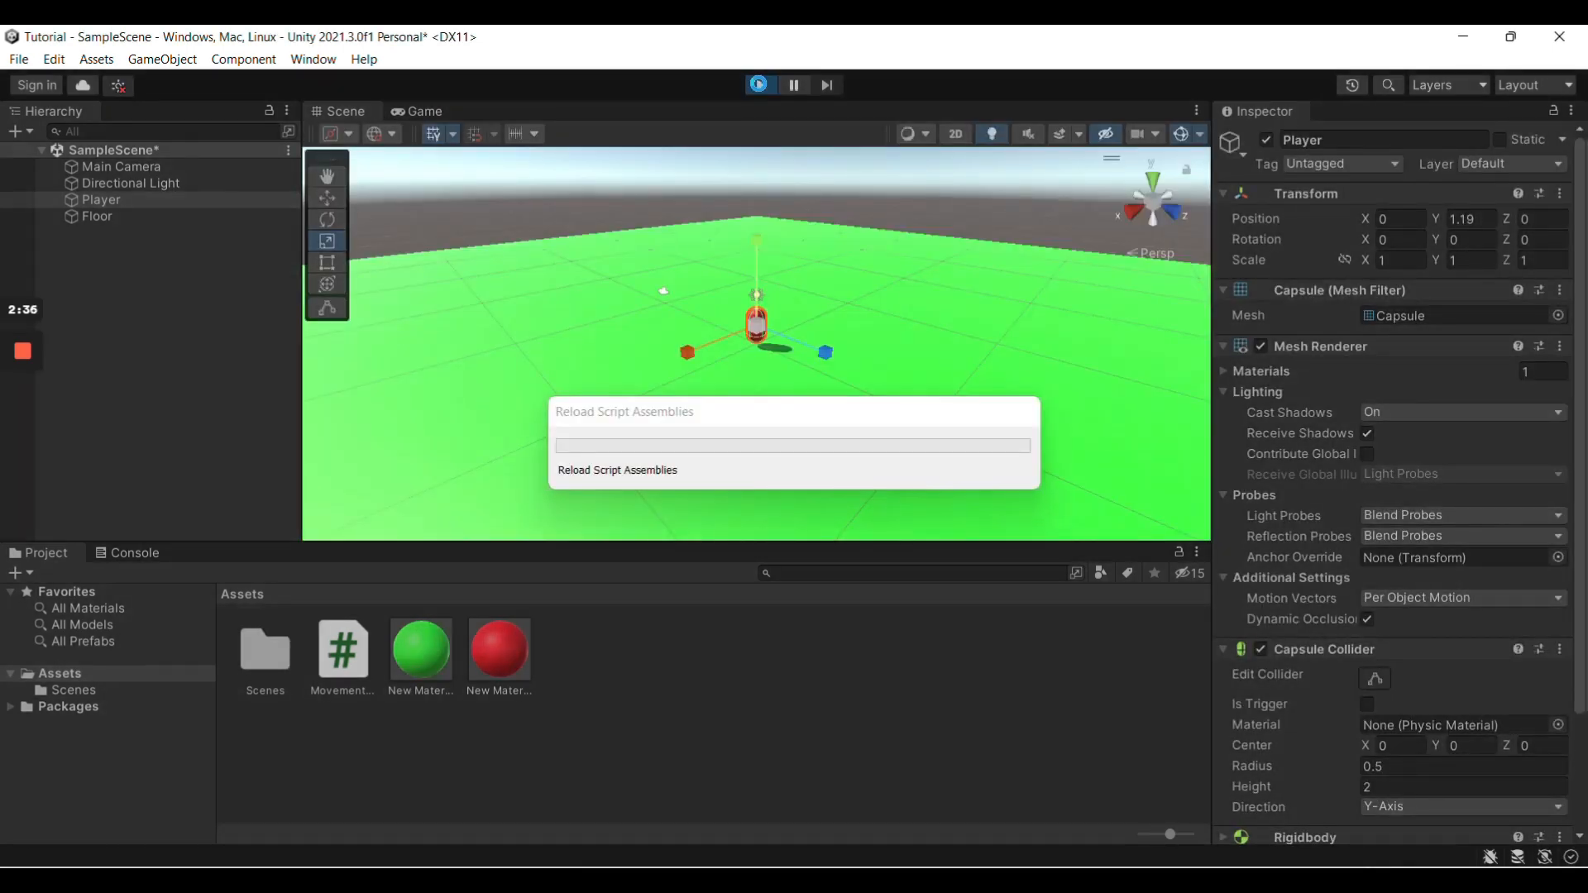
click(760, 85)
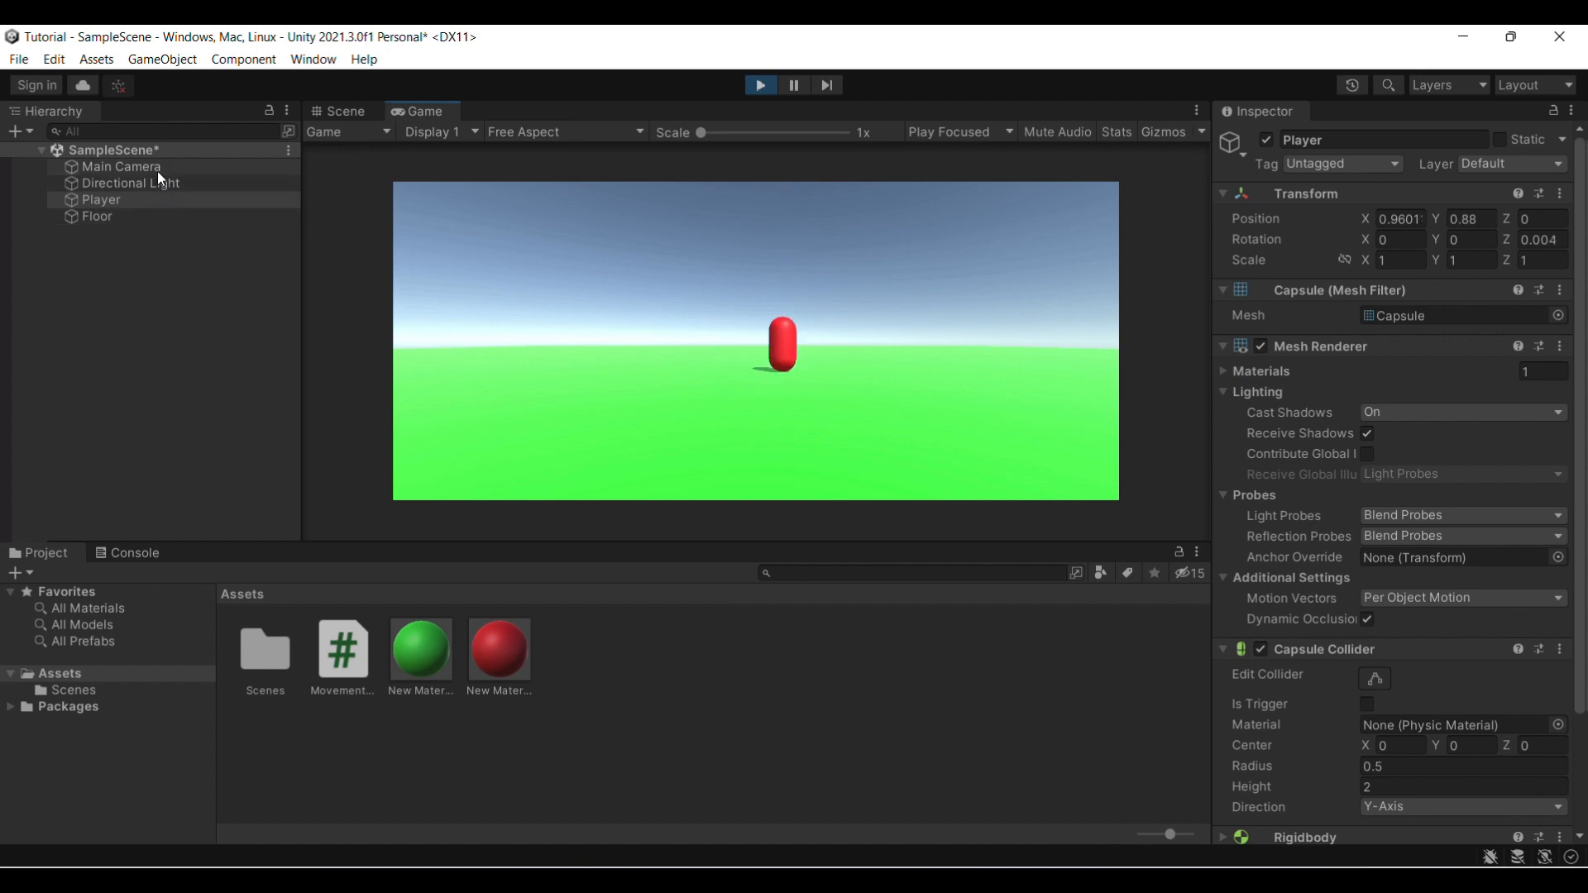
click(122, 165)
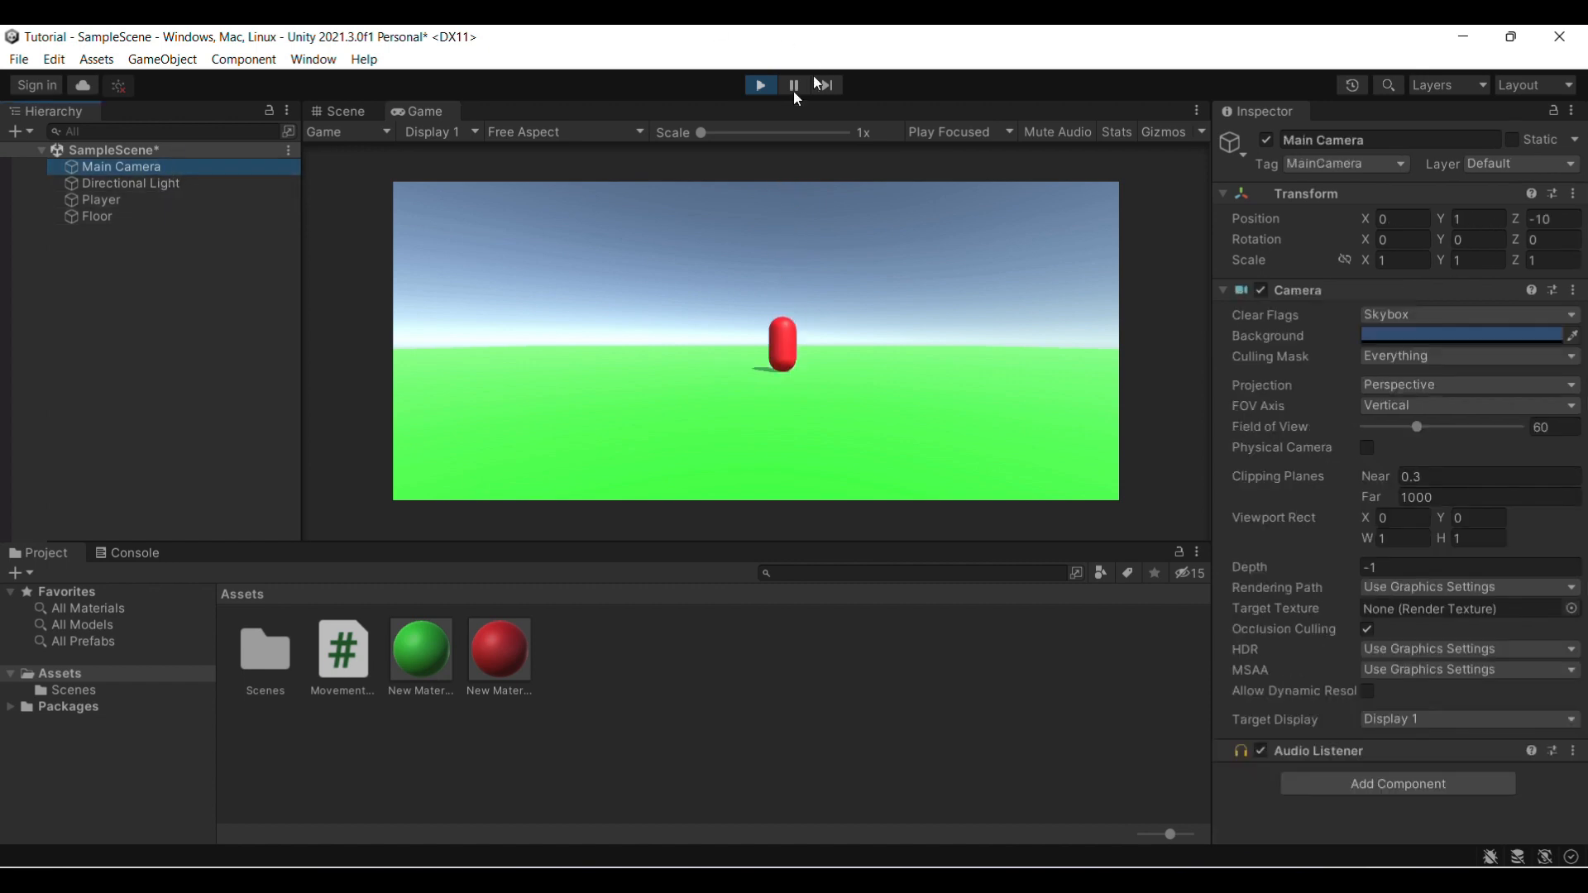
Parent Main Camera under the Player capsule, then run the scene again to test it.
click(760, 85)
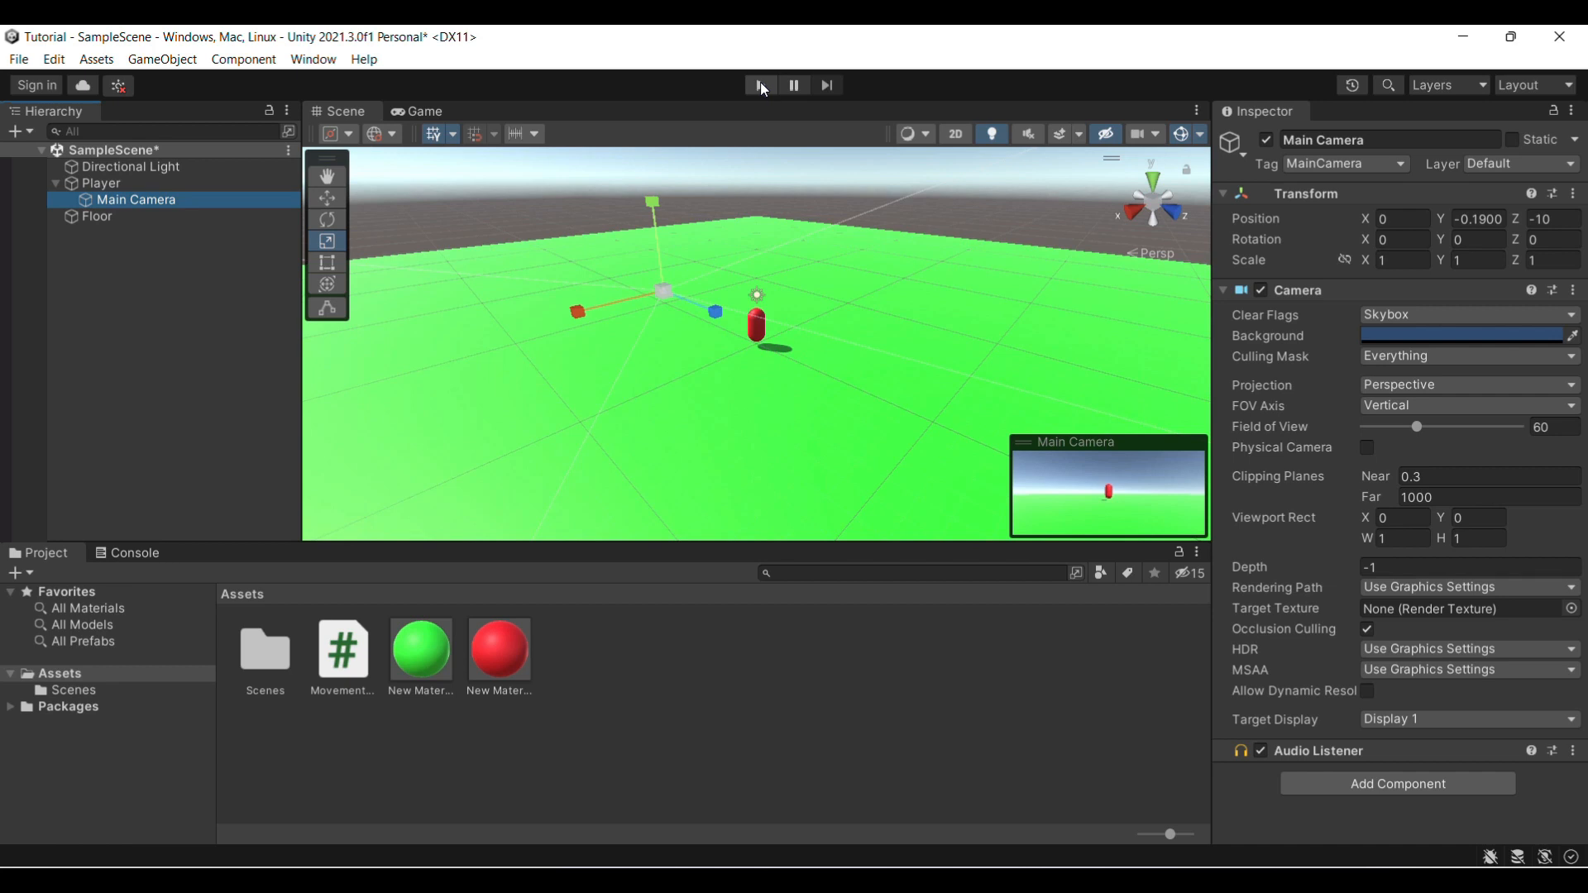
click(758, 84)
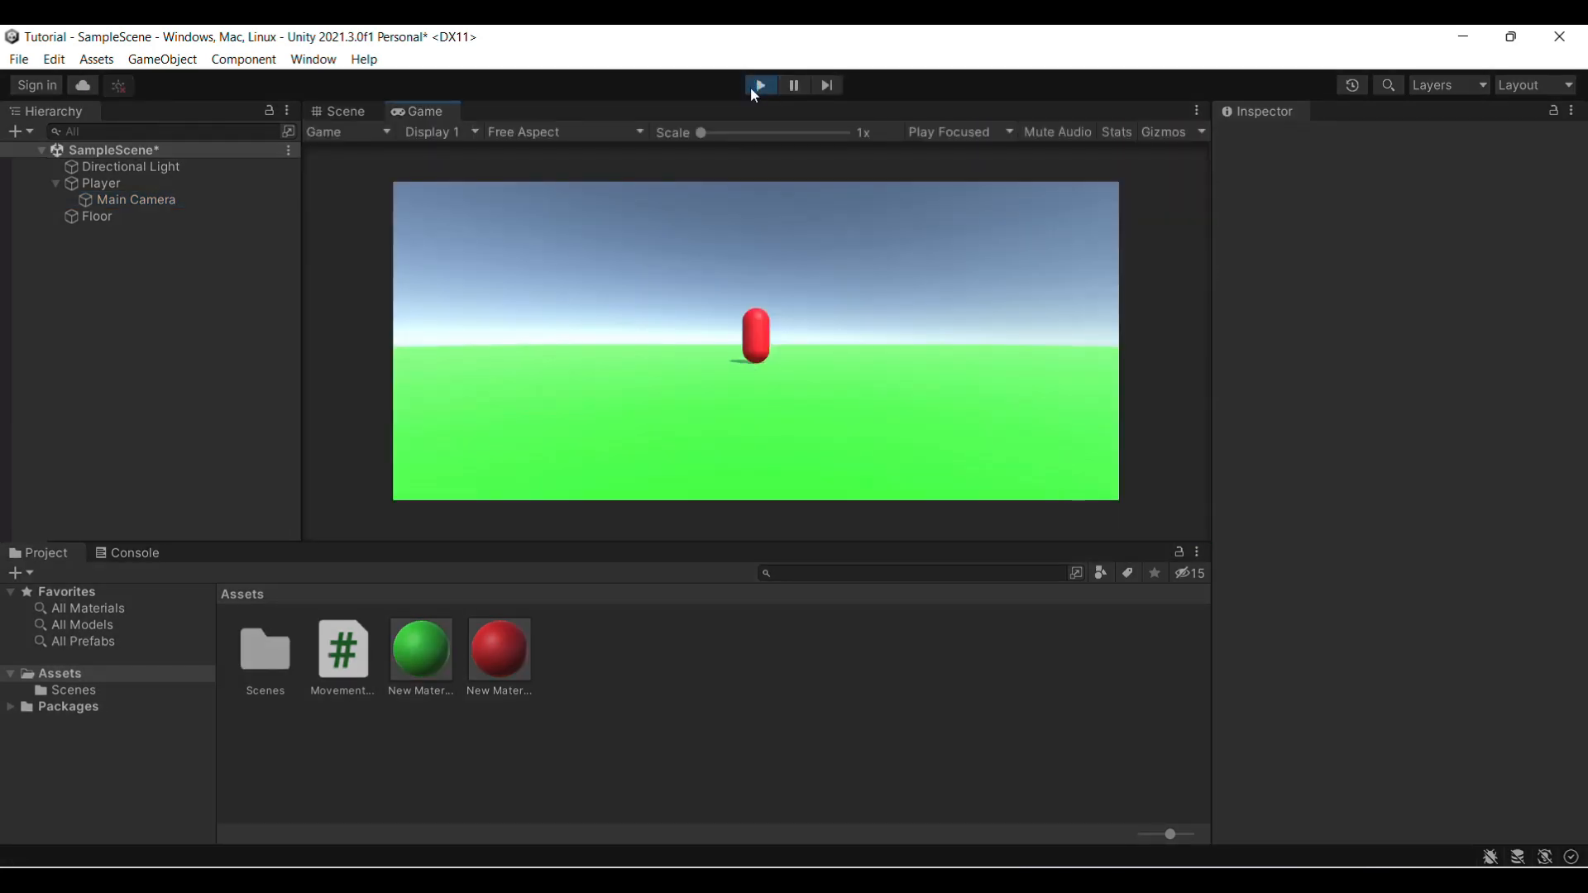
Play-test movement and jumping; the red capsule ends up tipped onto its side.
click(759, 85)
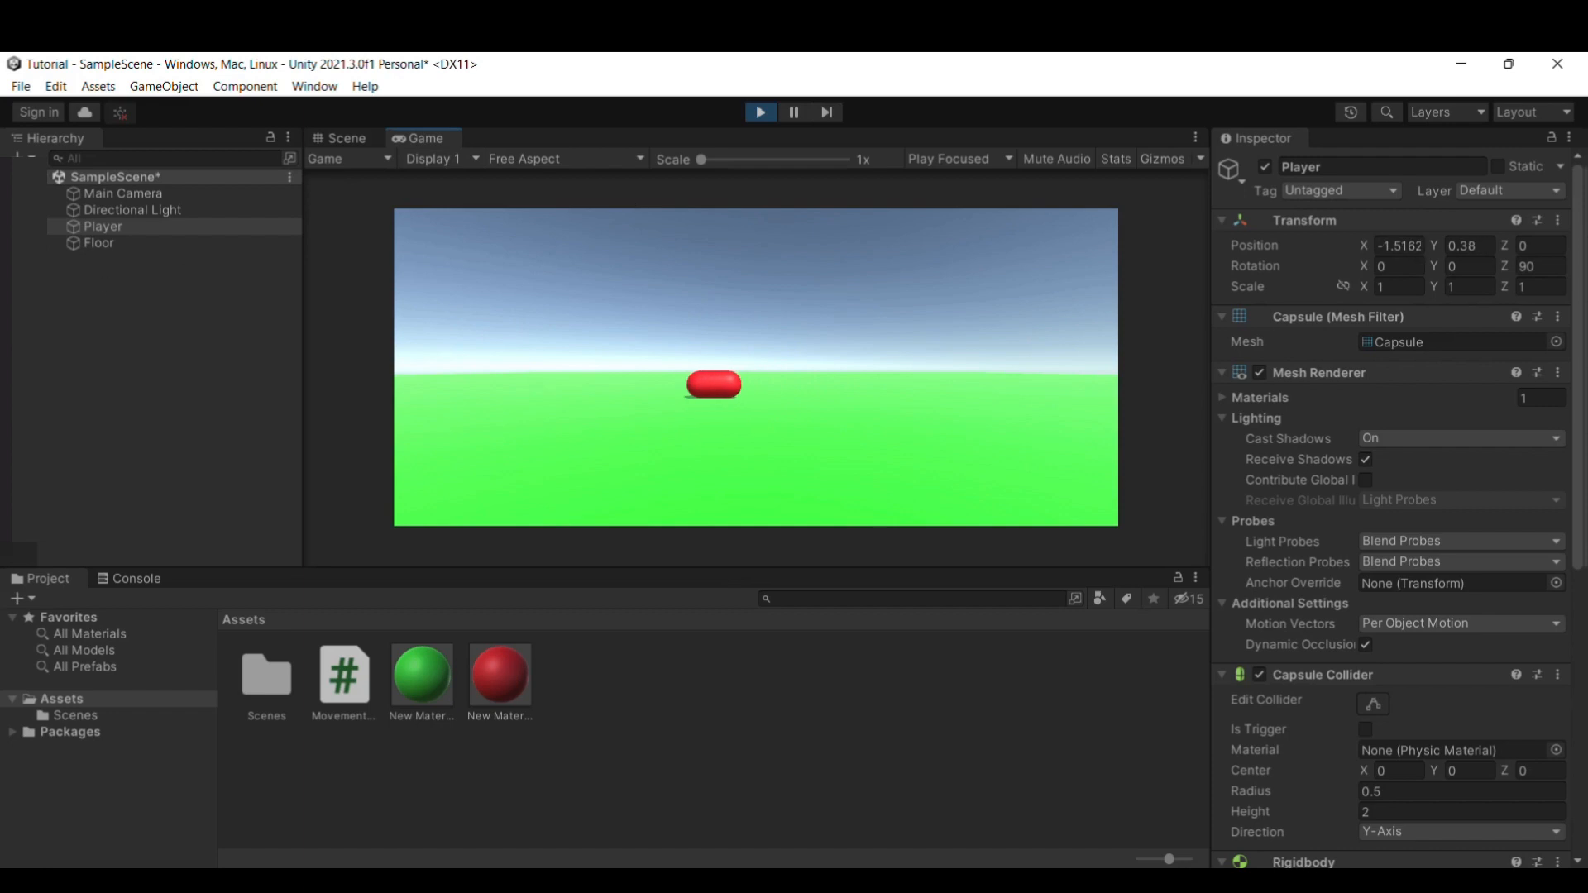
mouse_move(169, 306)
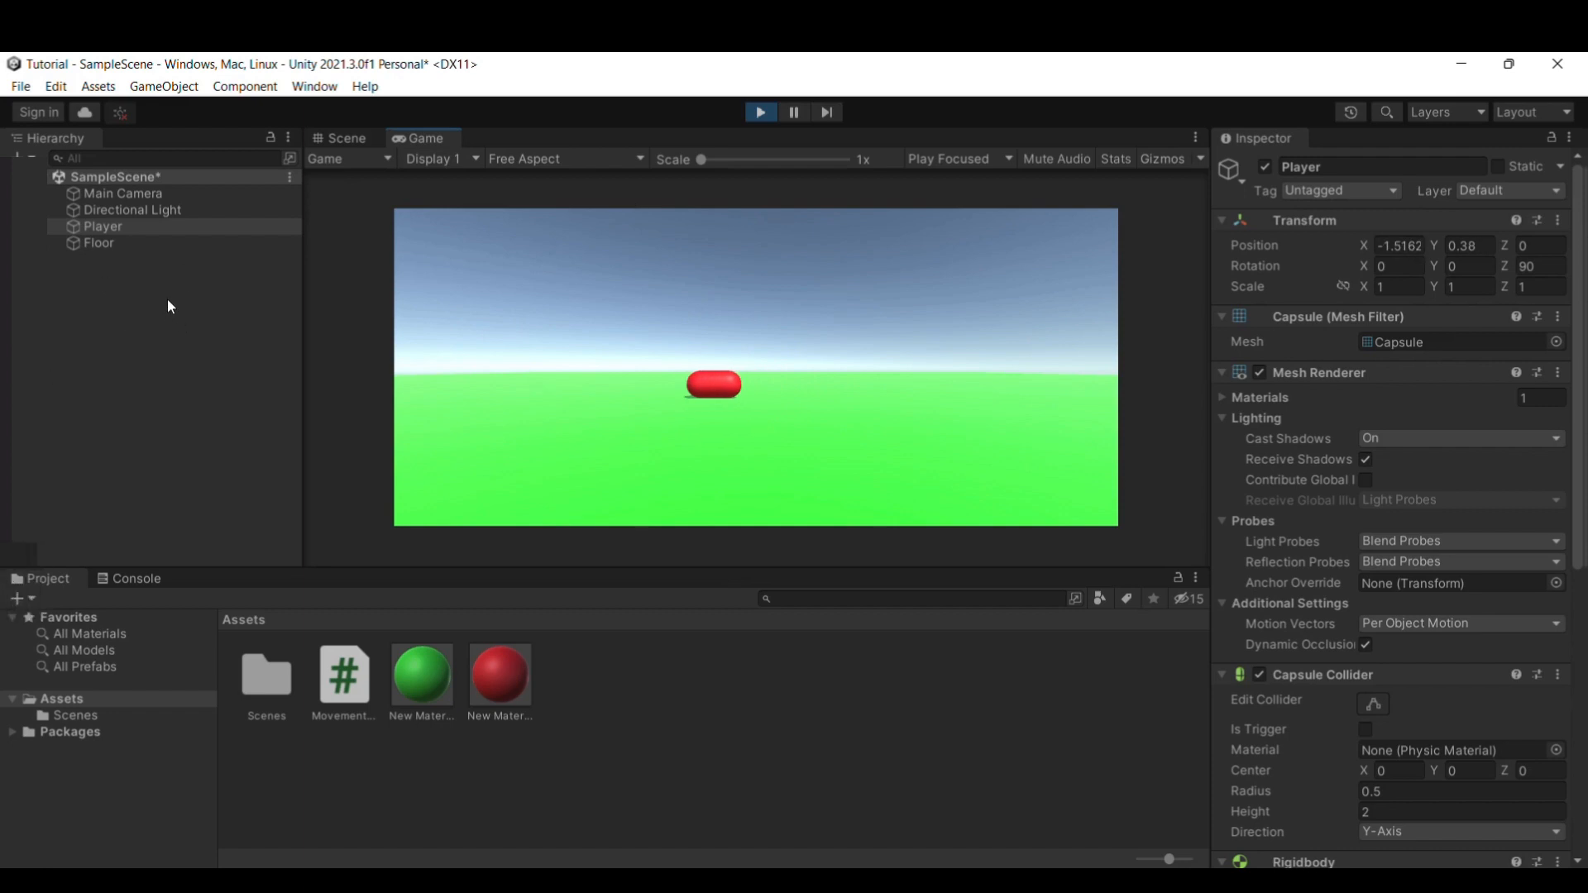